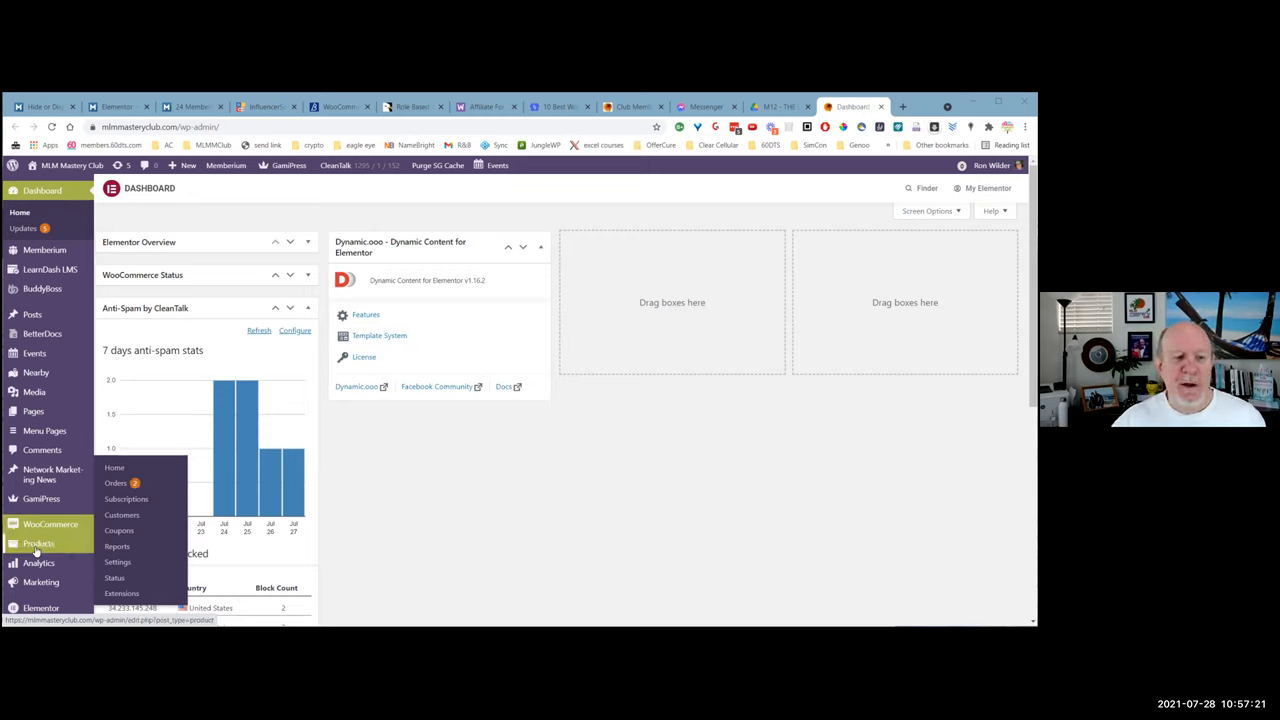
{"action": "mouse_move", "coordinate": [40, 544]}
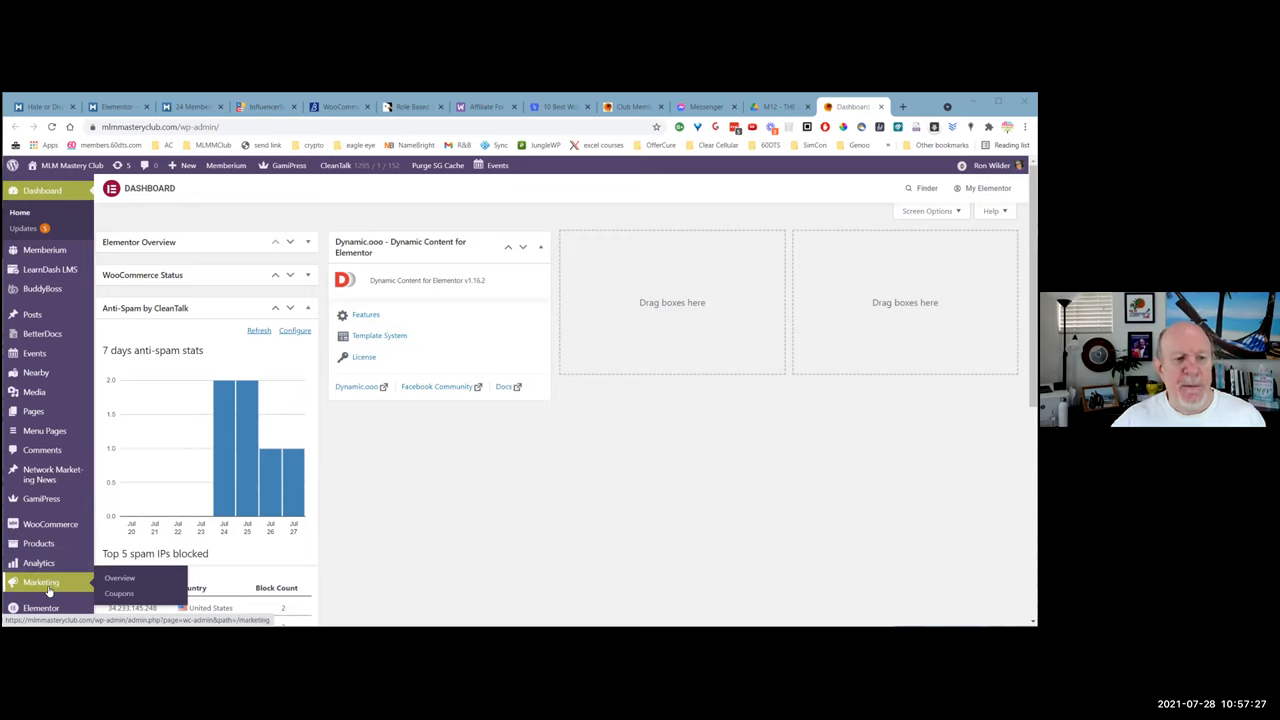
{"action": "mouse_move", "coordinate": [50, 522]}
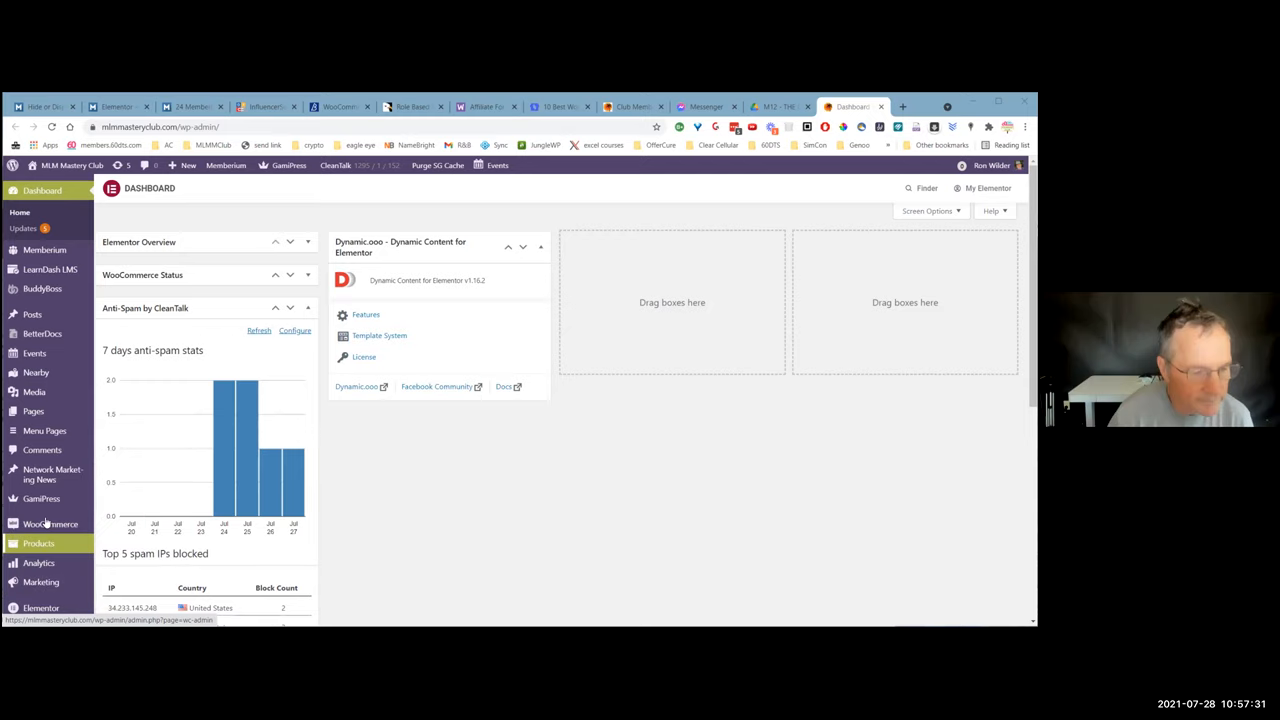
Go to the WooCommerce Home overview from the admin sidebar
{"action": "left_click", "coordinate": [46, 524]}
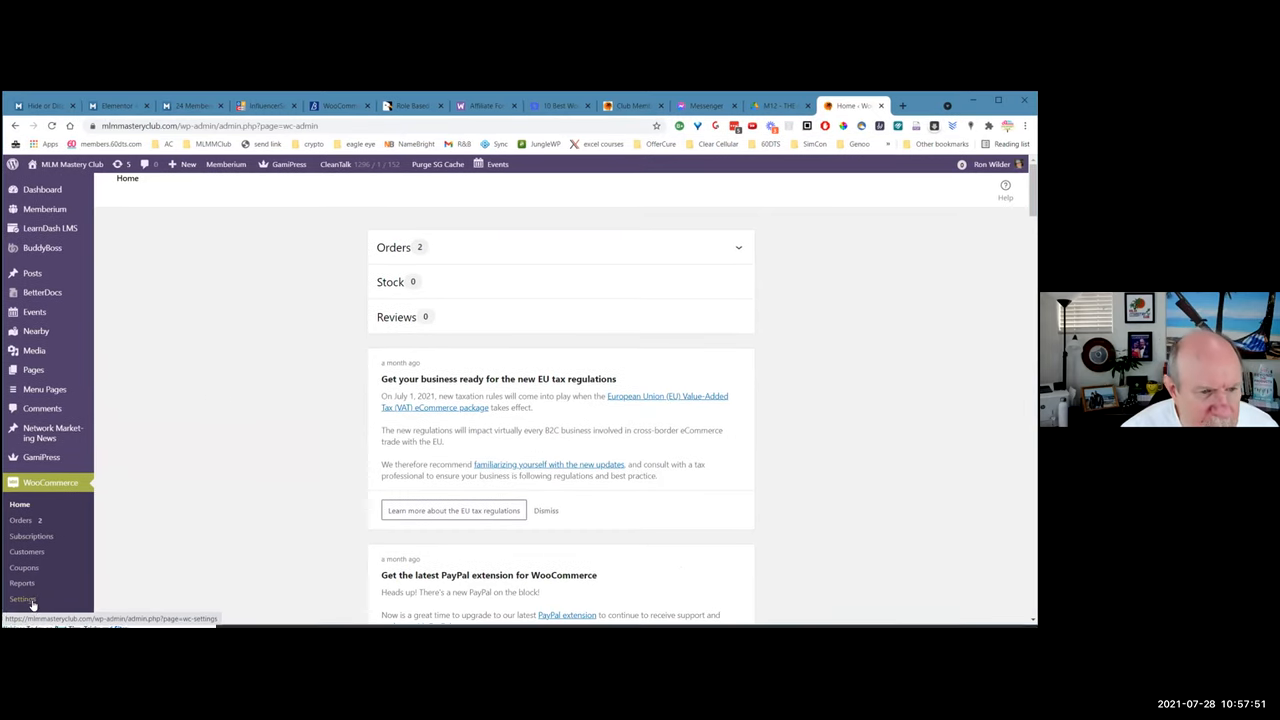
Review the General settings: store address, selling locations, coupon and currency options
{"action": "left_click", "coordinate": [22, 598]}
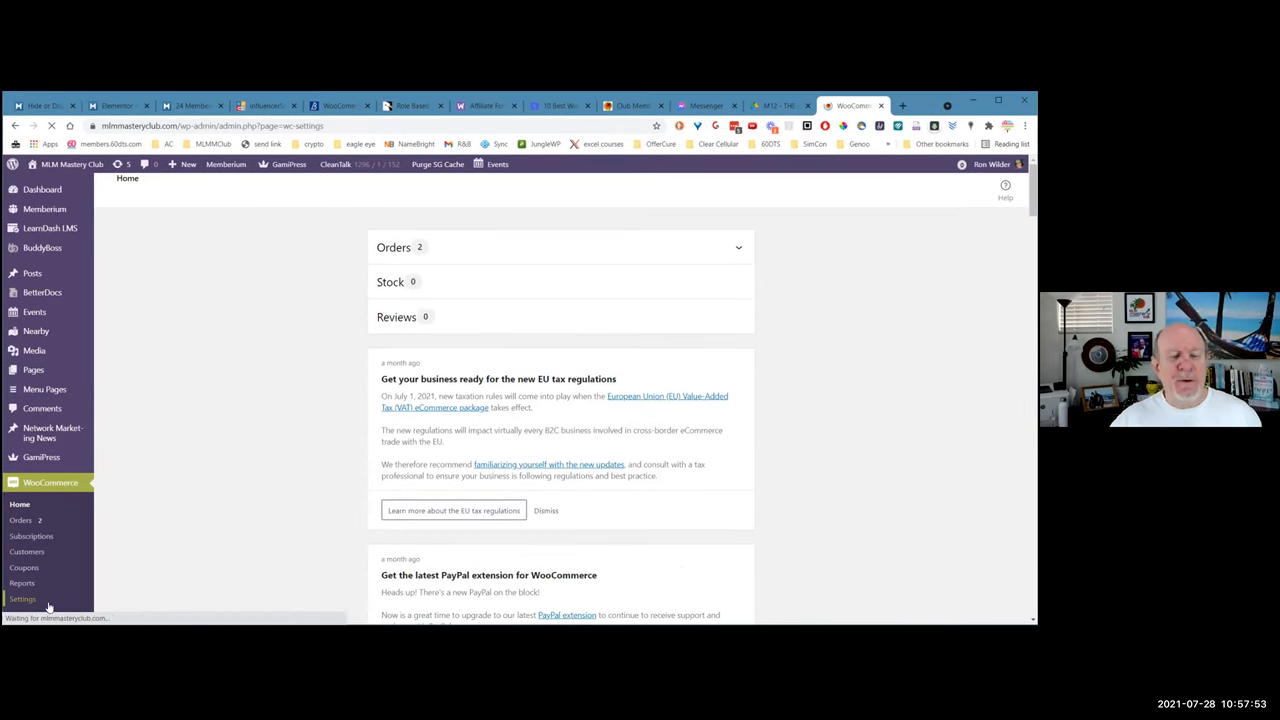
{"action": "left_click", "coordinate": [22, 598]}
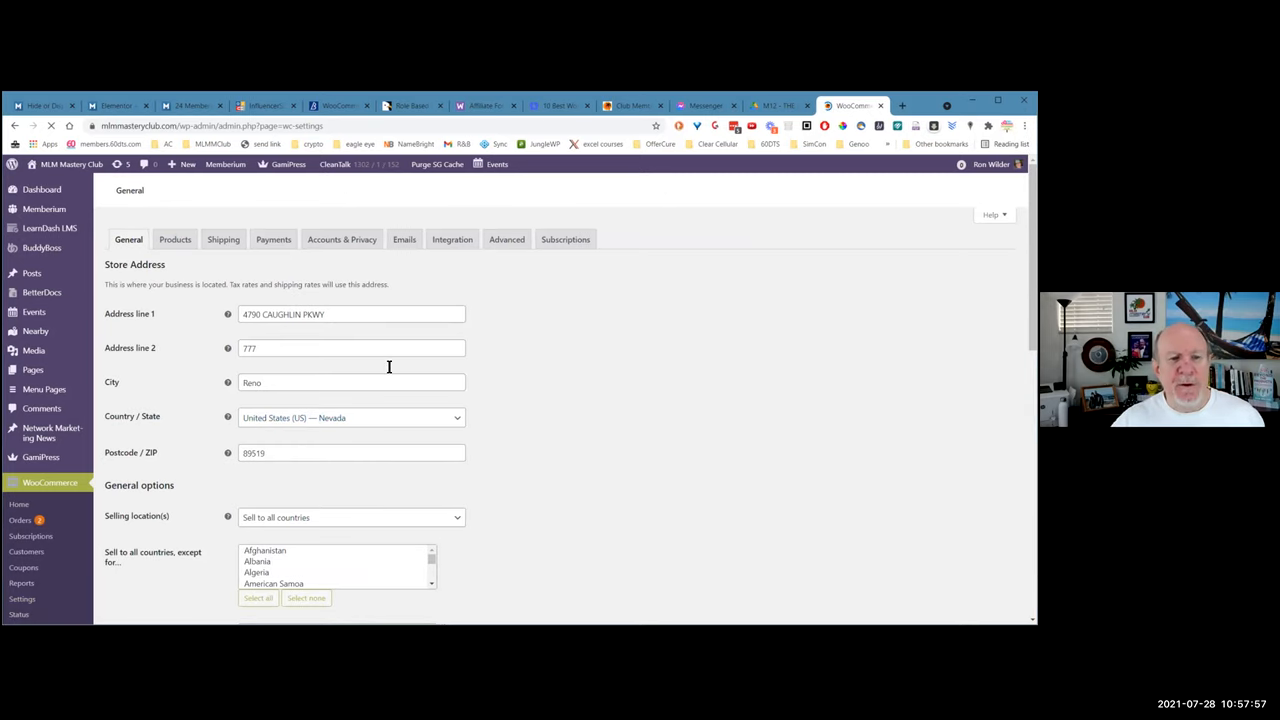
{"action": "scroll", "scroll_direction": "down", "scroll_amount": 3}
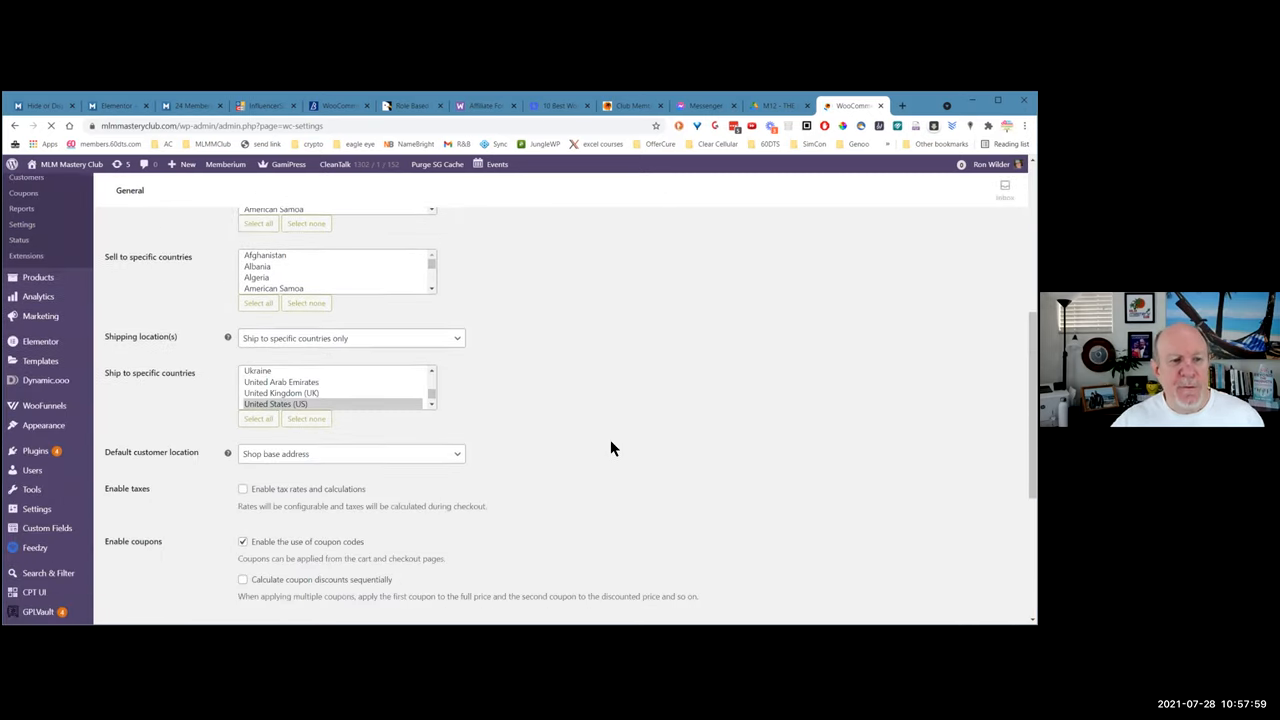
{"action": "scroll", "scroll_direction": "down", "scroll_amount": 3}
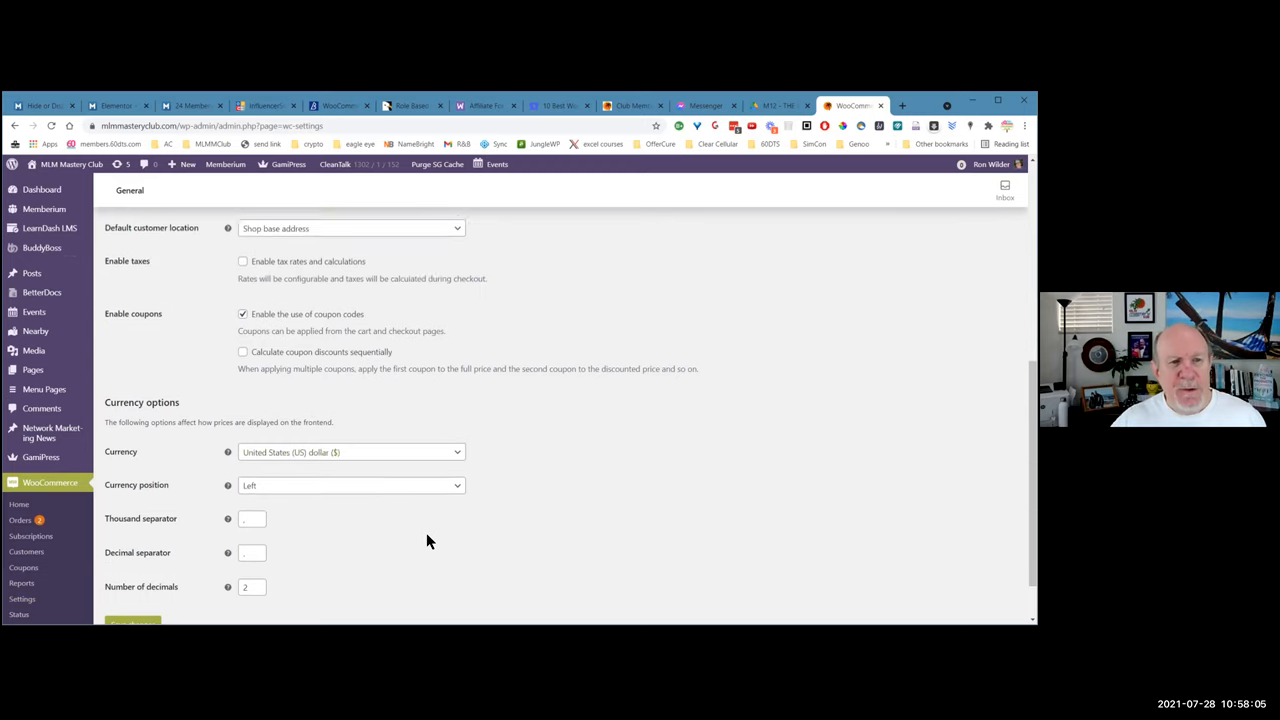
{"action": "scroll", "scroll_direction": "up", "scroll_amount": 3}
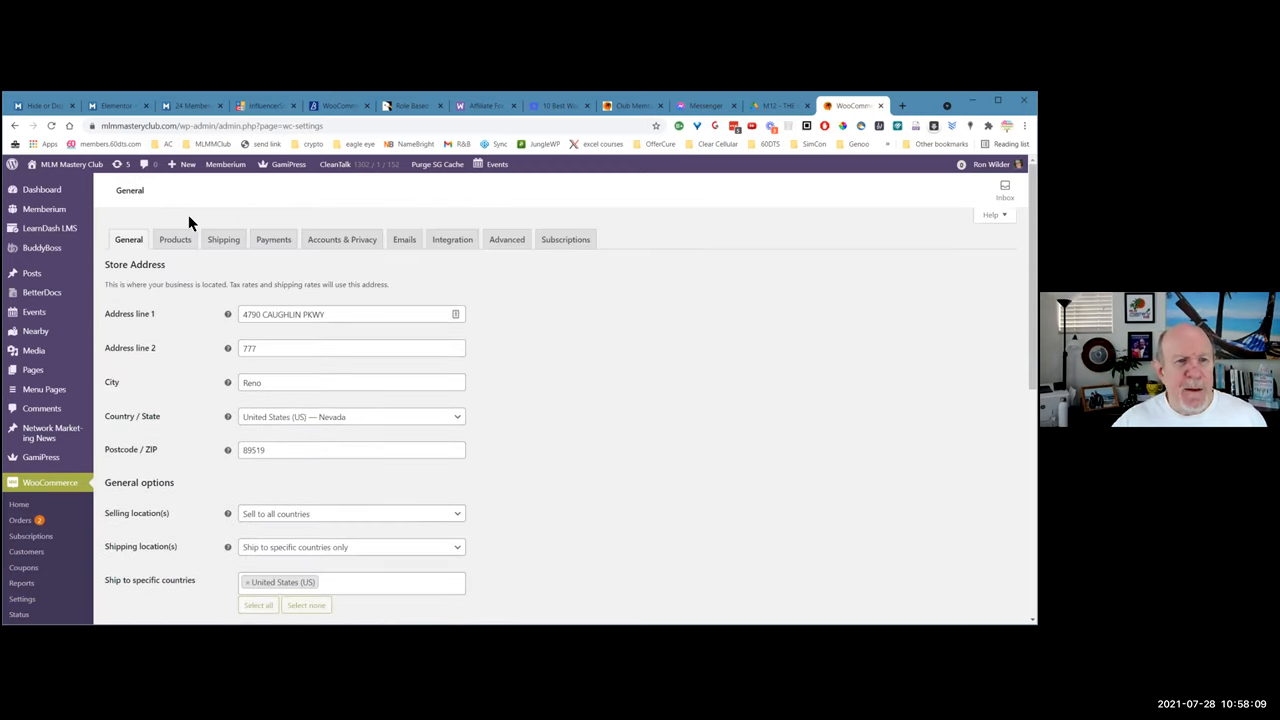
Check the Products settings show Shop as the shop page, then view the live storefront
{"action": "left_click", "coordinate": [176, 240]}
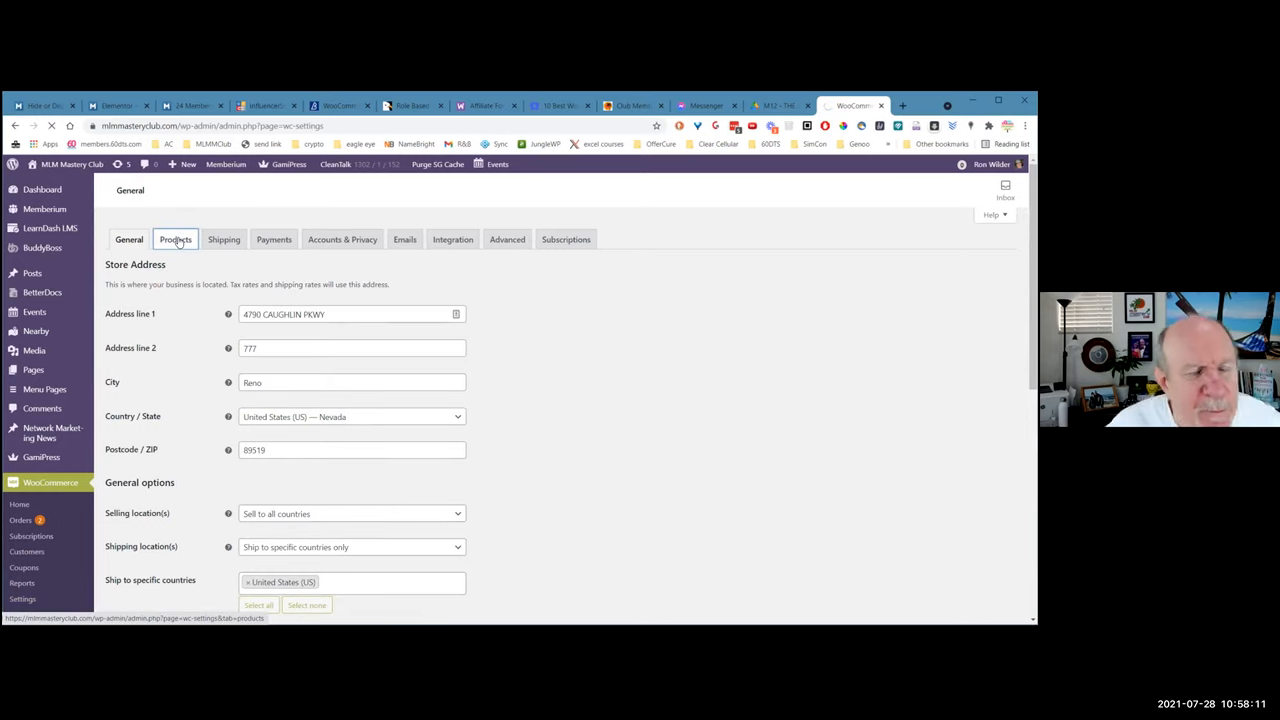
{"action": "left_click", "coordinate": [176, 240]}
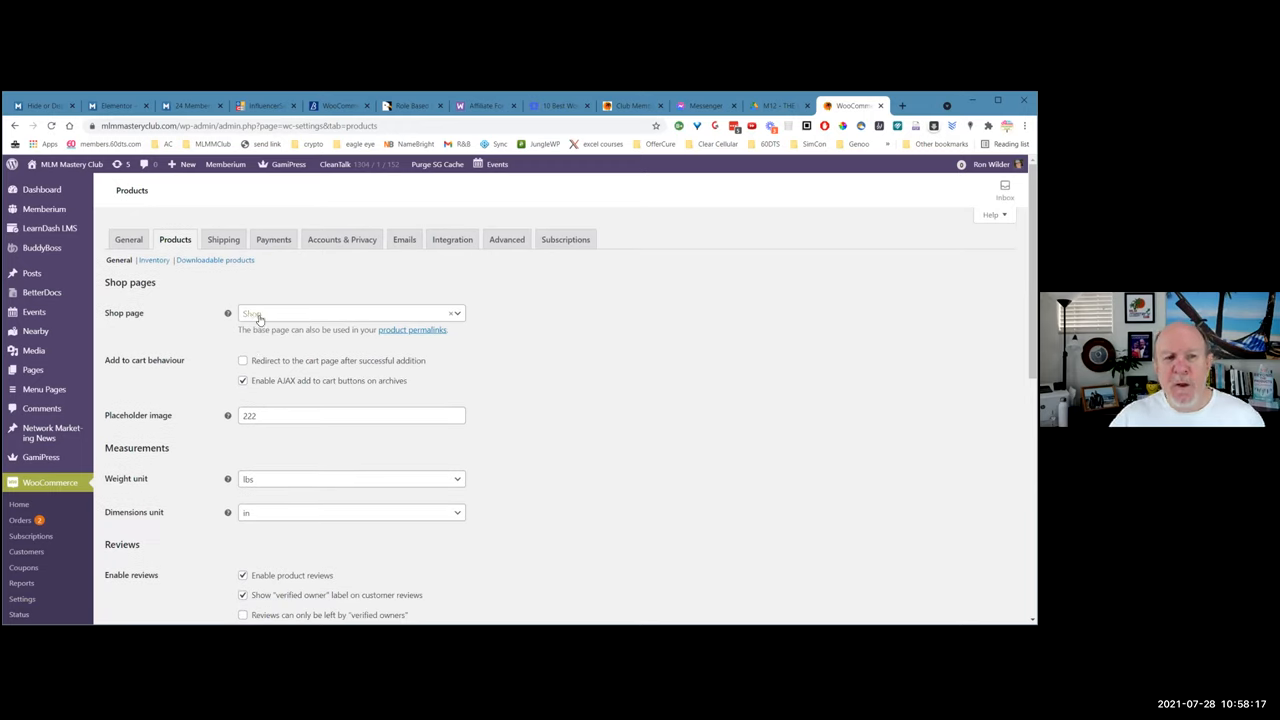
{"action": "left_click", "coordinate": [350, 312]}
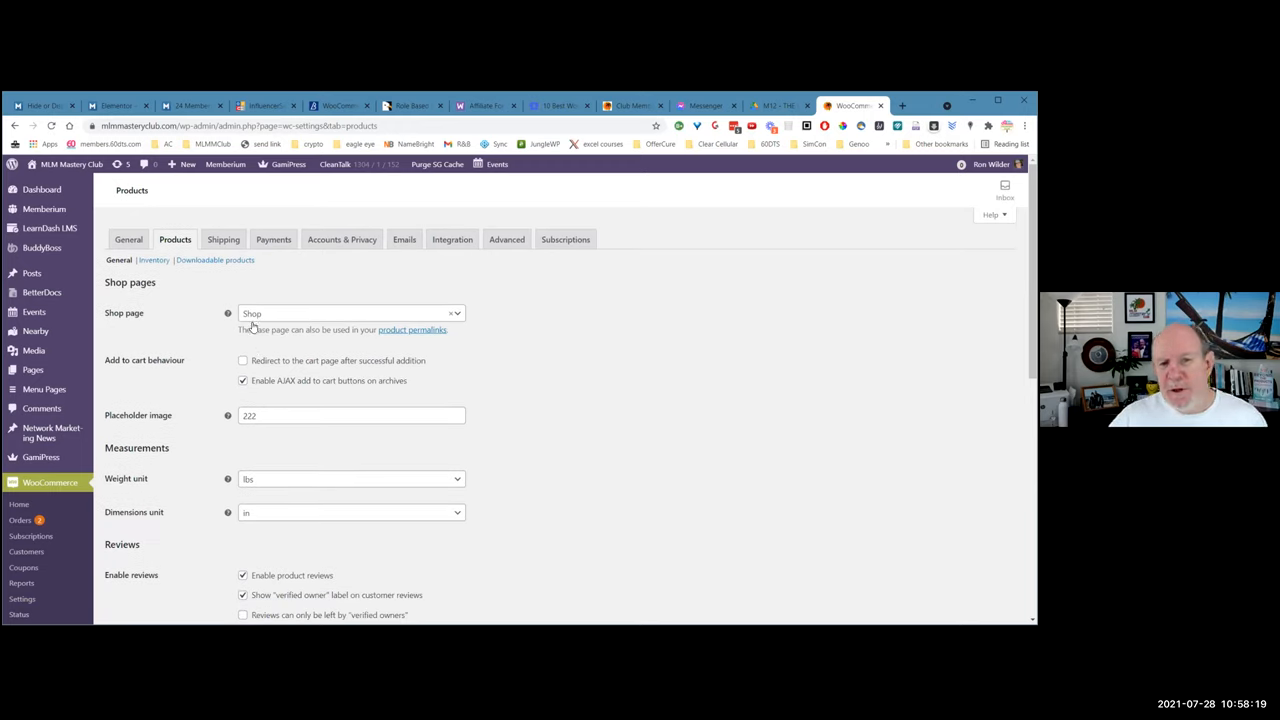
{"action": "scroll", "scroll_direction": "down", "scroll_amount": 3}
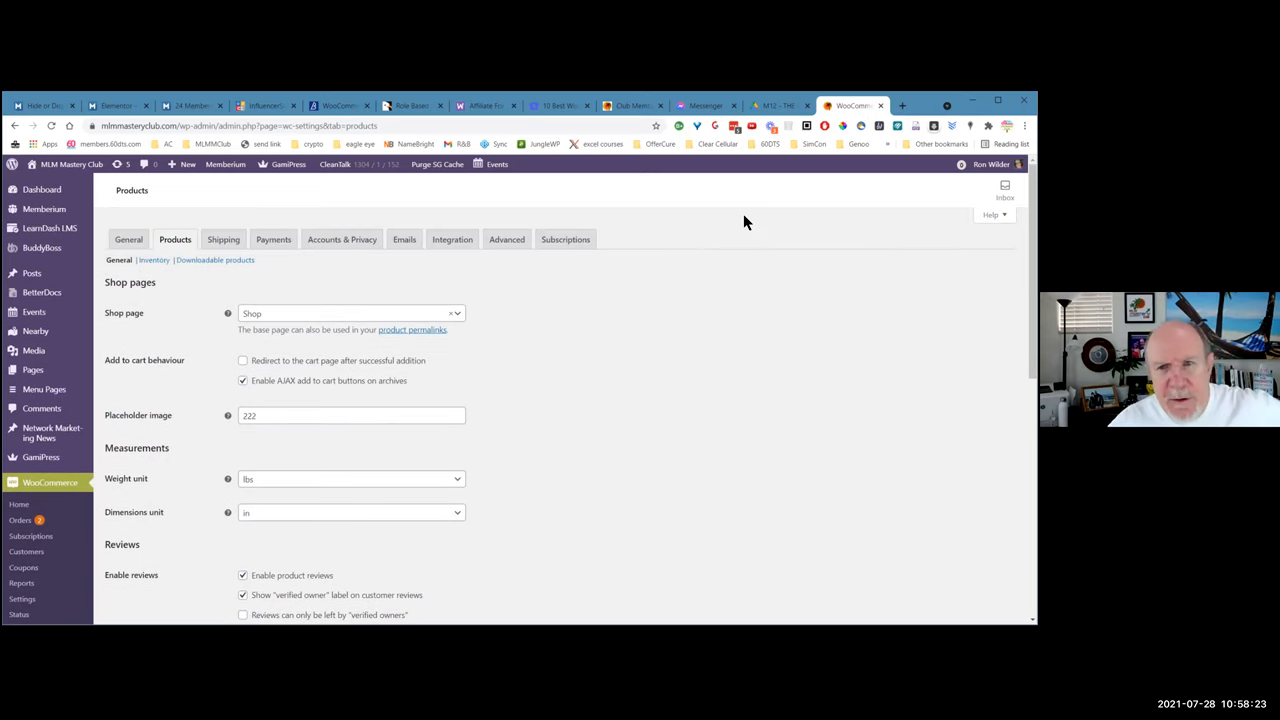
{"action": "left_click", "coordinate": [902, 104]}
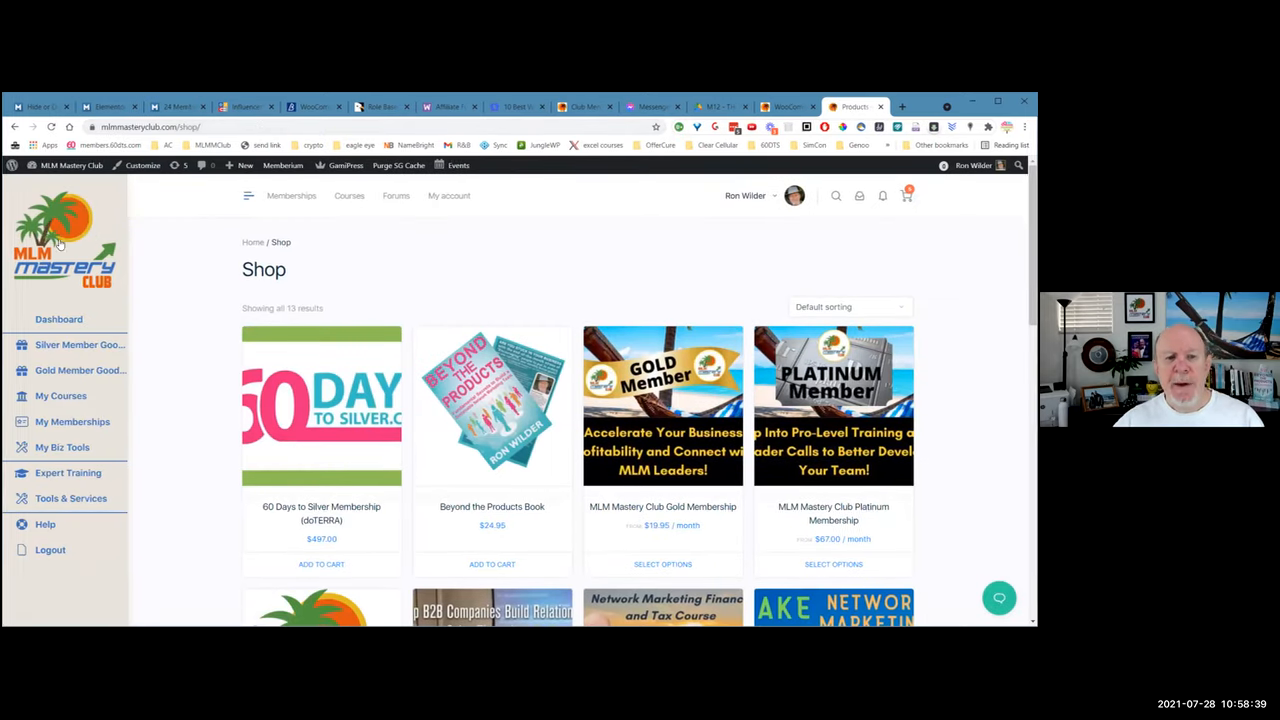
{"action": "scroll", "scroll_direction": "down", "scroll_amount": 3}
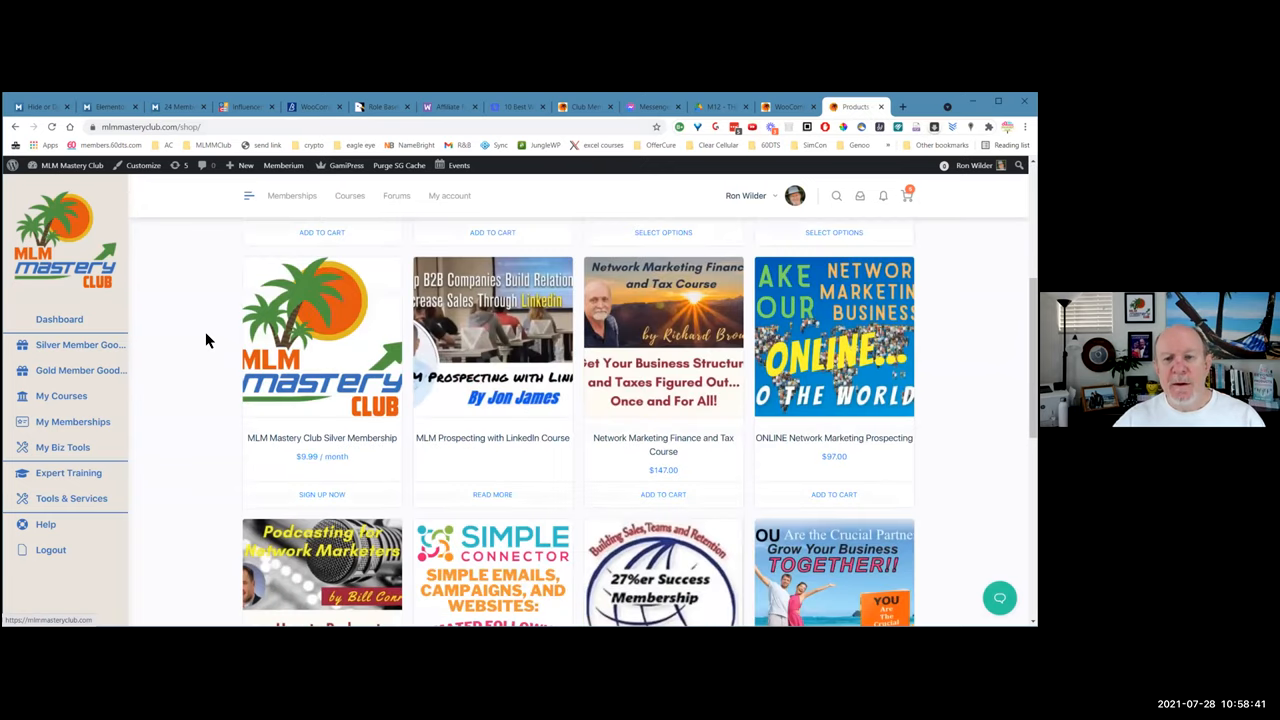
{"action": "scroll", "scroll_direction": "down", "scroll_amount": 3}
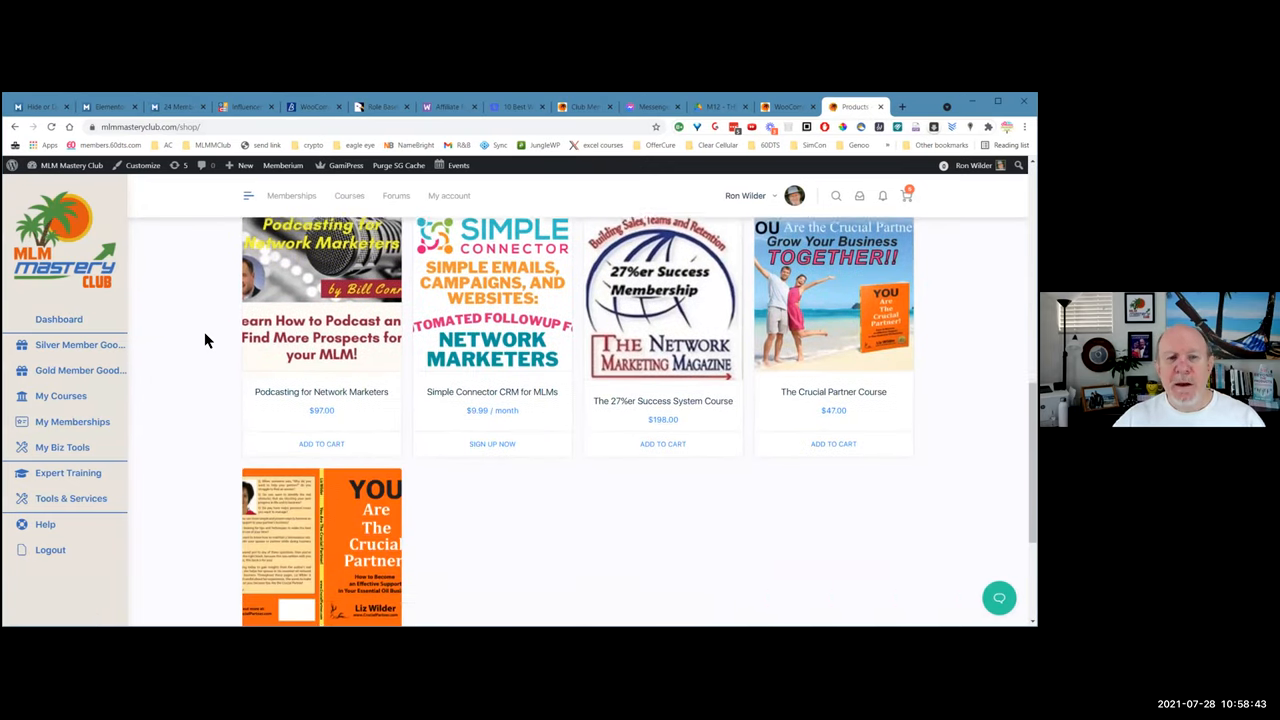
{"action": "scroll", "scroll_direction": "up", "scroll_amount": 3}
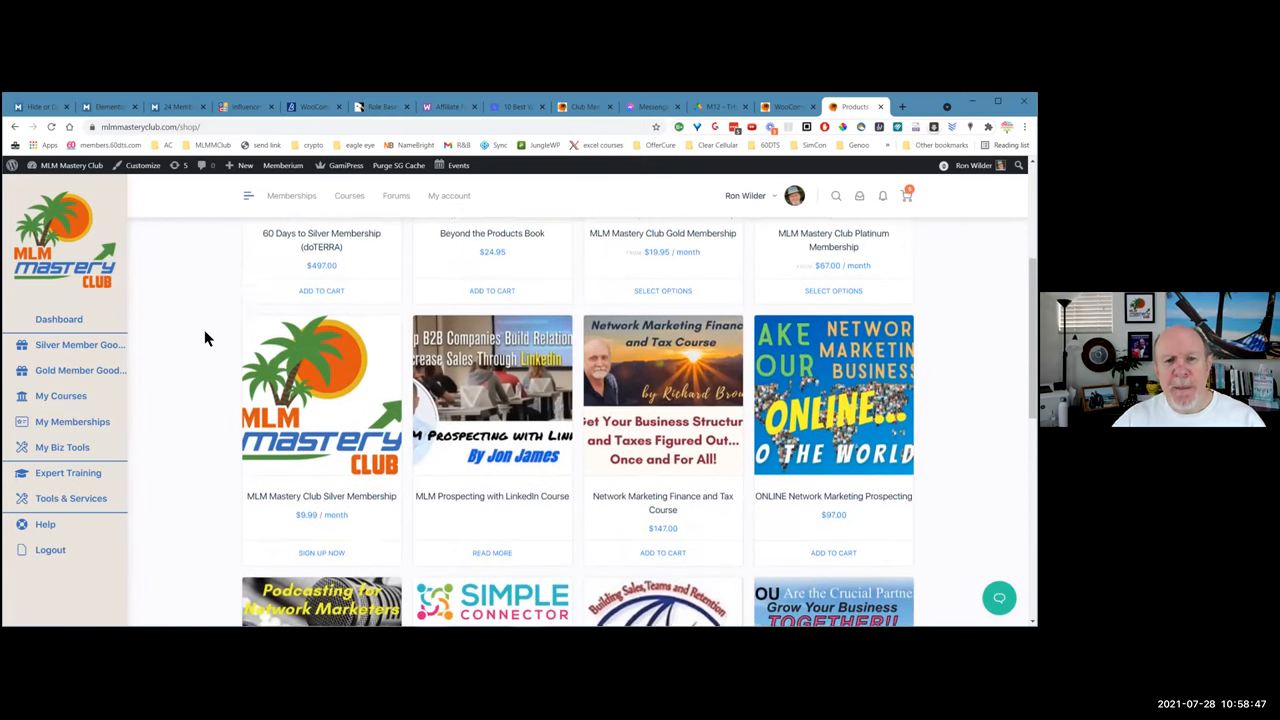
{"action": "scroll", "scroll_direction": "up", "scroll_amount": 3}
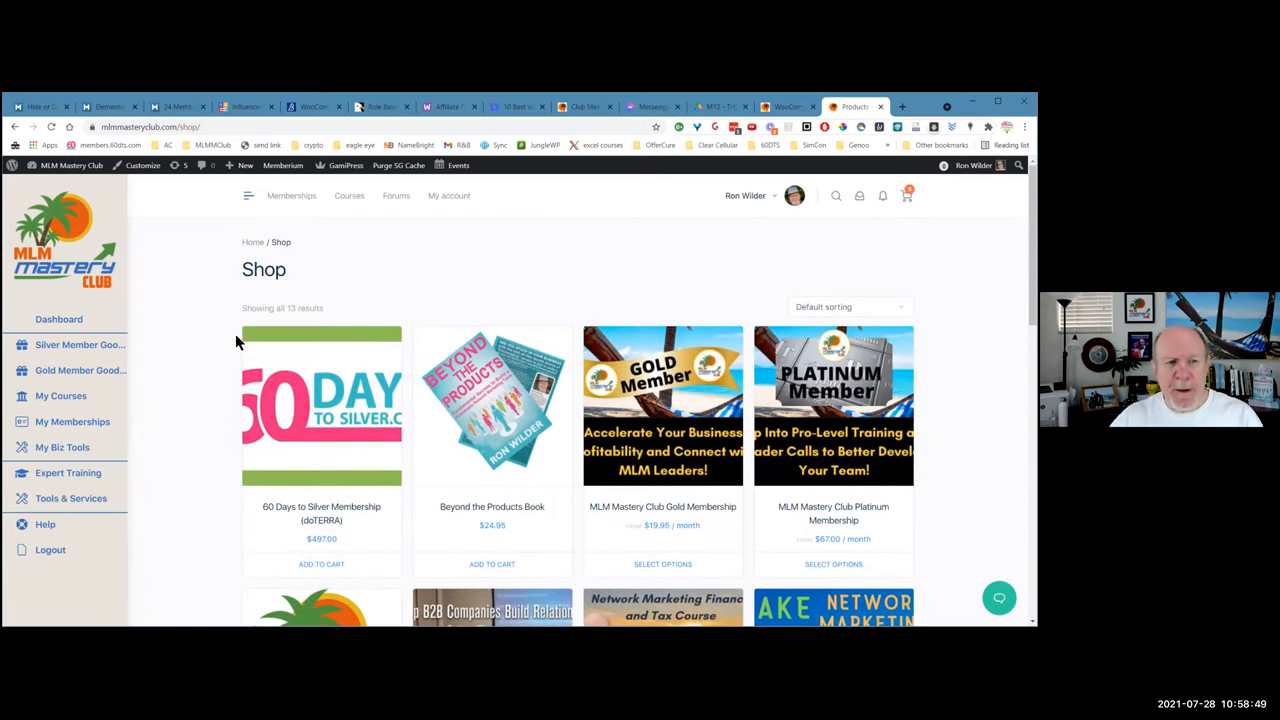
{"action": "left_click", "coordinate": [68, 472]}
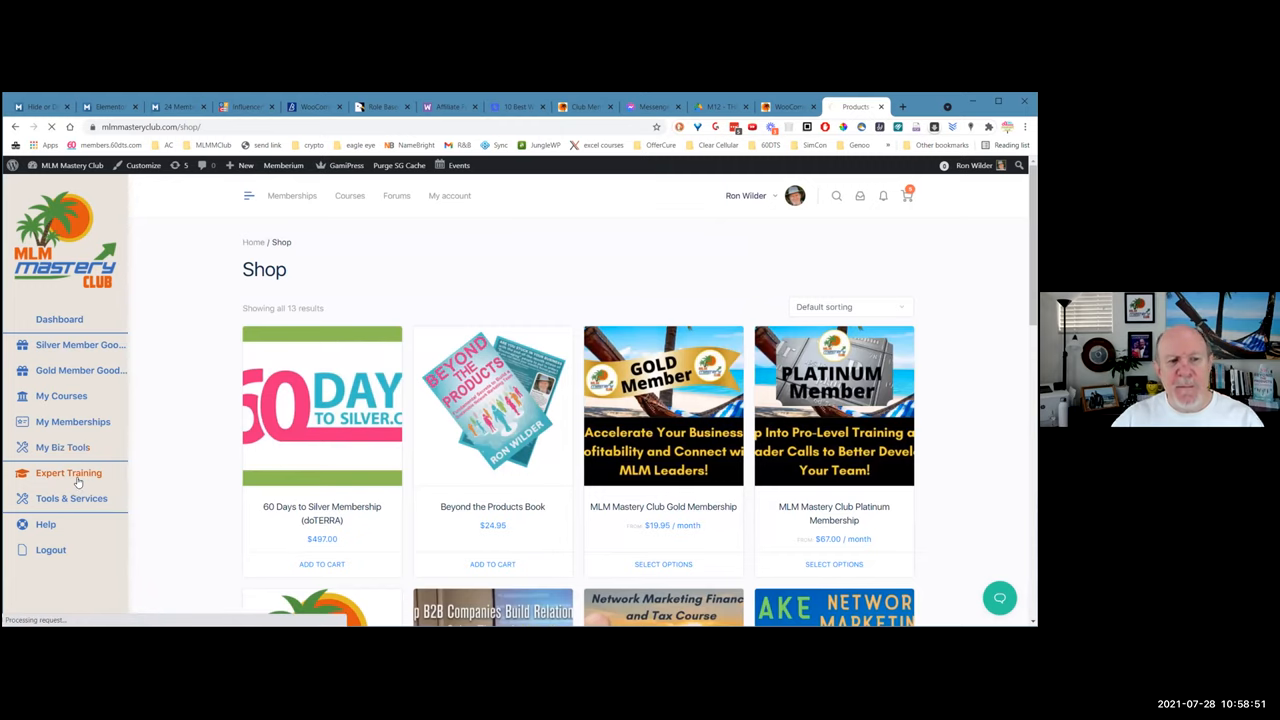
Browse the Expert Training product cards, then return to the Shop page
{"action": "left_click", "coordinate": [68, 472]}
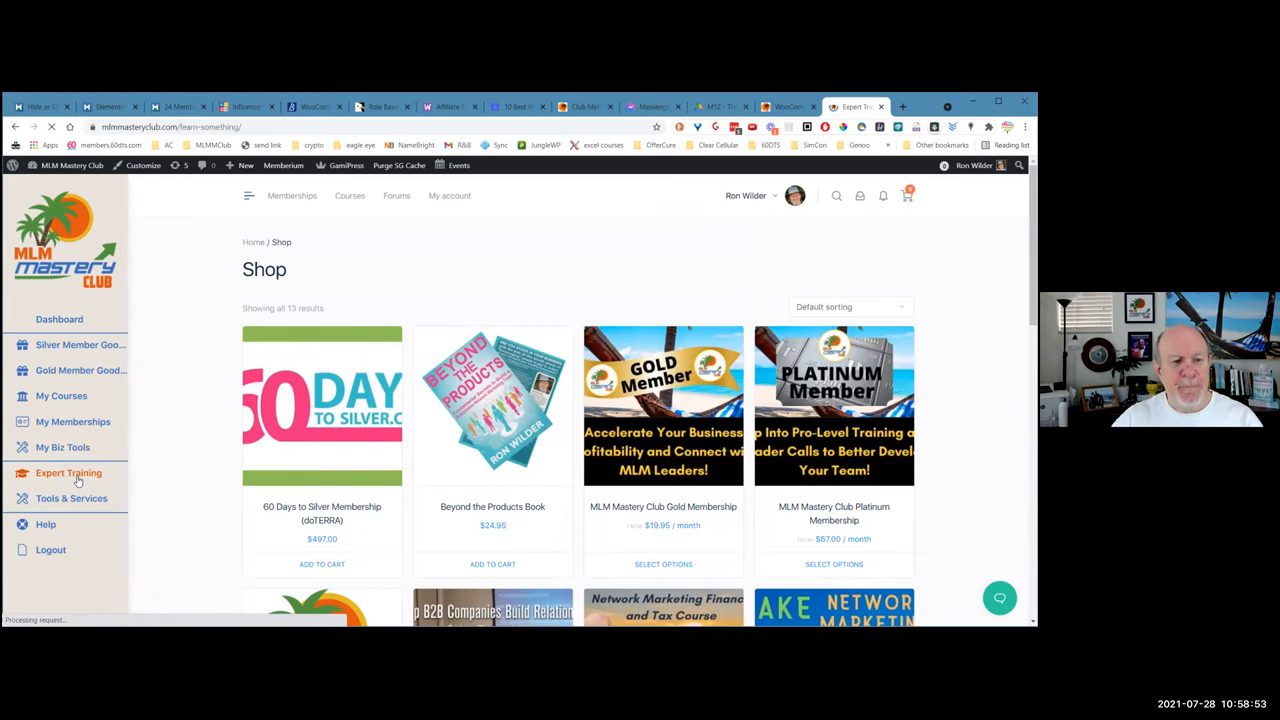
{"action": "left_click", "coordinate": [68, 472]}
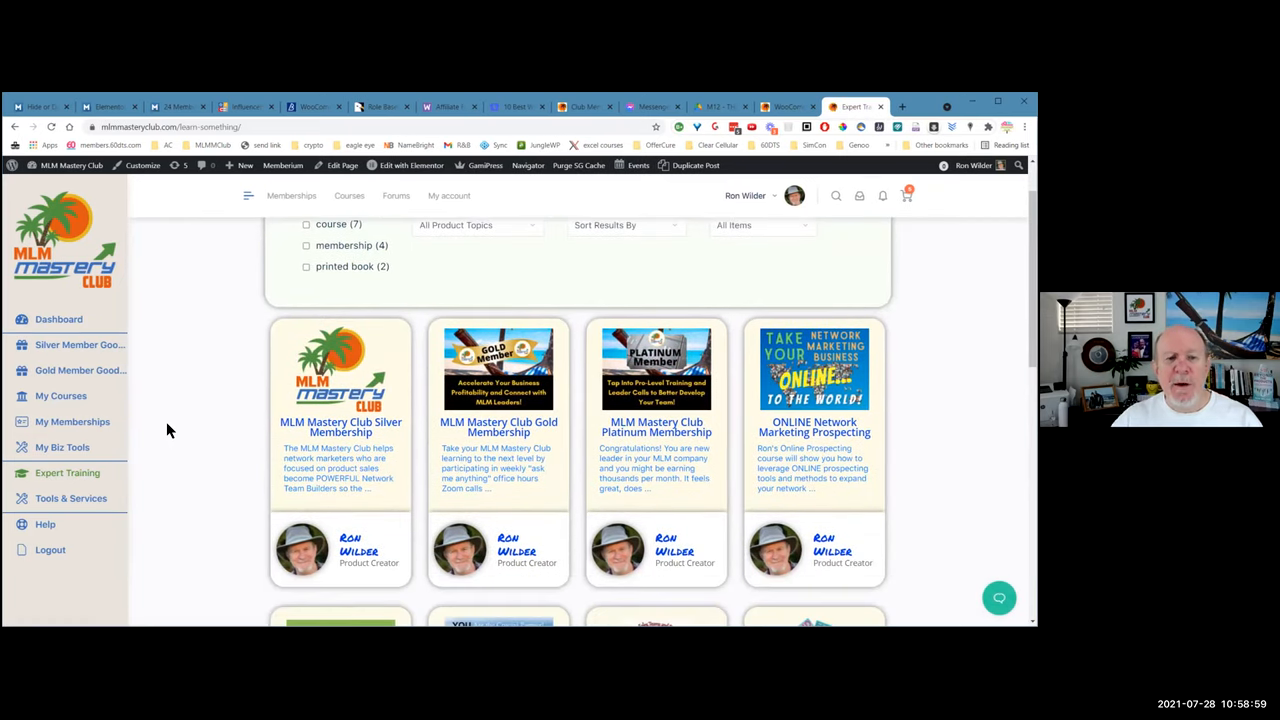
{"action": "scroll", "scroll_direction": "down", "scroll_amount": 3}
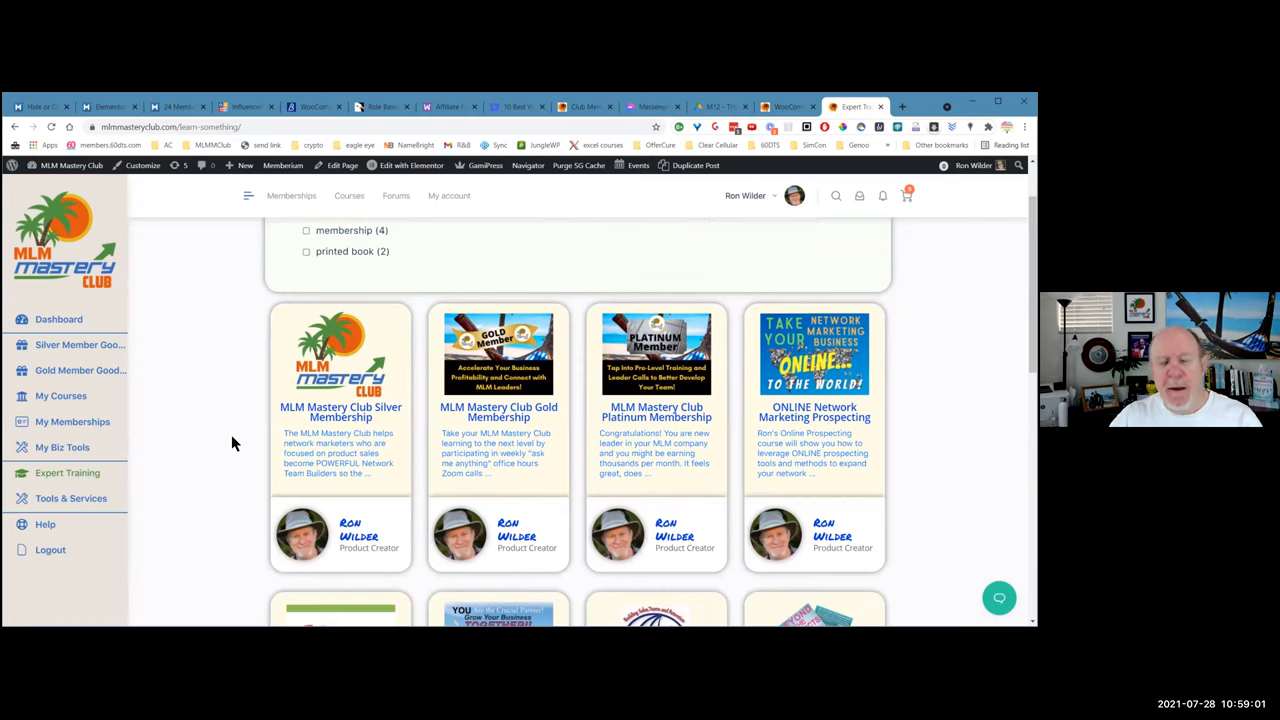
{"action": "mouse_move", "coordinate": [224, 420]}
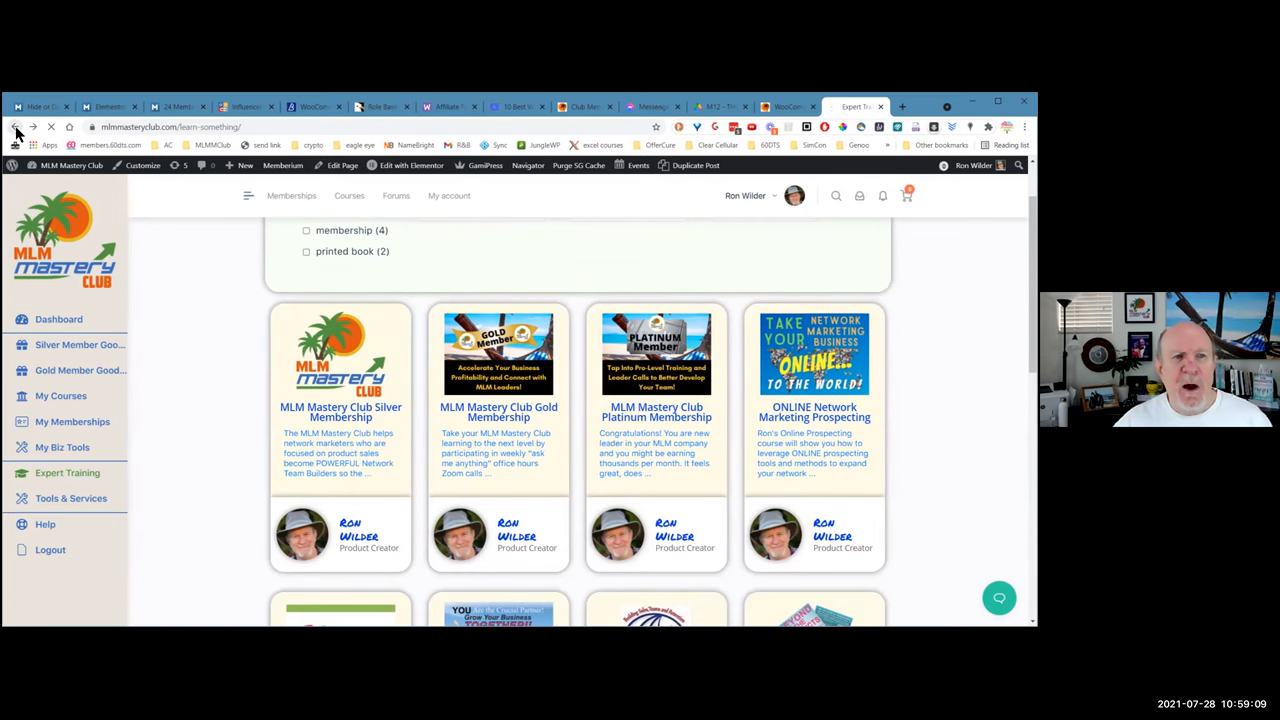
{"action": "left_click", "coordinate": [16, 128]}
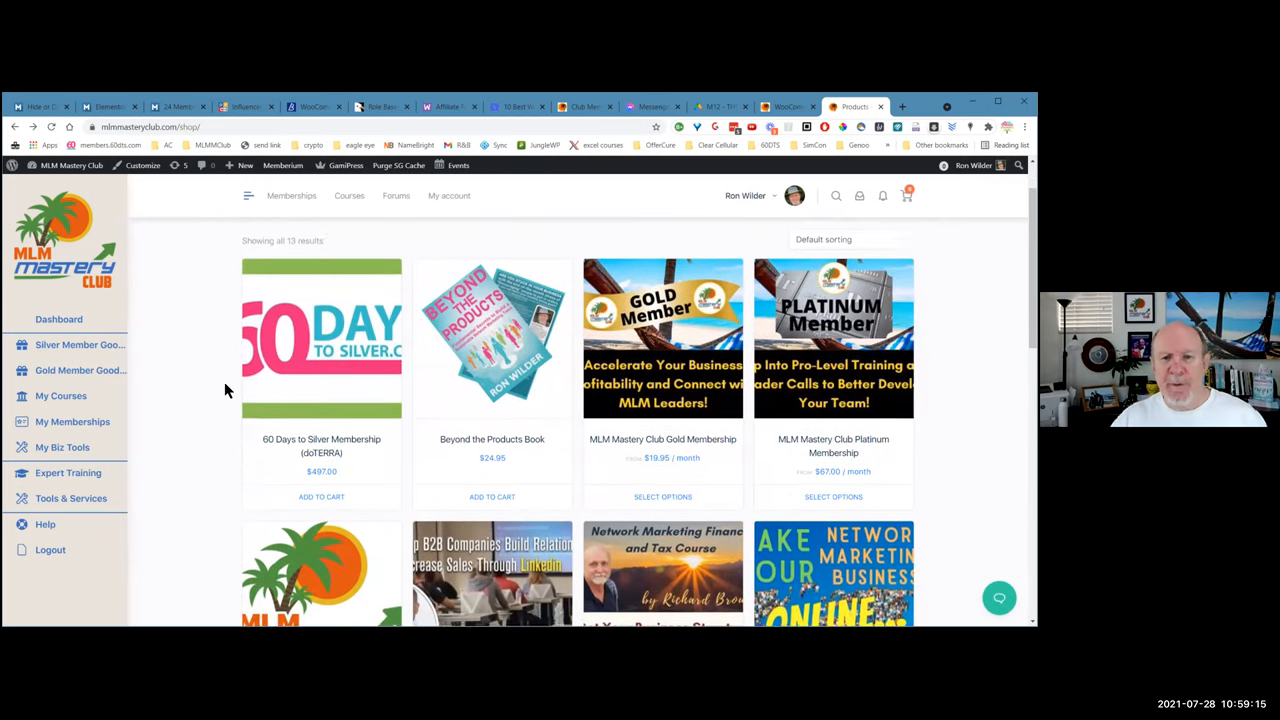
Scroll the Shop page before switching back to the WooCommerce Products settings
{"action": "scroll", "scroll_direction": "down", "scroll_amount": 3}
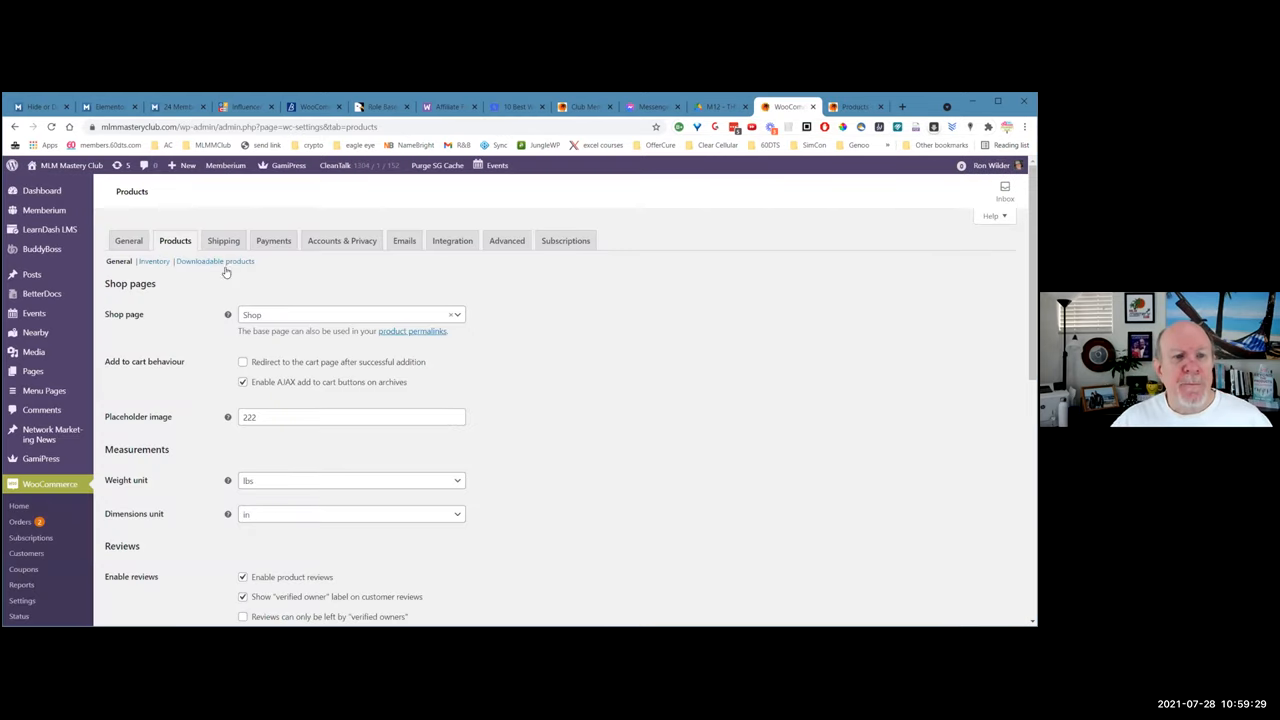
View the Shipping zones with United States Media Mail flat rate, then move to Payments
{"action": "left_click", "coordinate": [224, 240]}
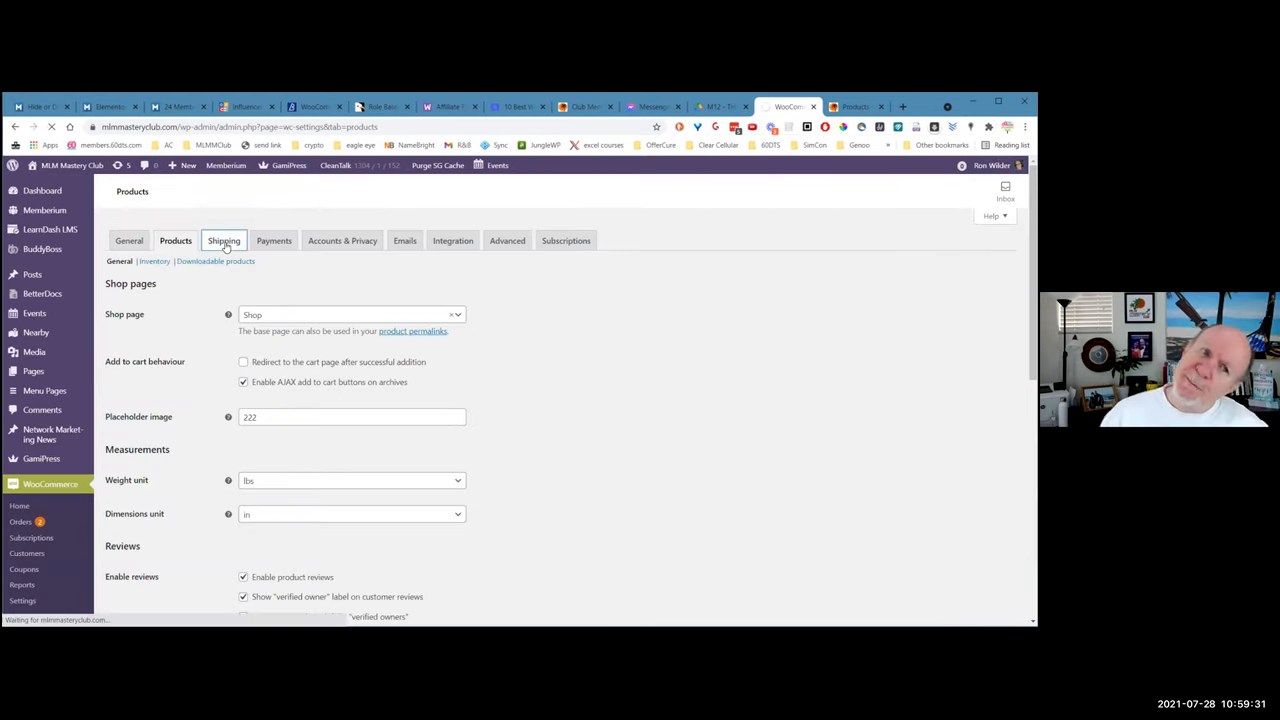
{"action": "left_click", "coordinate": [224, 240]}
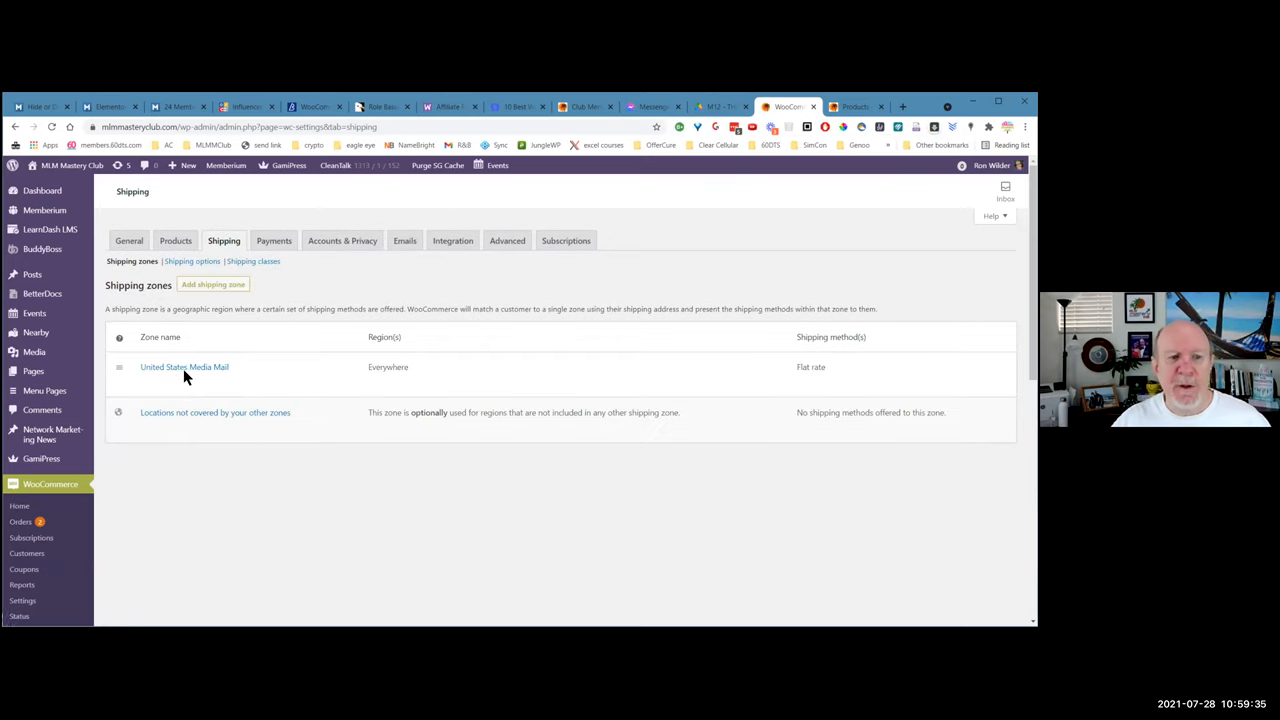
{"action": "mouse_move", "coordinate": [212, 376]}
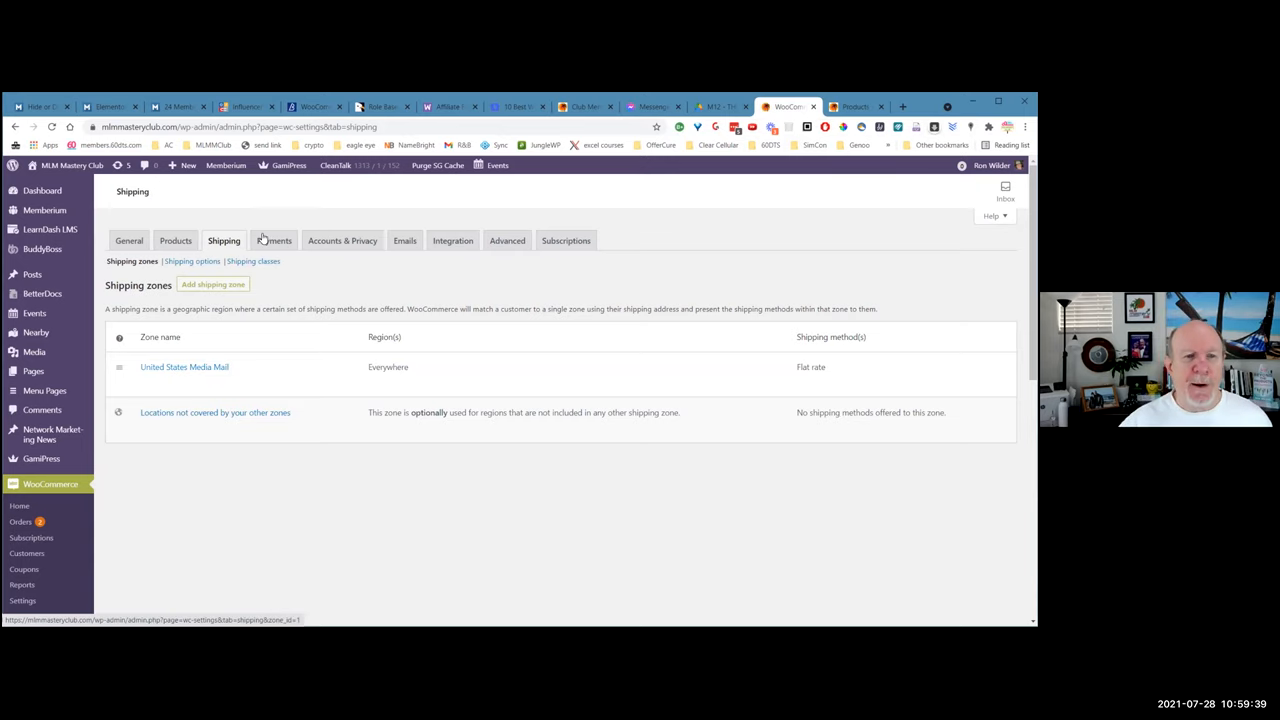
{"action": "left_click", "coordinate": [274, 240]}
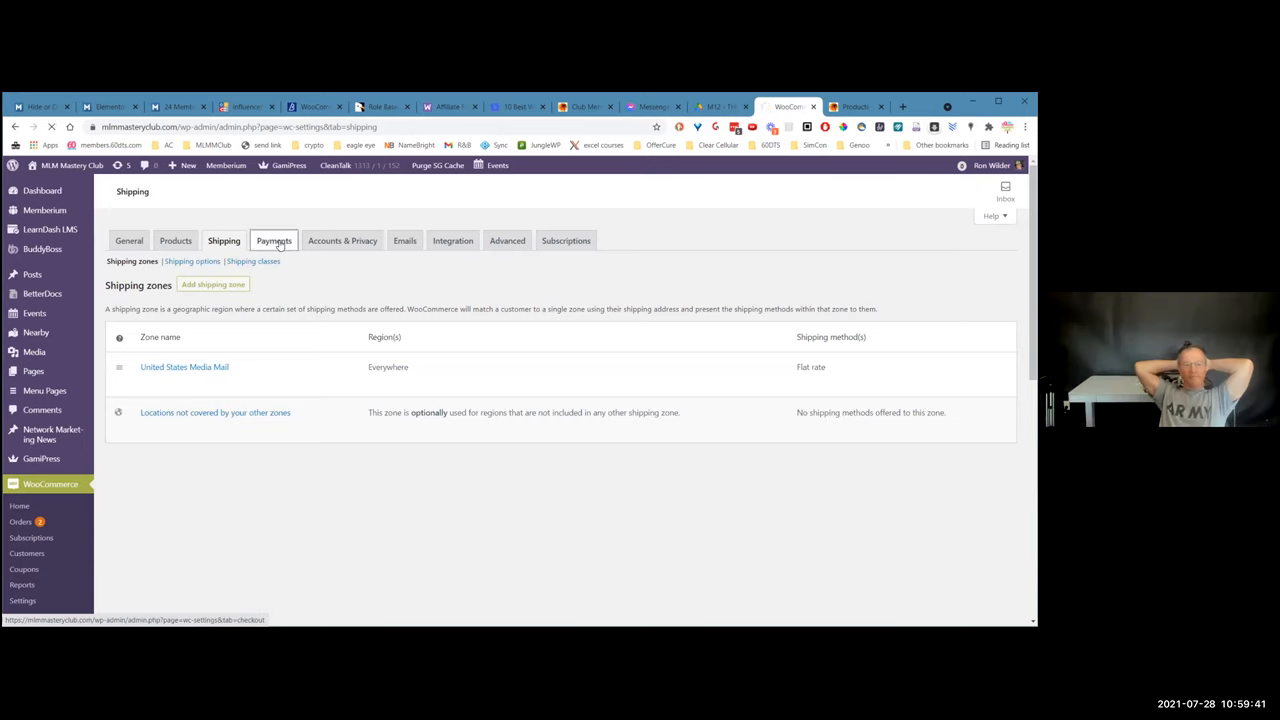
{"action": "left_click", "coordinate": [272, 240]}
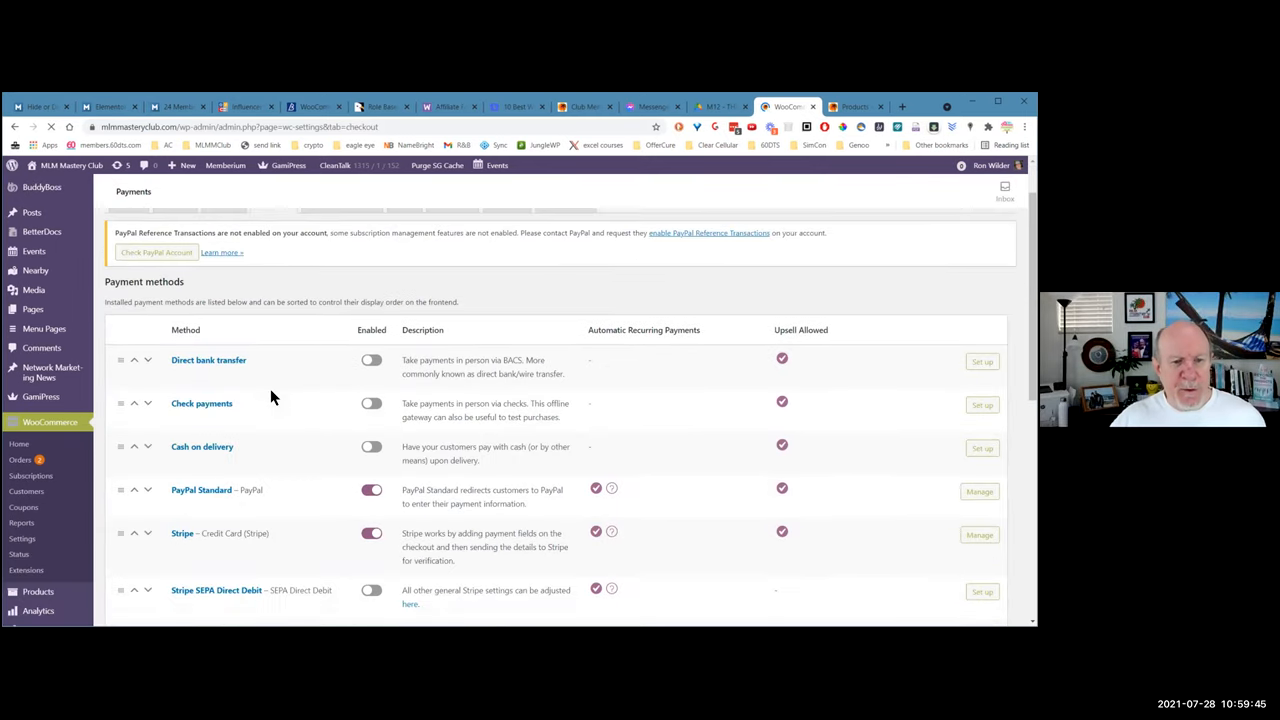
{"action": "scroll", "scroll_direction": "down", "scroll_amount": 3}
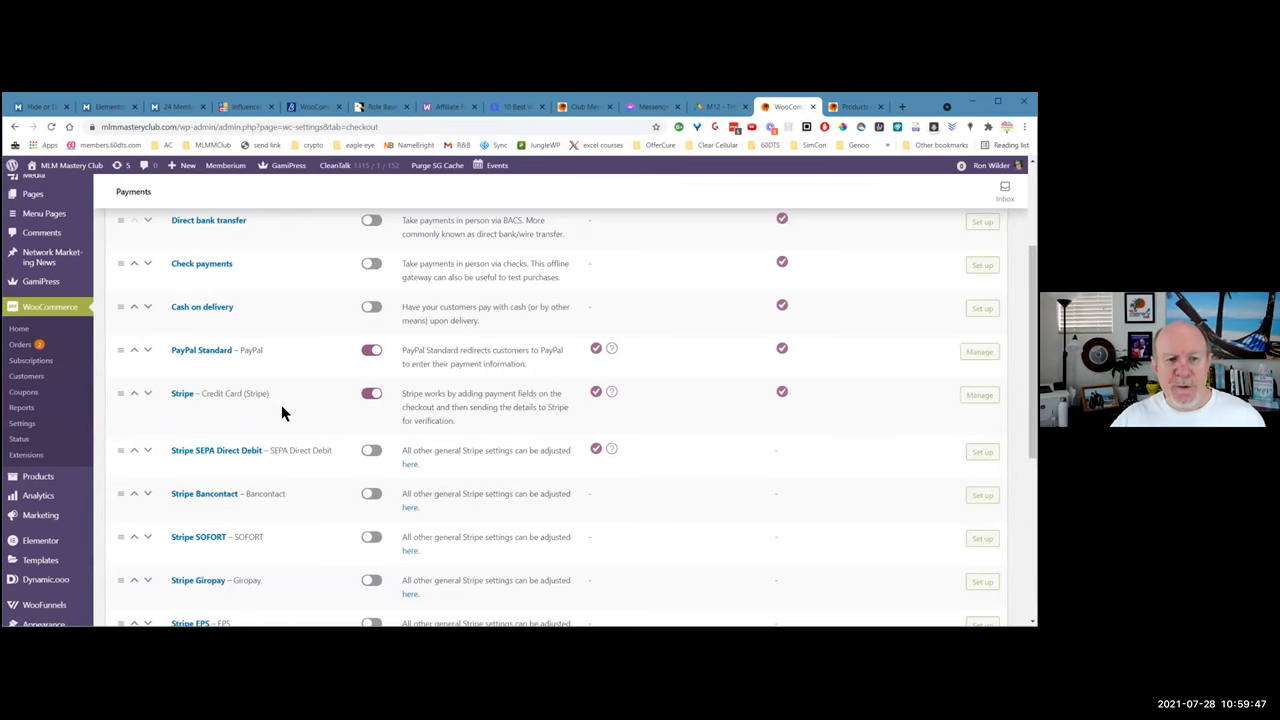
{"action": "mouse_move", "coordinate": [256, 398]}
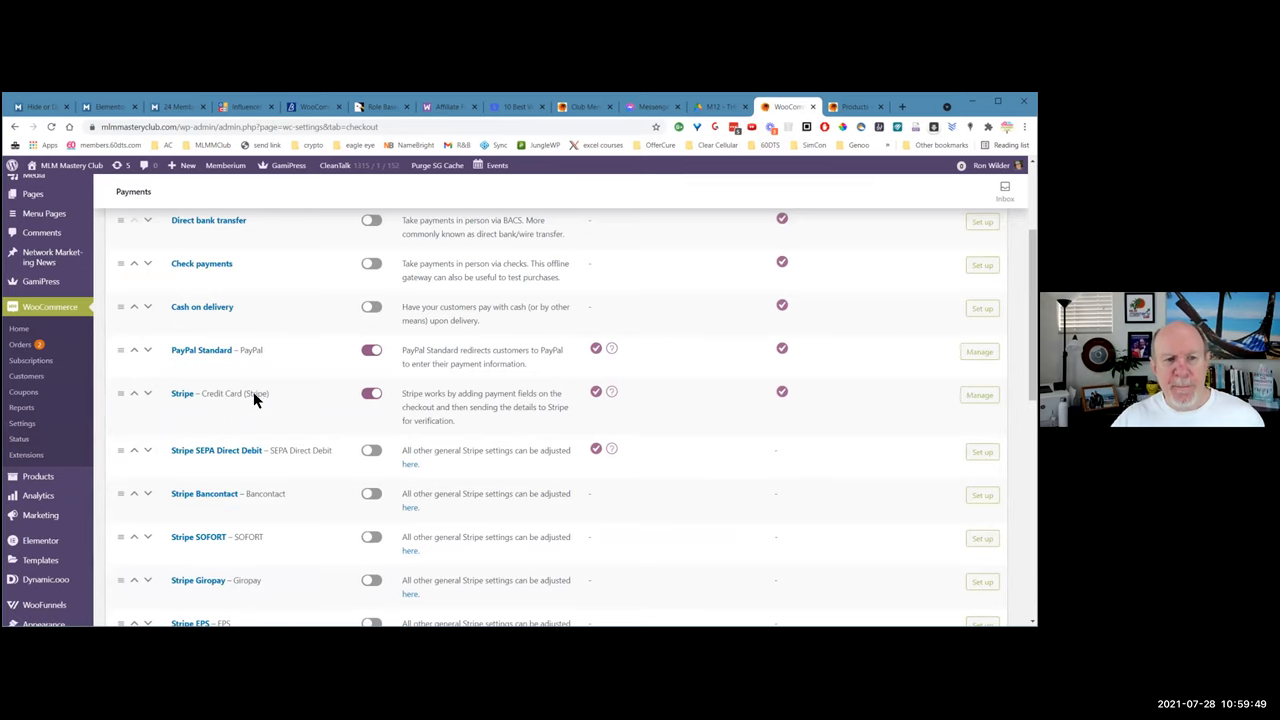
{"action": "mouse_move", "coordinate": [222, 318]}
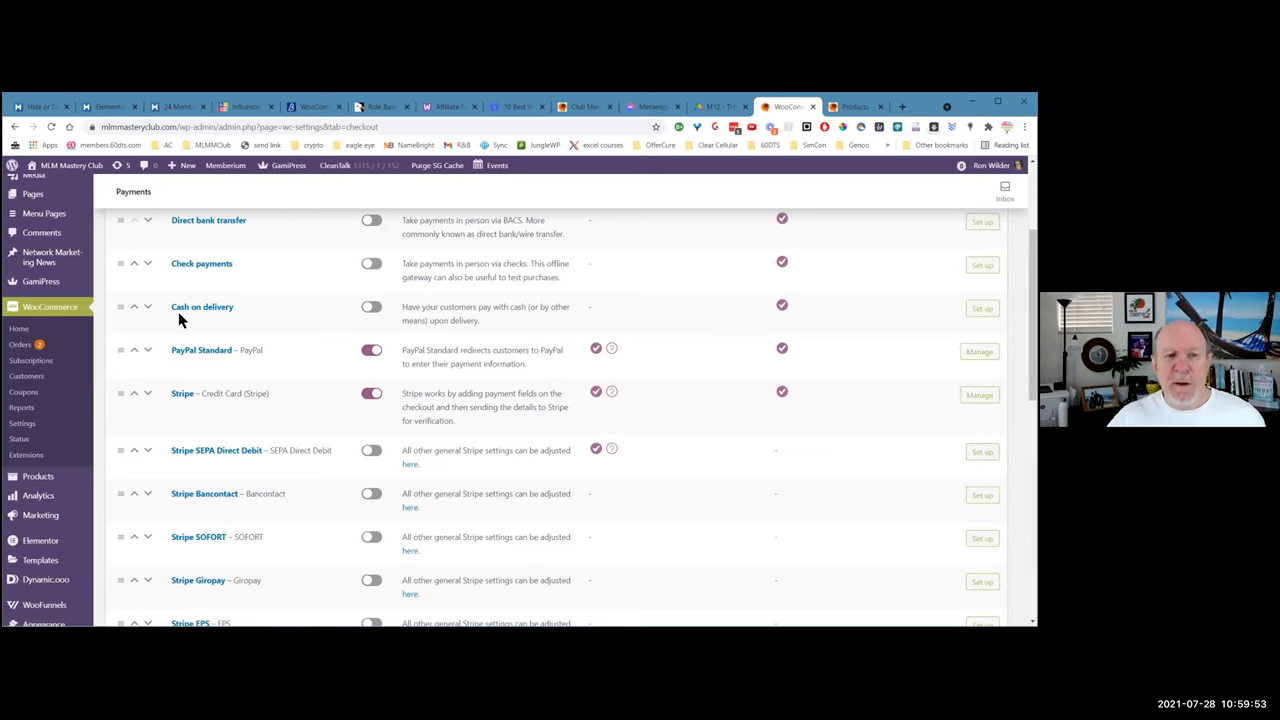
{"action": "mouse_move", "coordinate": [192, 322]}
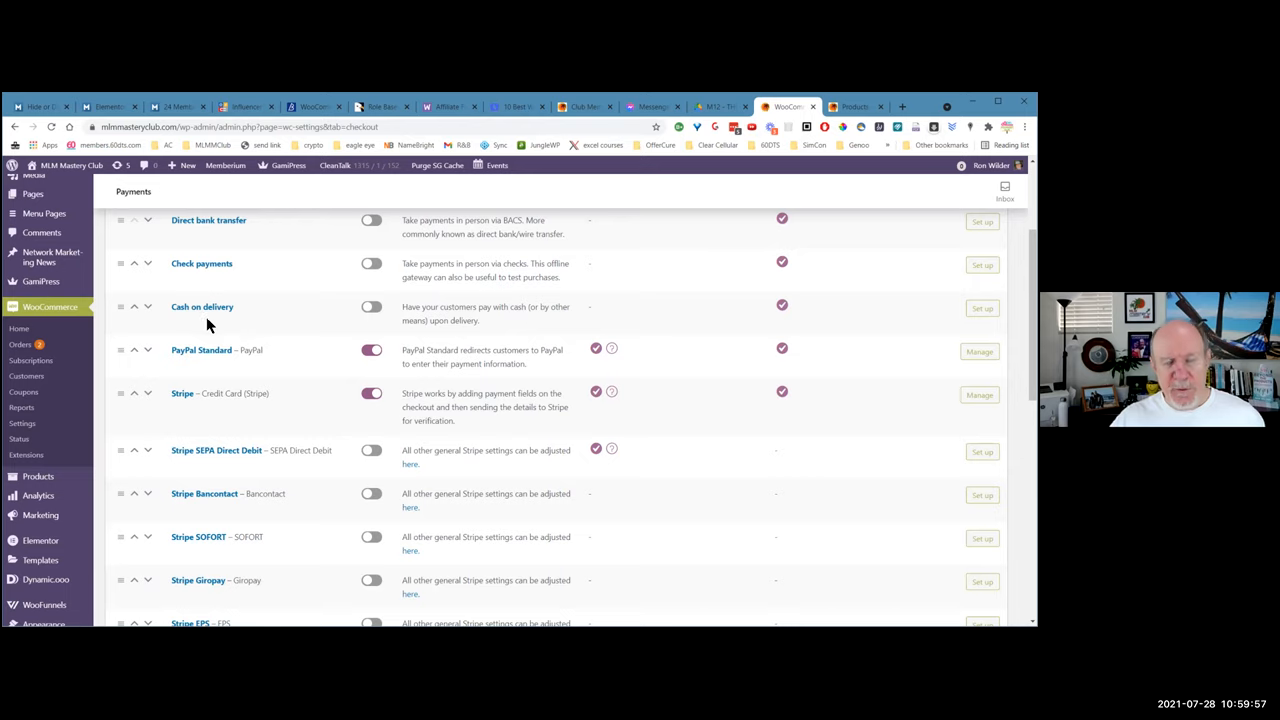
{"action": "mouse_move", "coordinate": [498, 320]}
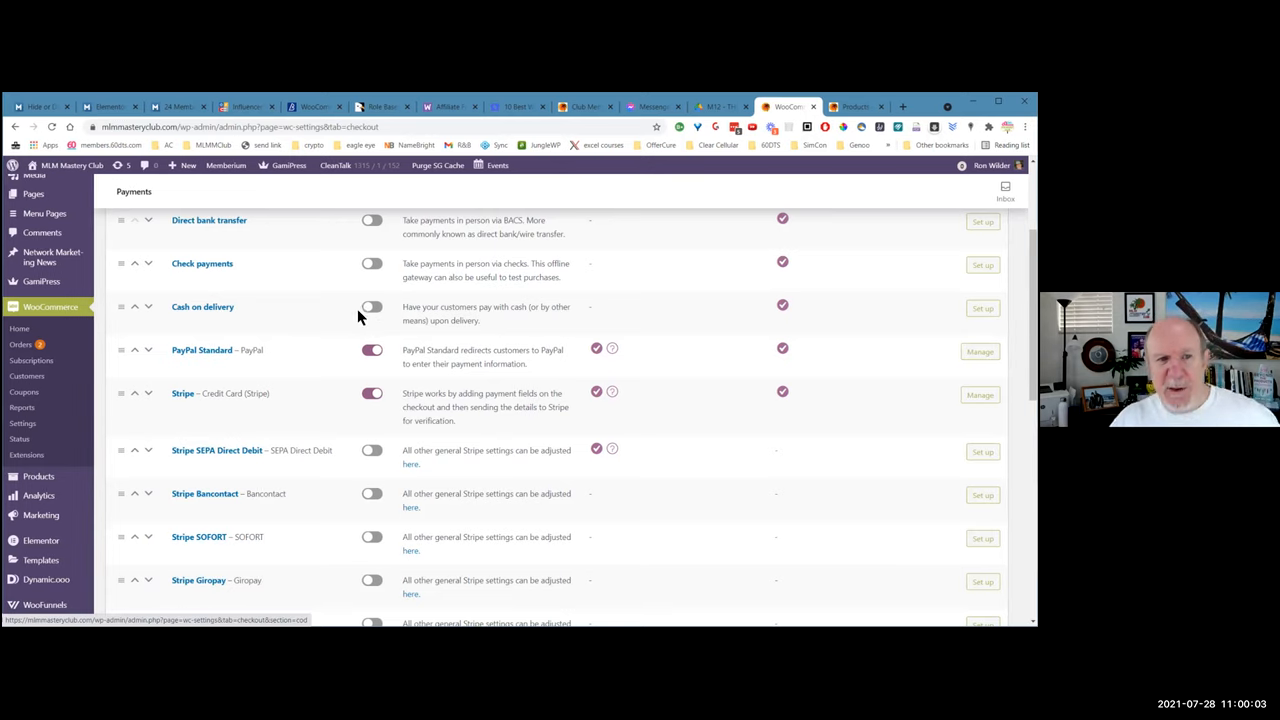
{"action": "scroll", "scroll_direction": "down", "scroll_amount": 3}
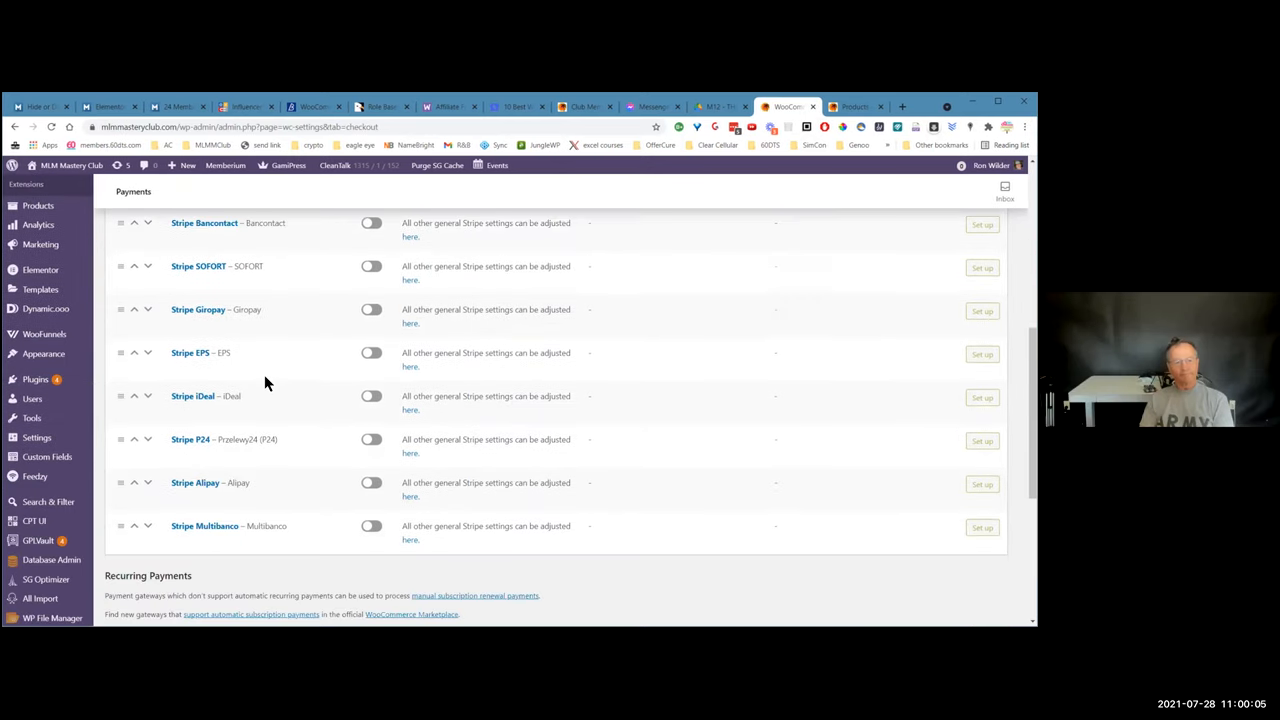
{"action": "scroll", "scroll_direction": "down", "scroll_amount": 3}
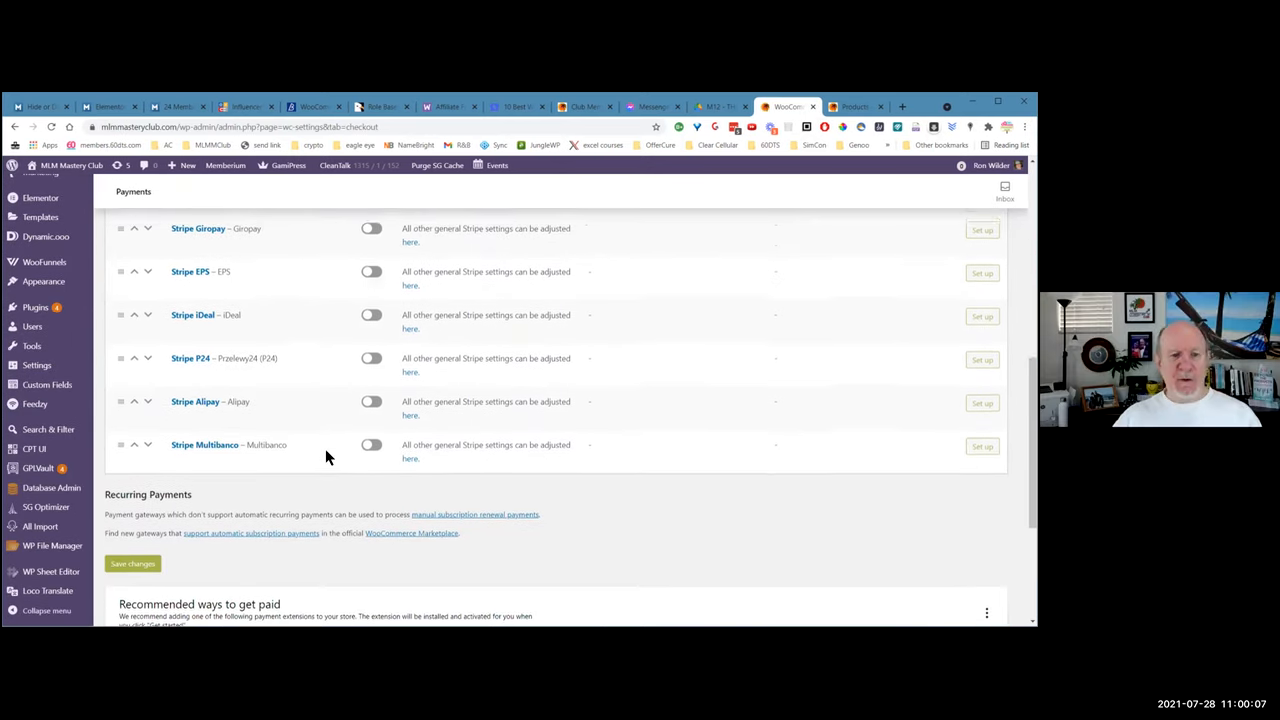
{"action": "scroll", "scroll_direction": "up", "scroll_amount": 3}
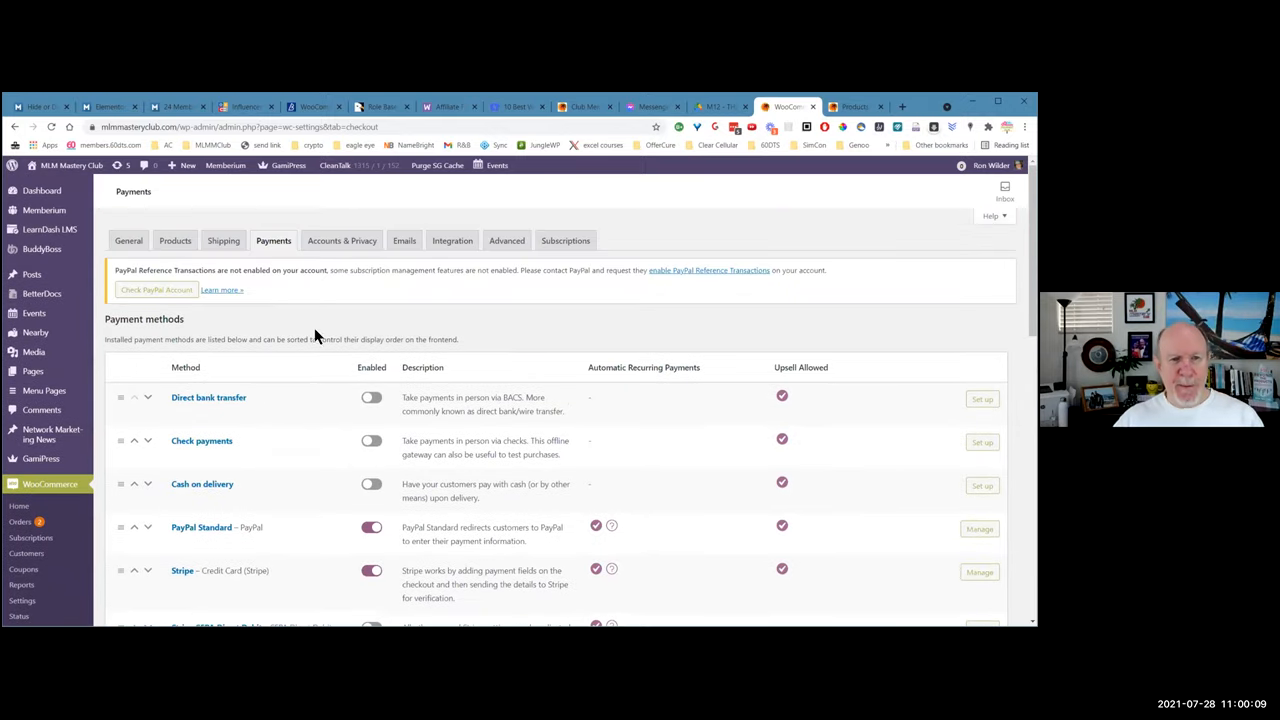
Look over Accounts & Privacy, then scroll through the Emails notification list
{"action": "left_click", "coordinate": [342, 240]}
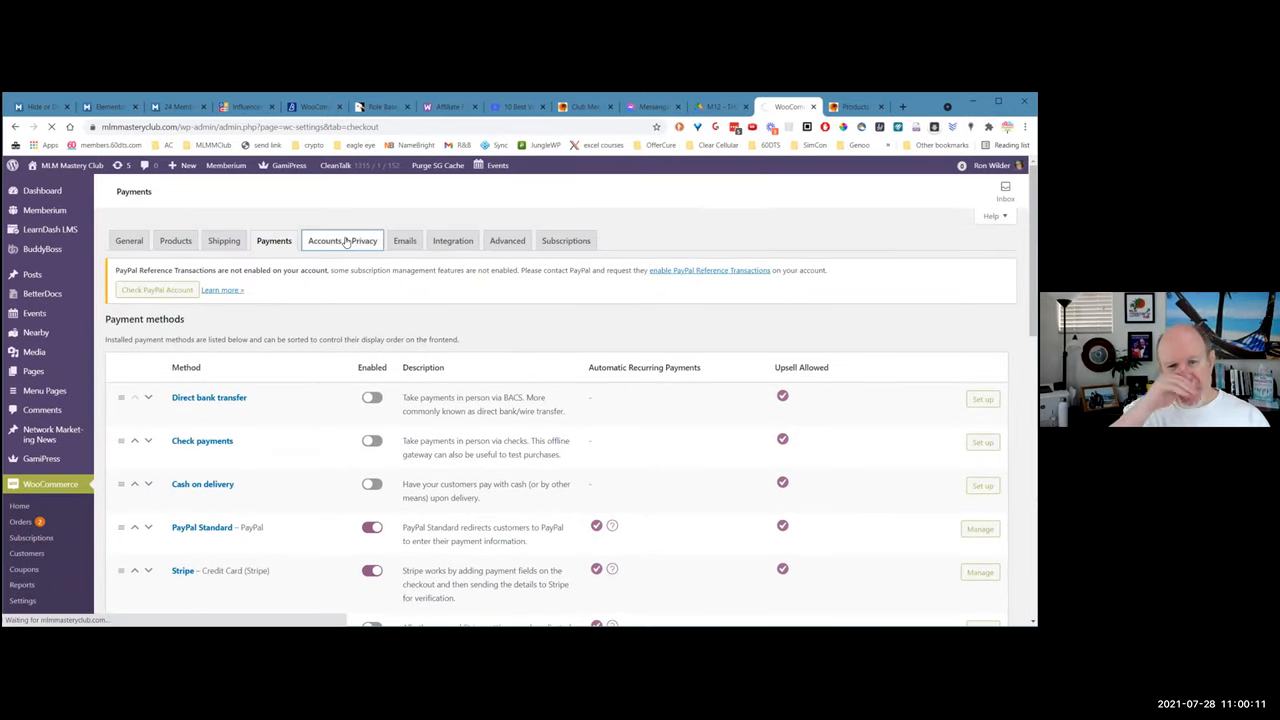
{"action": "left_click", "coordinate": [342, 240]}
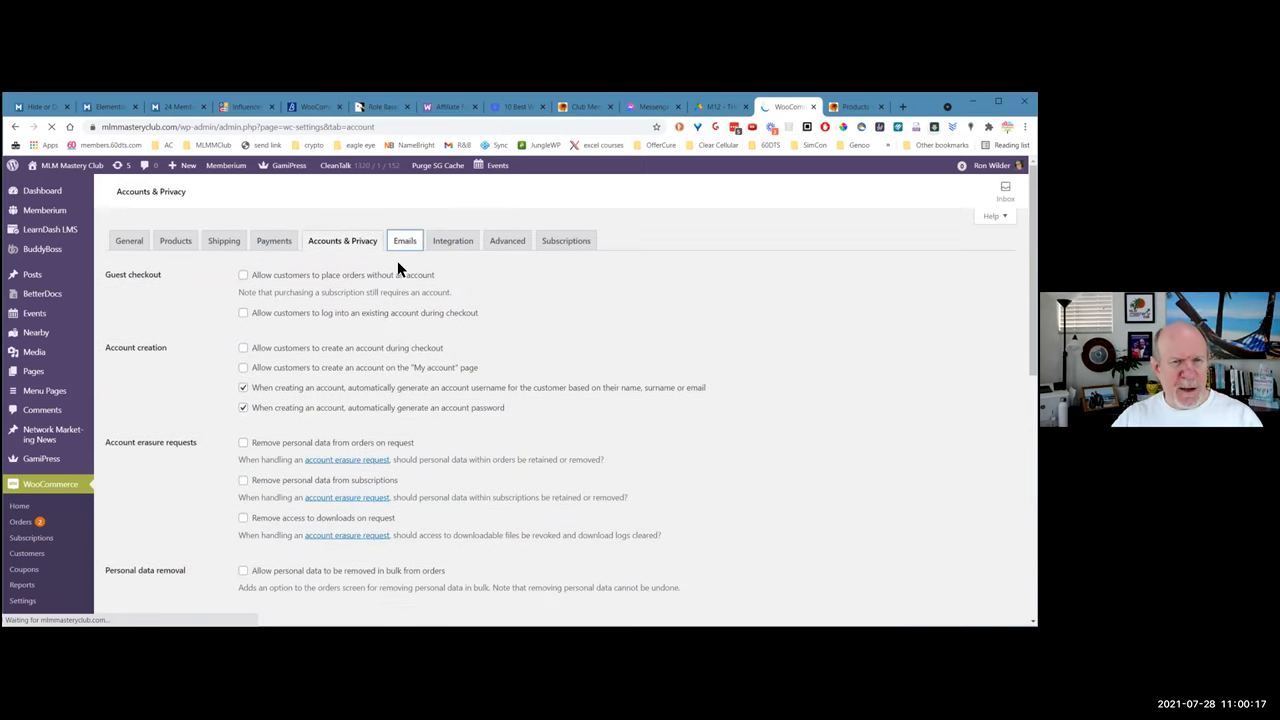
{"action": "left_click", "coordinate": [404, 240]}
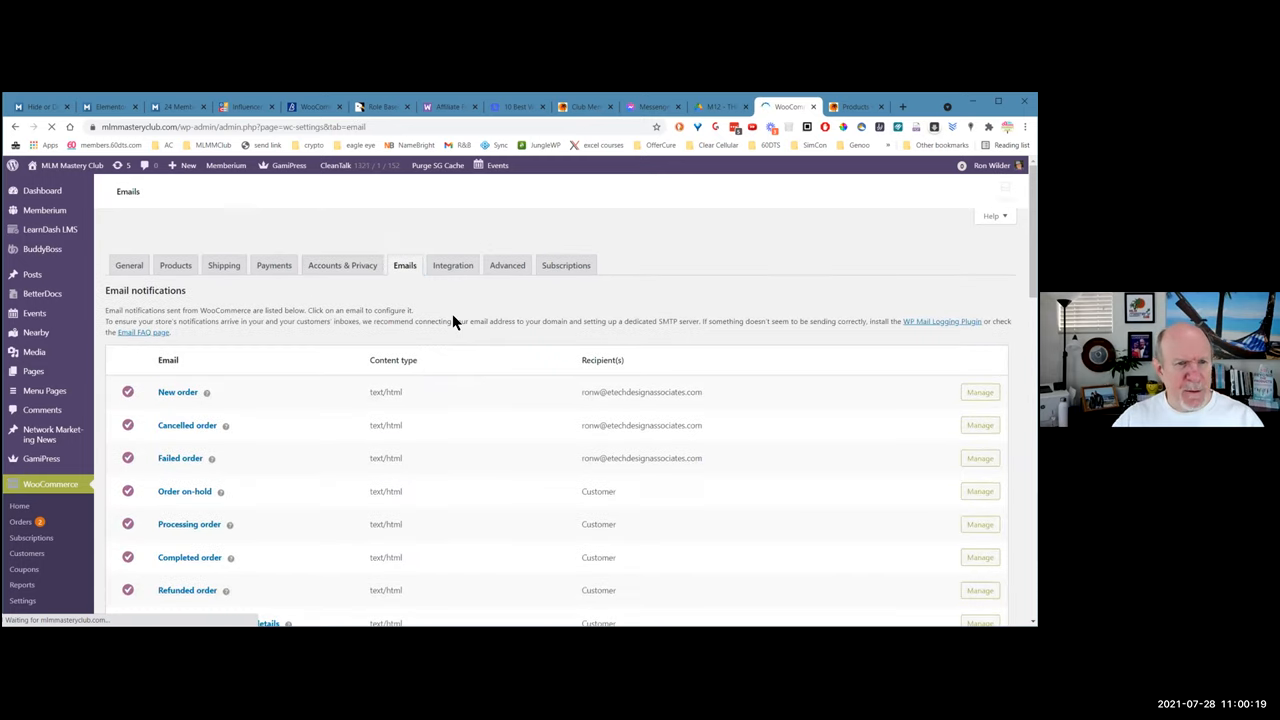
{"action": "scroll", "scroll_direction": "down", "scroll_amount": 3}
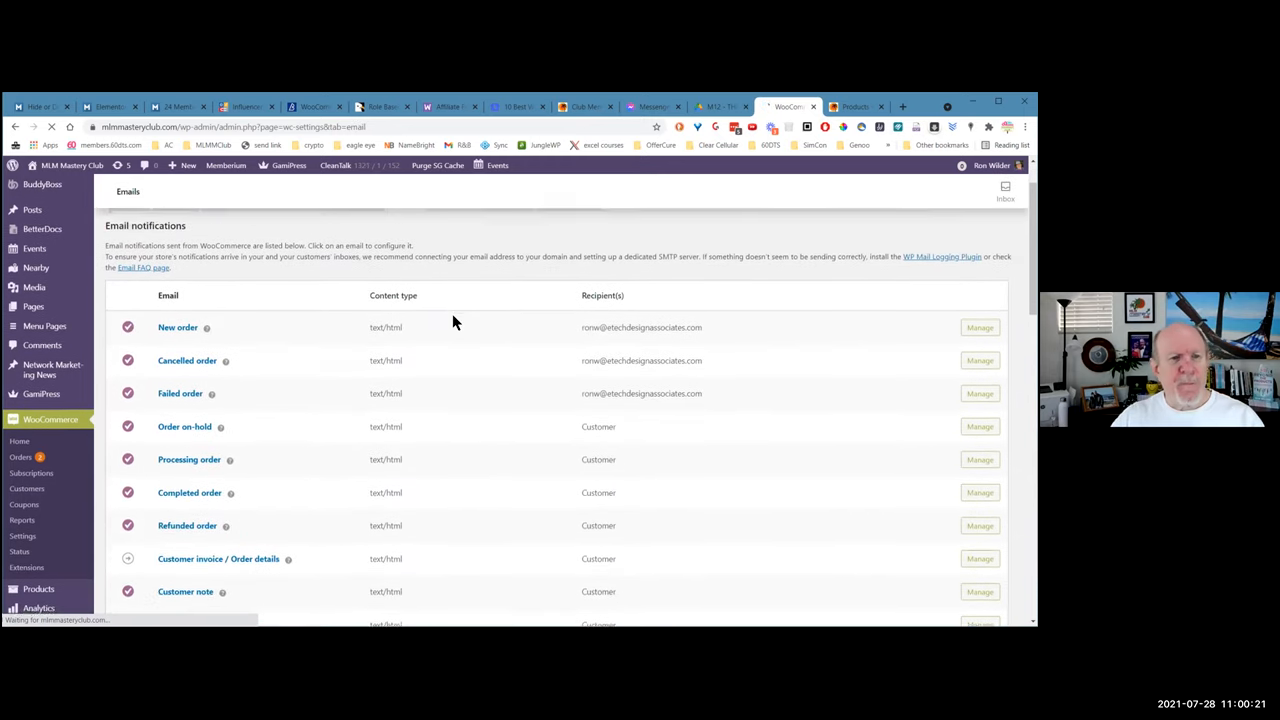
{"action": "scroll", "scroll_direction": "down", "scroll_amount": 3}
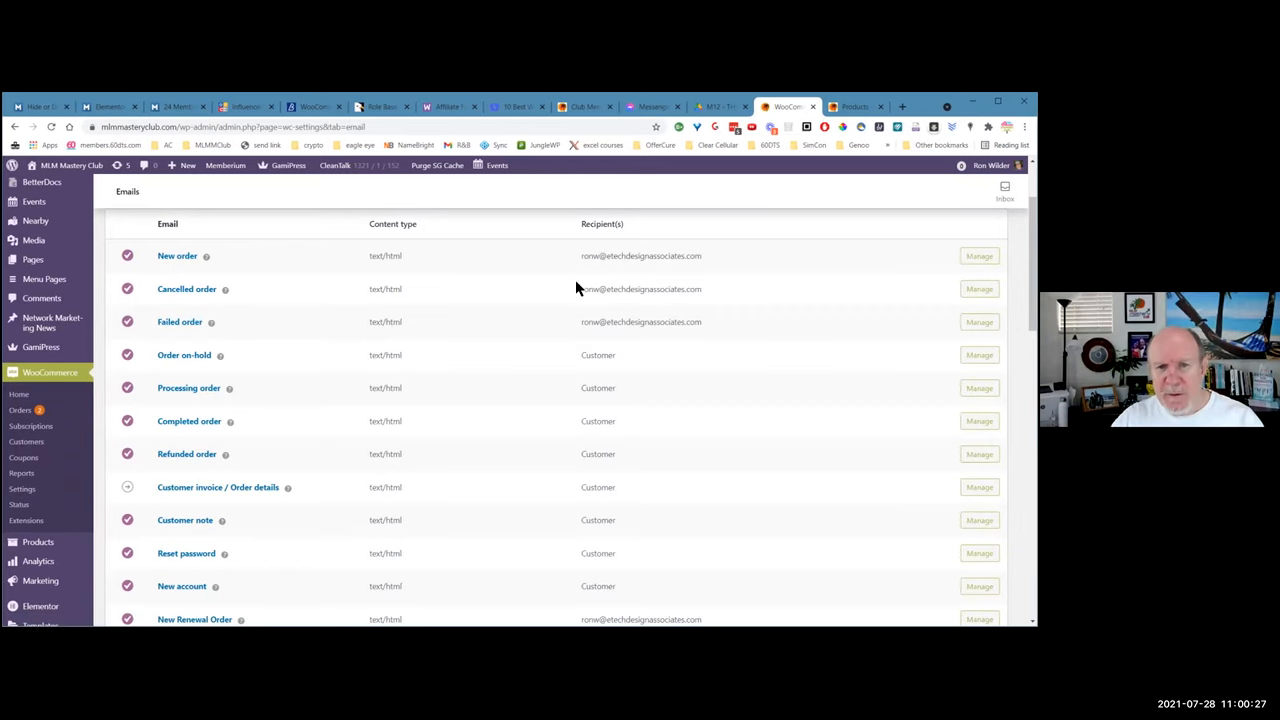
{"action": "scroll", "scroll_direction": "down", "scroll_amount": 3}
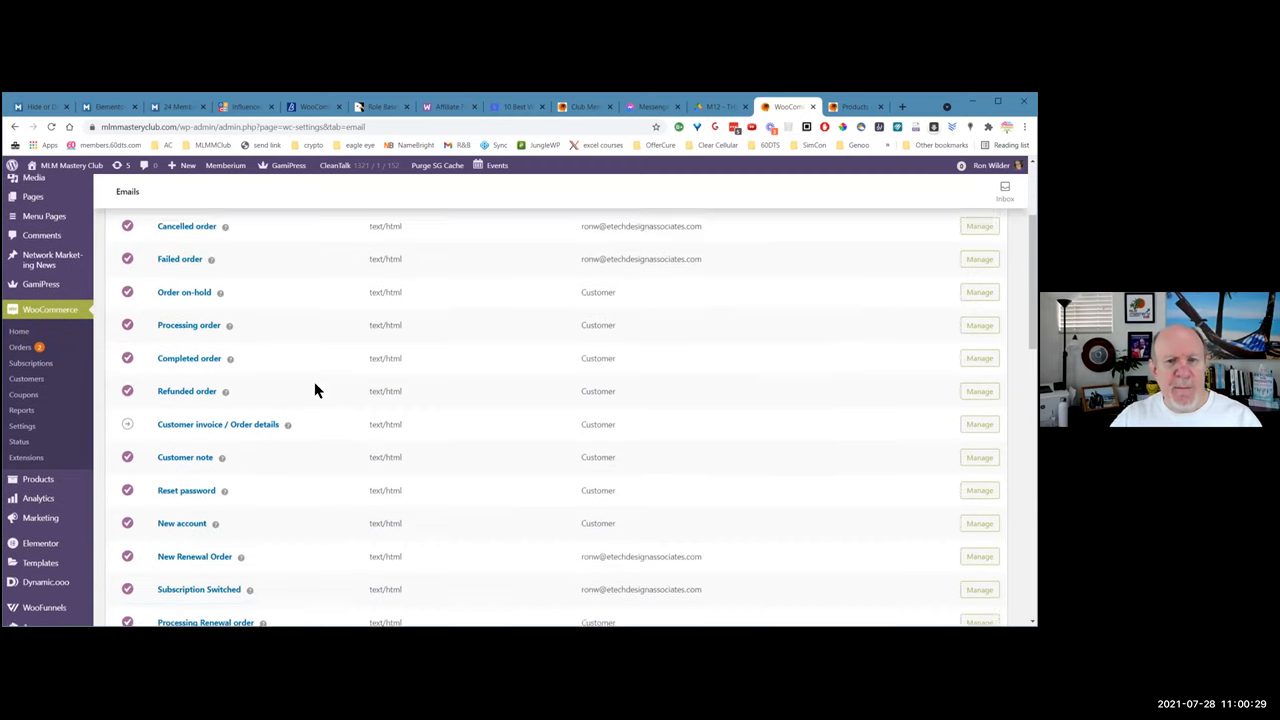
{"action": "scroll", "scroll_direction": "down", "scroll_amount": 3}
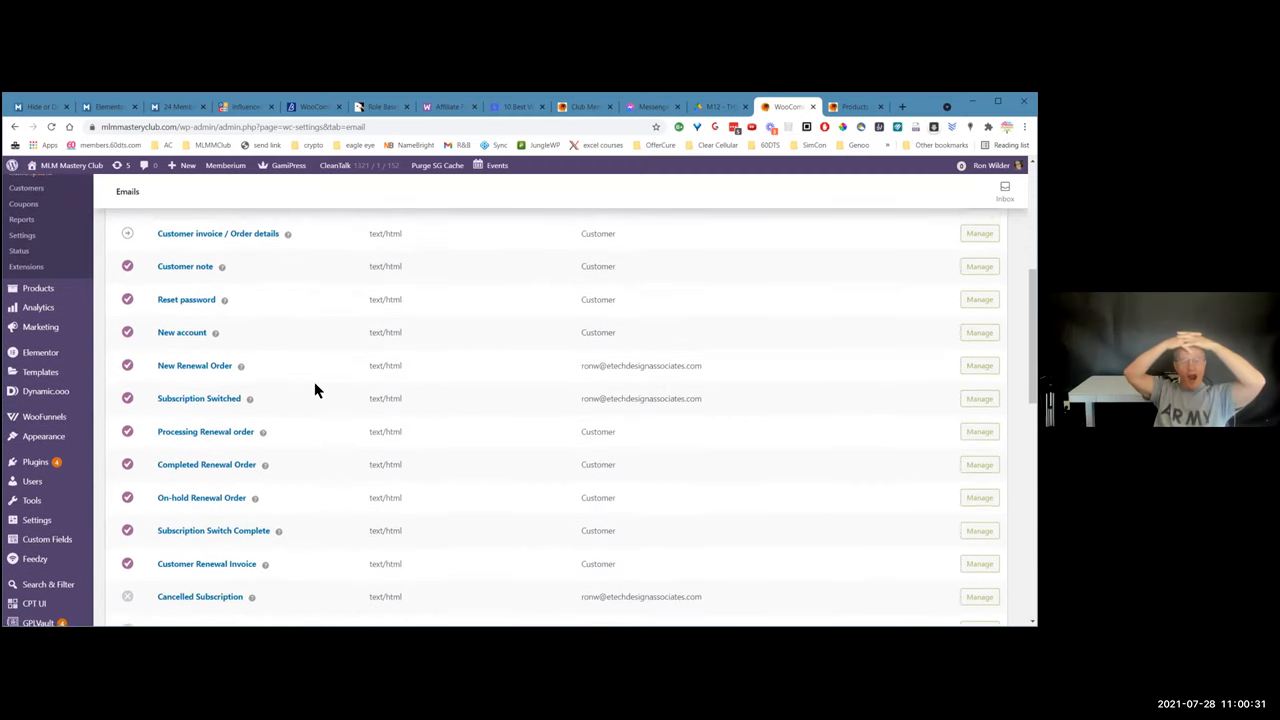
{"action": "scroll", "scroll_direction": "down", "scroll_amount": 3}
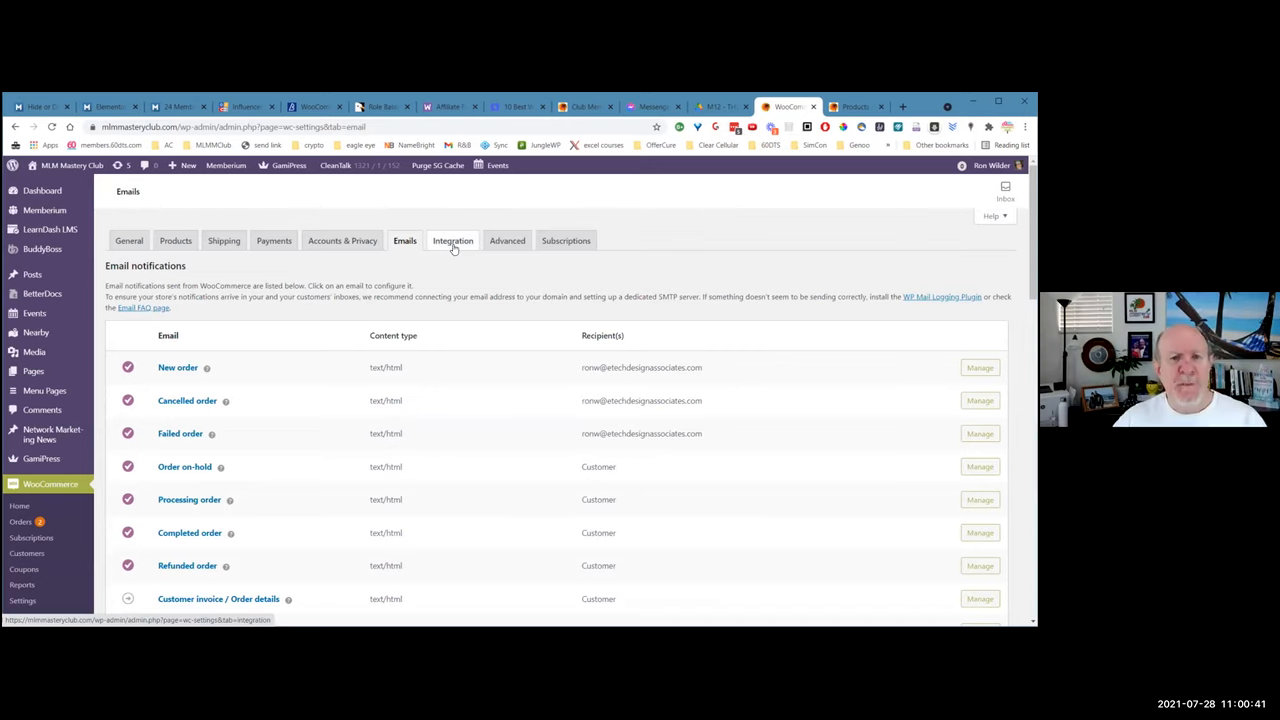
{"action": "mouse_move", "coordinate": [424, 246]}
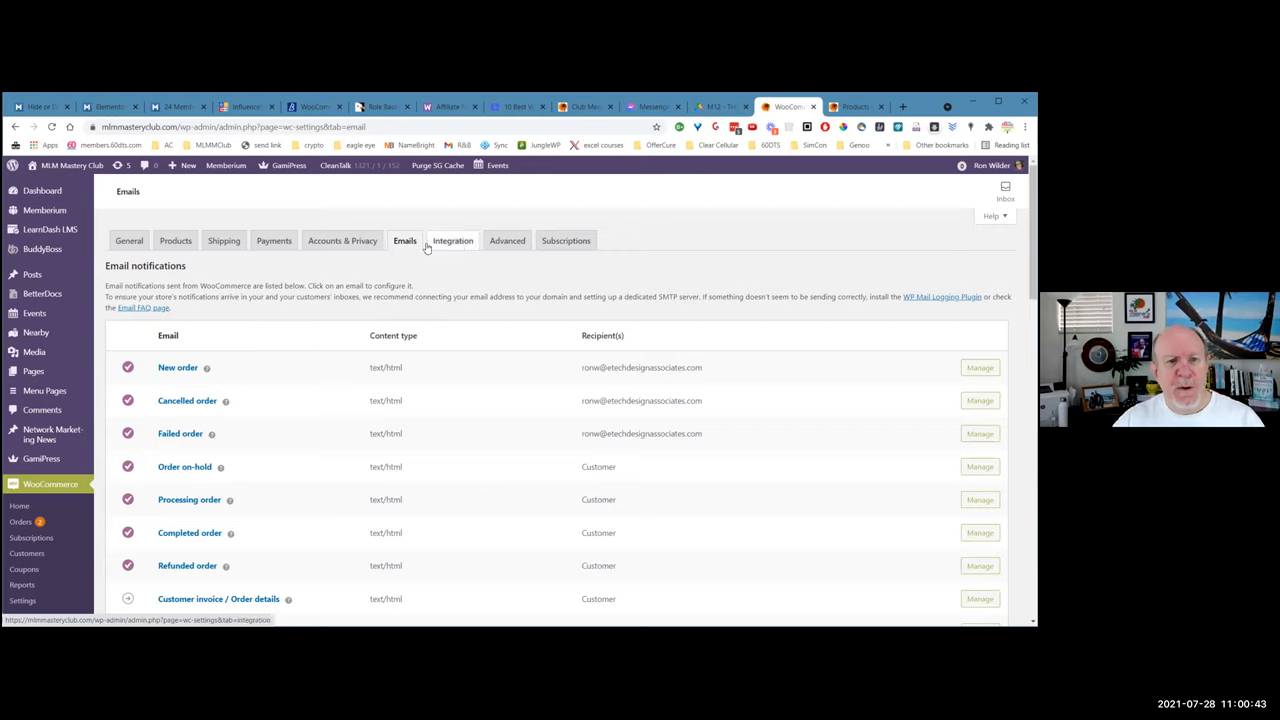
View the Integration settings with MaxMind Geolocation license key and database path
{"action": "left_click", "coordinate": [452, 240]}
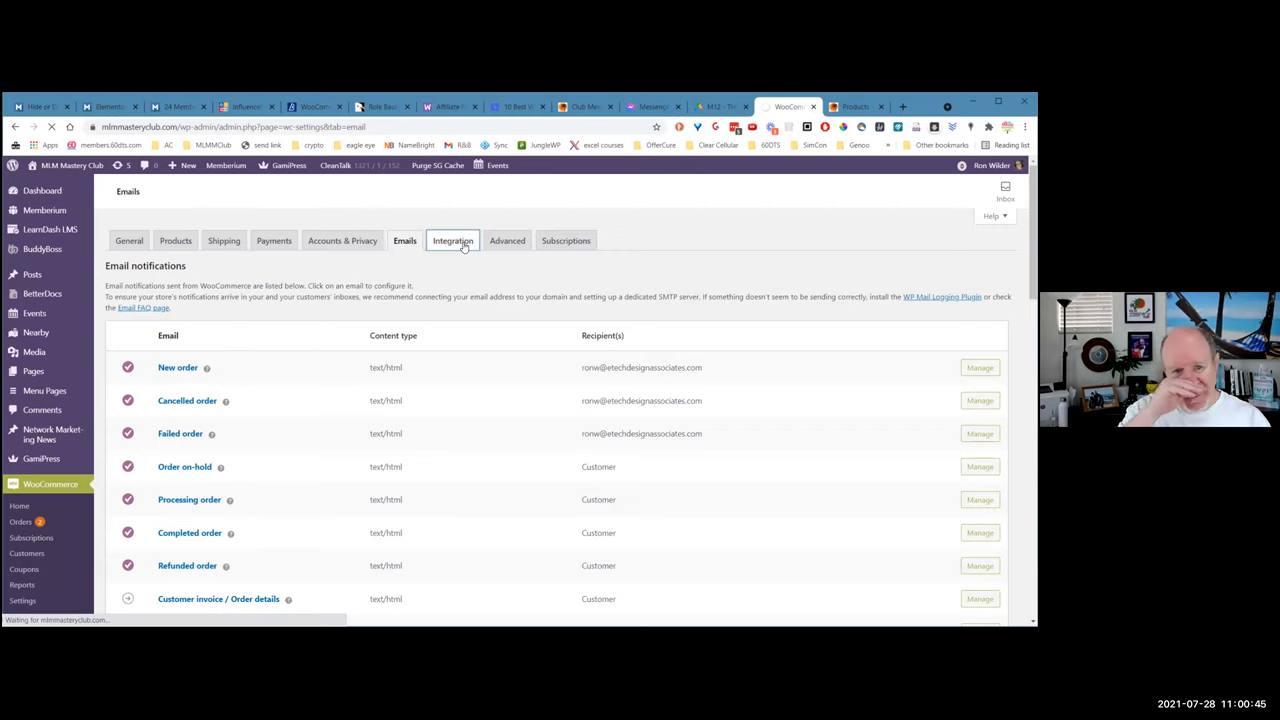
{"action": "left_click", "coordinate": [452, 240]}
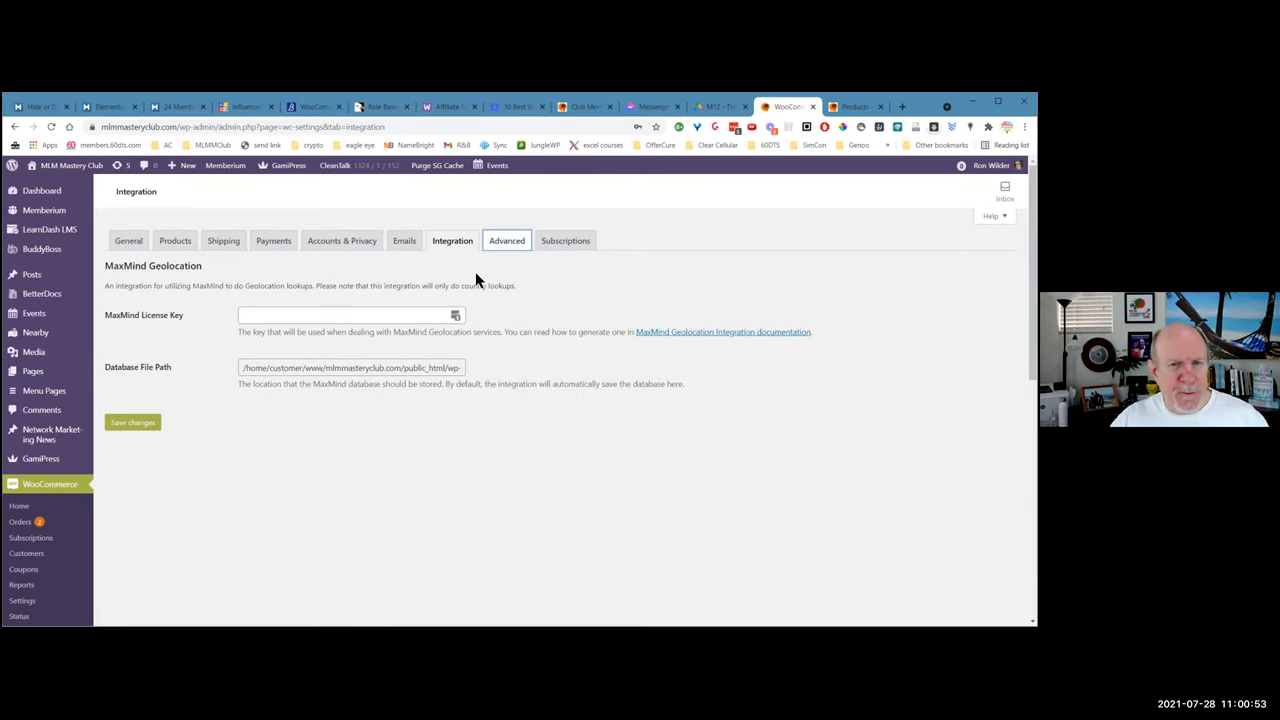
{"action": "mouse_move", "coordinate": [560, 286]}
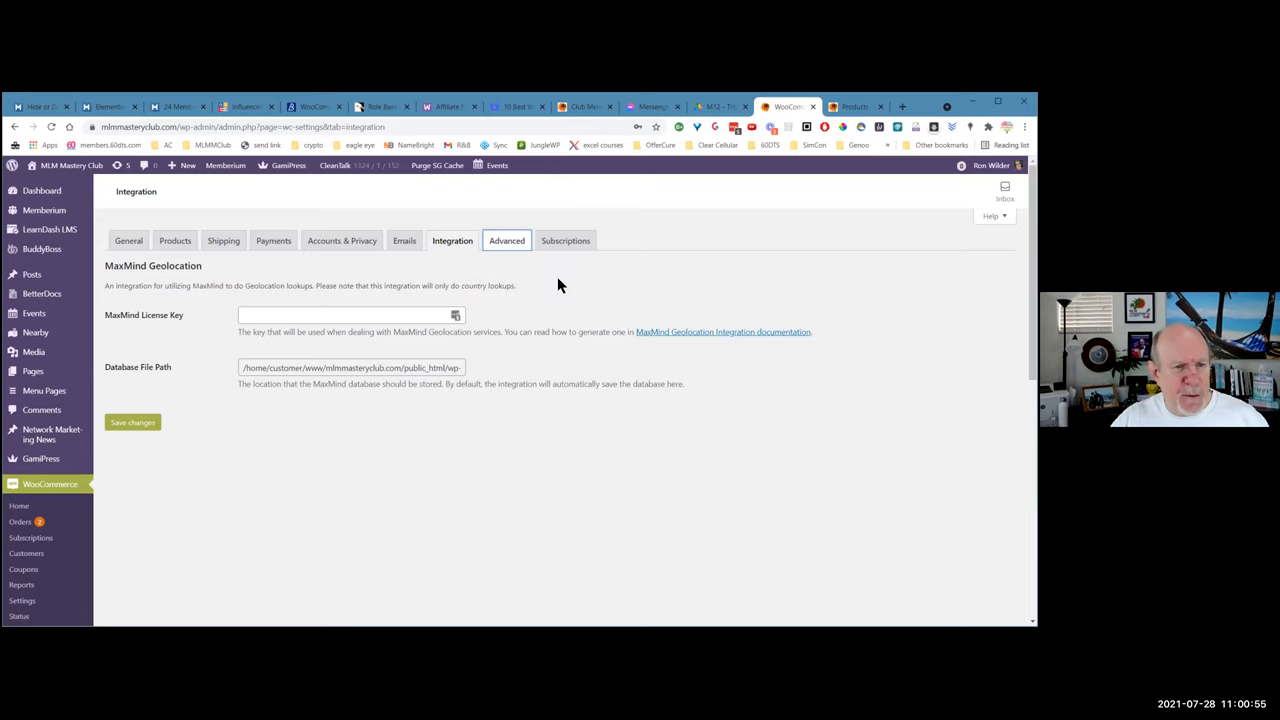
{"action": "left_click", "coordinate": [564, 240]}
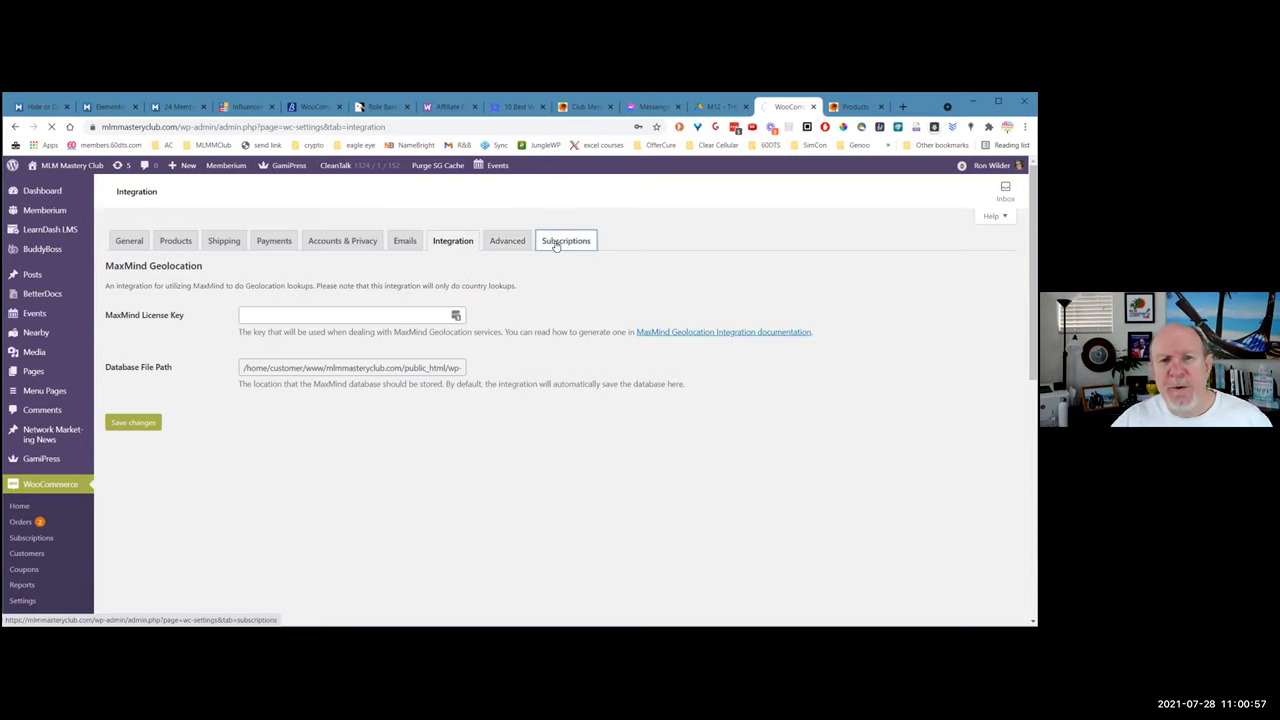
{"action": "left_click", "coordinate": [564, 240]}
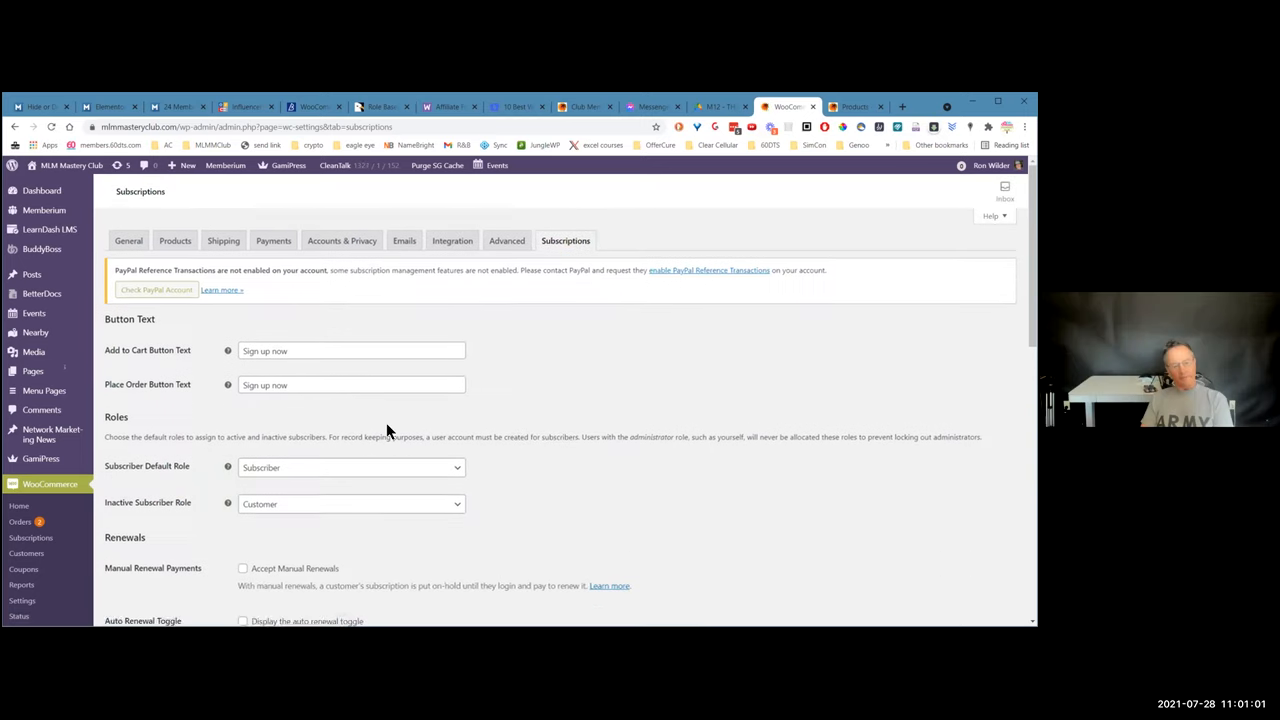
{"action": "scroll", "scroll_direction": "down", "scroll_amount": 3}
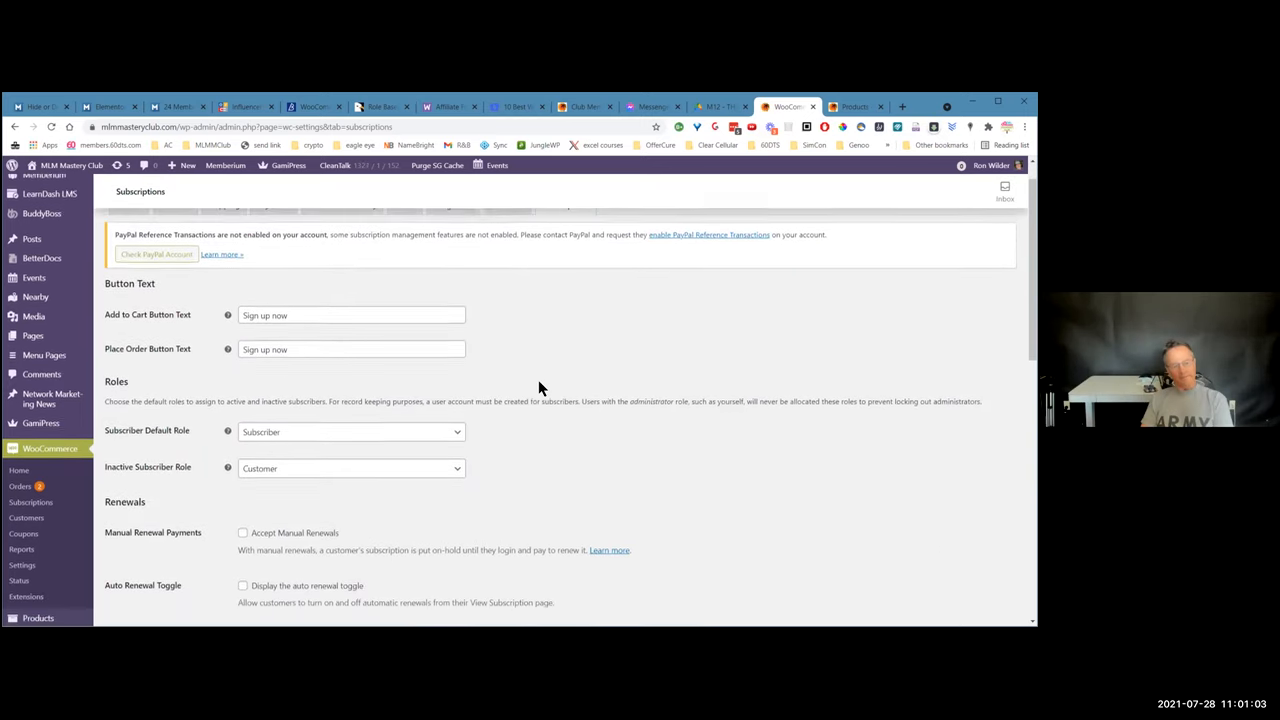
{"action": "scroll", "scroll_direction": "down", "scroll_amount": 3}
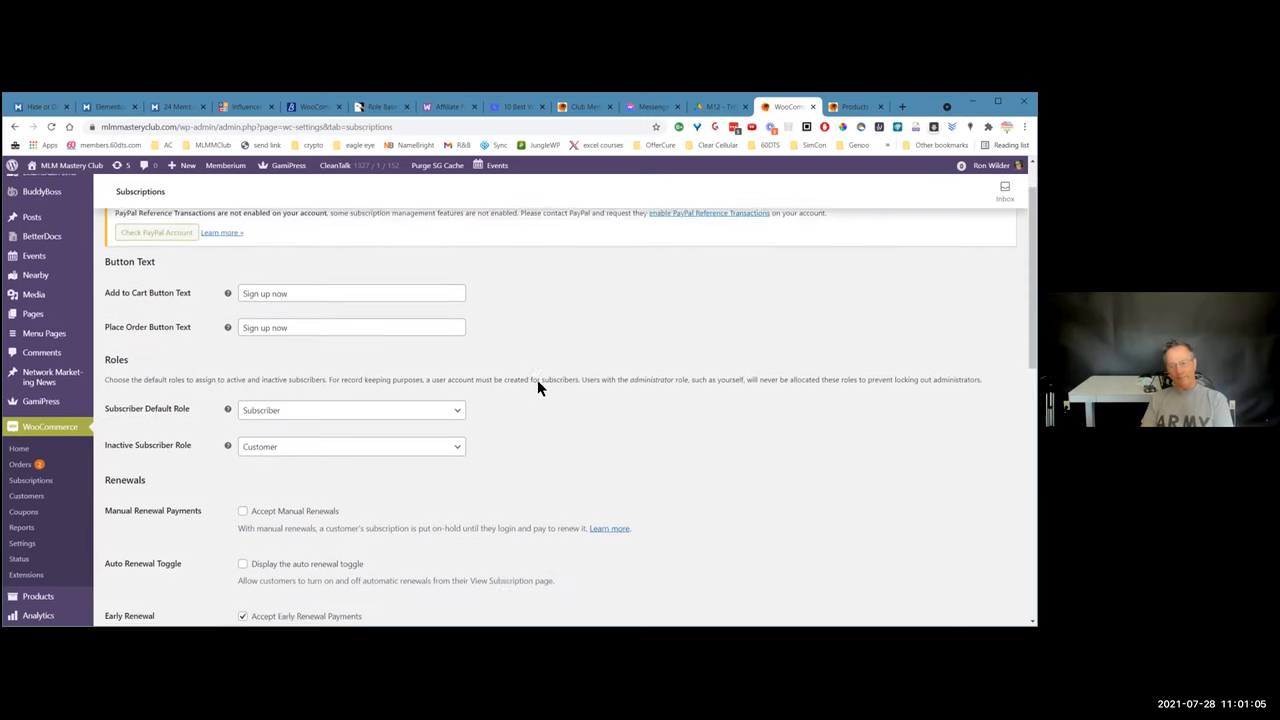
{"action": "scroll", "scroll_direction": "down", "scroll_amount": 3}
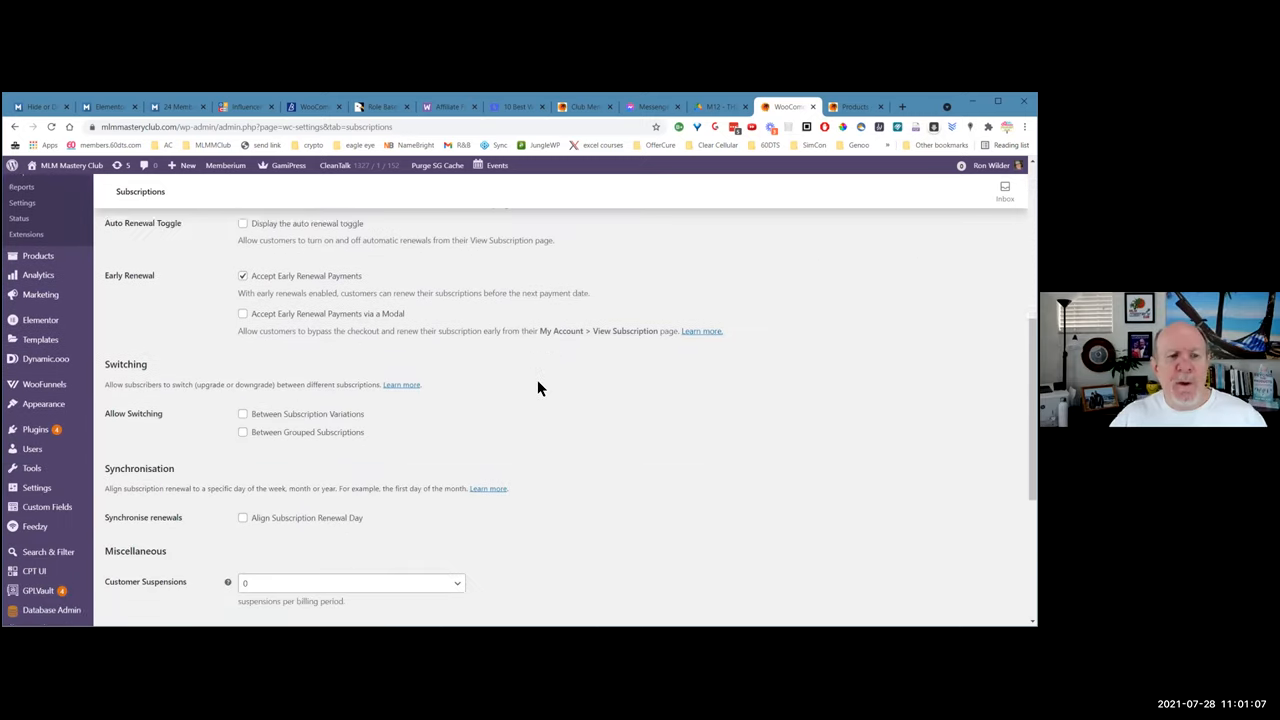
{"action": "scroll", "scroll_direction": "down", "scroll_amount": 3}
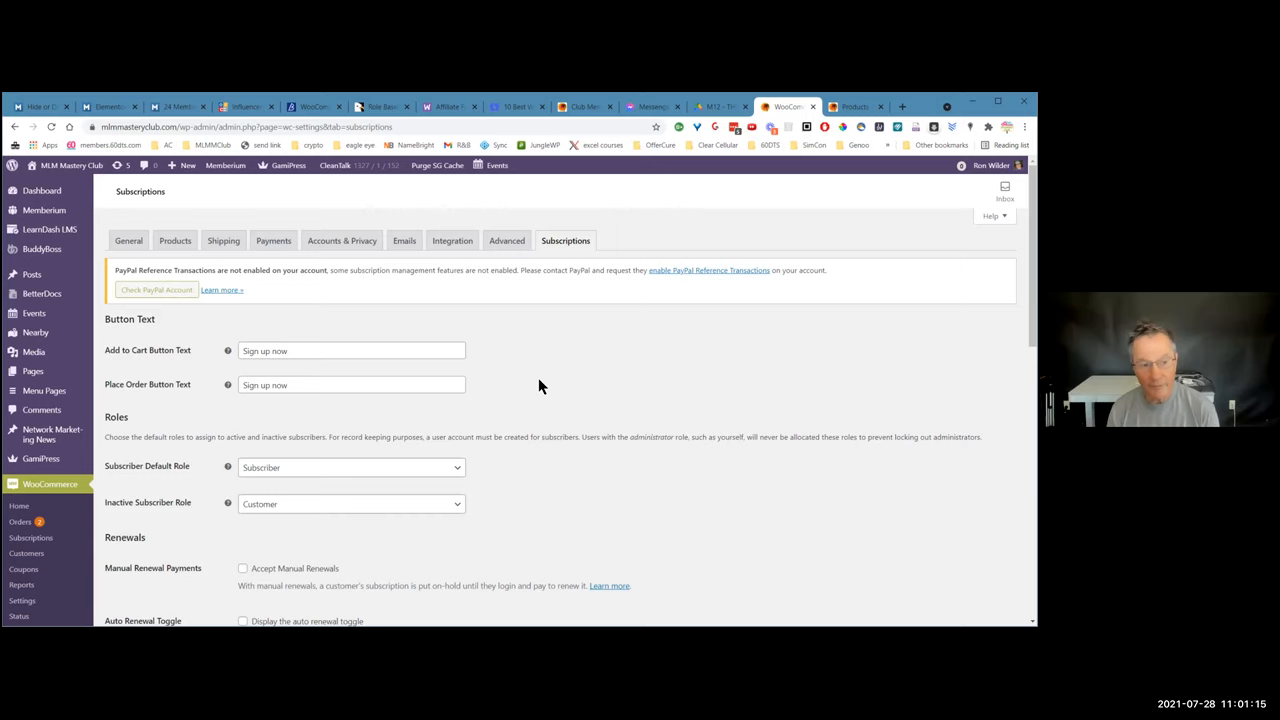
{"action": "mouse_move", "coordinate": [572, 240]}
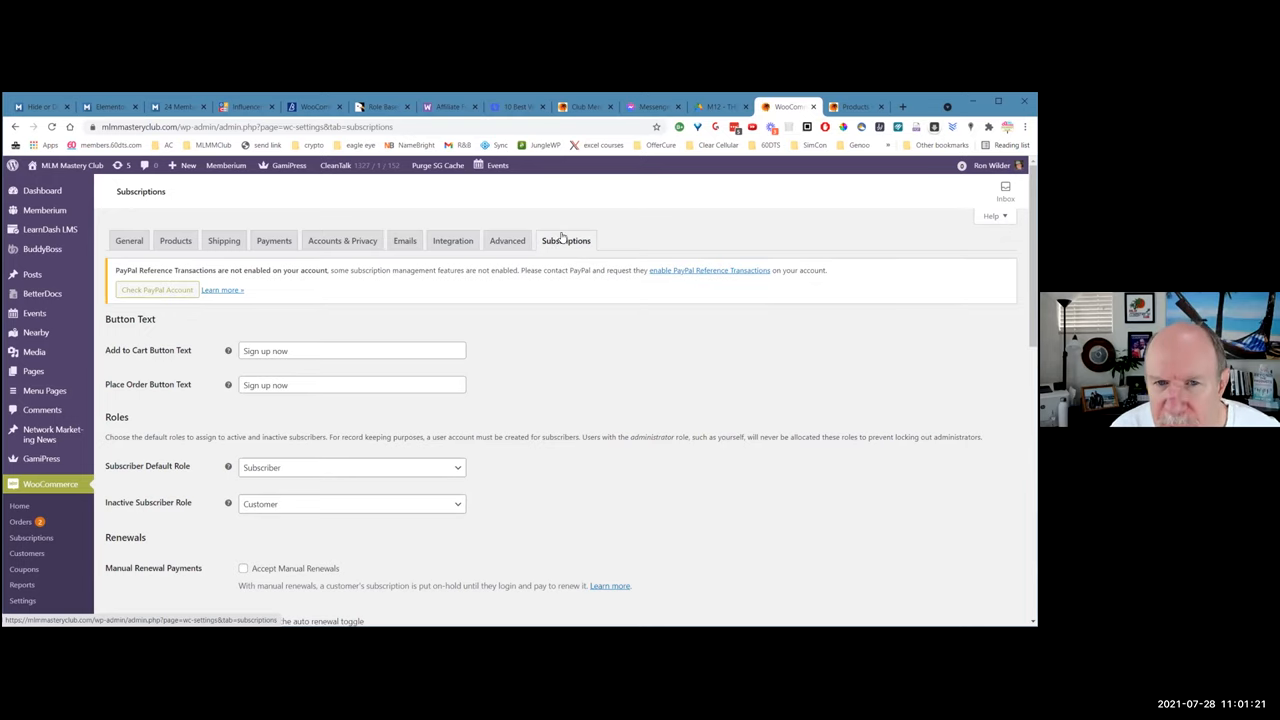
{"action": "mouse_move", "coordinate": [560, 252]}
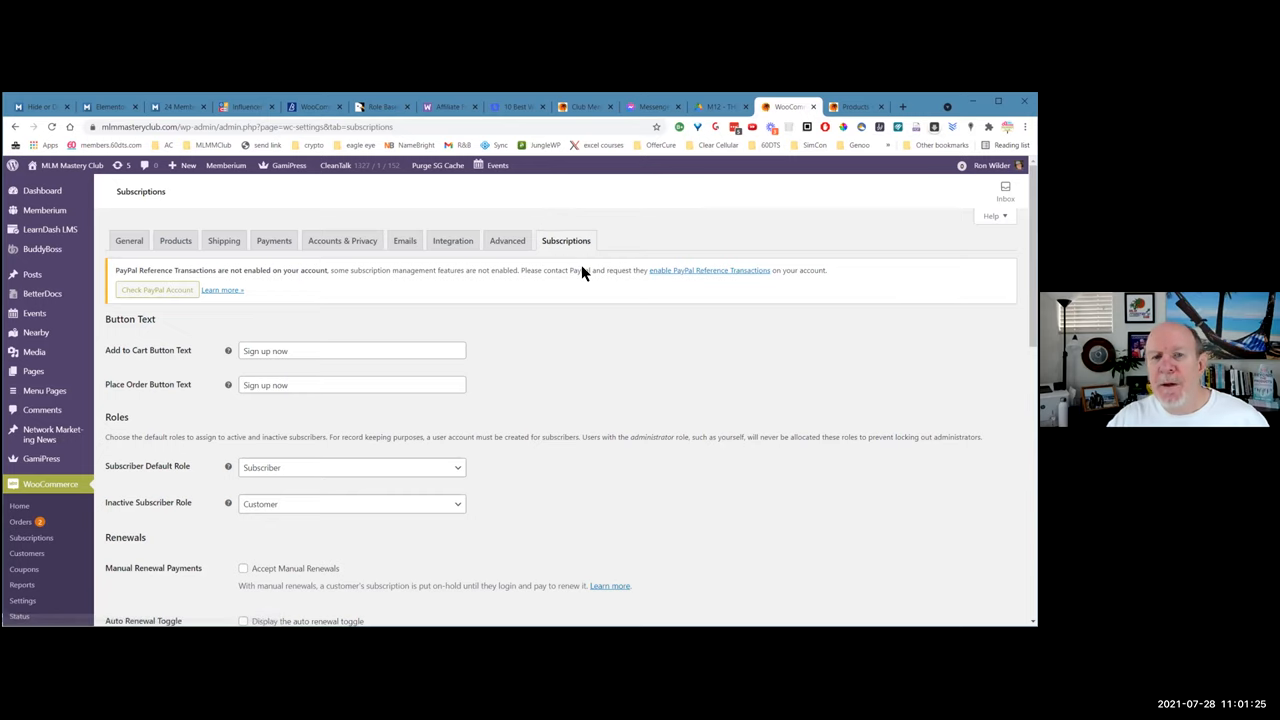
{"action": "scroll", "scroll_direction": "down", "scroll_amount": 3}
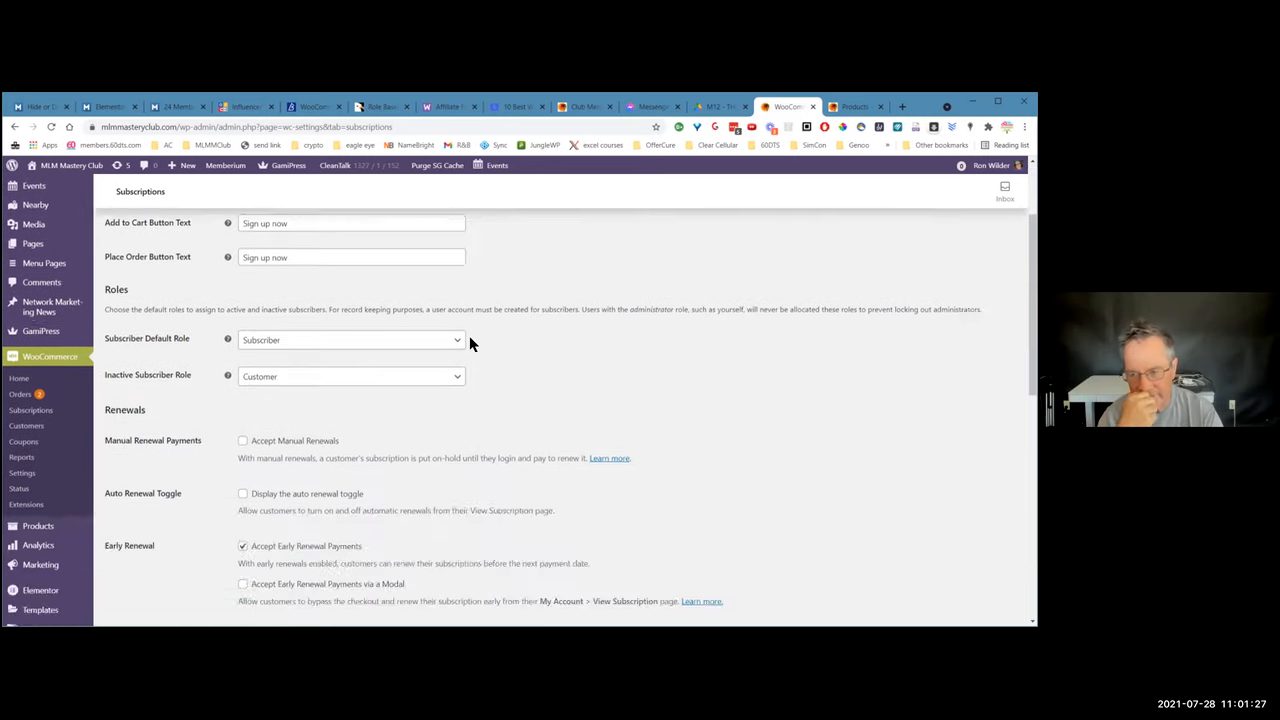
{"action": "scroll", "scroll_direction": "down", "scroll_amount": 3}
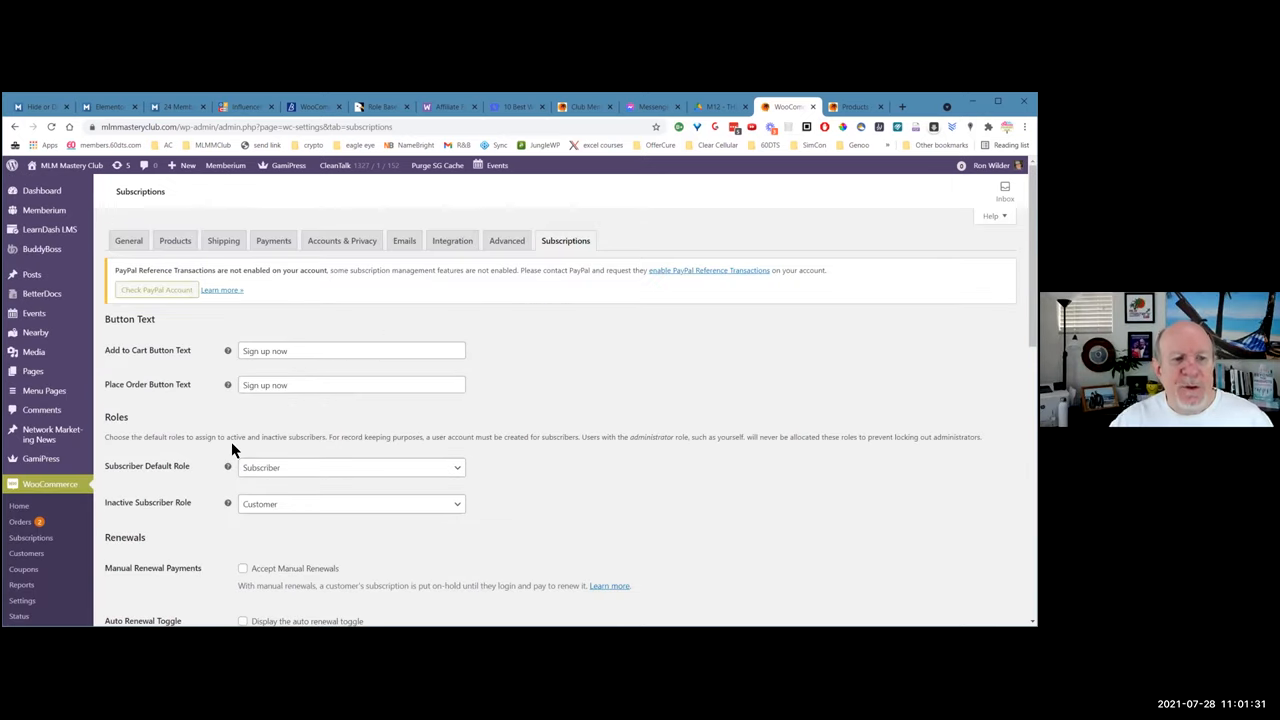
{"action": "scroll", "scroll_direction": "down", "scroll_amount": 3}
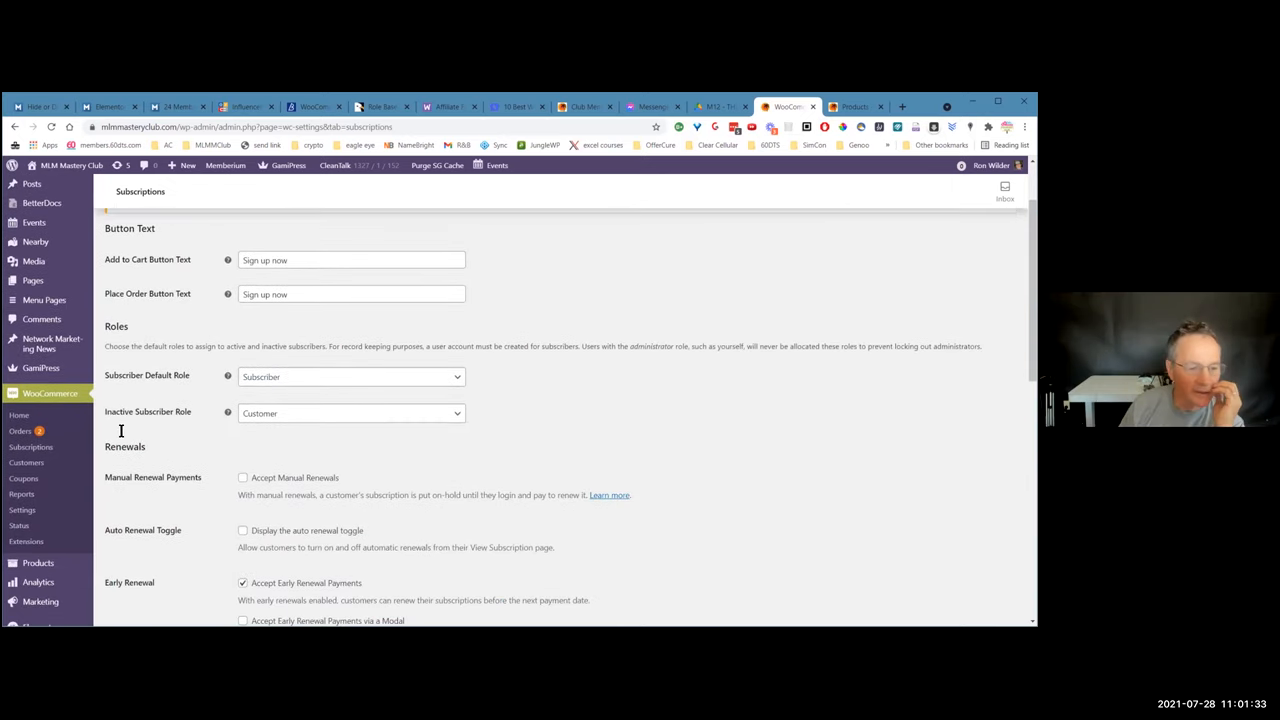
{"action": "scroll", "scroll_direction": "down", "scroll_amount": 3}
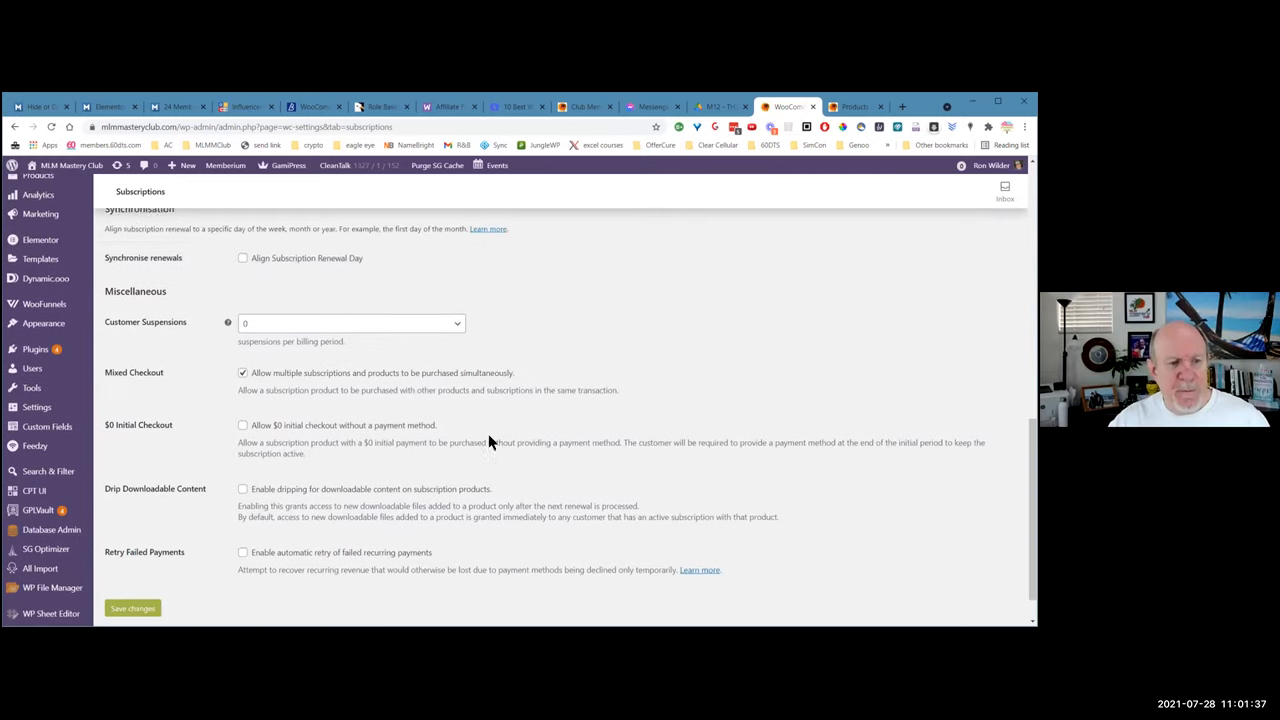
{"action": "scroll", "scroll_direction": "down", "scroll_amount": 3}
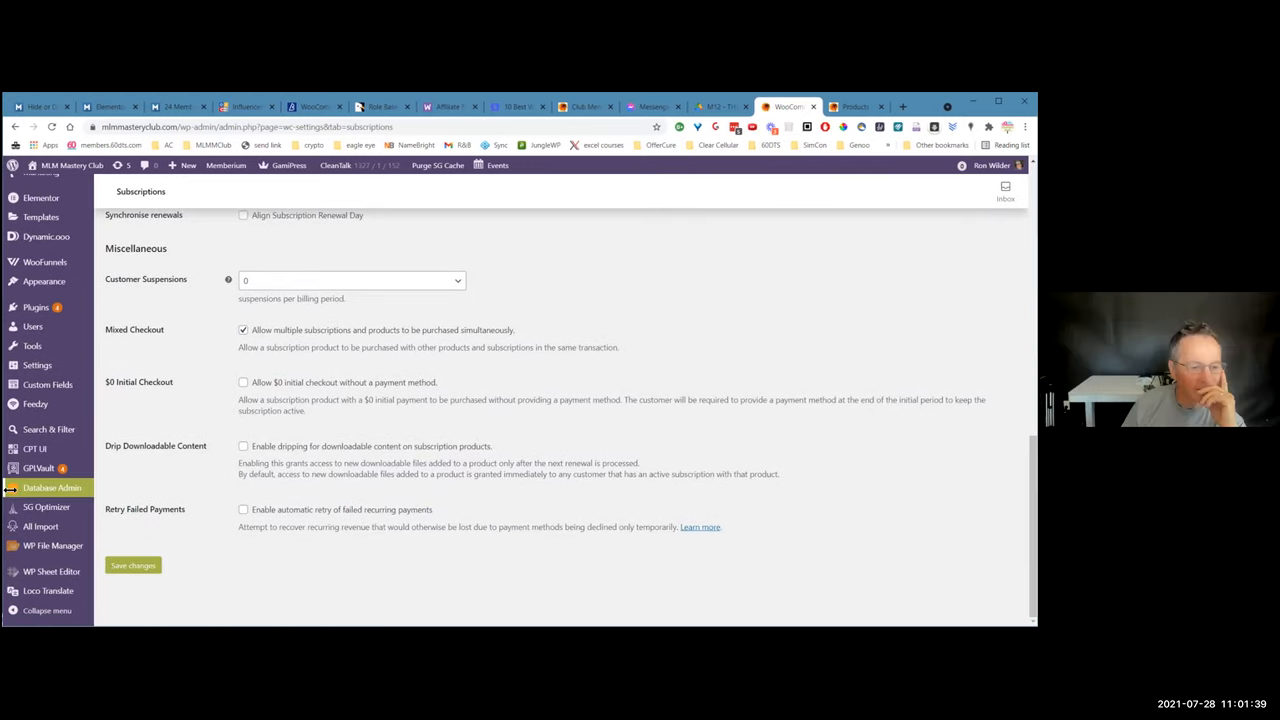
{"action": "mouse_move", "coordinate": [40, 468]}
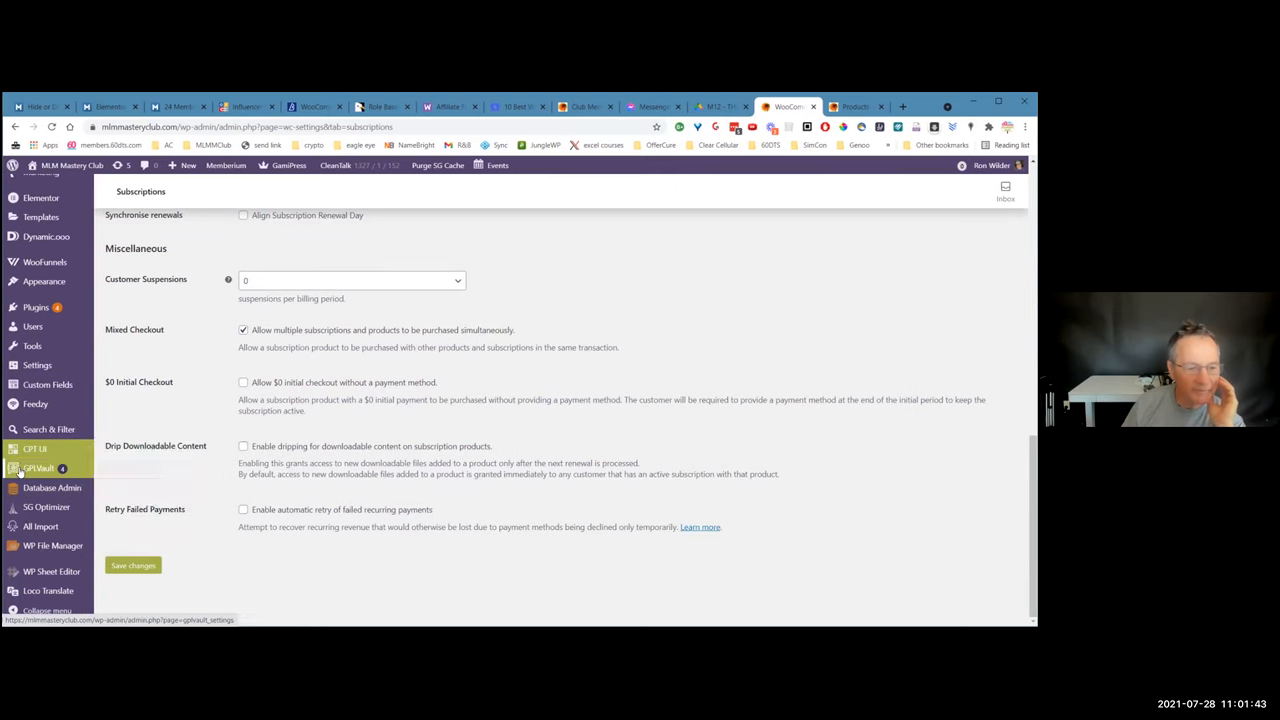
Open GPLVault Settings showing the activated license and plugin/theme exclusions
{"action": "left_click", "coordinate": [38, 468]}
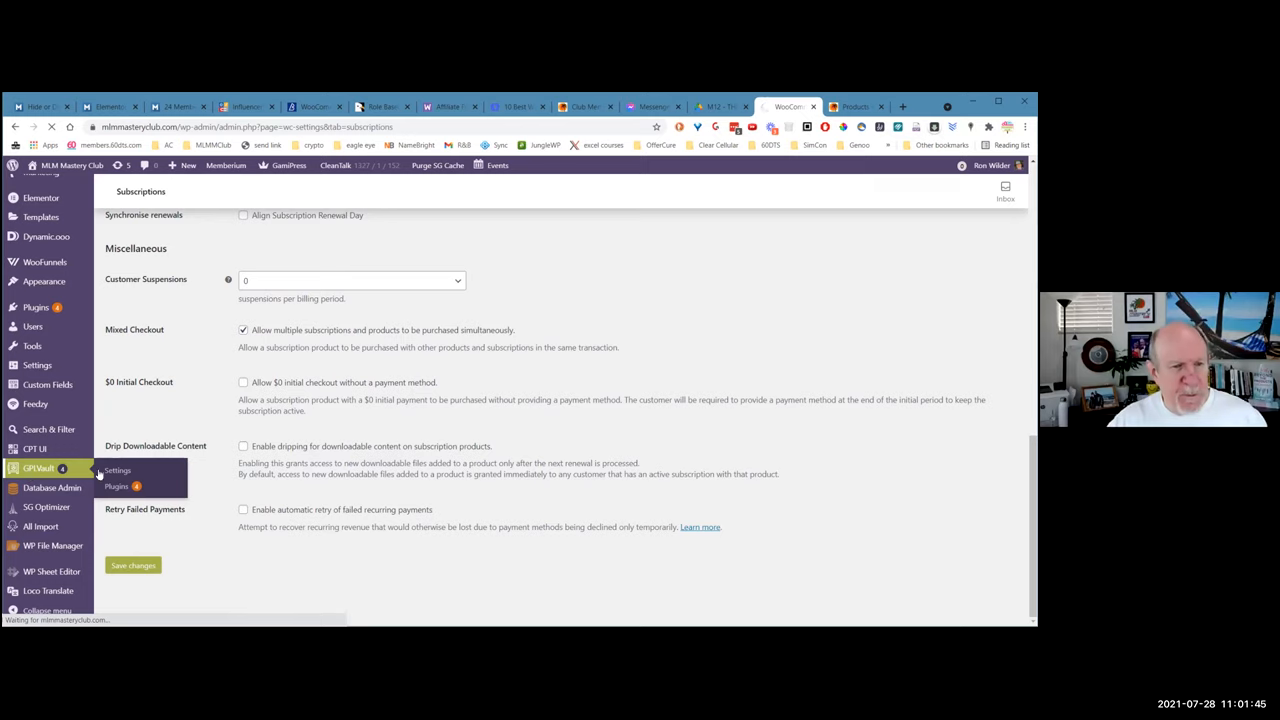
{"action": "left_click", "coordinate": [118, 470]}
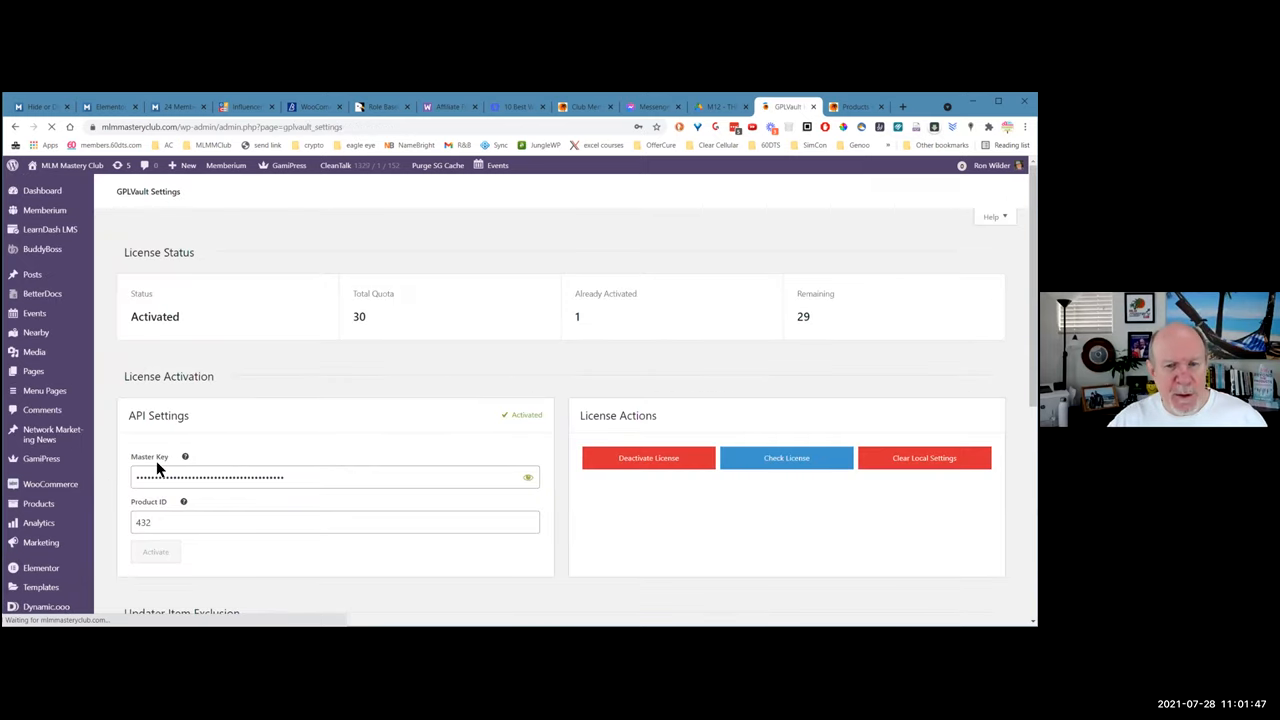
{"action": "scroll", "scroll_direction": "down", "scroll_amount": 3}
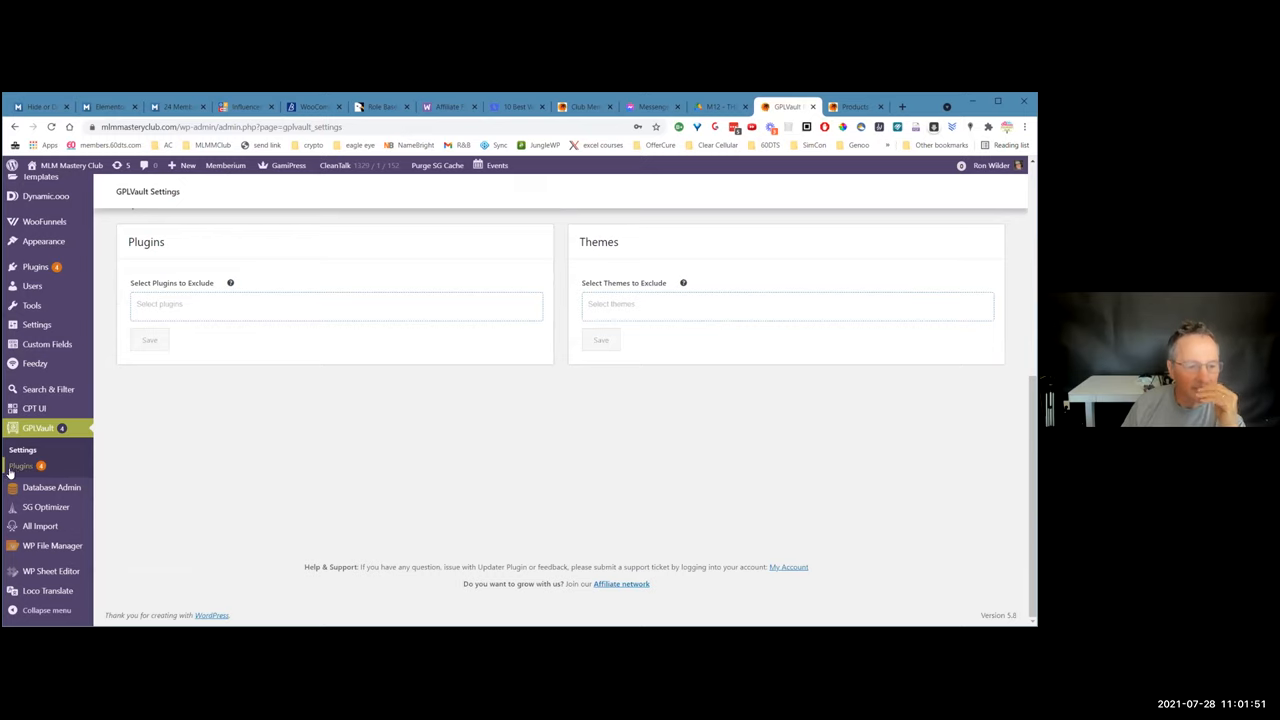
{"action": "left_click", "coordinate": [20, 466]}
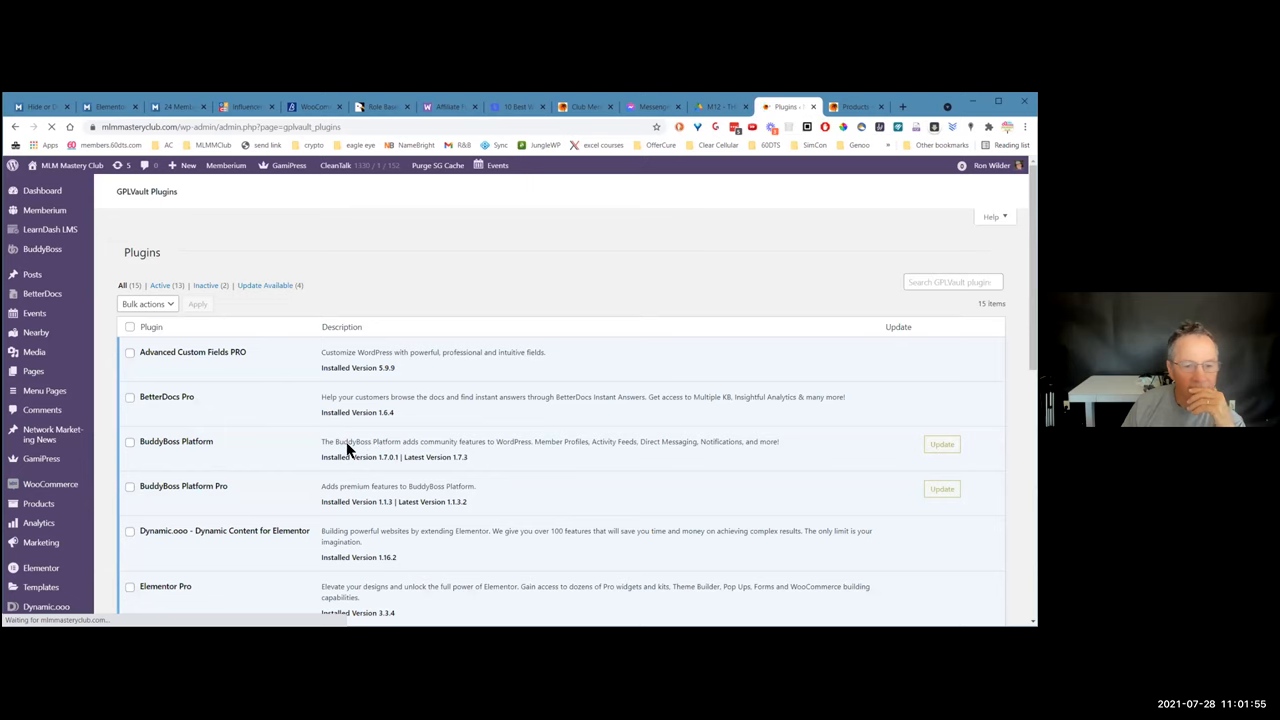
{"action": "scroll", "scroll_direction": "down", "scroll_amount": 3}
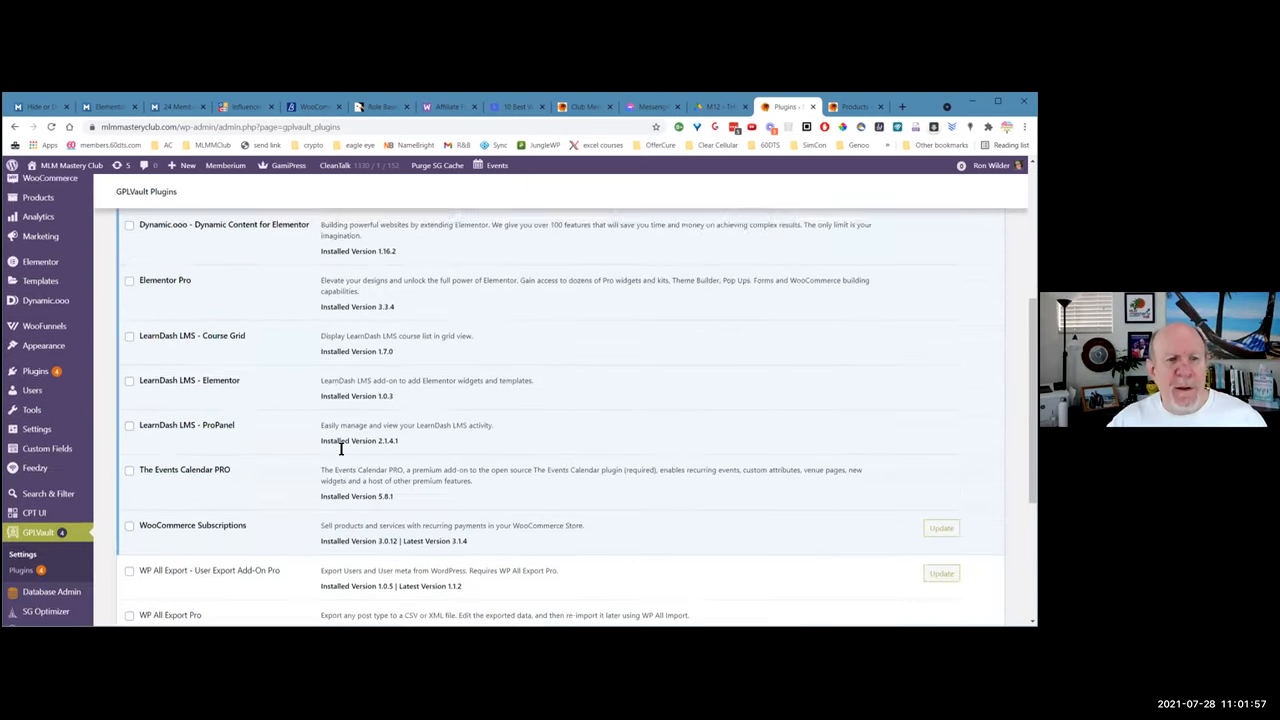
{"action": "scroll", "scroll_direction": "down", "scroll_amount": 3}
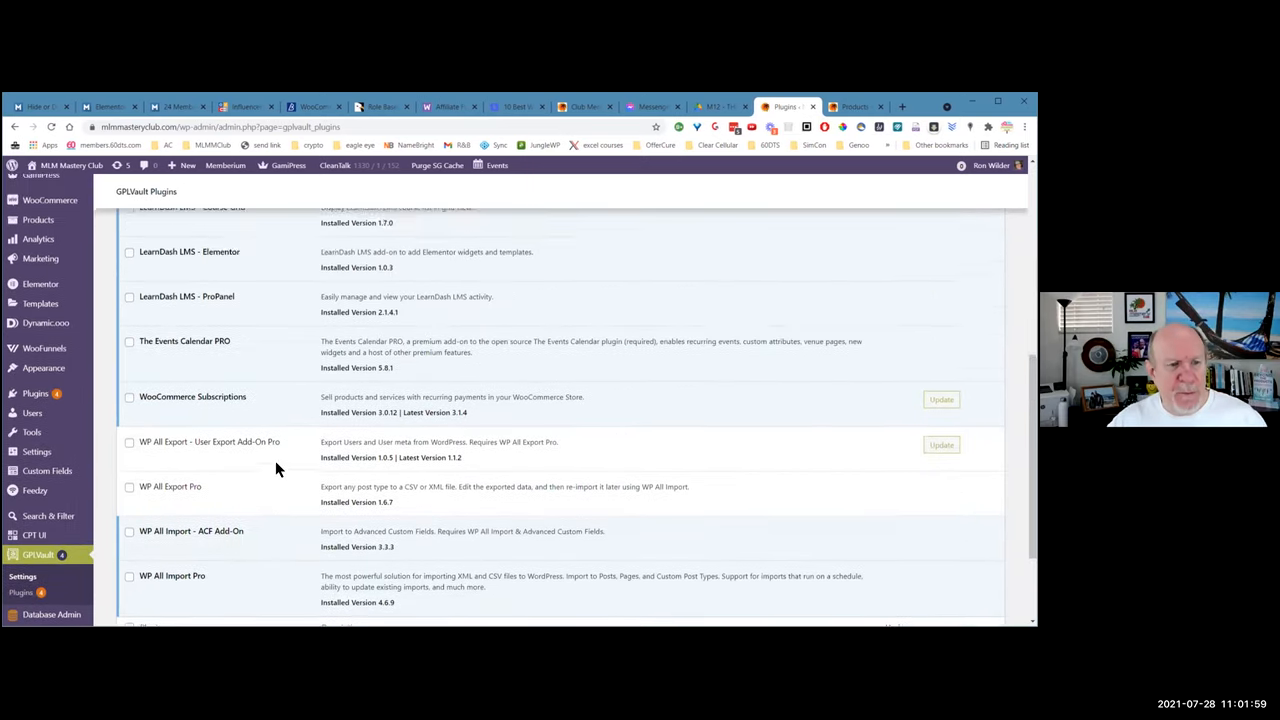
{"action": "scroll", "scroll_direction": "down", "scroll_amount": 3}
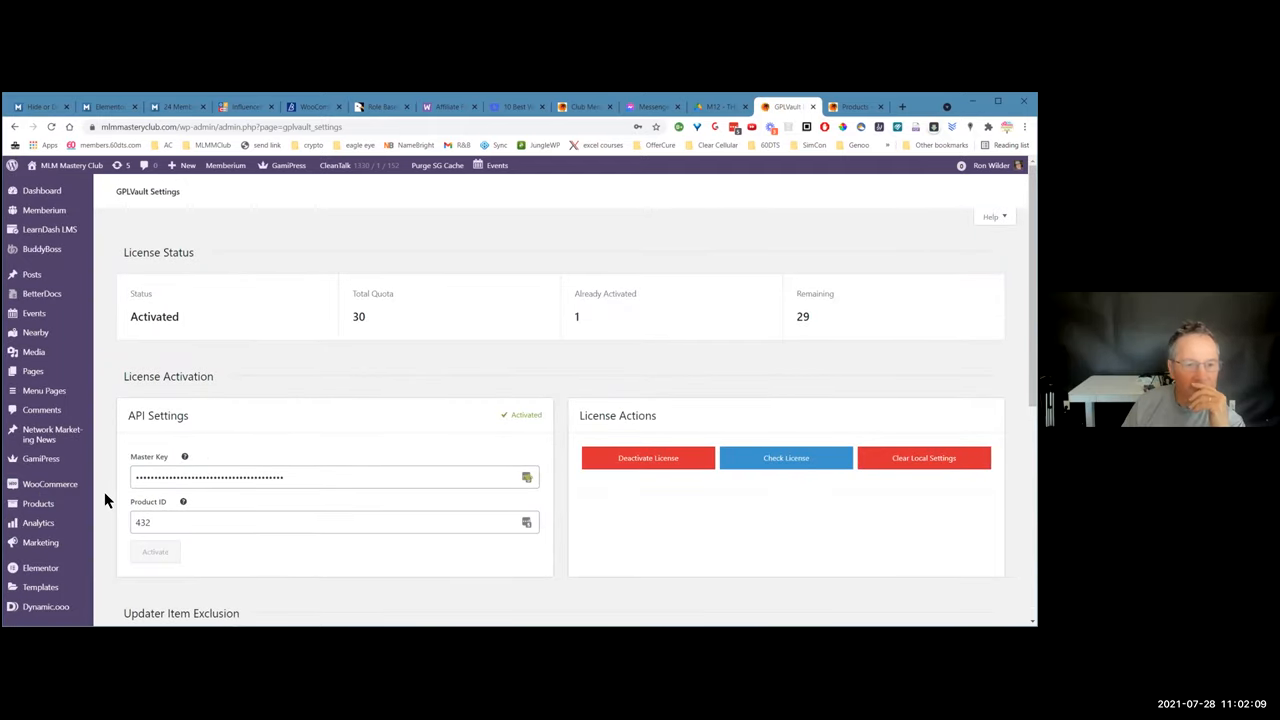
{"action": "scroll", "scroll_direction": "down", "scroll_amount": 3}
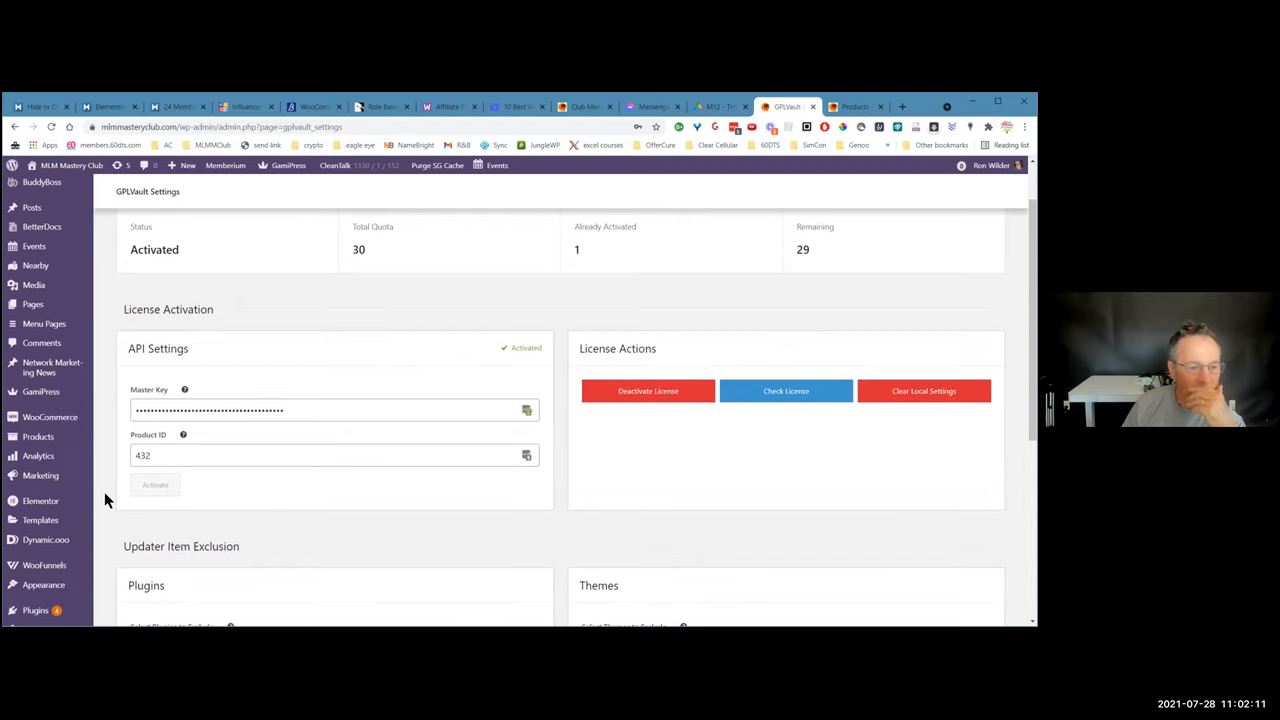
{"action": "scroll", "scroll_direction": "down", "scroll_amount": 3}
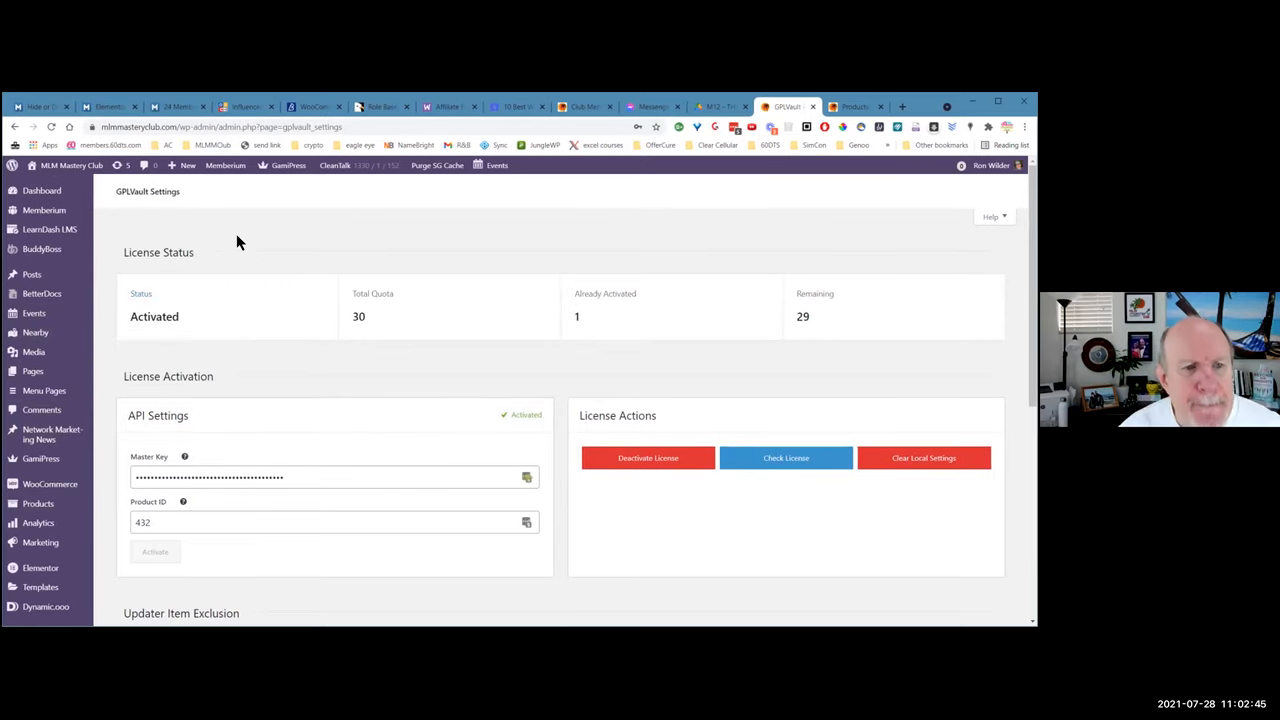
{"action": "mouse_move", "coordinate": [264, 248]}
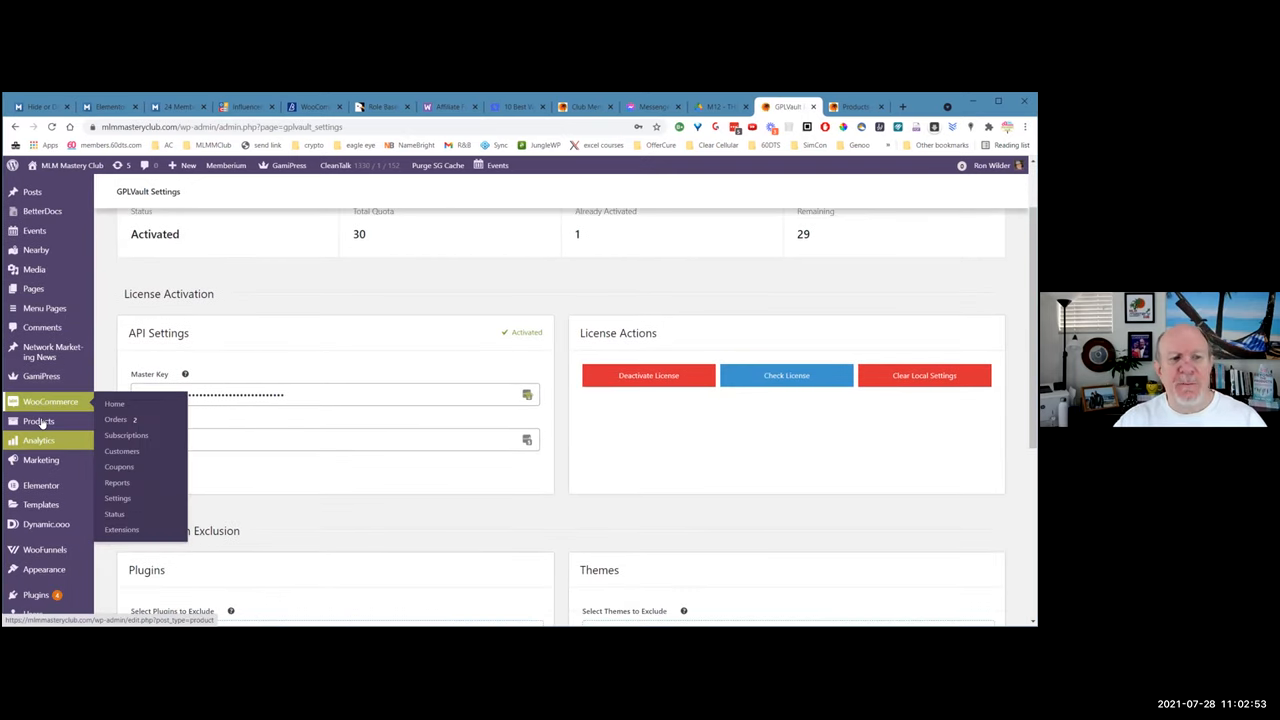
Show All Products listing memberships, courses and books with SKUs, stock and prices
{"action": "left_click", "coordinate": [38, 420]}
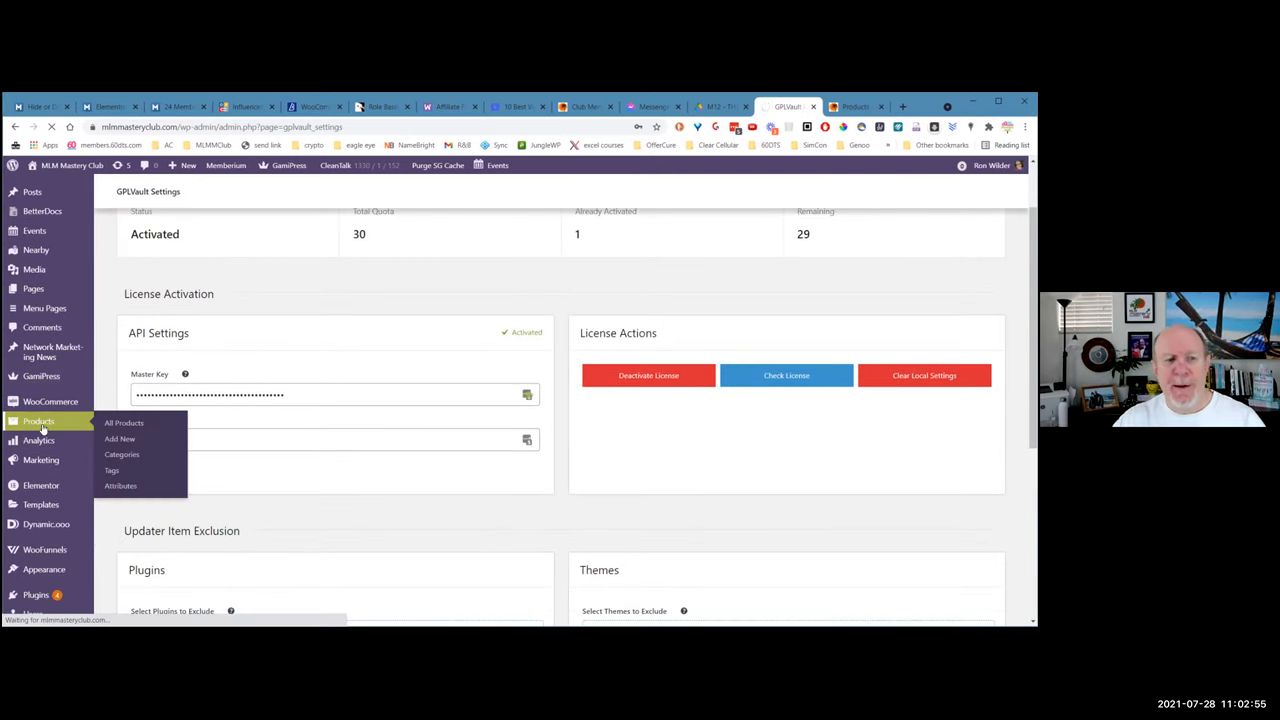
{"action": "left_click", "coordinate": [124, 422]}
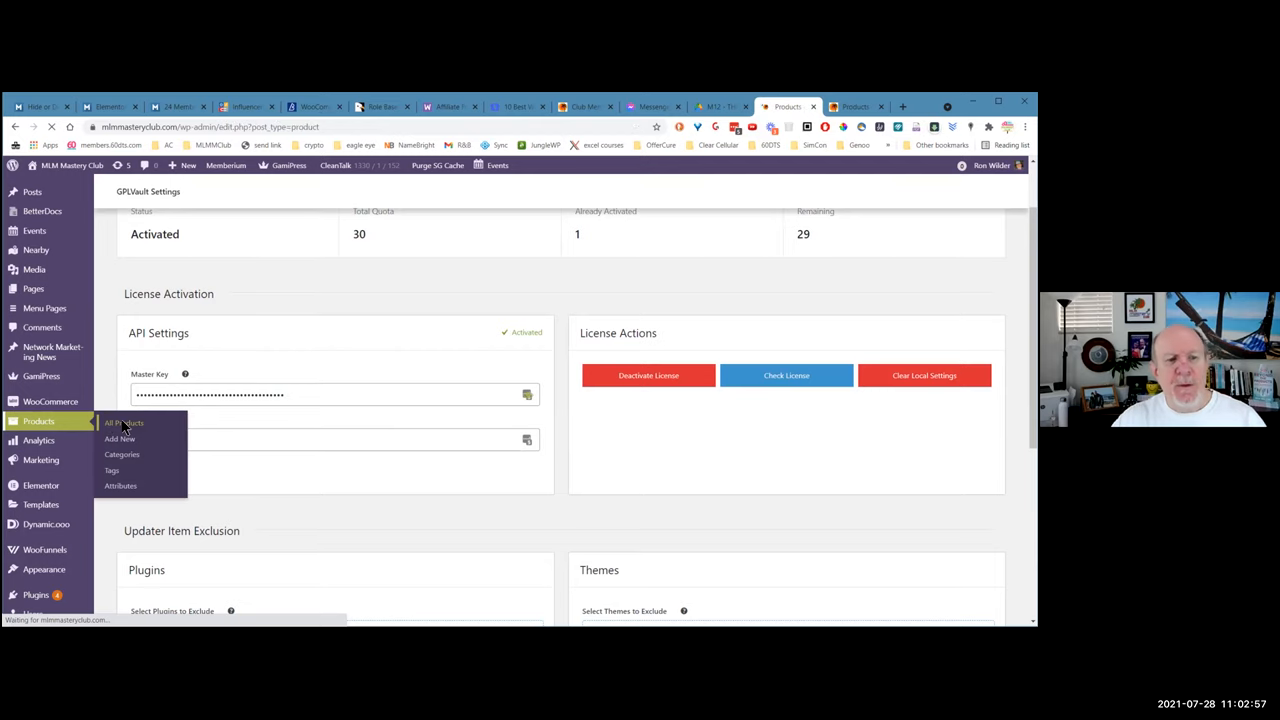
{"action": "left_click", "coordinate": [122, 424]}
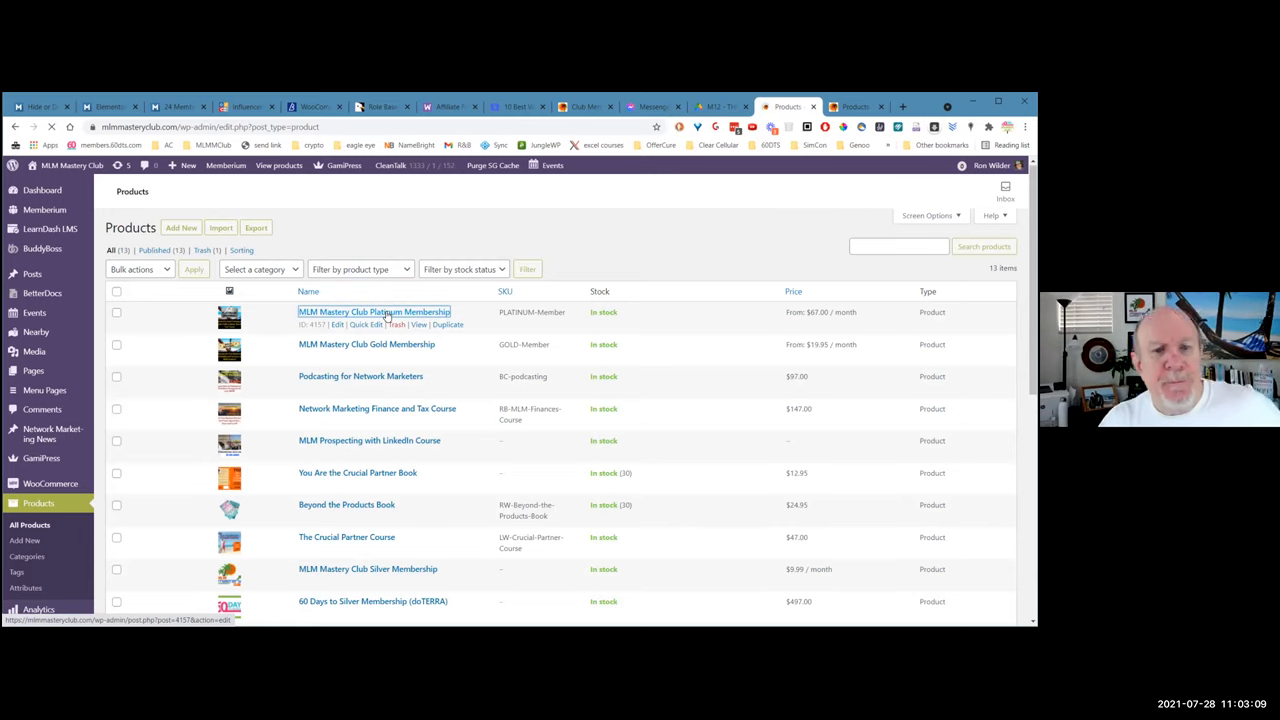
{"action": "left_click", "coordinate": [376, 312]}
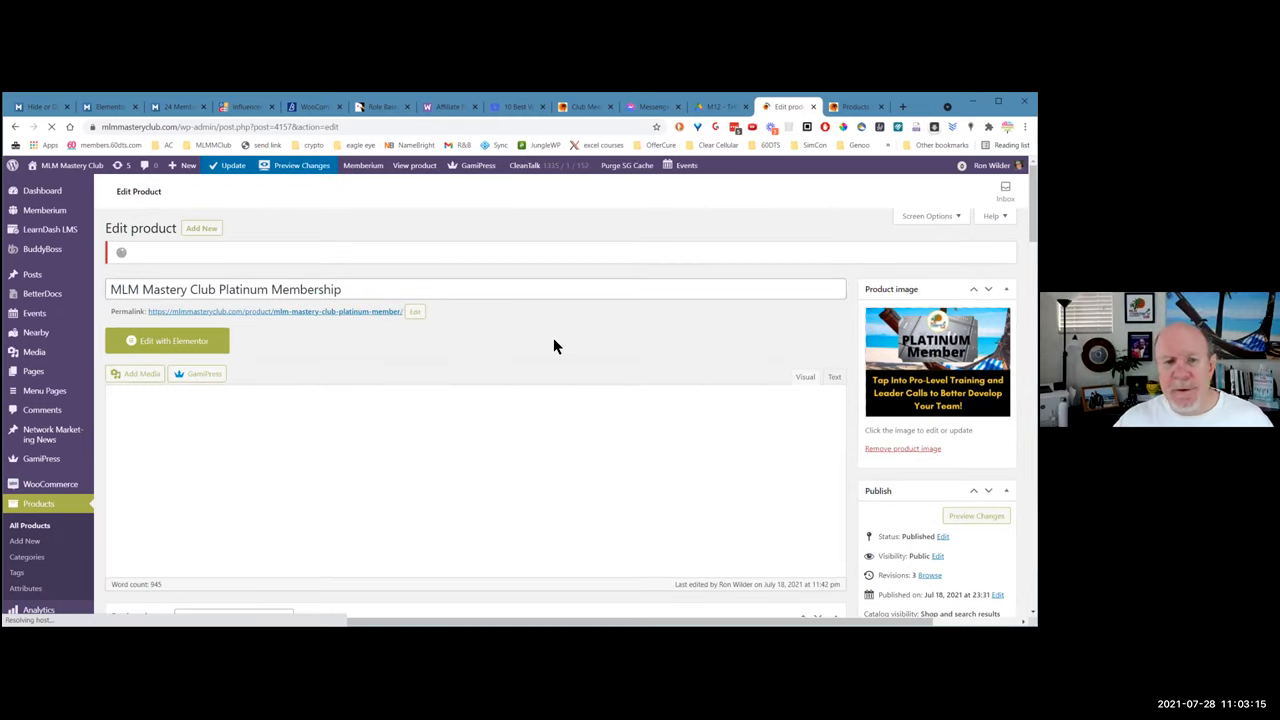
{"action": "scroll", "scroll_direction": "down", "scroll_amount": 3}
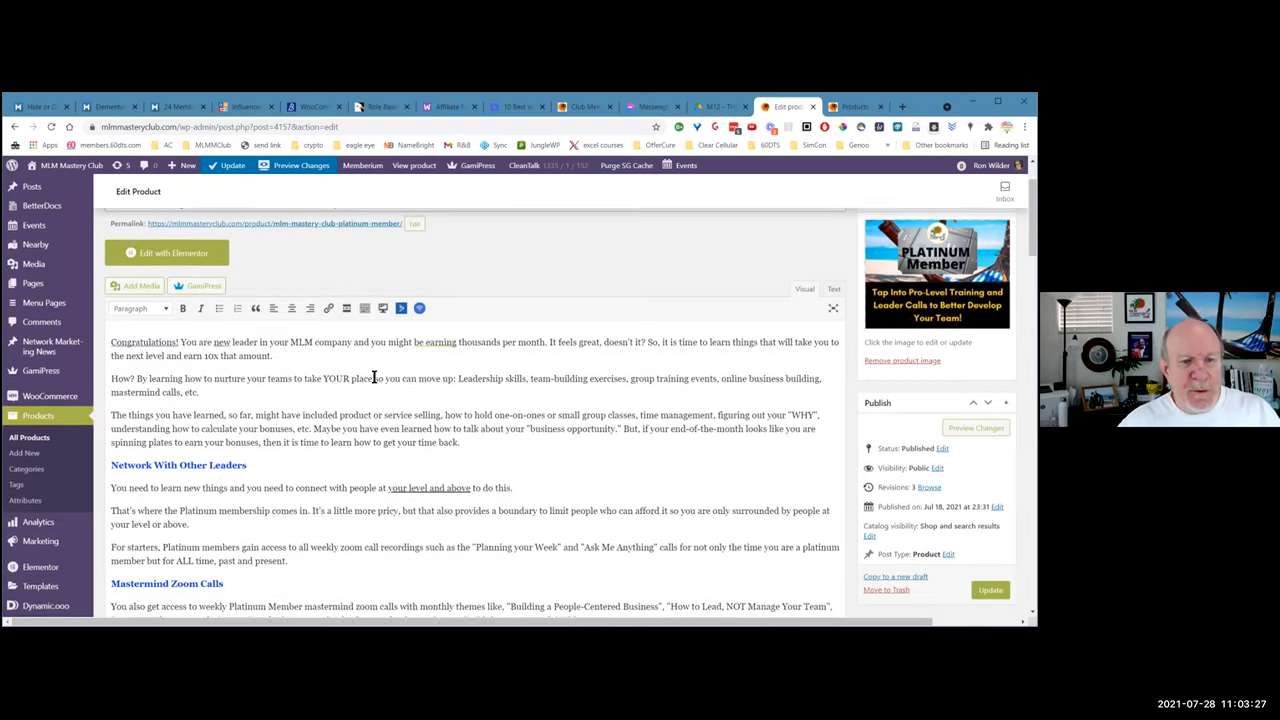
{"action": "scroll", "scroll_direction": "down", "scroll_amount": 3}
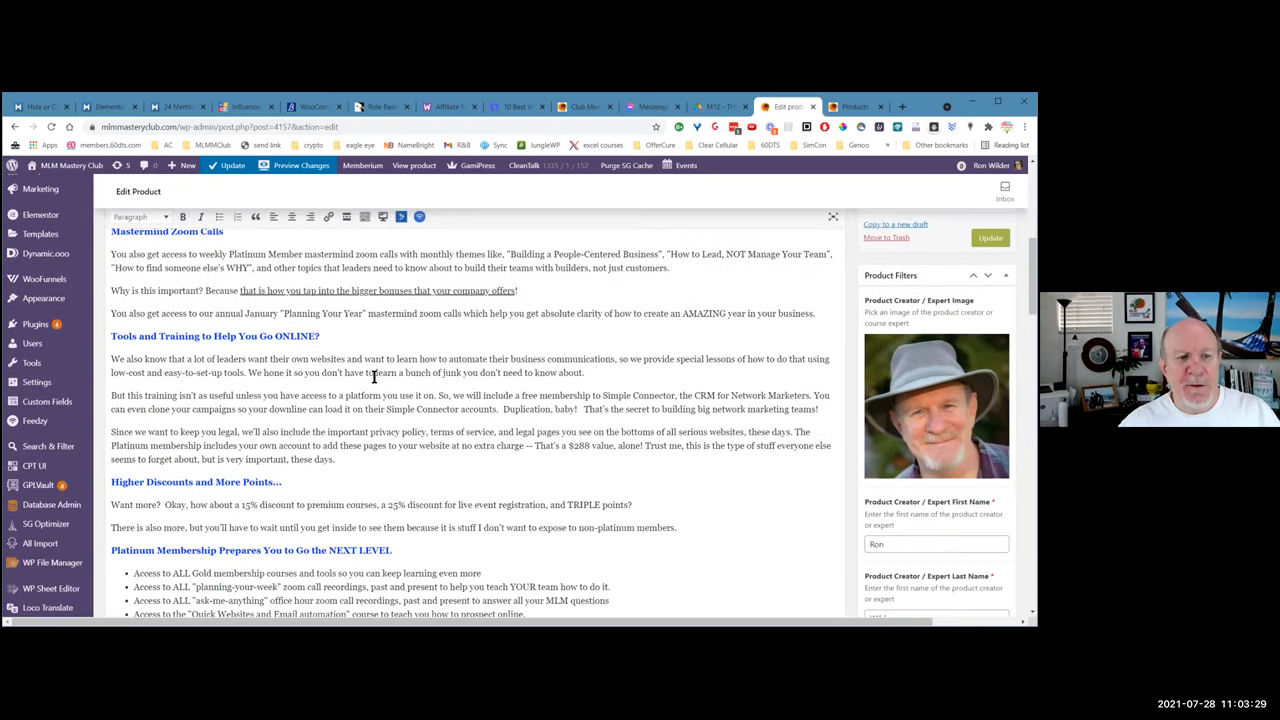
{"action": "scroll", "scroll_direction": "down", "scroll_amount": 3}
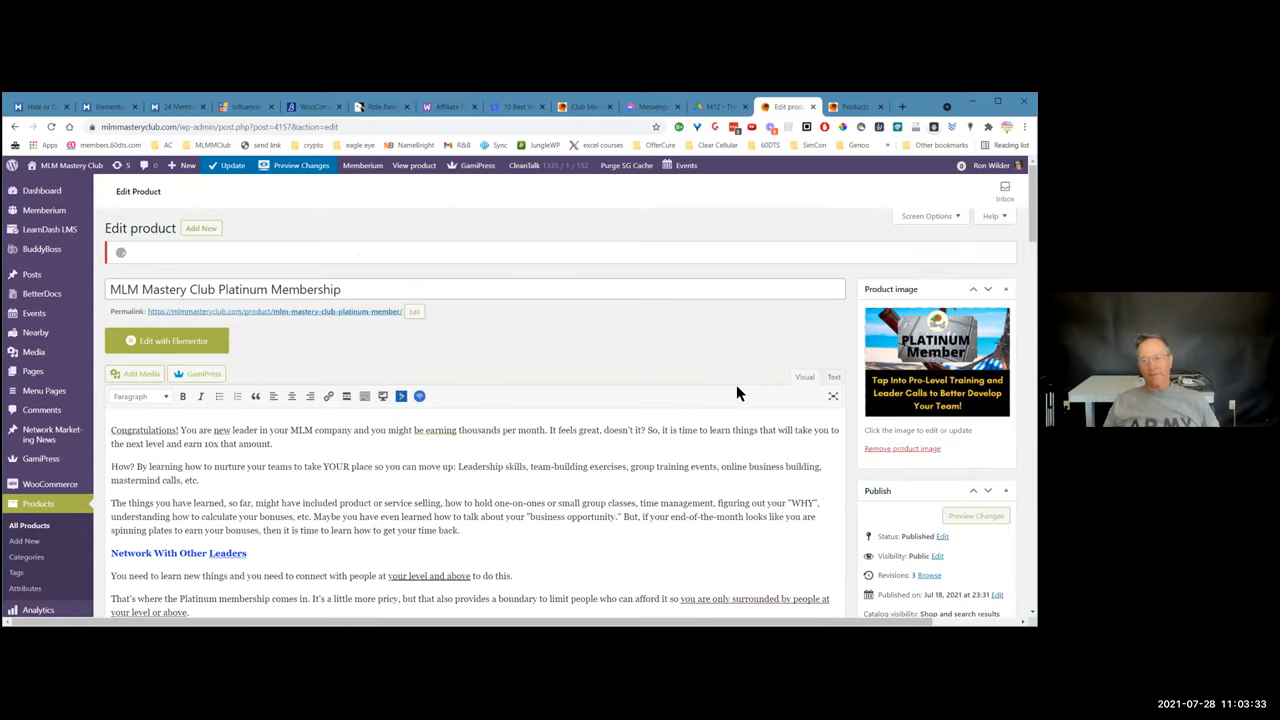
{"action": "scroll", "scroll_direction": "down", "scroll_amount": 3}
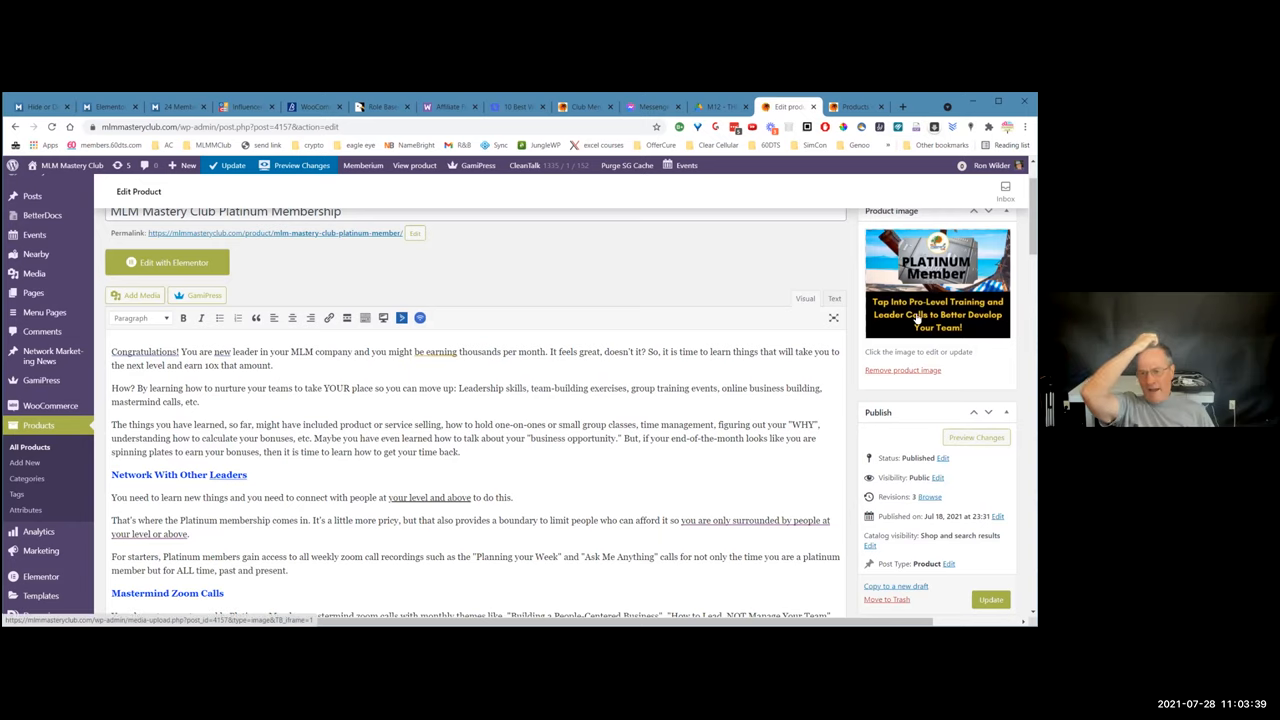
{"action": "scroll", "scroll_direction": "down", "scroll_amount": 3}
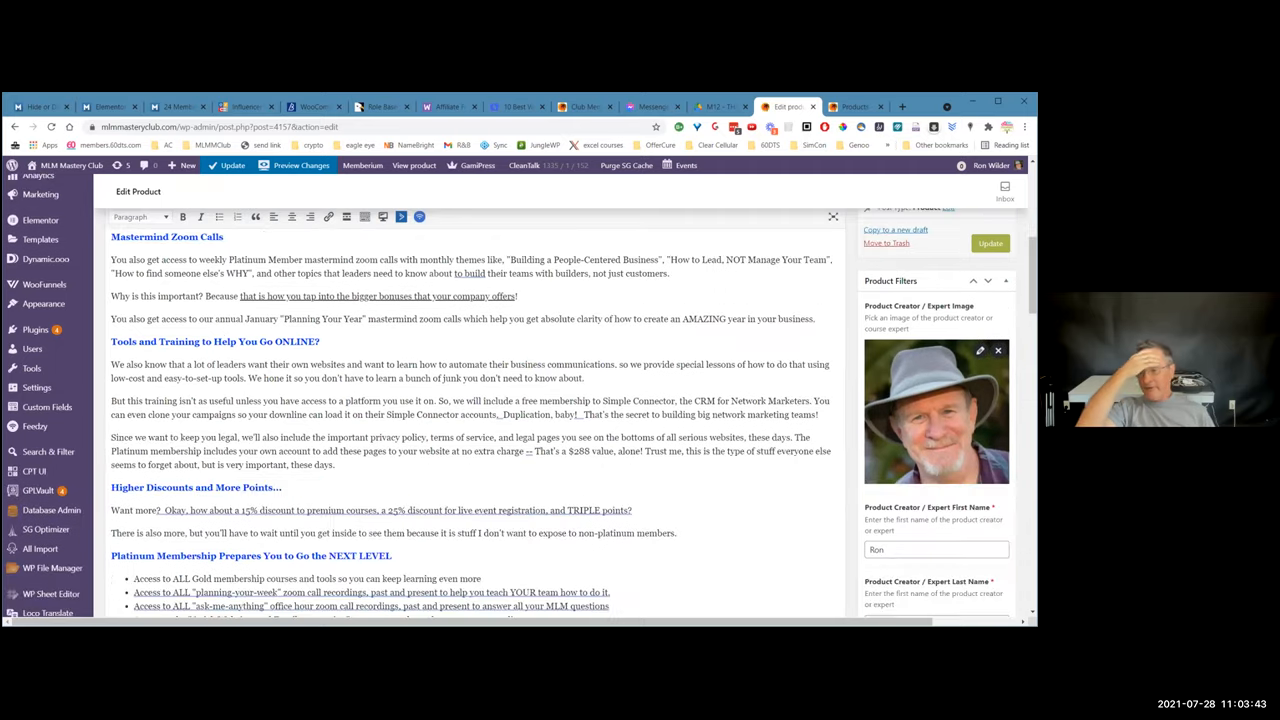
{"action": "scroll", "scroll_direction": "down", "scroll_amount": 3}
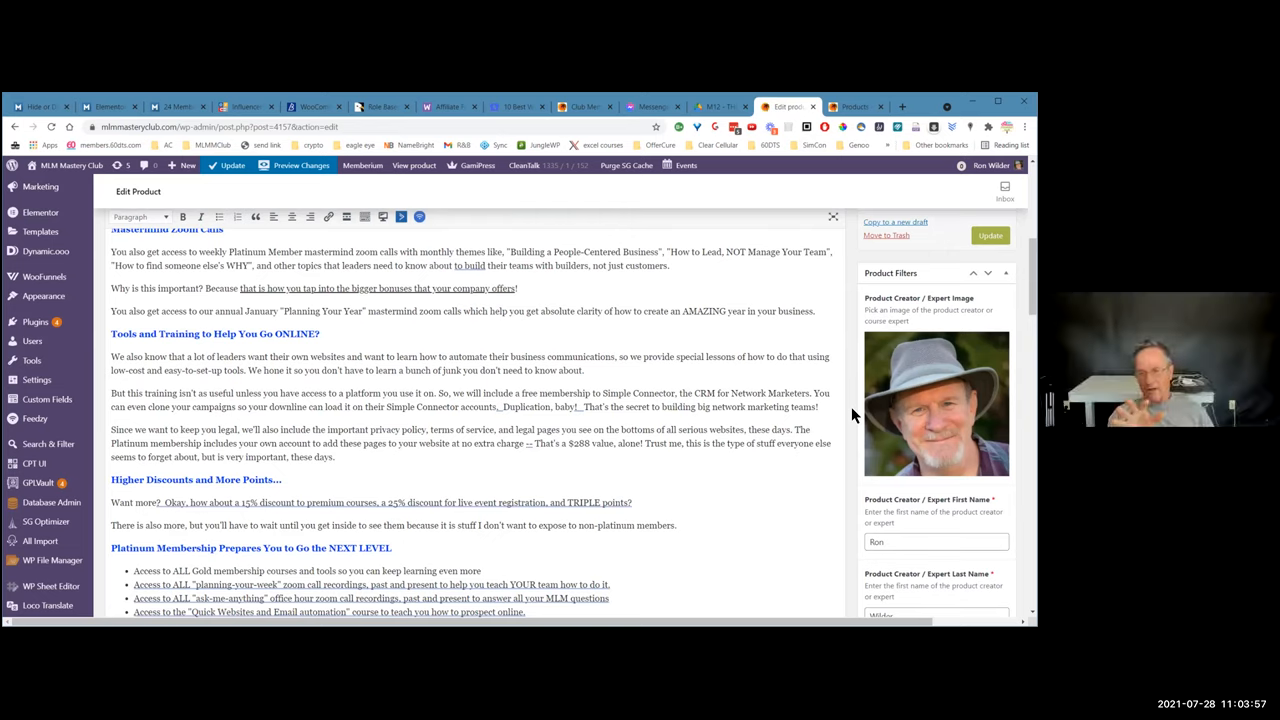
{"action": "scroll", "scroll_direction": "down", "scroll_amount": 3}
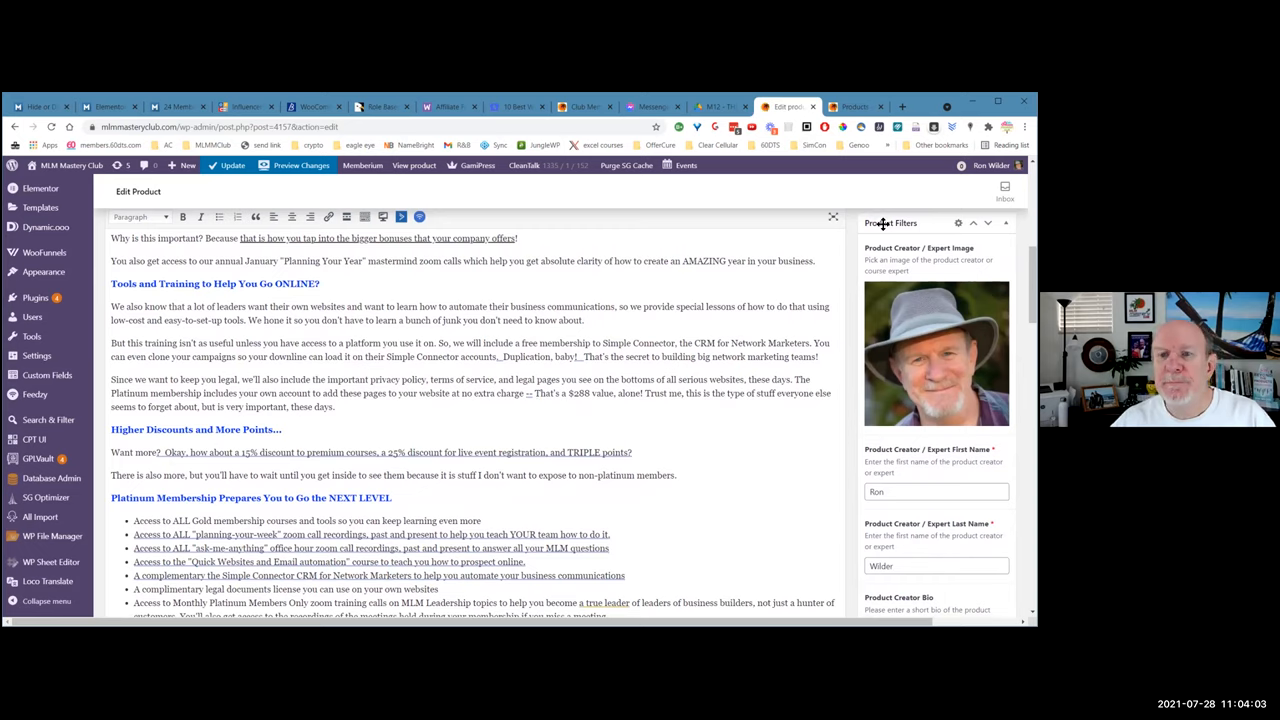
{"action": "mouse_move", "coordinate": [884, 228]}
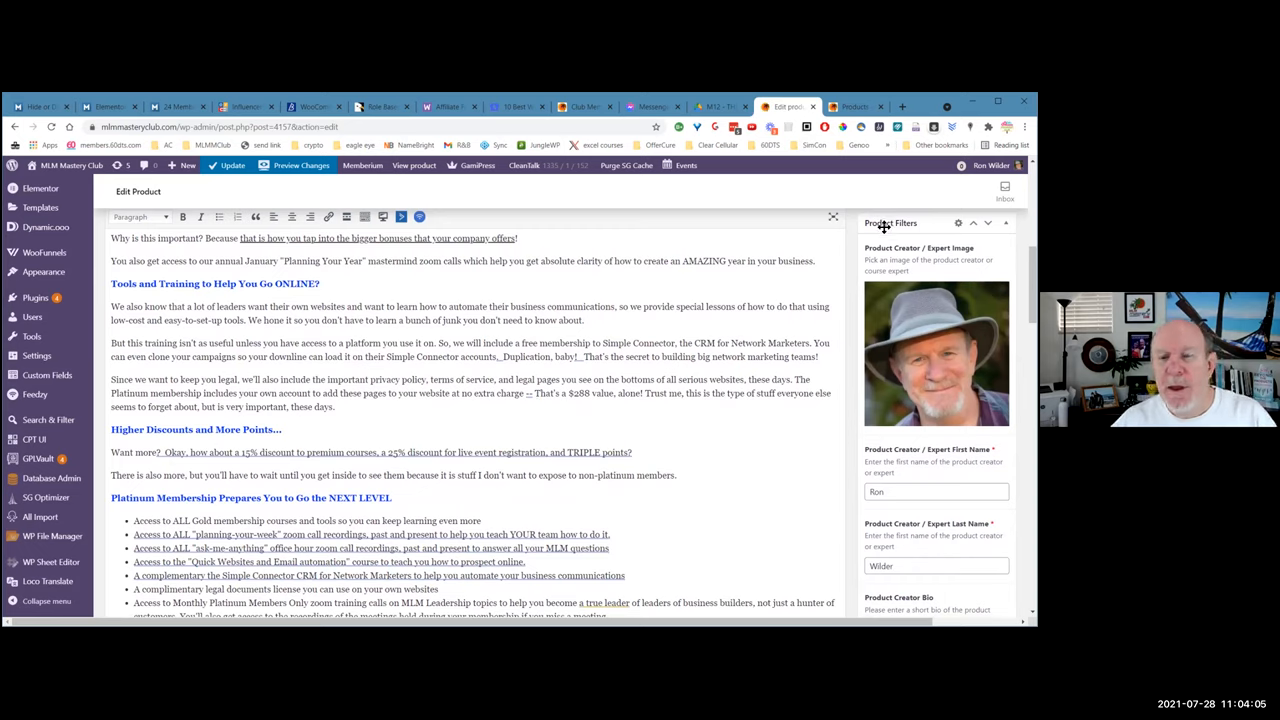
{"action": "mouse_move", "coordinate": [910, 222]}
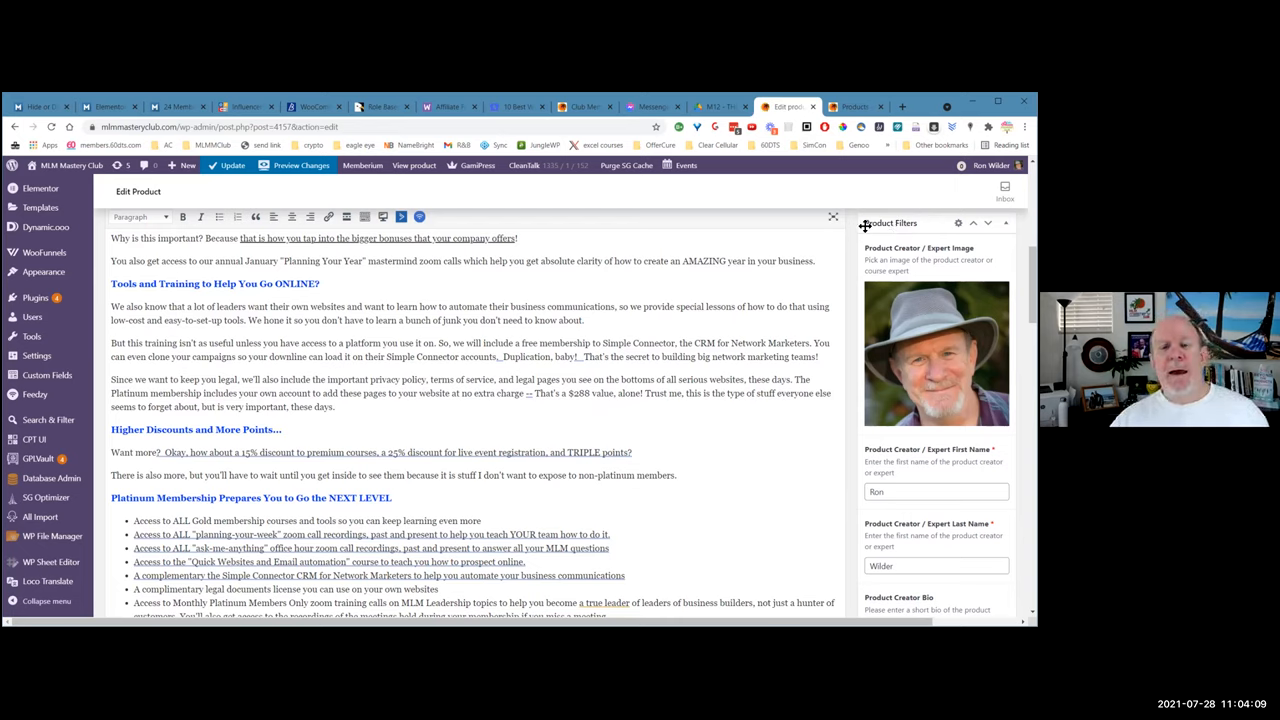
{"action": "mouse_move", "coordinate": [922, 224]}
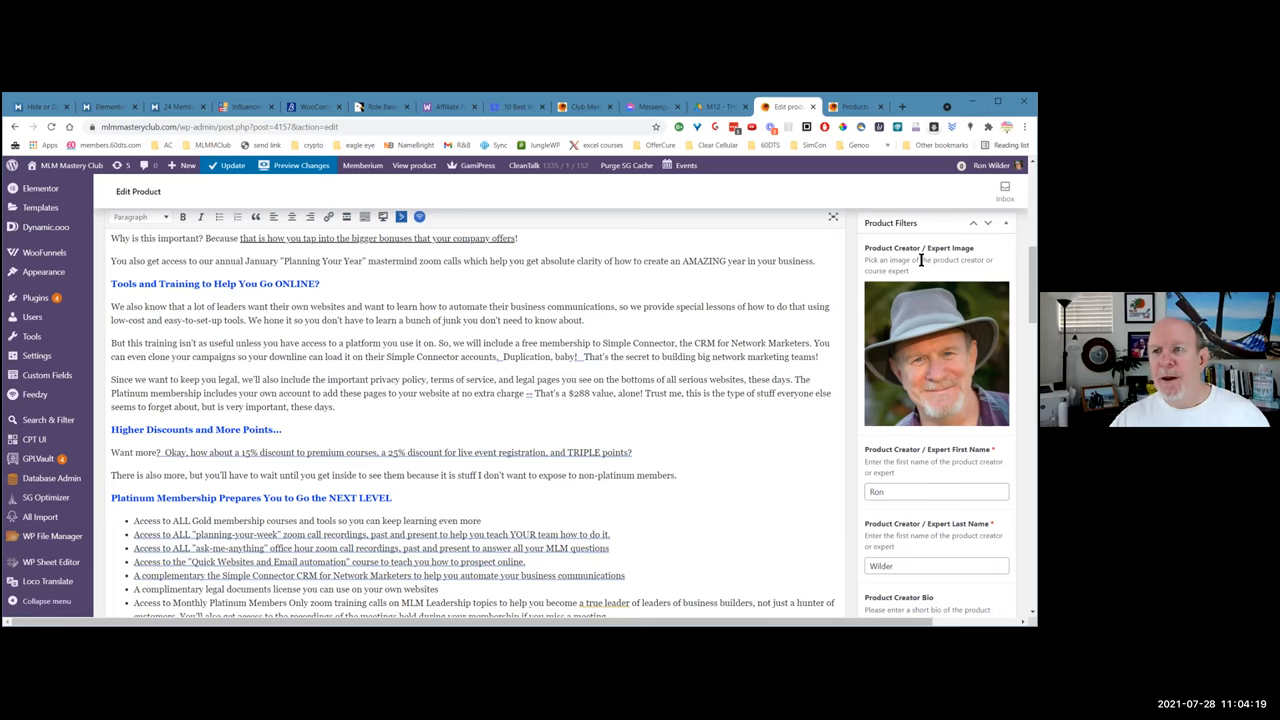
{"action": "scroll", "scroll_direction": "down", "scroll_amount": 3}
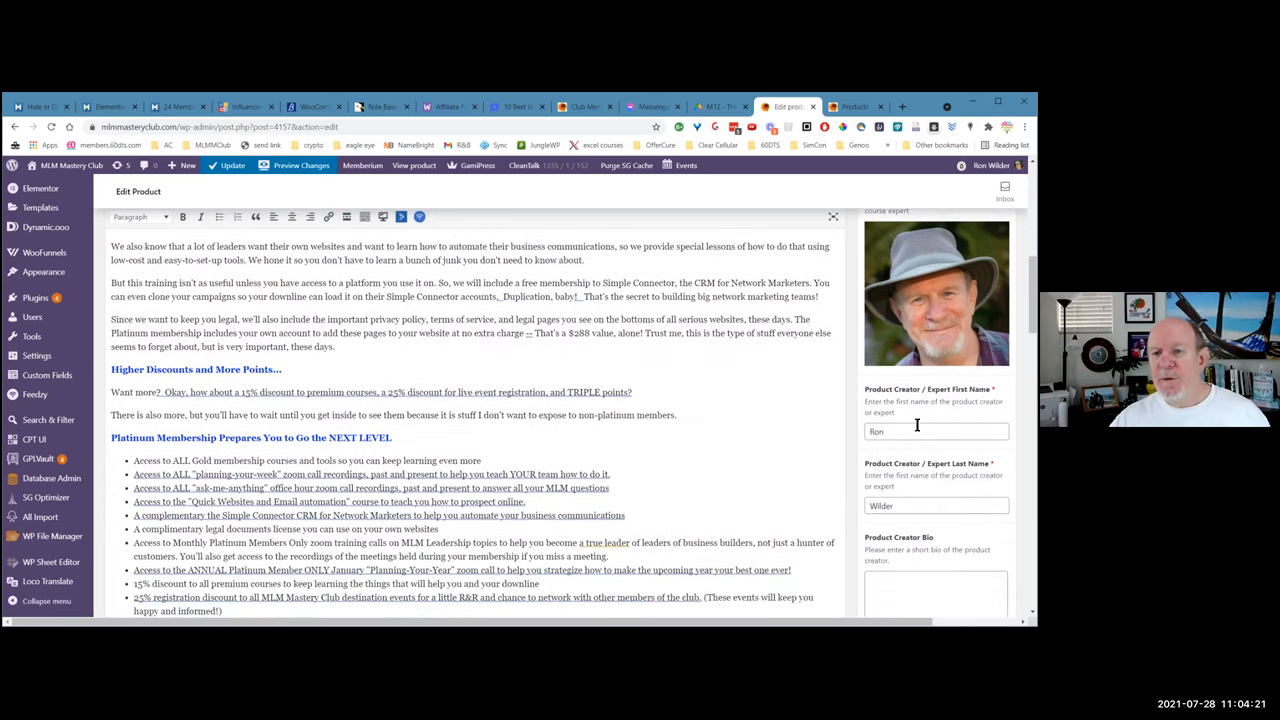
{"action": "scroll", "scroll_direction": "down", "scroll_amount": 3}
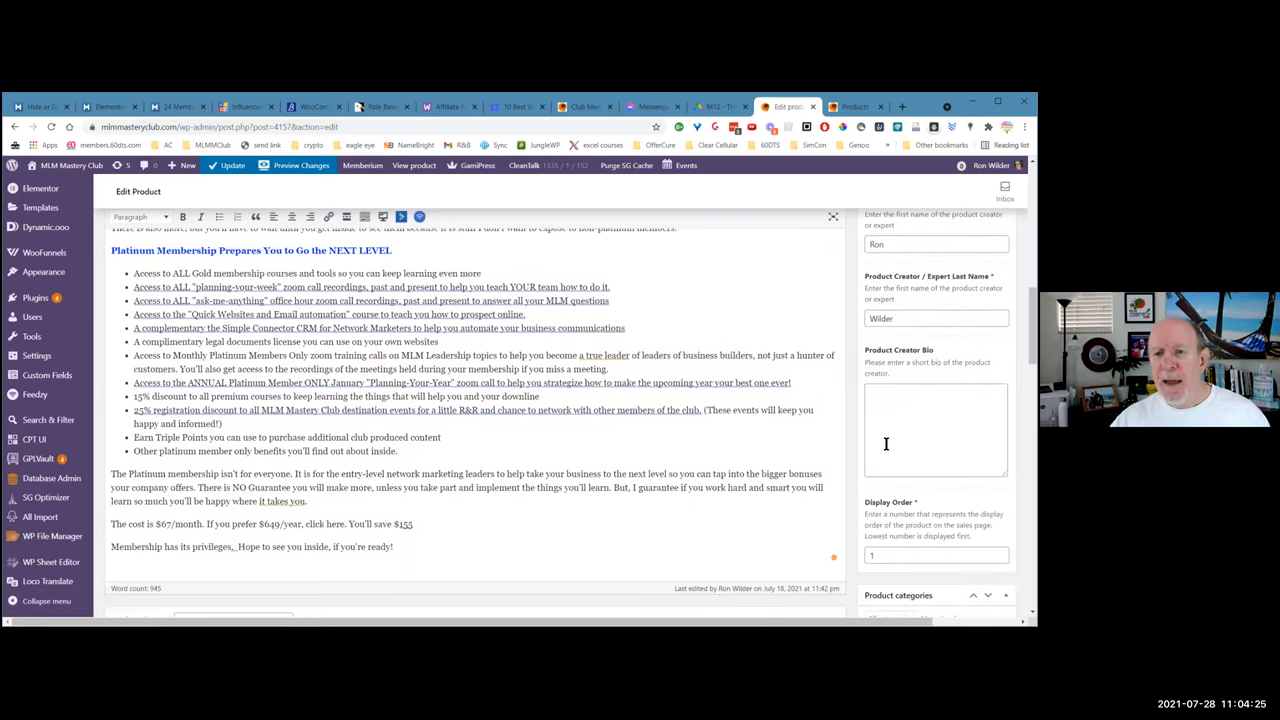
{"action": "scroll", "scroll_direction": "down", "scroll_amount": 3}
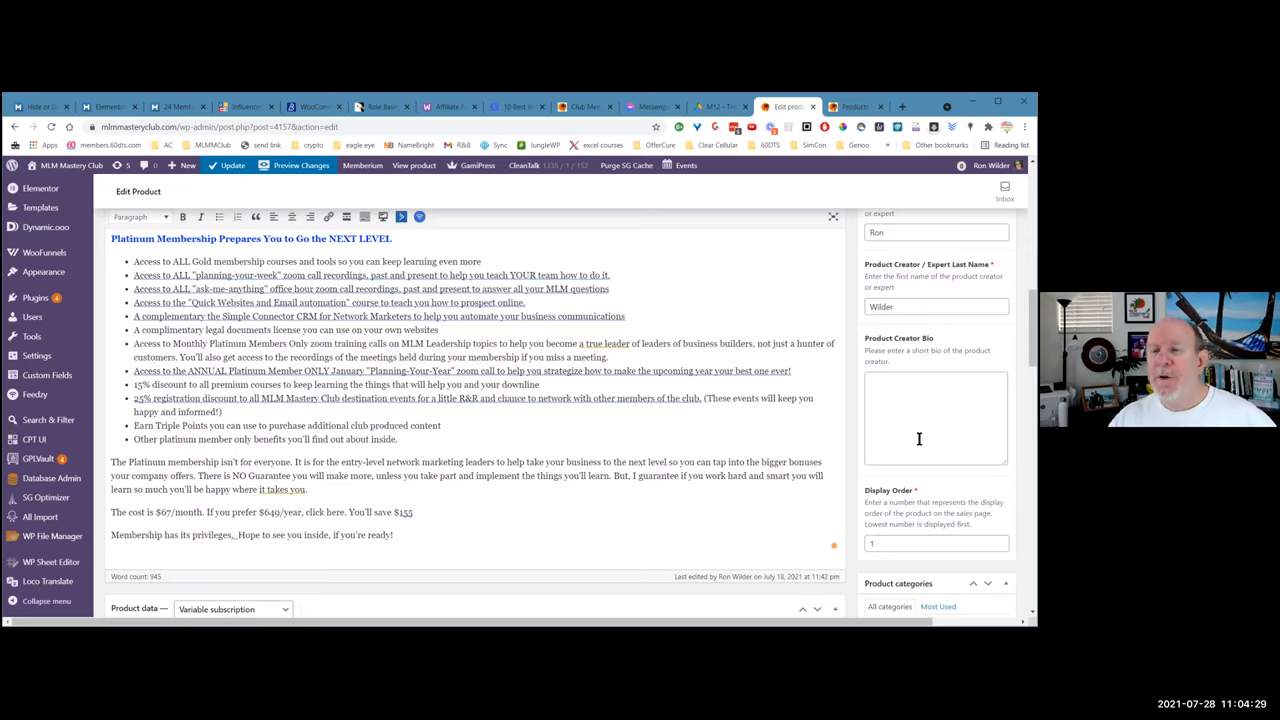
{"action": "scroll", "scroll_direction": "down", "scroll_amount": 3}
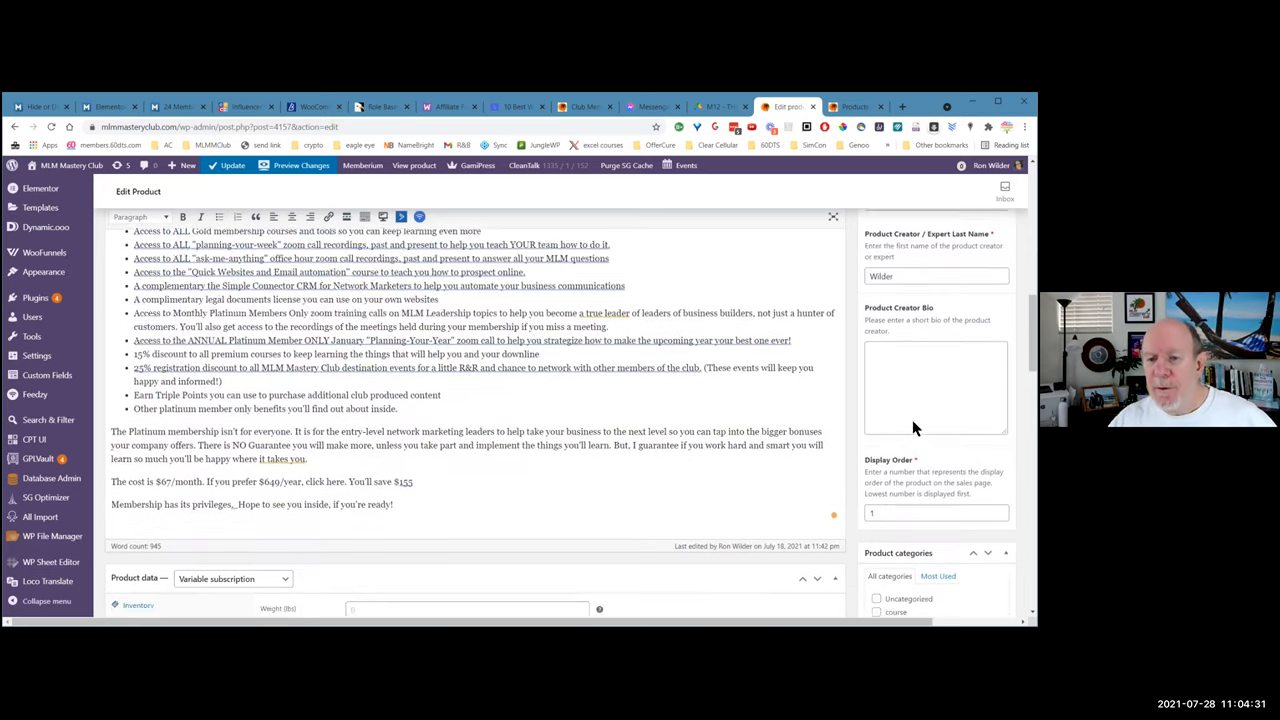
{"action": "scroll", "scroll_direction": "down", "scroll_amount": 3}
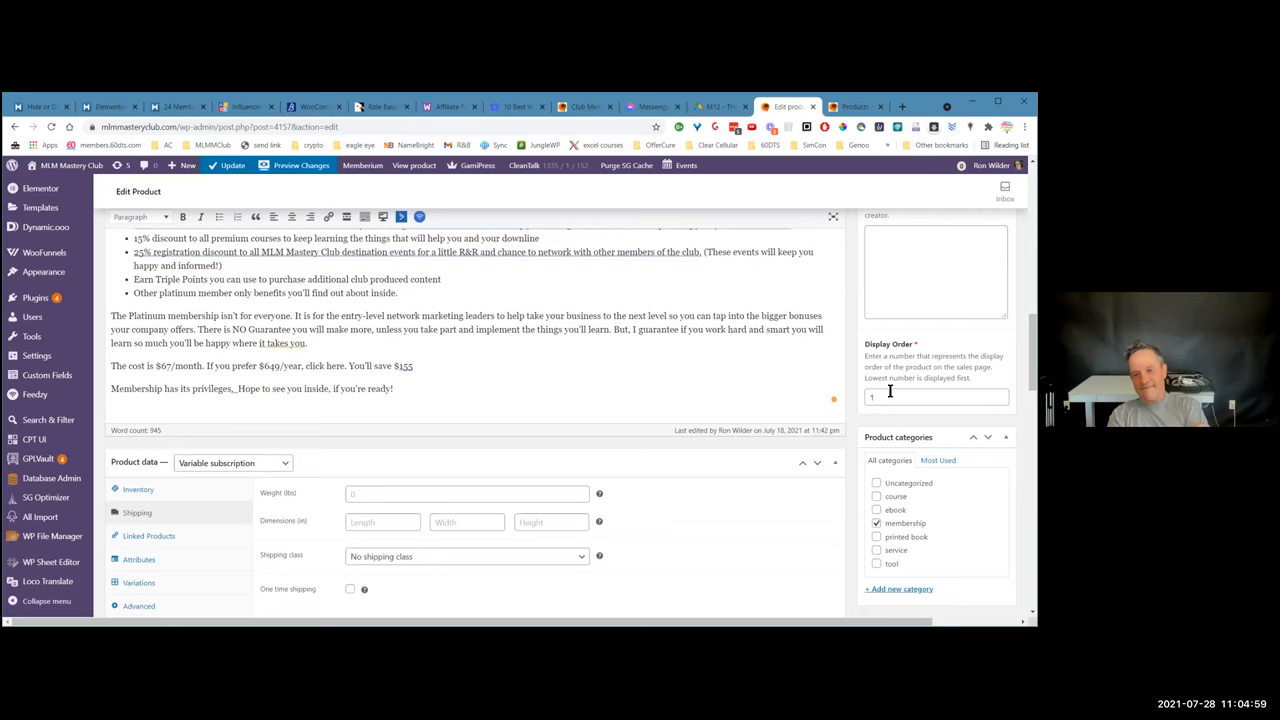
{"action": "scroll", "scroll_direction": "down", "scroll_amount": 3}
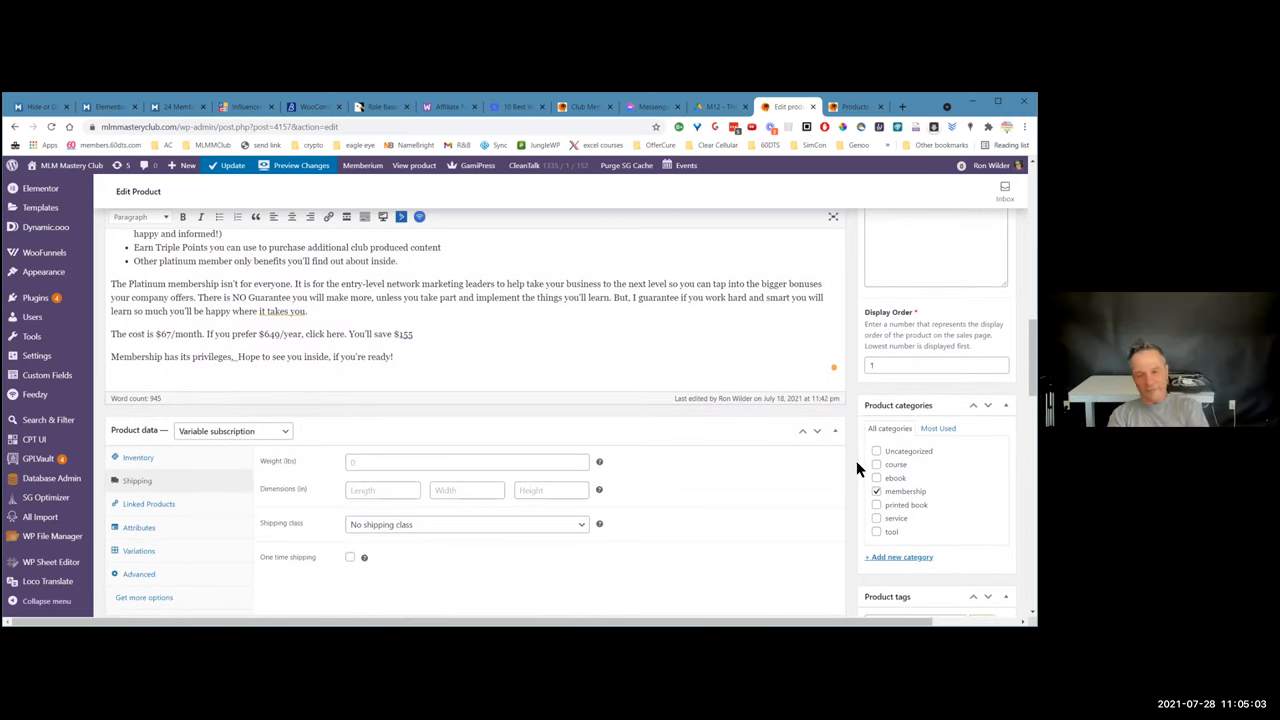
{"action": "scroll", "scroll_direction": "down", "scroll_amount": 3}
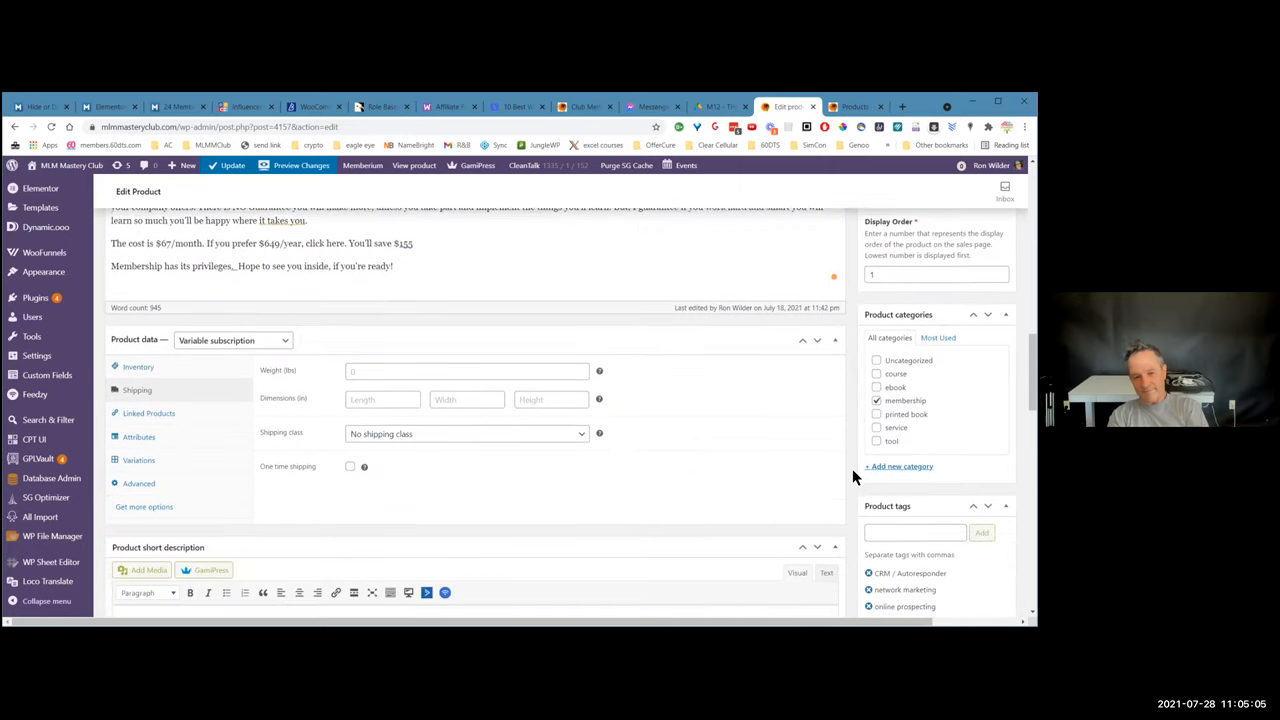
{"action": "scroll", "scroll_direction": "down", "scroll_amount": 3}
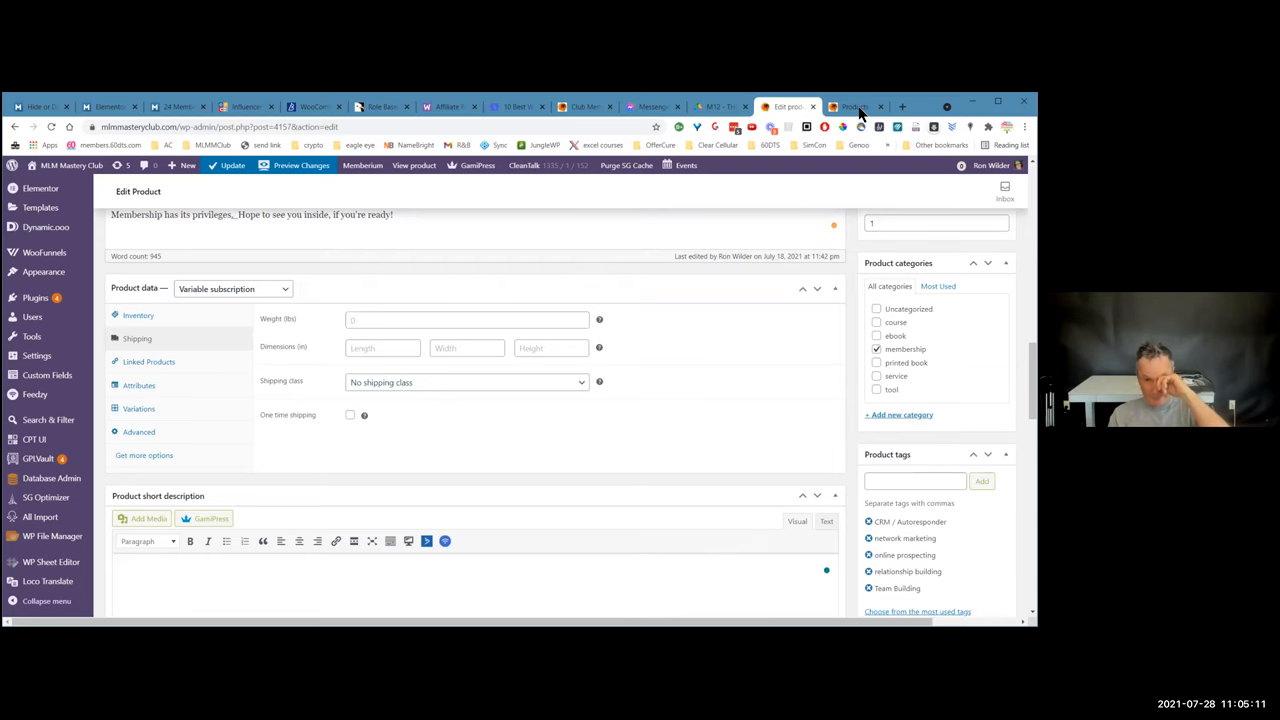
On the MLM Mastery Club shop, show Expert Training sorted by Course Title A-Z
{"action": "left_click", "coordinate": [854, 106]}
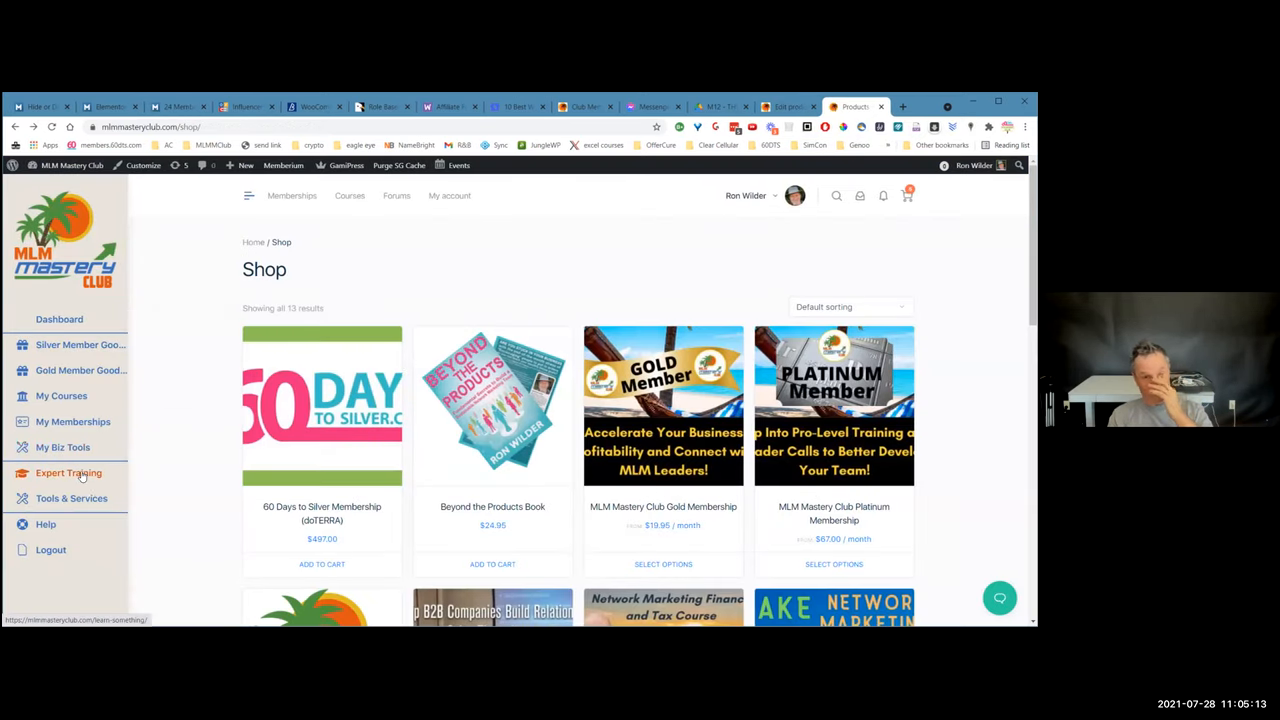
{"action": "left_click", "coordinate": [68, 472]}
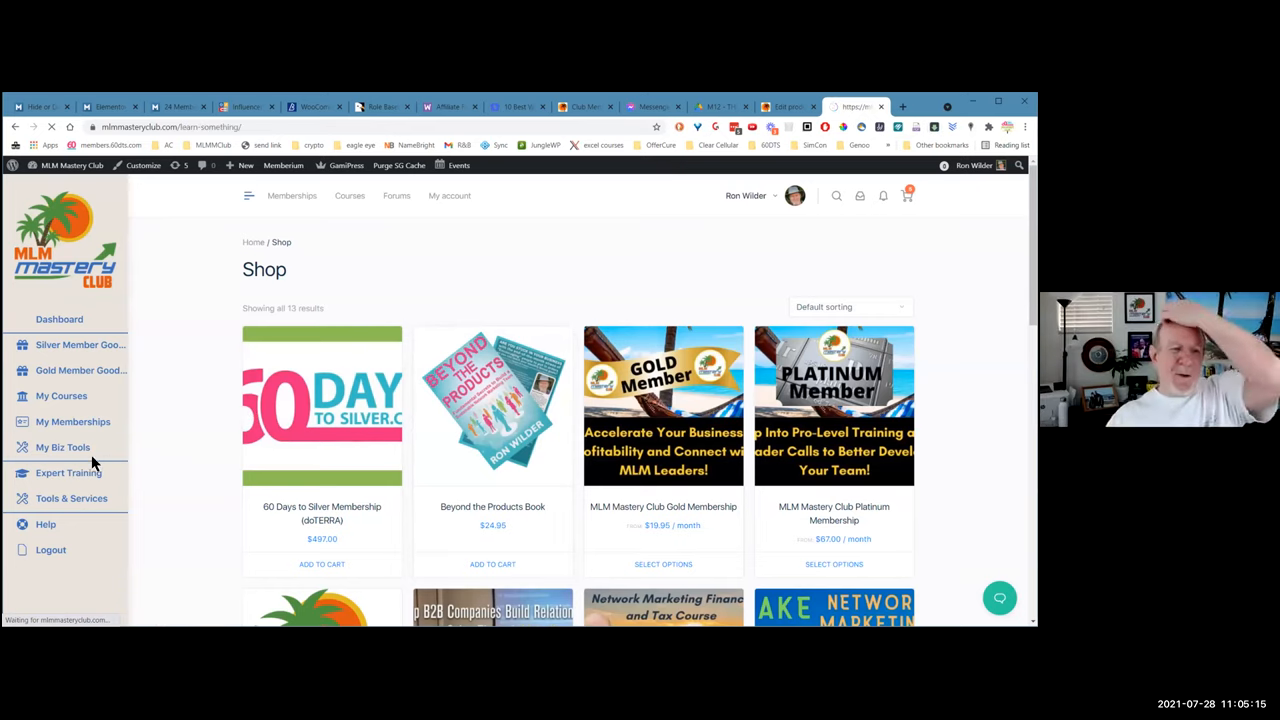
{"action": "left_click", "coordinate": [62, 472]}
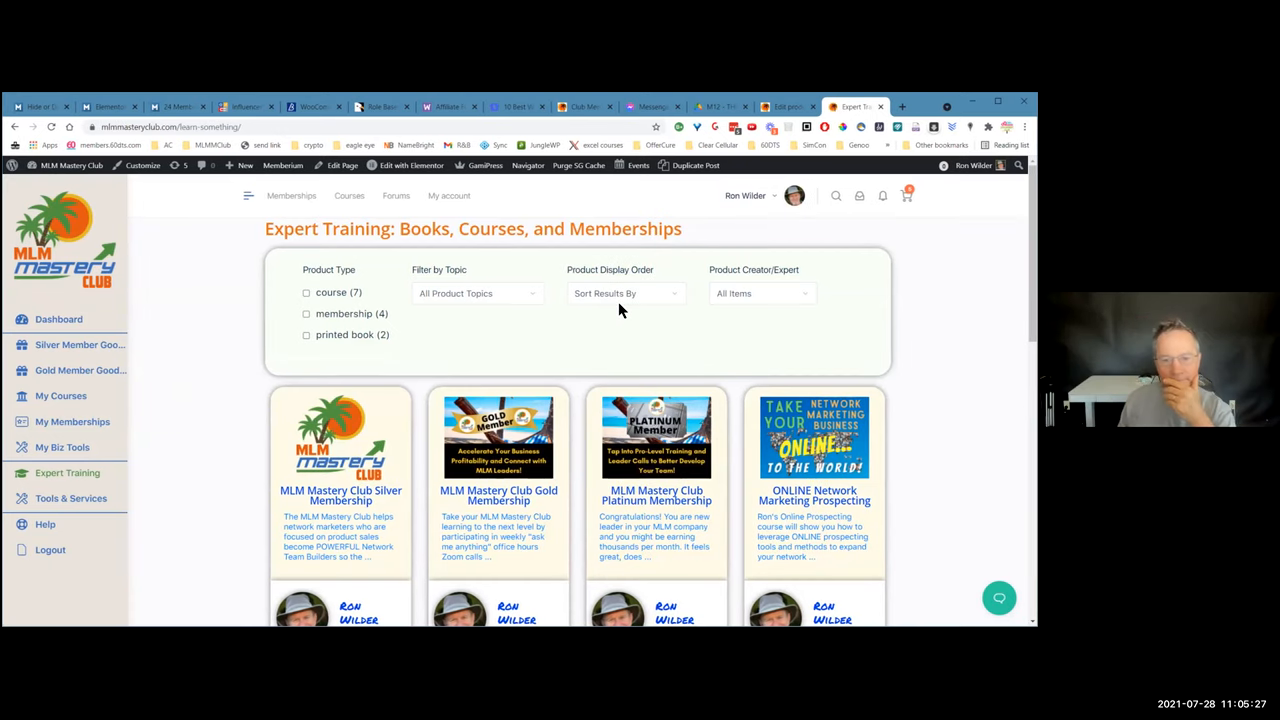
{"action": "left_click", "coordinate": [628, 292]}
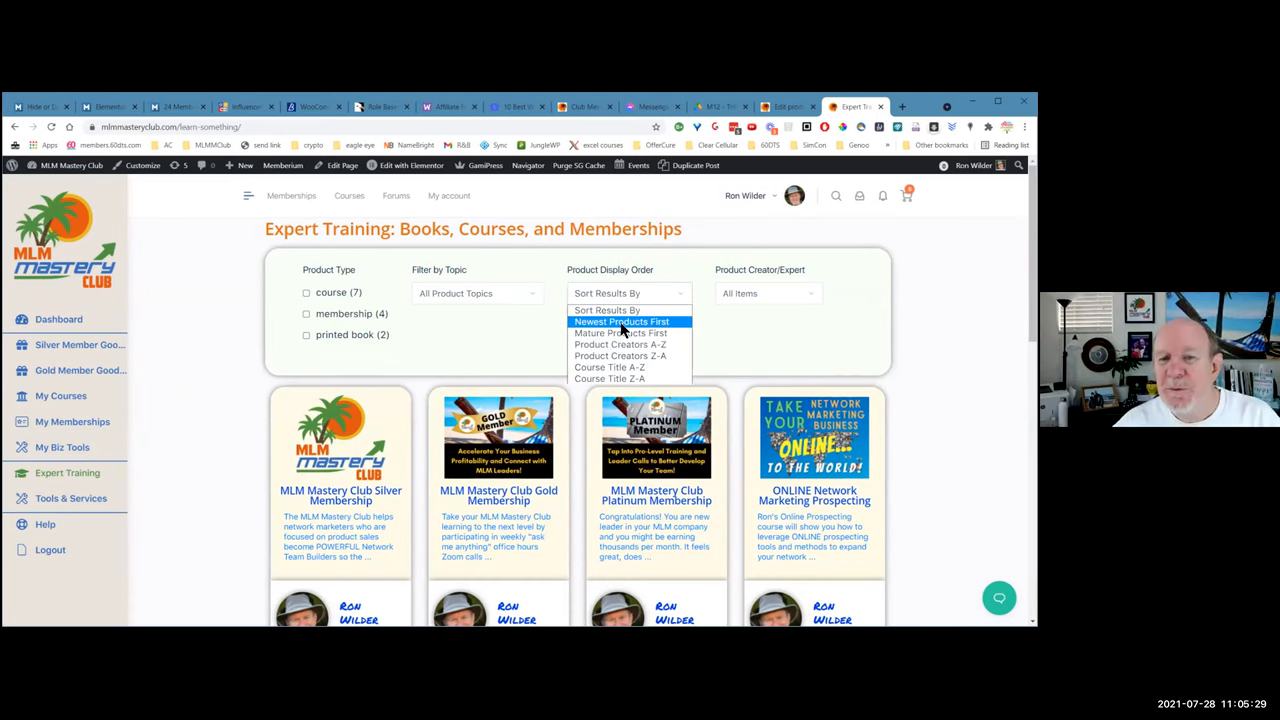
{"action": "mouse_move", "coordinate": [620, 344]}
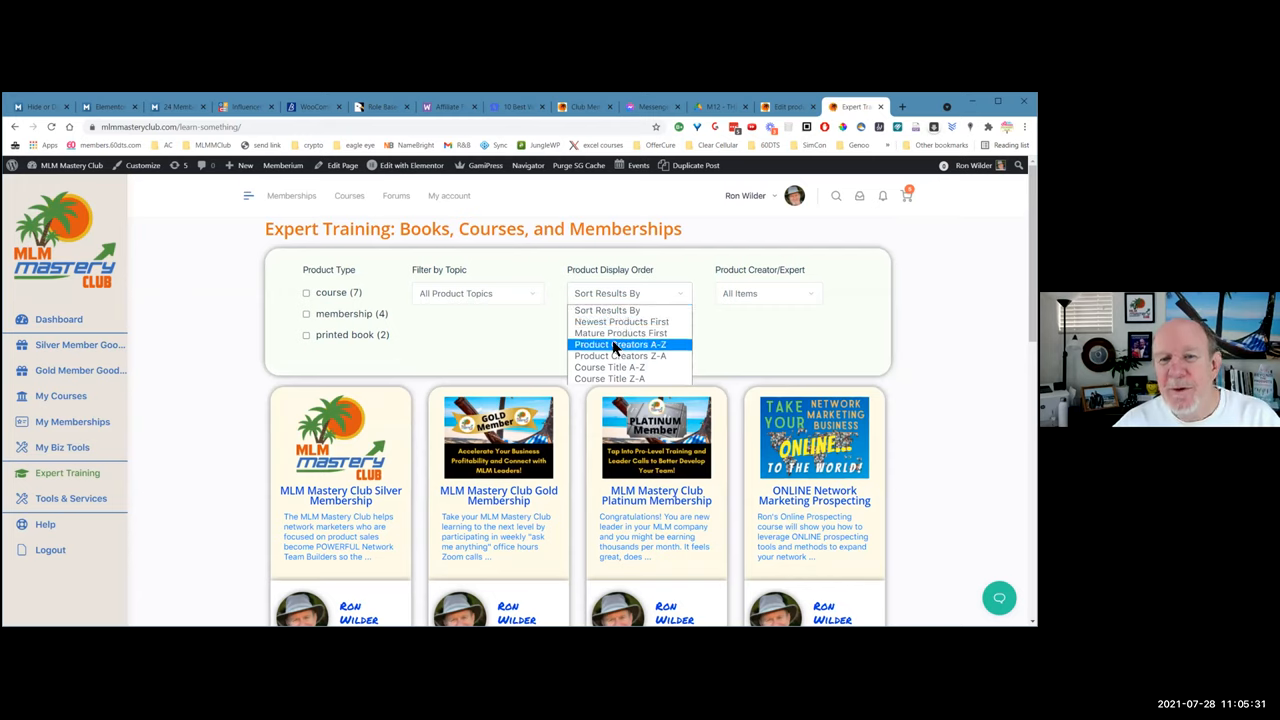
{"action": "mouse_move", "coordinate": [658, 348]}
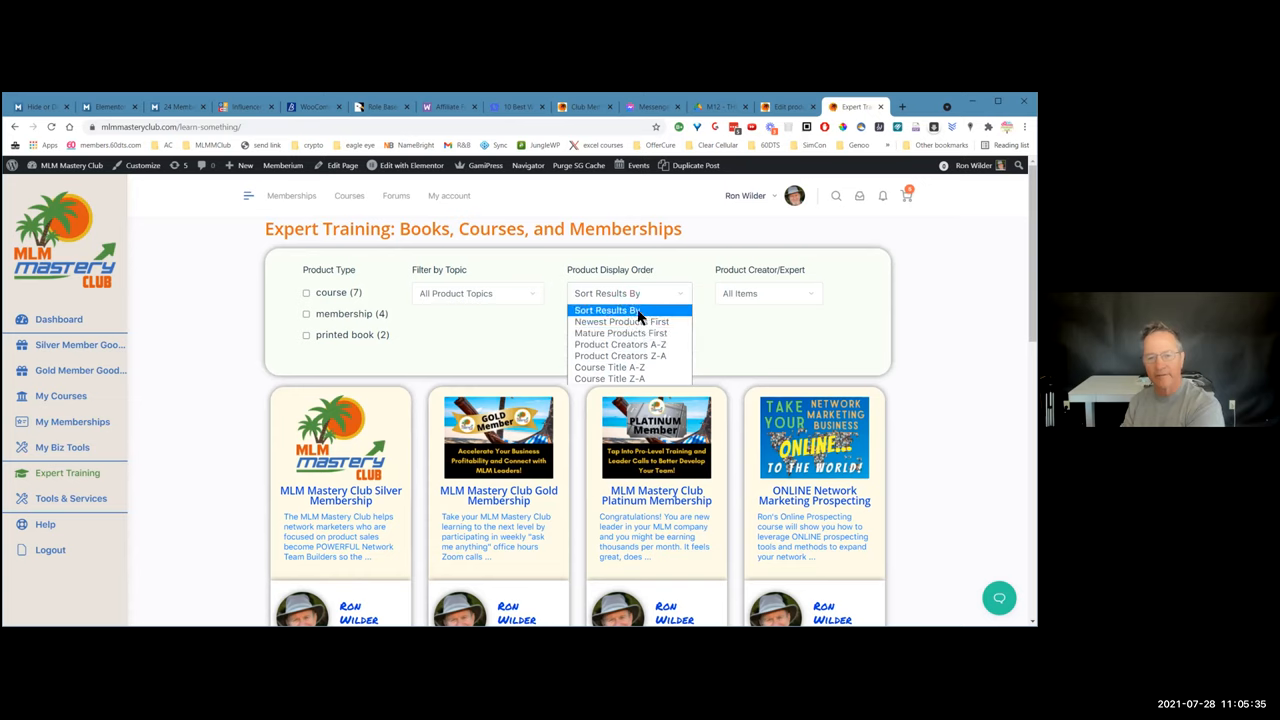
{"action": "mouse_move", "coordinate": [620, 378]}
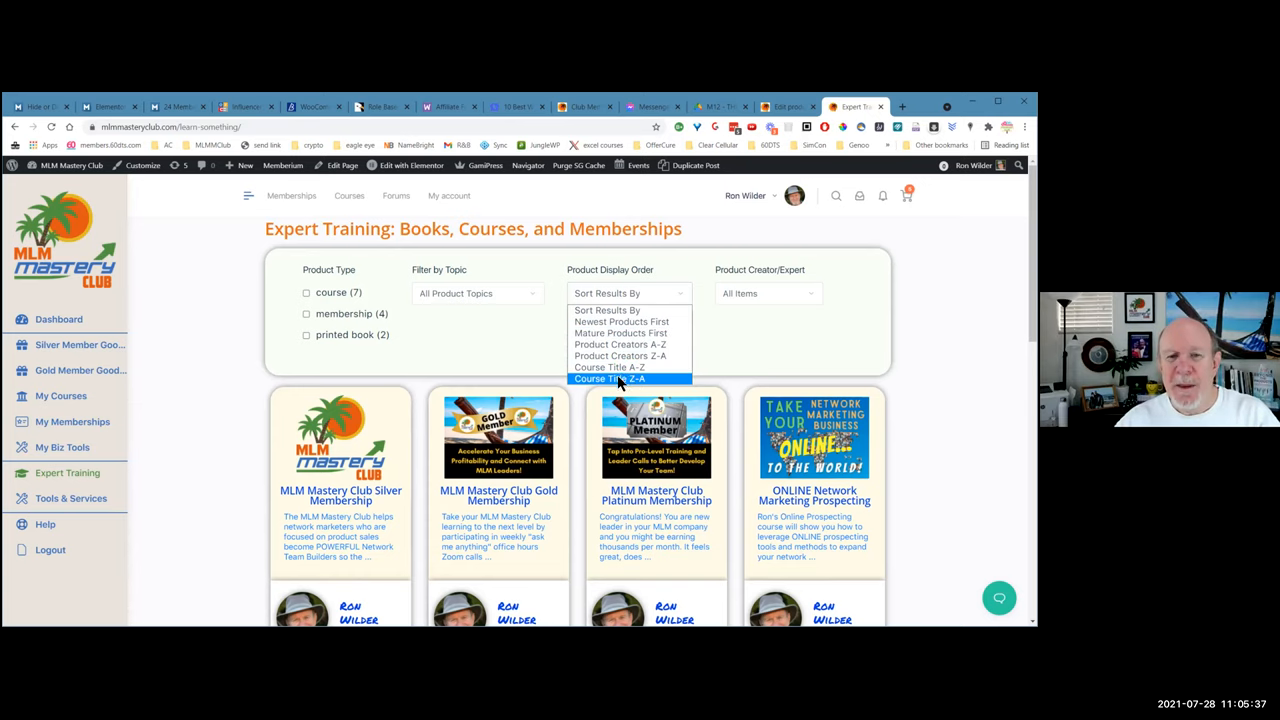
{"action": "mouse_move", "coordinate": [622, 368]}
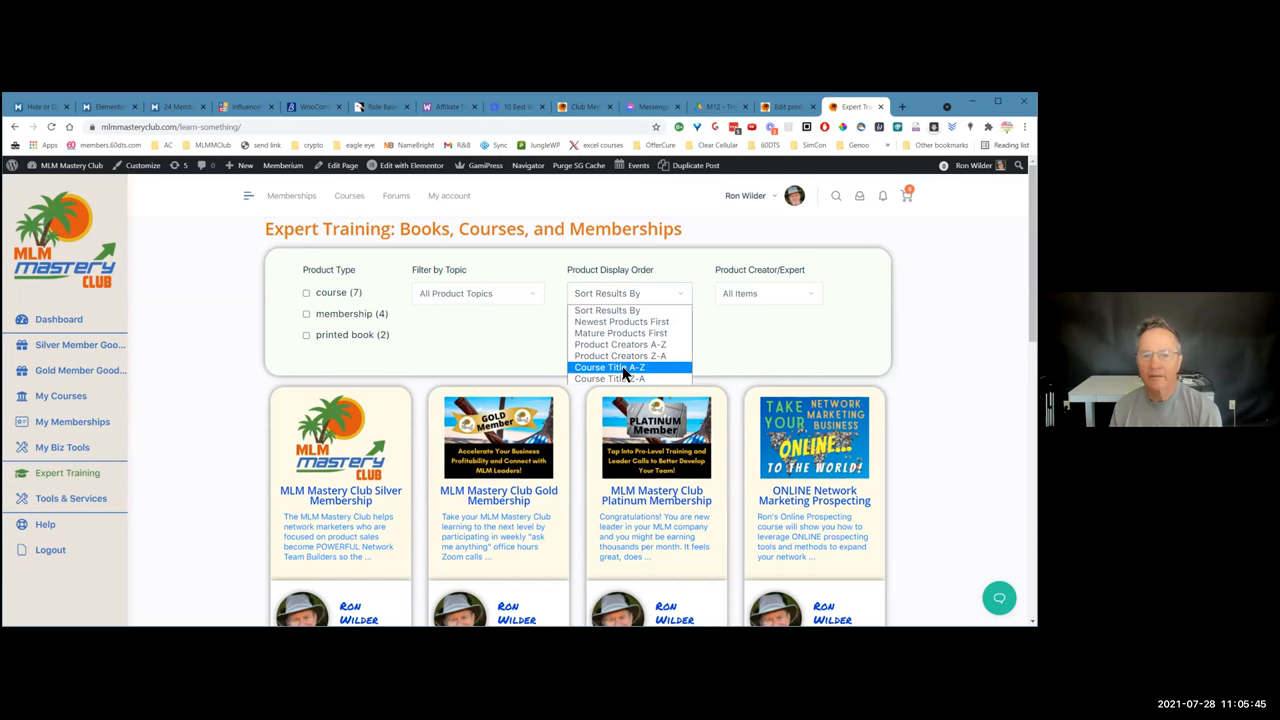
{"action": "left_click", "coordinate": [620, 368]}
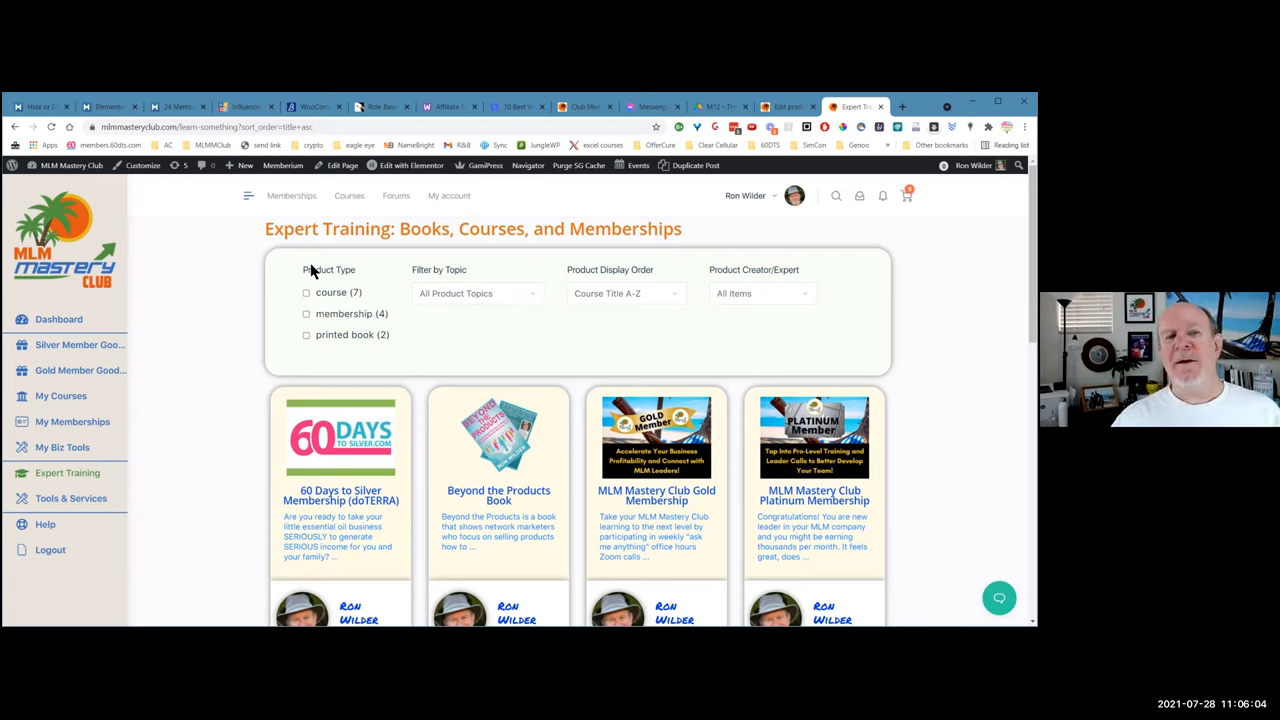
{"action": "mouse_move", "coordinate": [838, 316]}
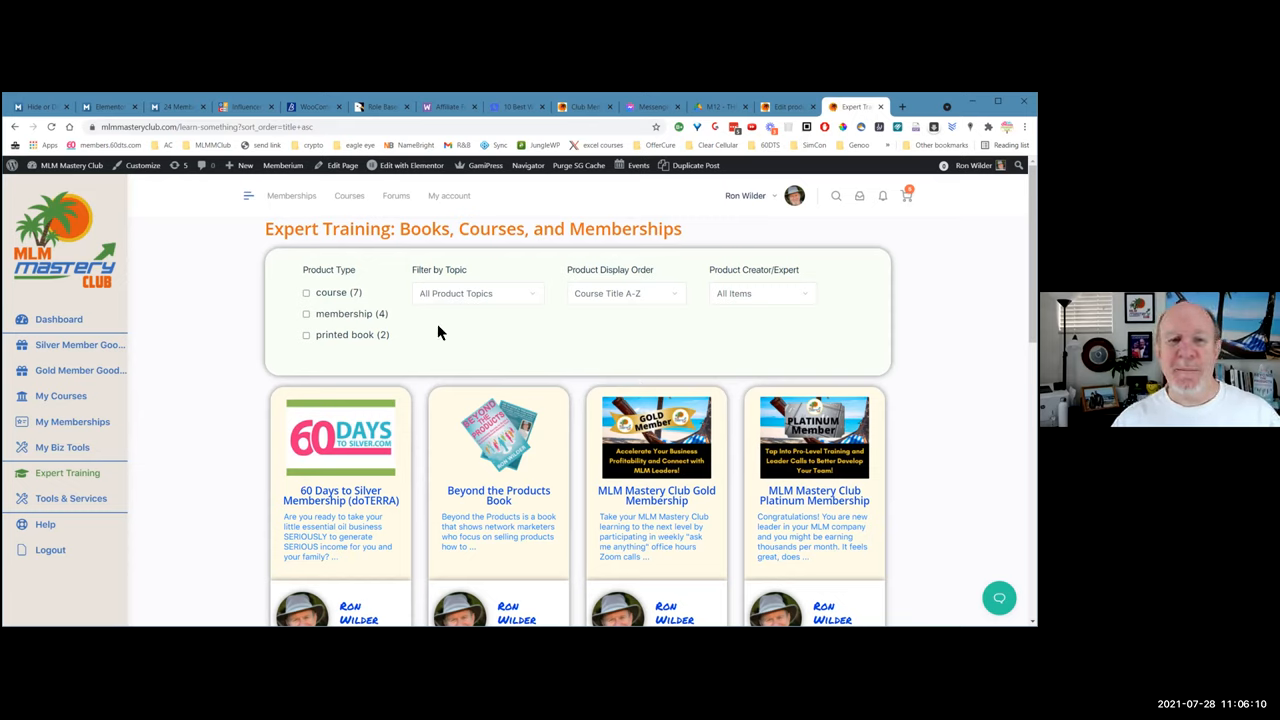
Browse the creators filter and scroll through the sorted Expert Training course list
{"action": "left_click", "coordinate": [764, 292]}
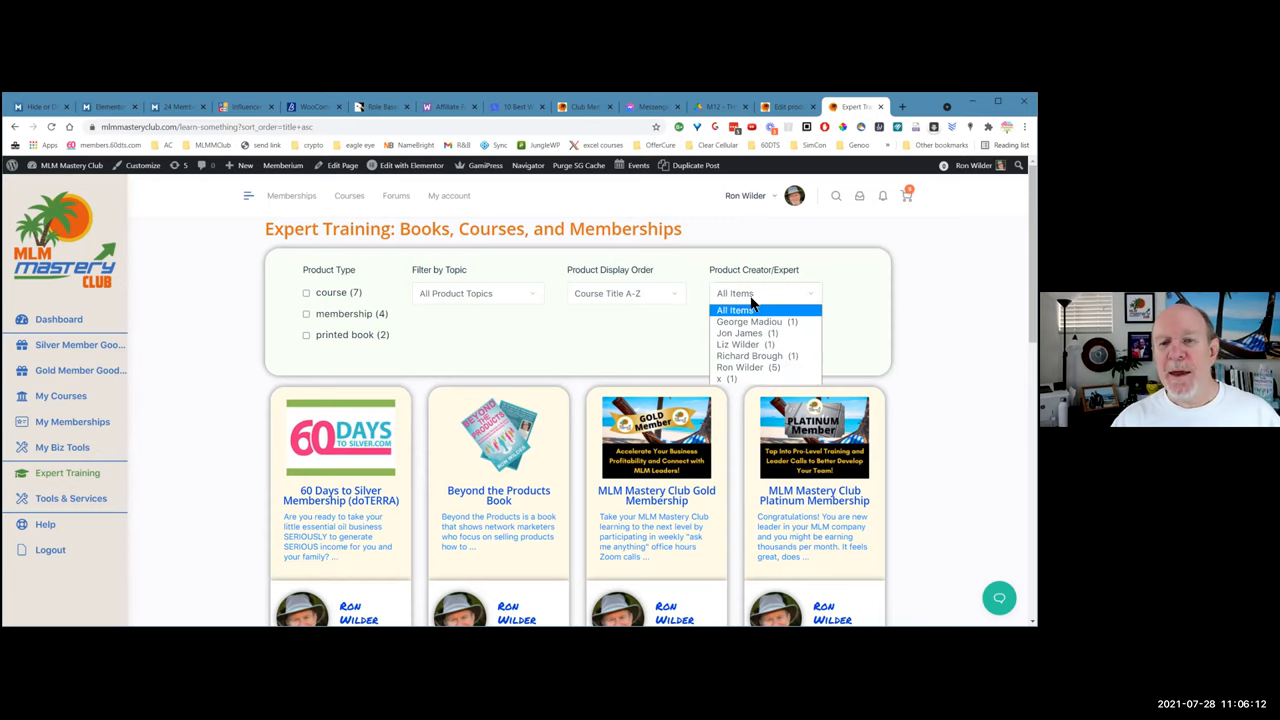
{"action": "mouse_move", "coordinate": [736, 304]}
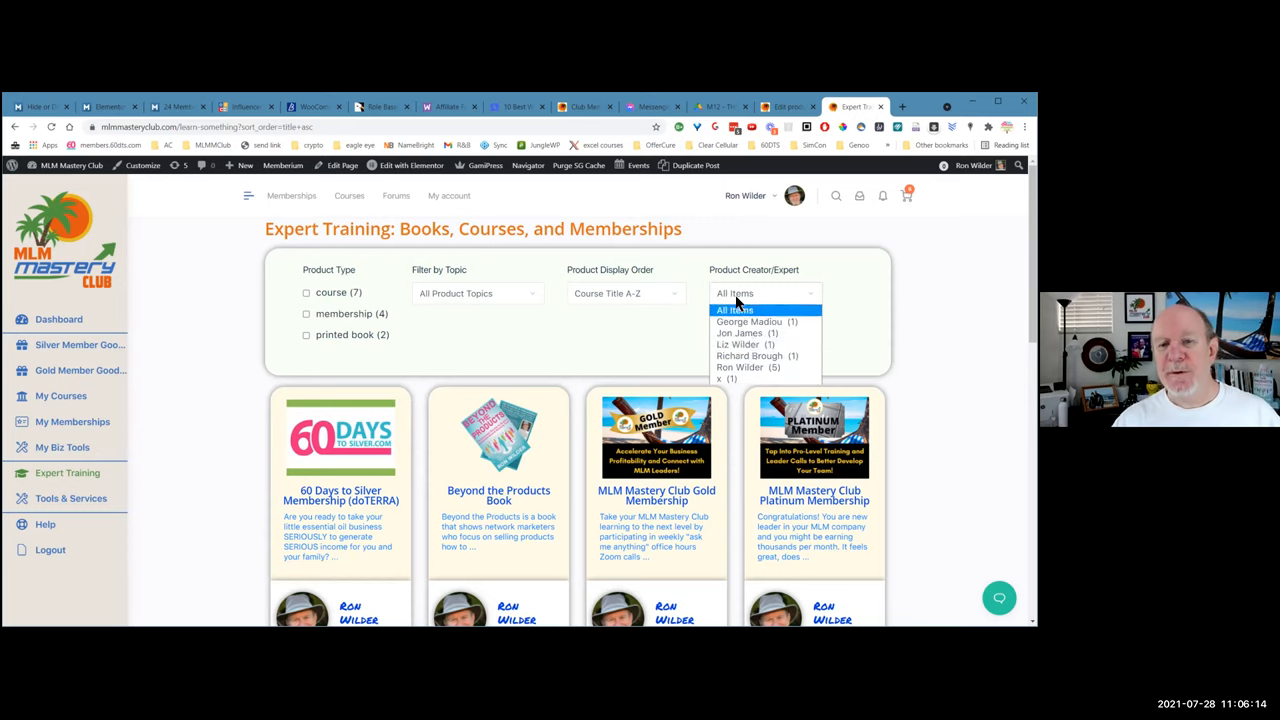
{"action": "left_click", "coordinate": [734, 308]}
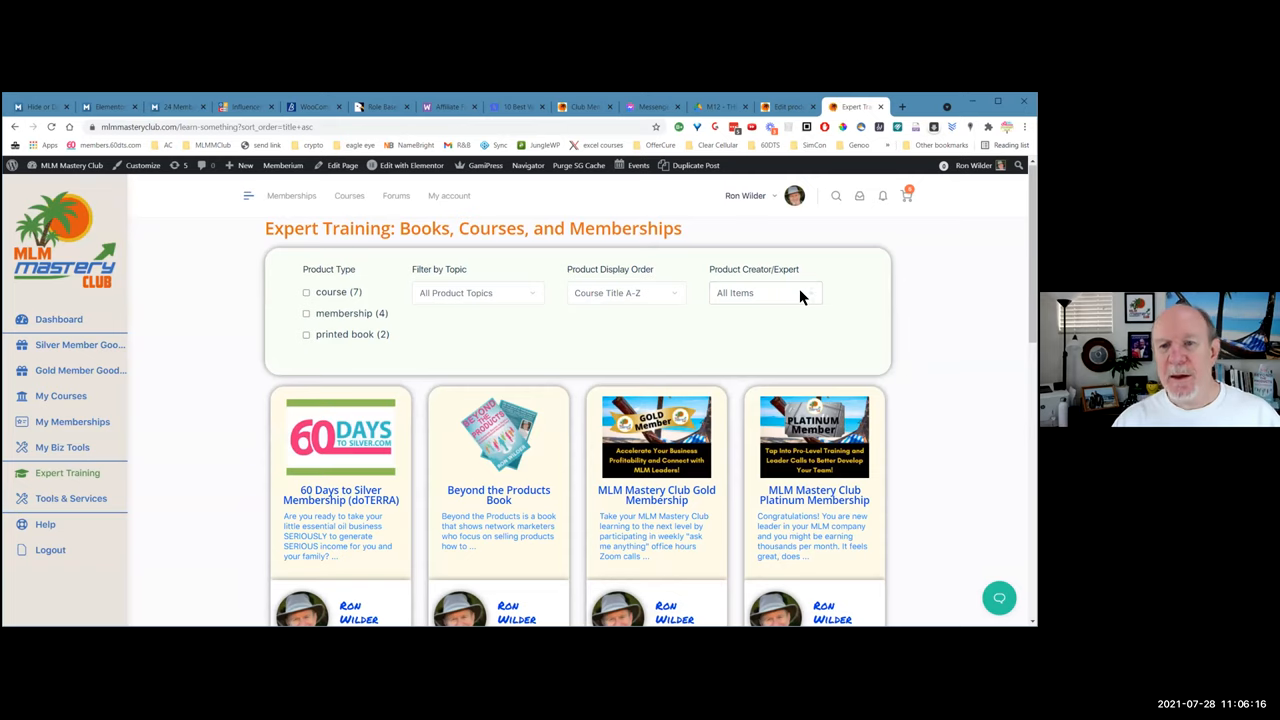
{"action": "left_click", "coordinate": [764, 292]}
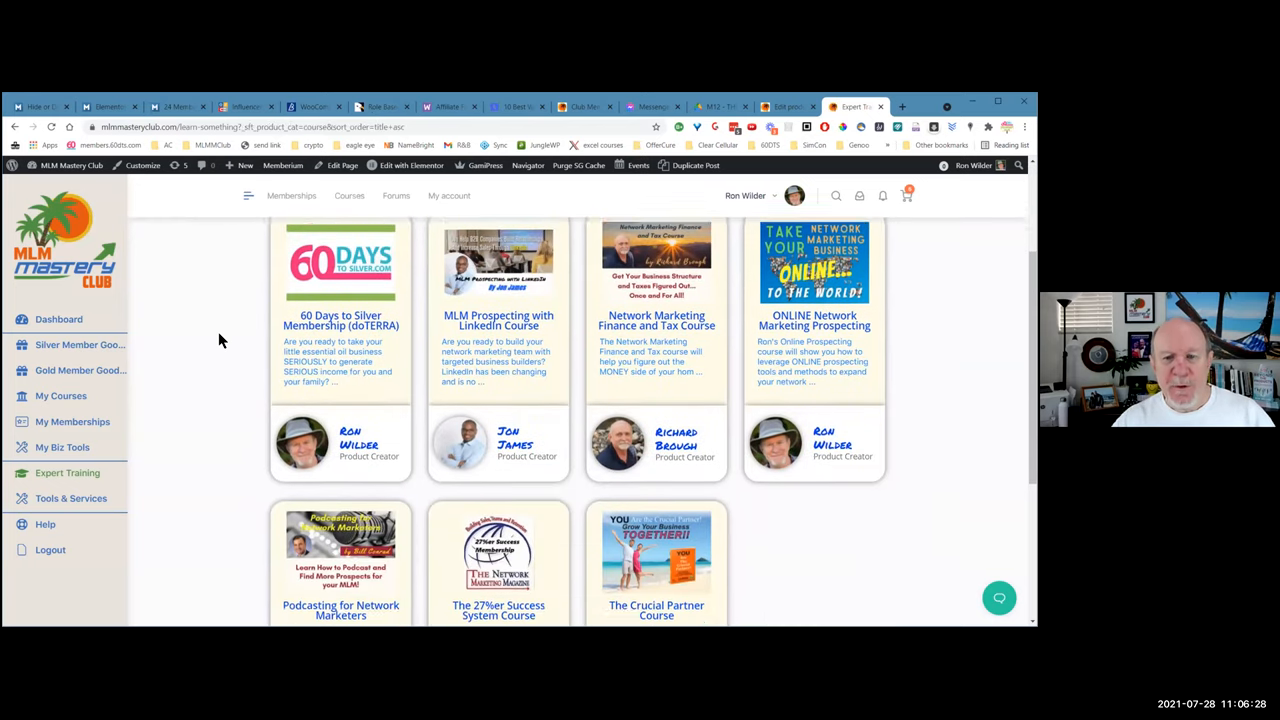
{"action": "scroll", "scroll_direction": "down", "scroll_amount": 3}
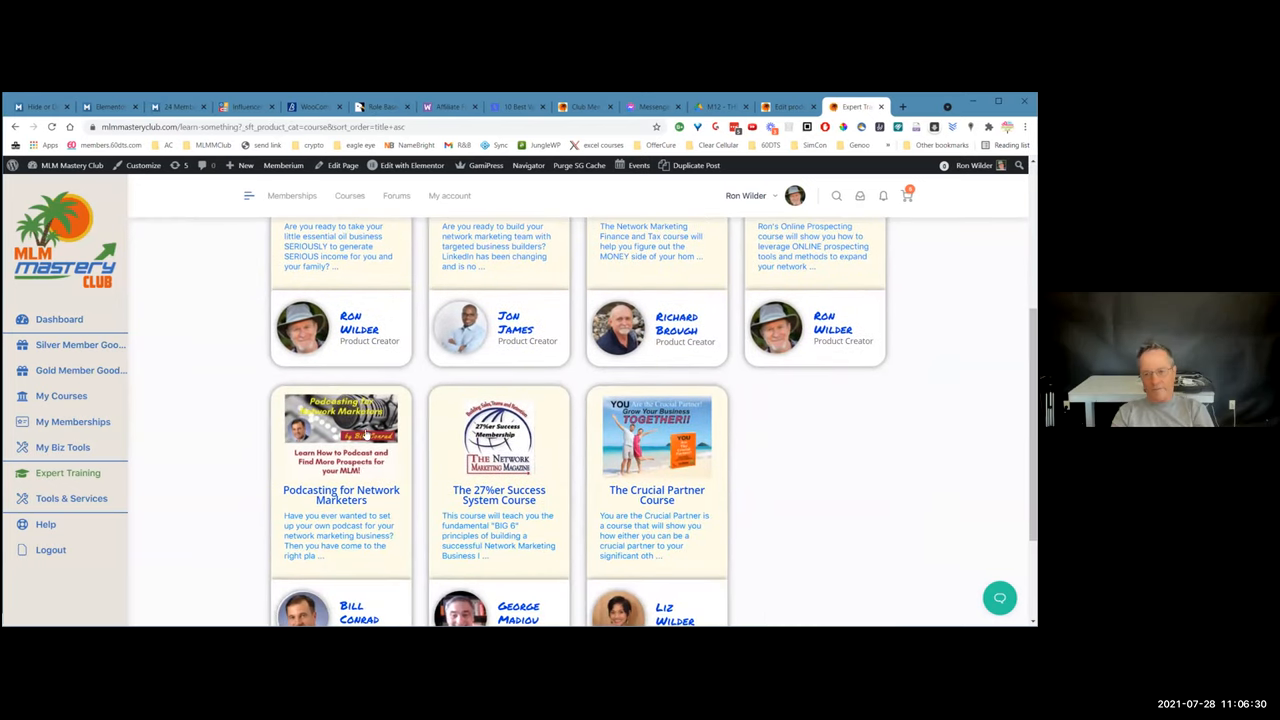
{"action": "scroll", "scroll_direction": "down", "scroll_amount": 3}
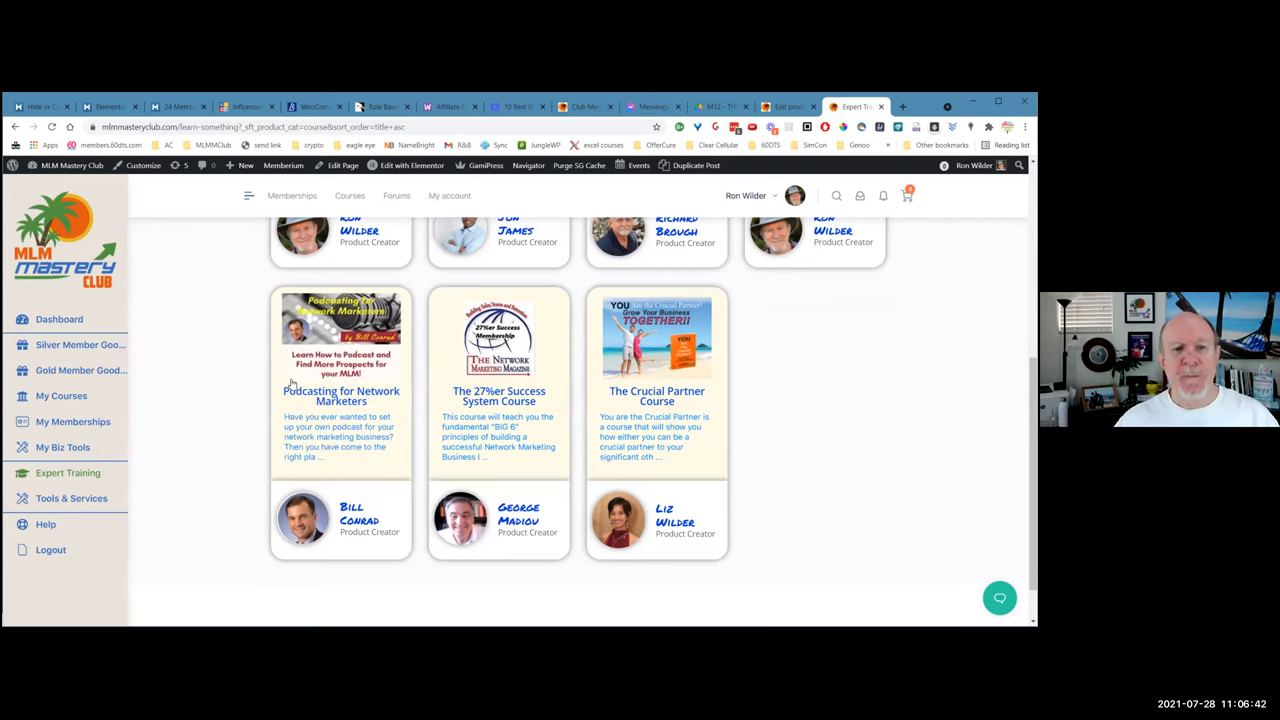
{"action": "mouse_move", "coordinate": [248, 396]}
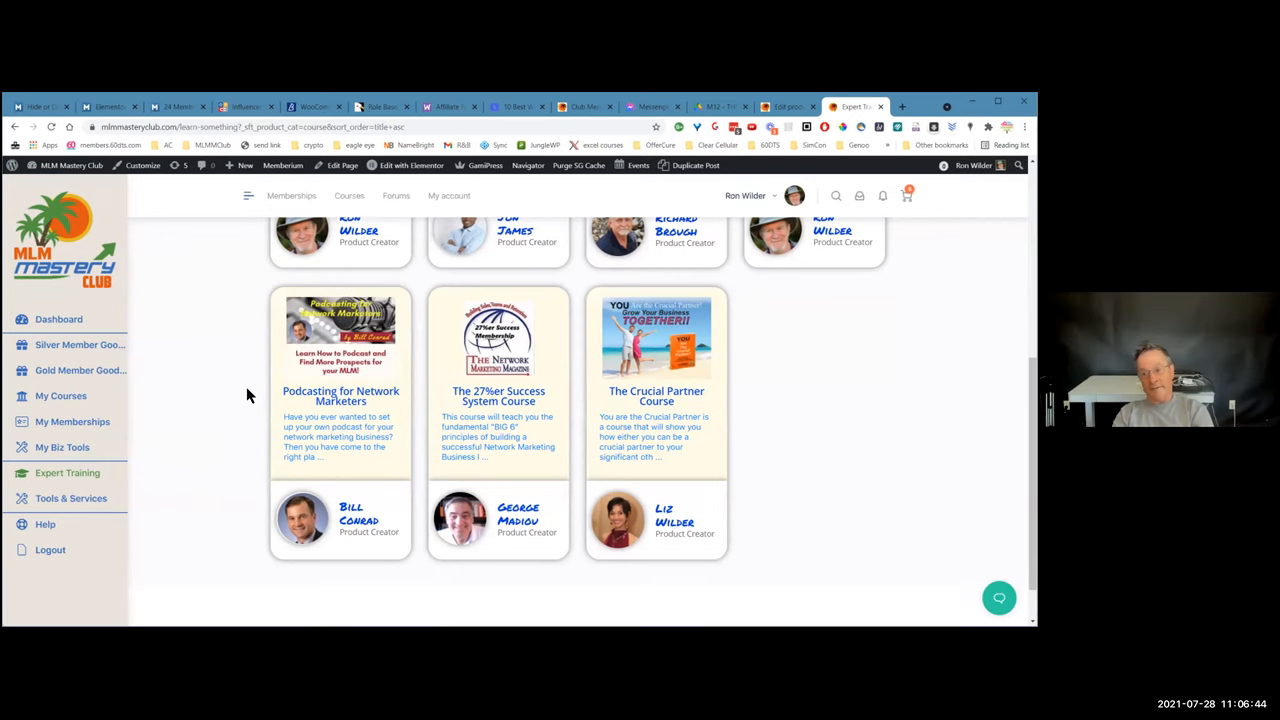
{"action": "scroll", "scroll_direction": "up", "scroll_amount": 3}
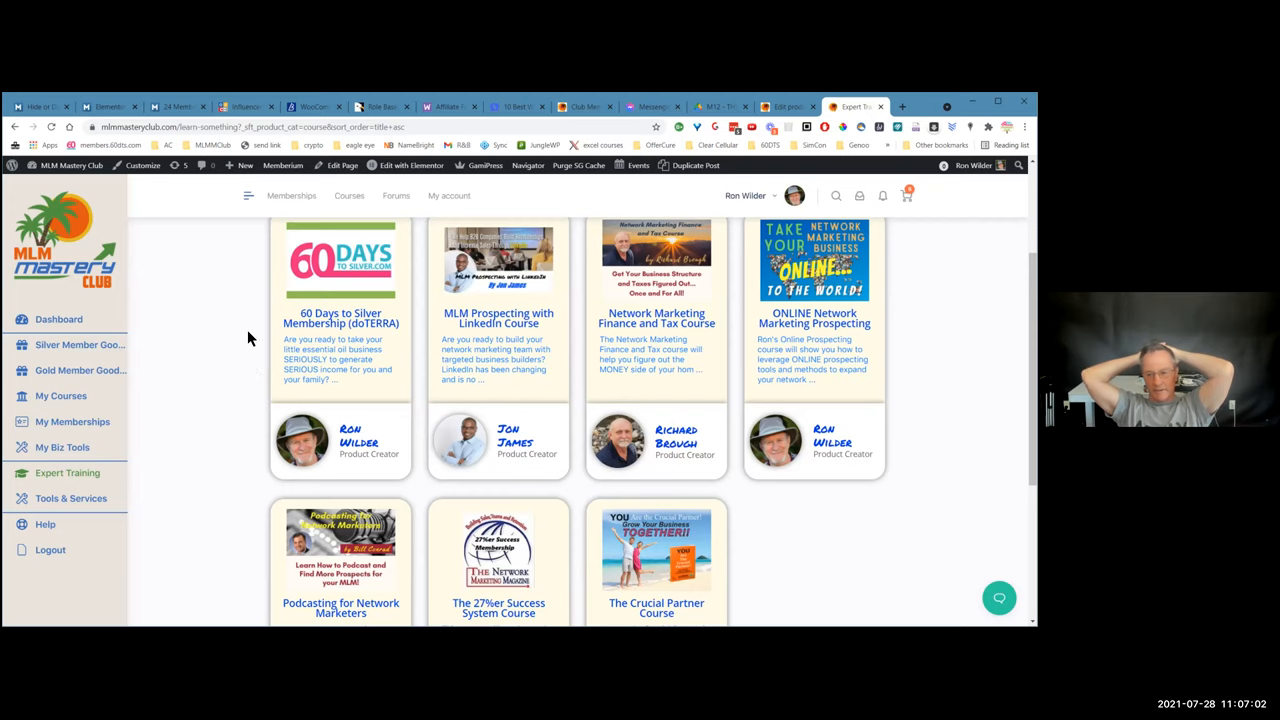
{"action": "mouse_move", "coordinate": [214, 392]}
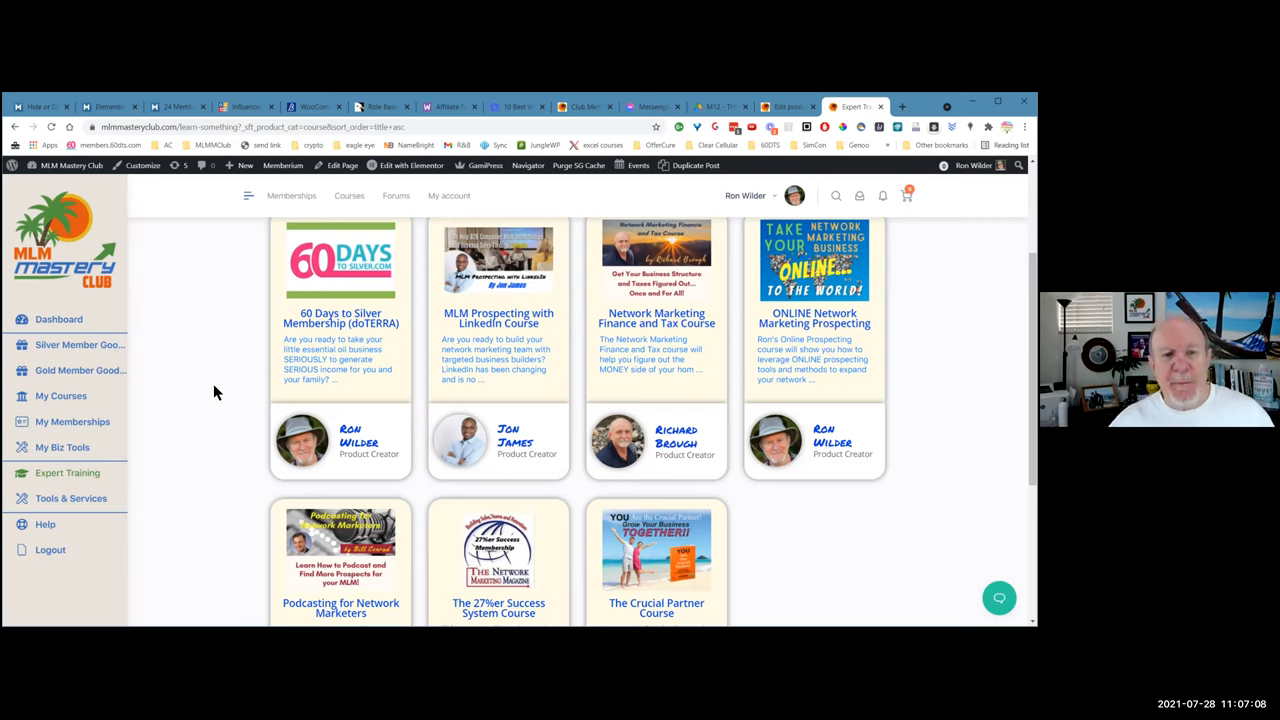
{"action": "mouse_move", "coordinate": [460, 402]}
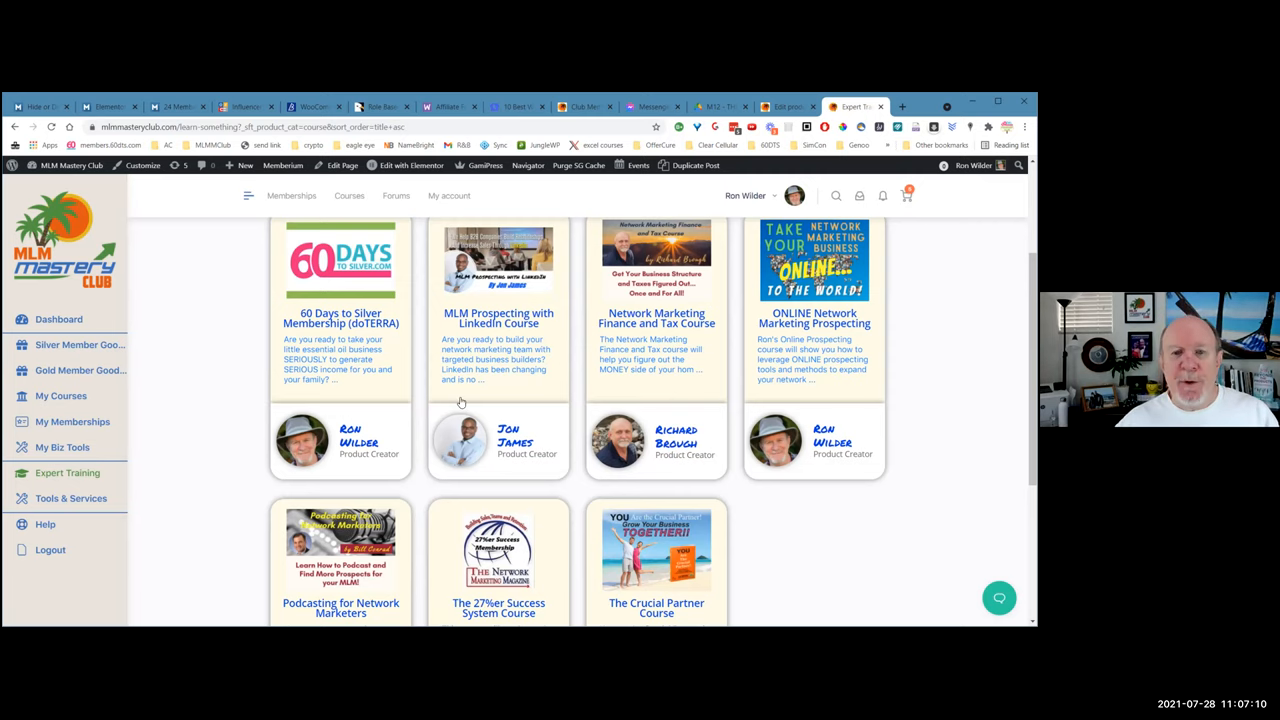
{"action": "scroll", "scroll_direction": "down", "scroll_amount": 3}
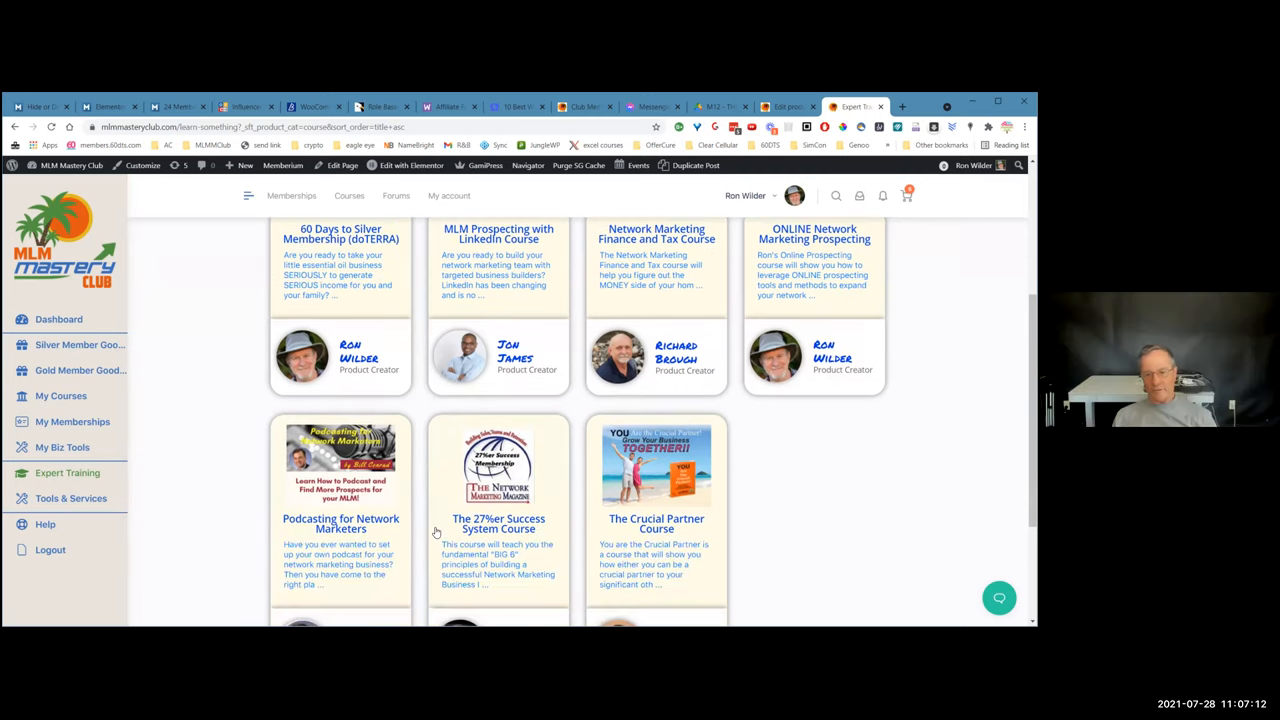
{"action": "scroll", "scroll_direction": "down", "scroll_amount": 3}
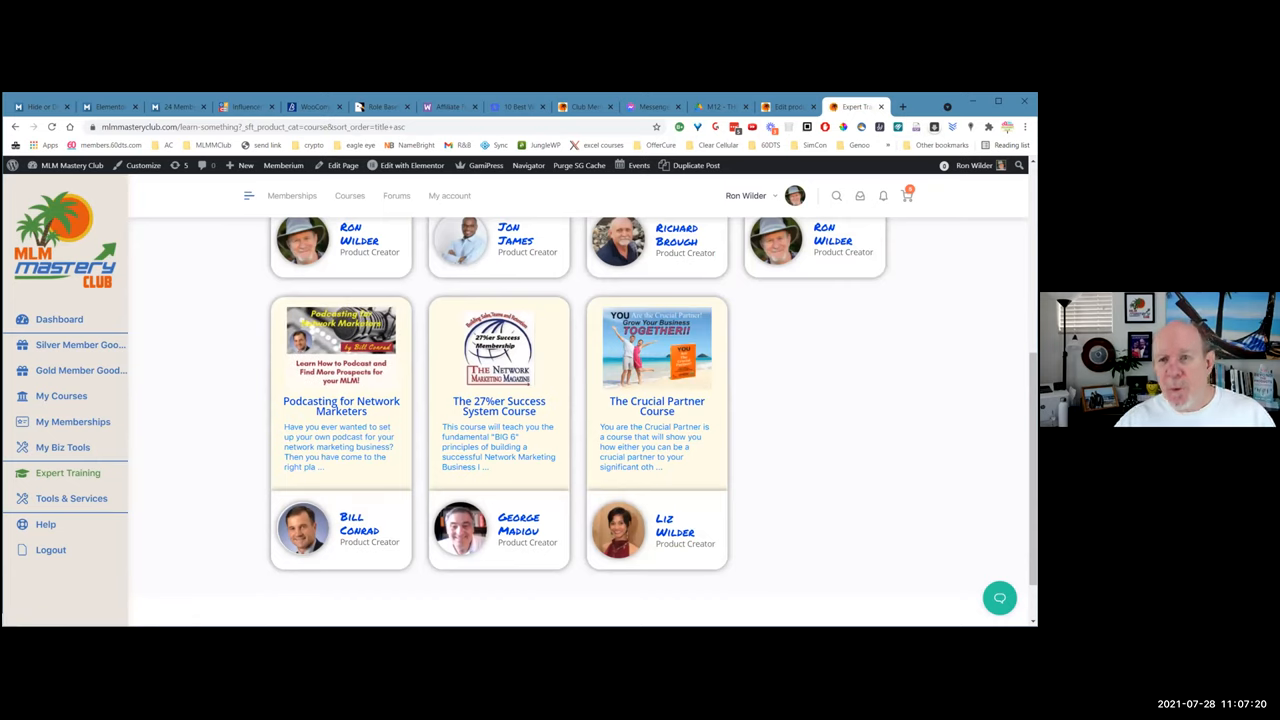
Return to the Platinum Membership product editor in WordPress
{"action": "left_click", "coordinate": [784, 108]}
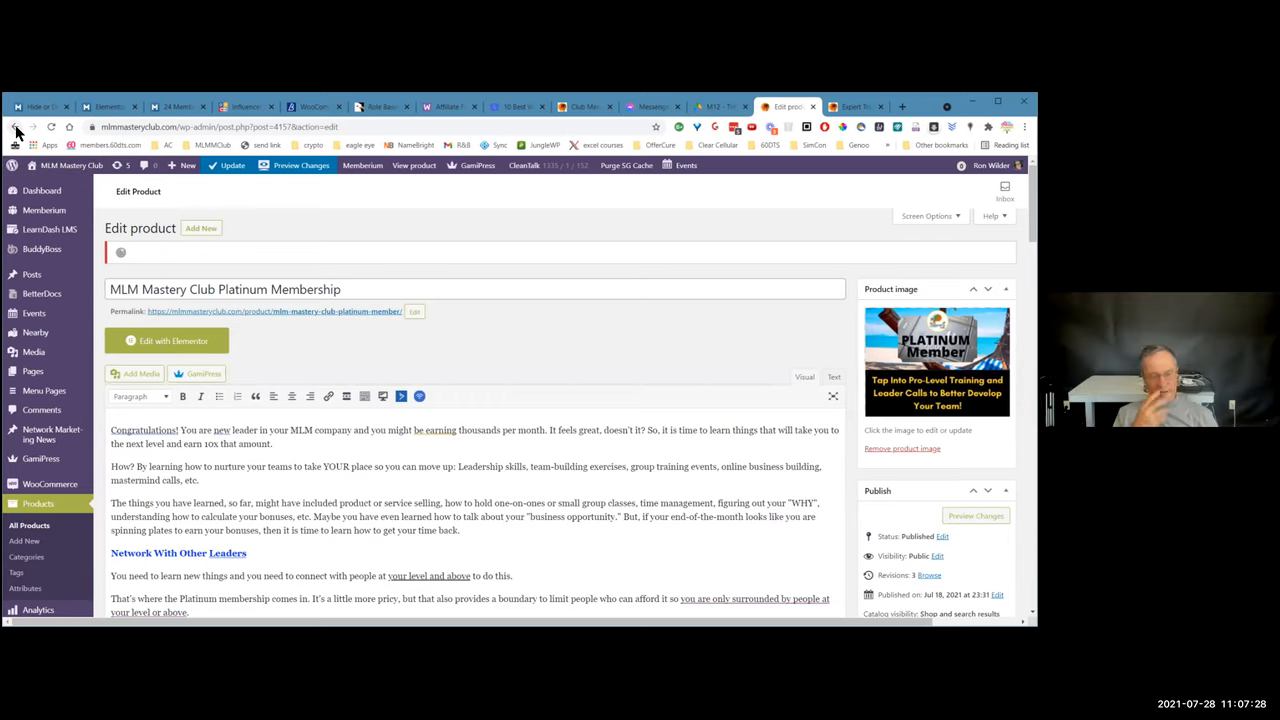
From All Products, open Podcasting for Network Marketers for editing
{"action": "left_click", "coordinate": [16, 128]}
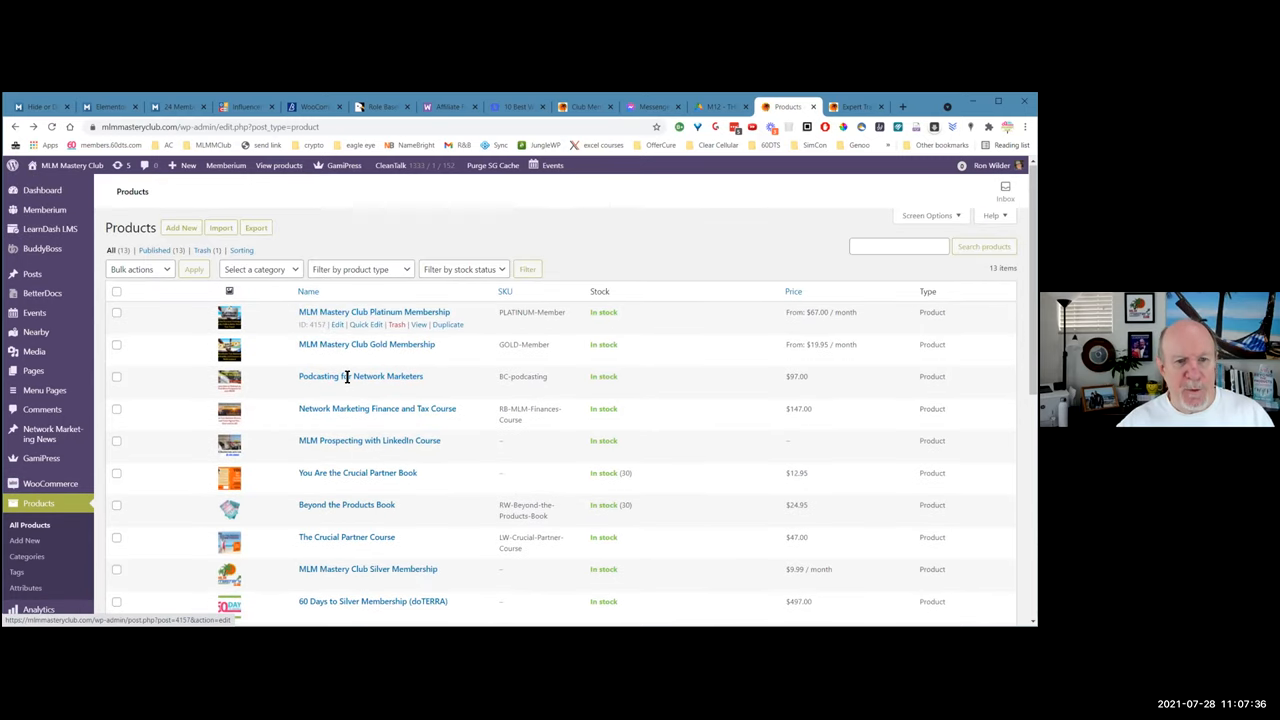
{"action": "left_click", "coordinate": [360, 376]}
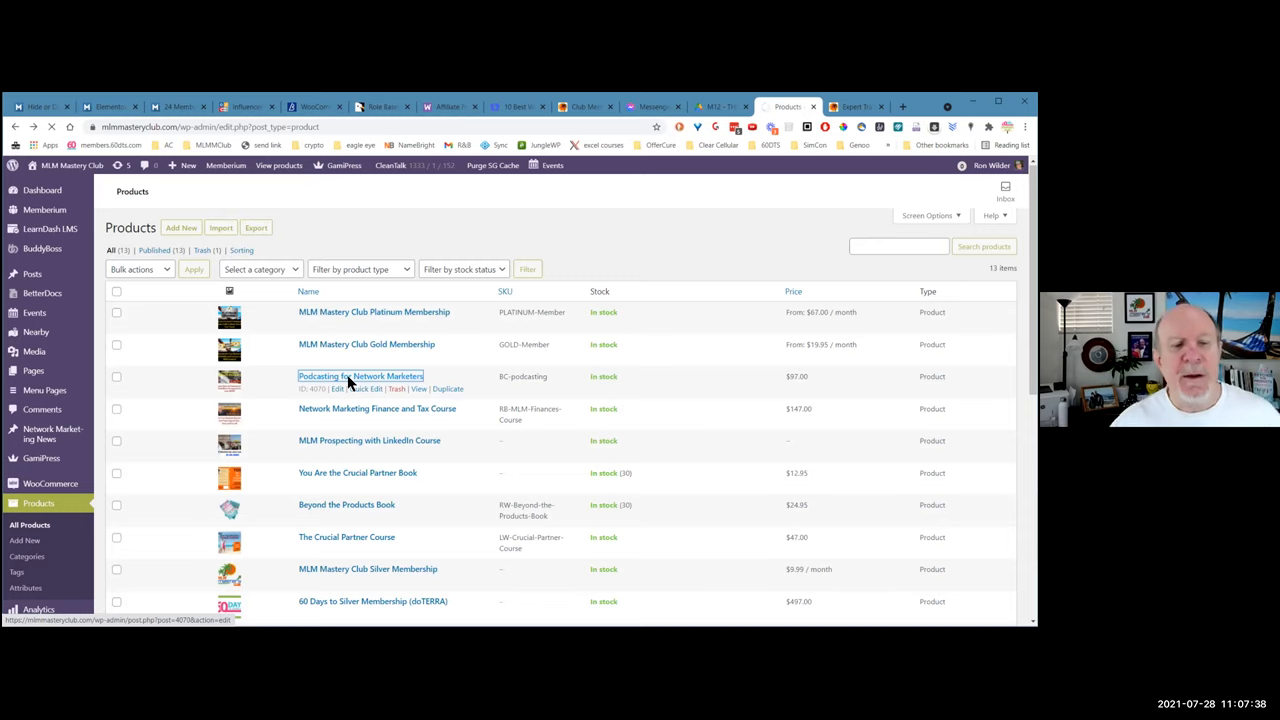
{"action": "left_click", "coordinate": [360, 376]}
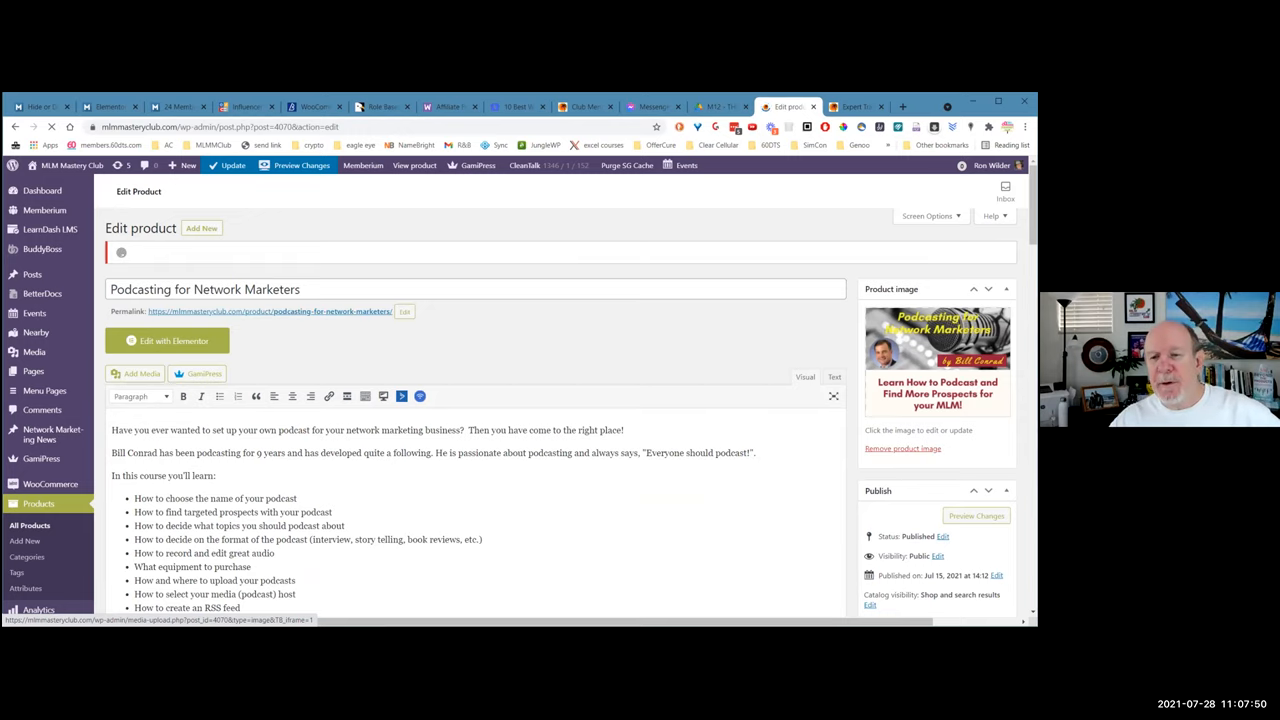
Scroll past the product creator fields down to the Product data box
{"action": "scroll", "scroll_direction": "down", "scroll_amount": 3}
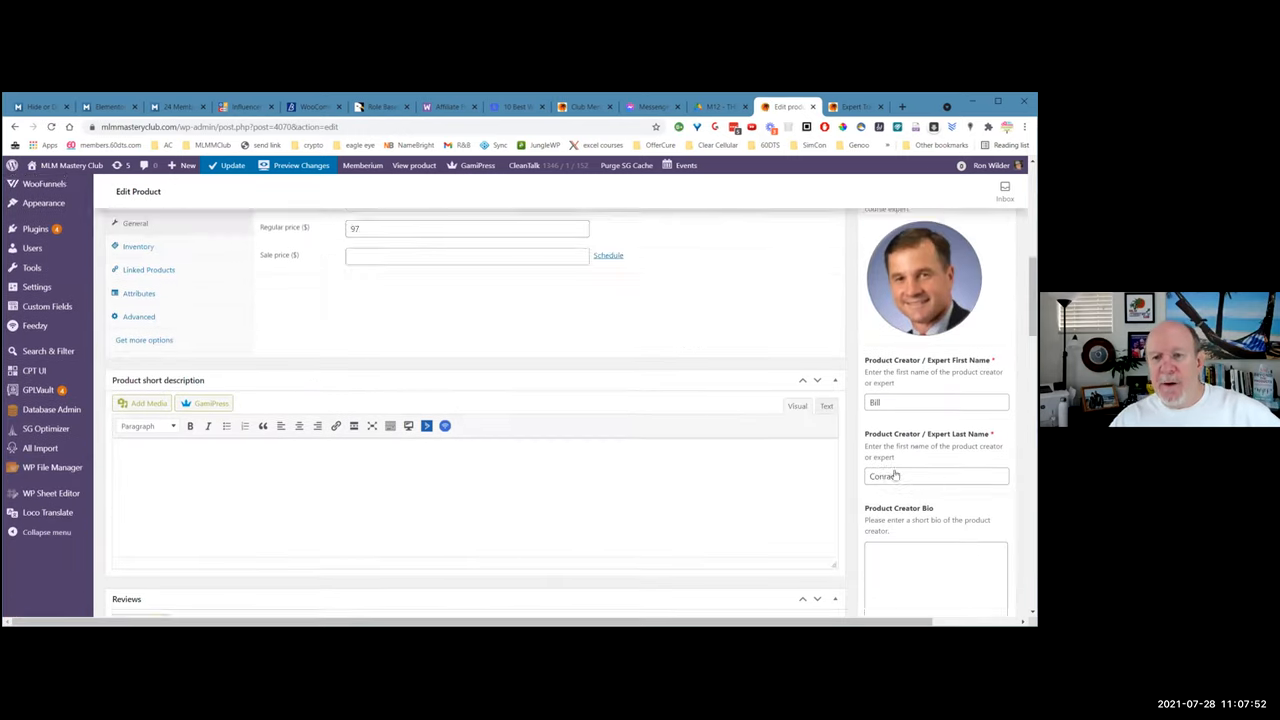
{"action": "scroll", "scroll_direction": "down", "scroll_amount": 3}
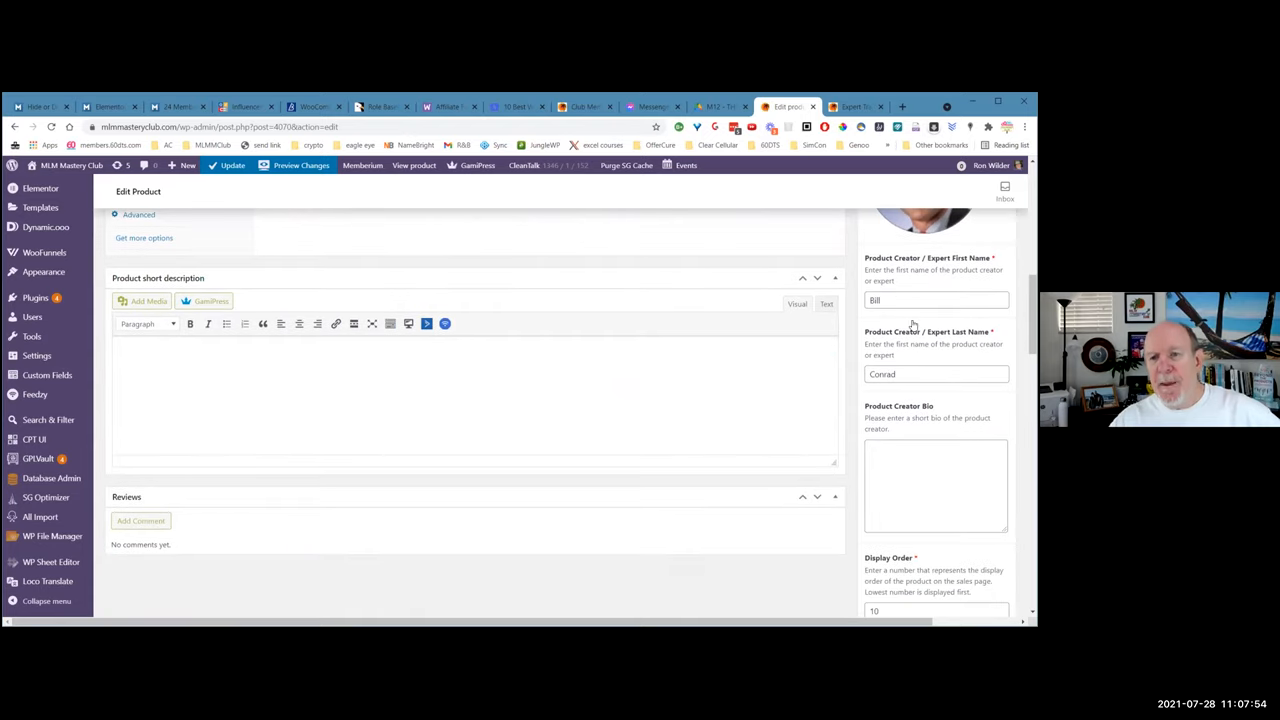
{"action": "scroll", "scroll_direction": "down", "scroll_amount": 3}
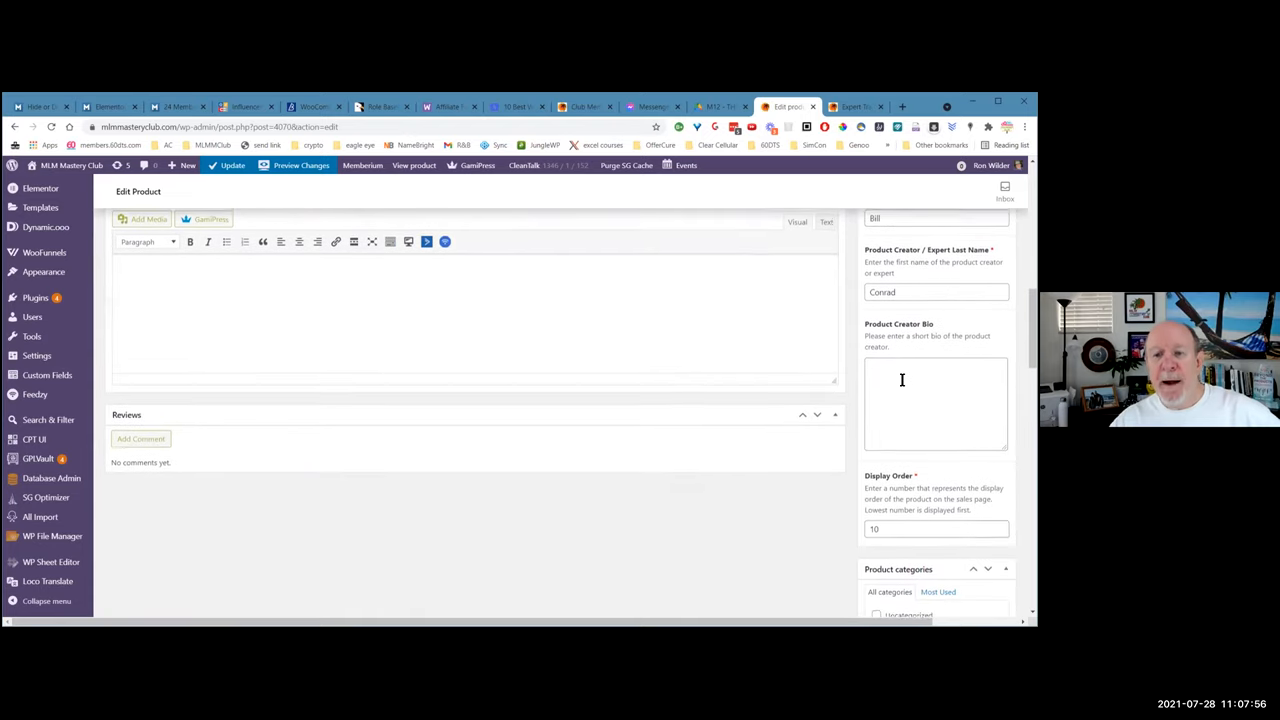
{"action": "scroll", "scroll_direction": "down", "scroll_amount": 3}
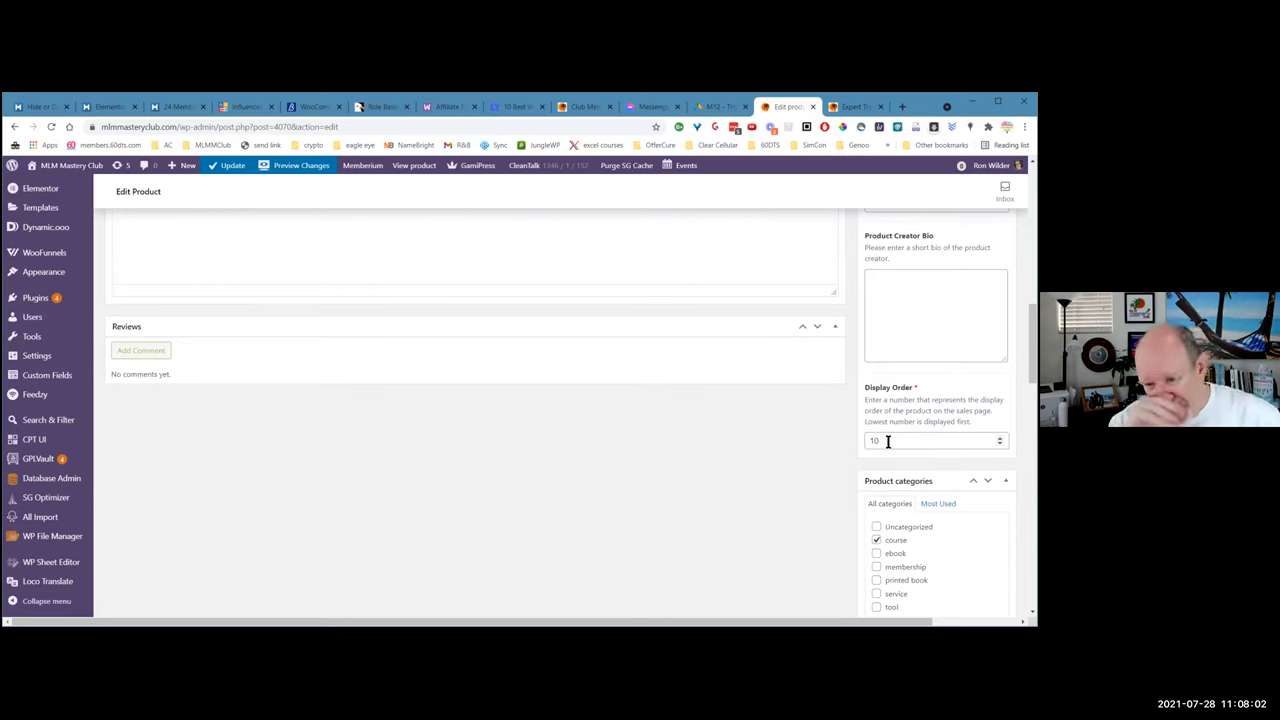
{"action": "scroll", "scroll_direction": "down", "scroll_amount": 3}
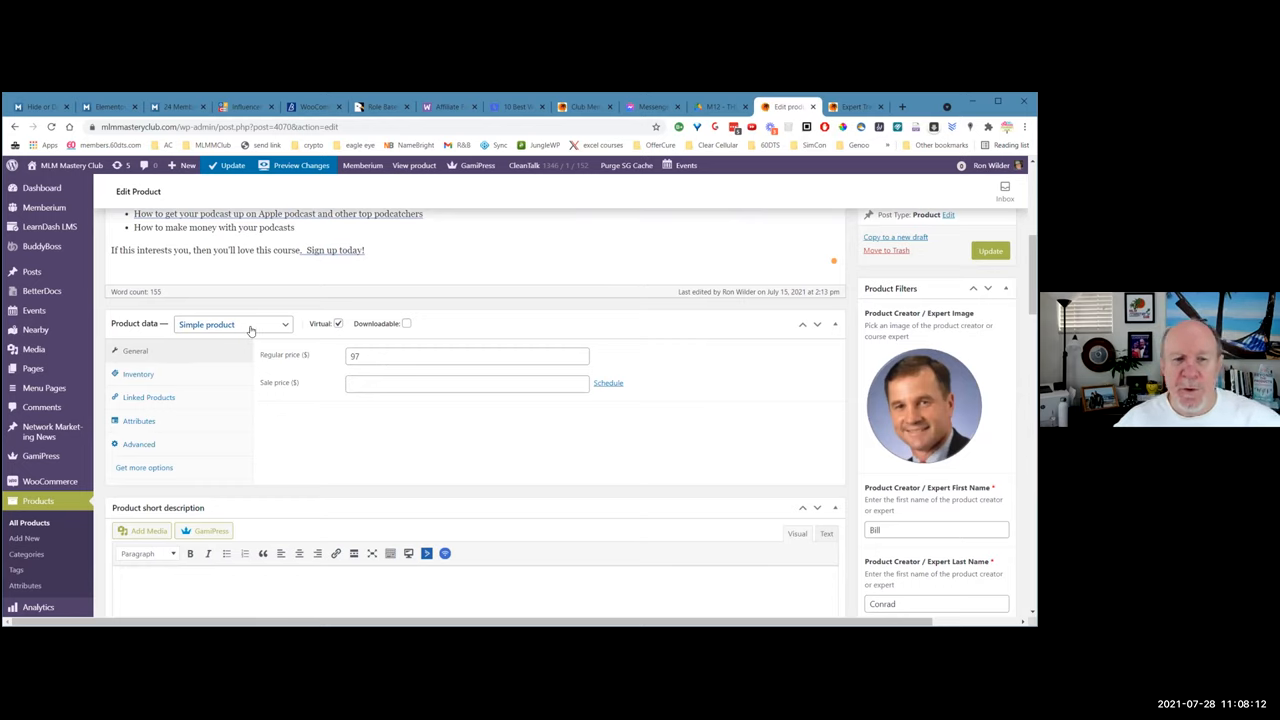
Set product type to Simple subscription, billed every month, never expiring
{"action": "left_click", "coordinate": [232, 324]}
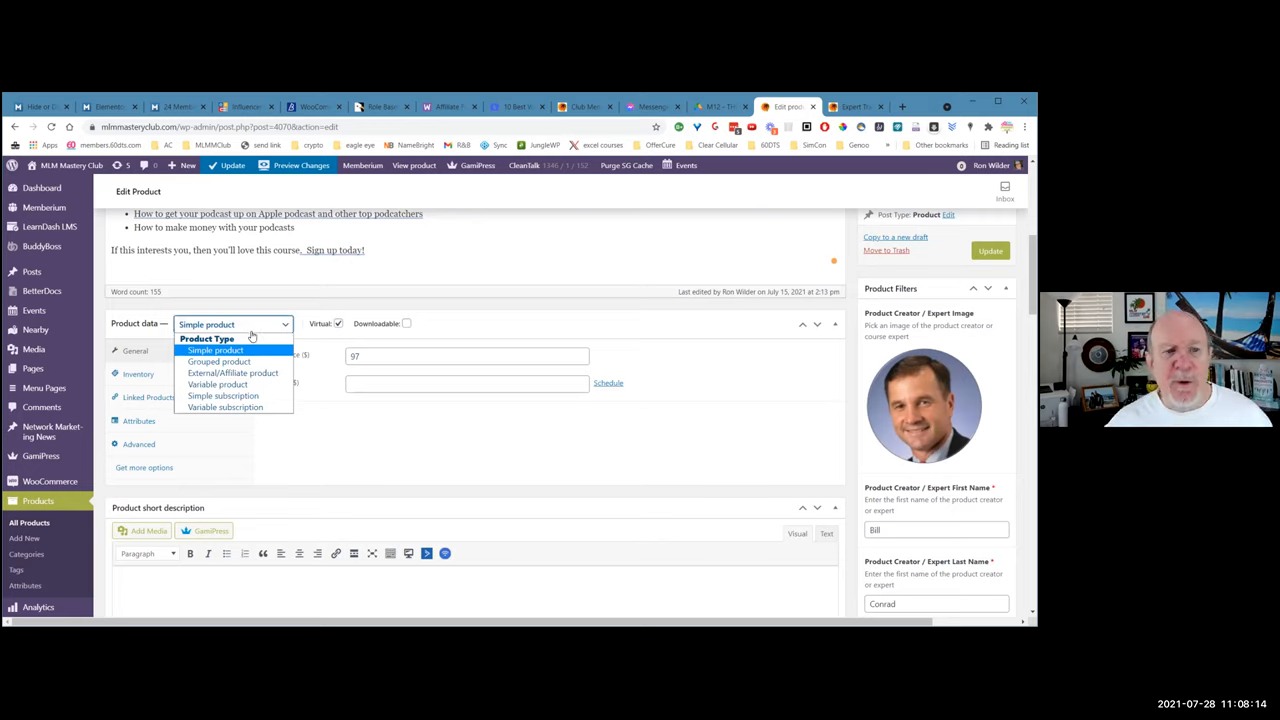
{"action": "mouse_move", "coordinate": [224, 396]}
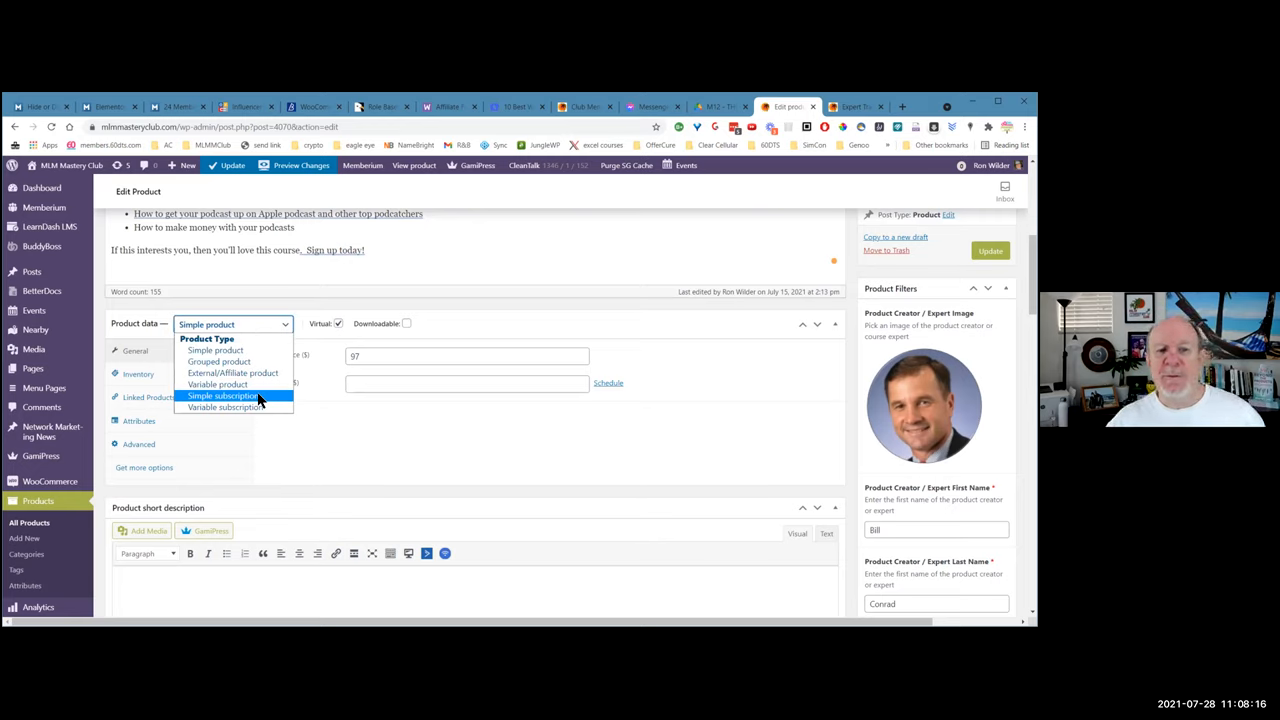
{"action": "left_click", "coordinate": [220, 396]}
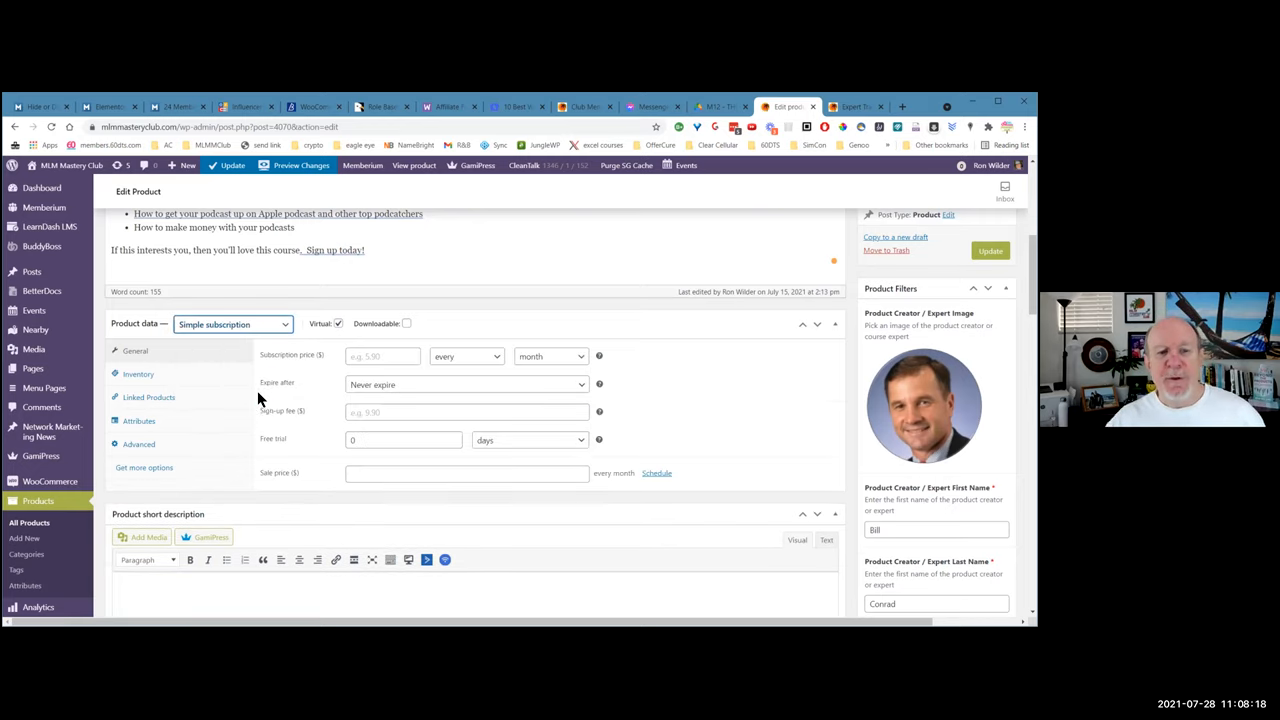
{"action": "mouse_move", "coordinate": [474, 364]}
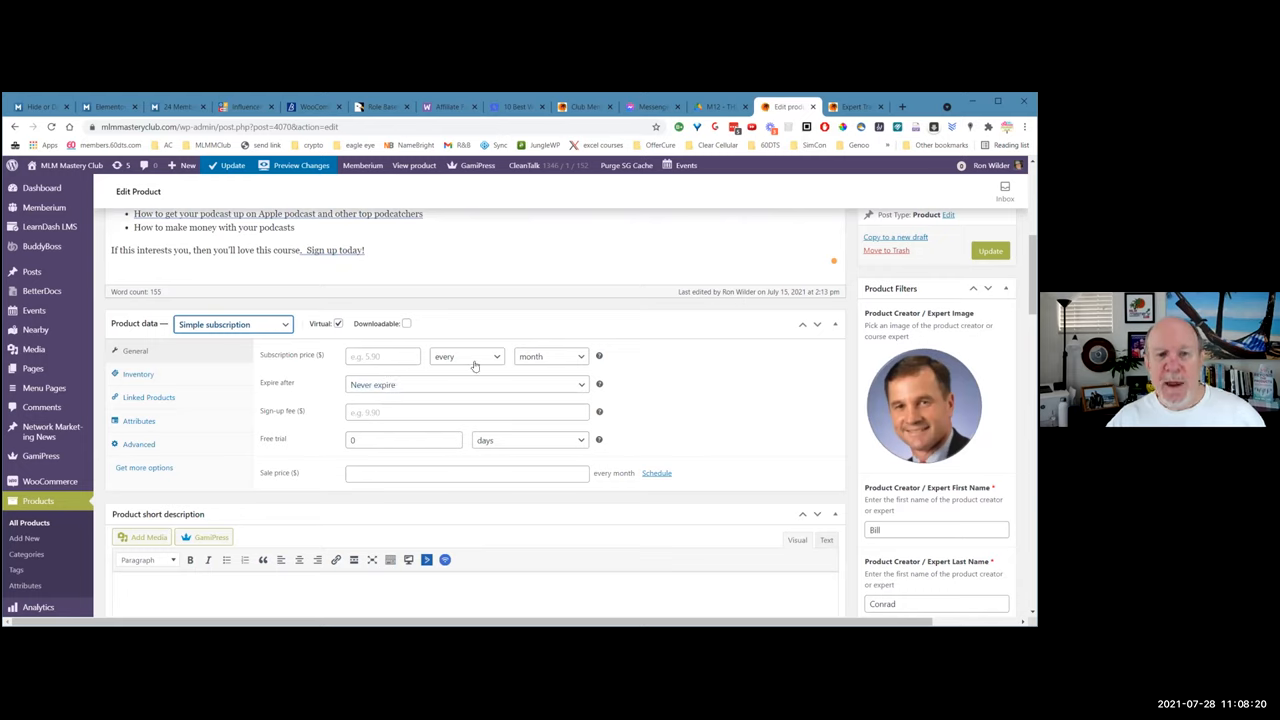
{"action": "left_click", "coordinate": [550, 356]}
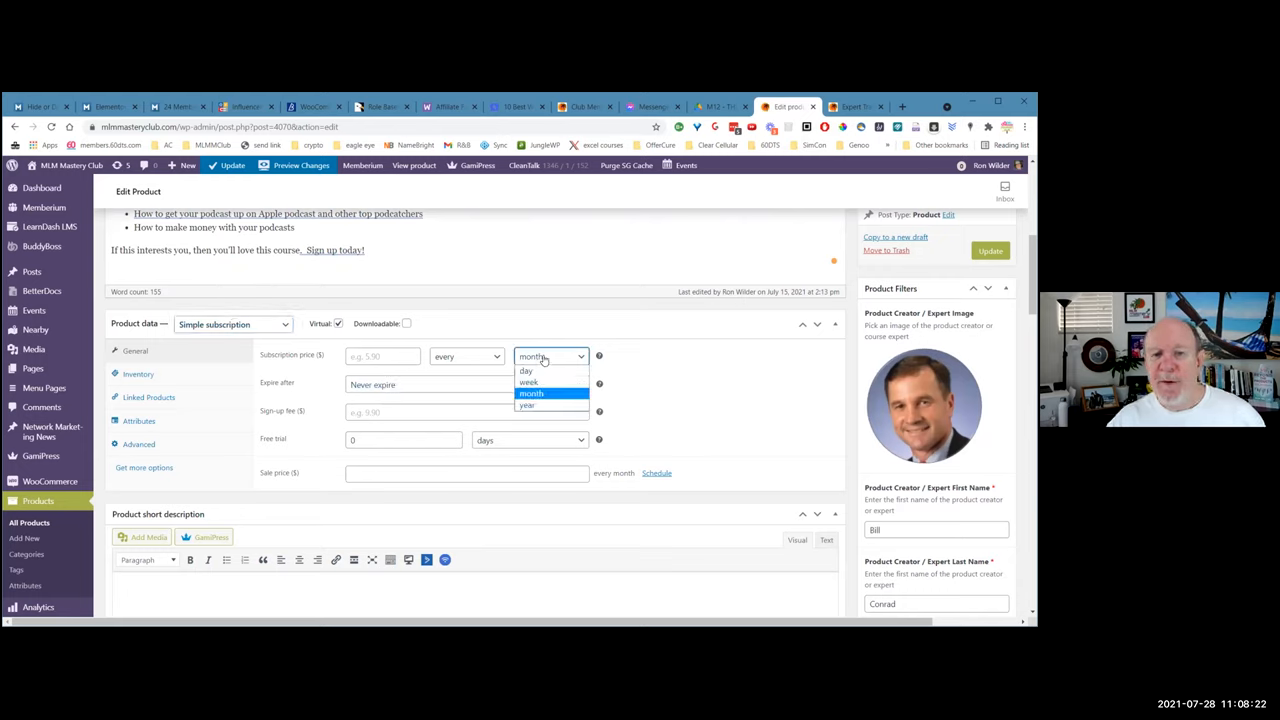
{"action": "left_click", "coordinate": [532, 392]}
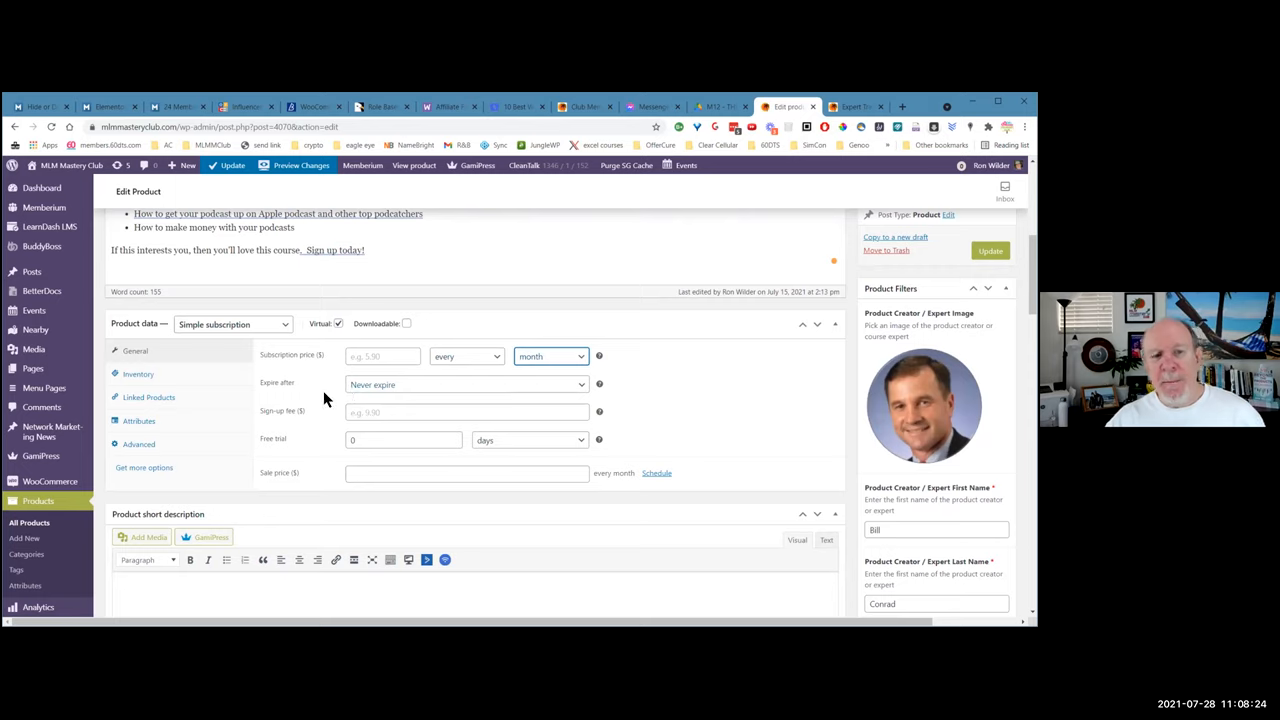
{"action": "mouse_move", "coordinate": [388, 388]}
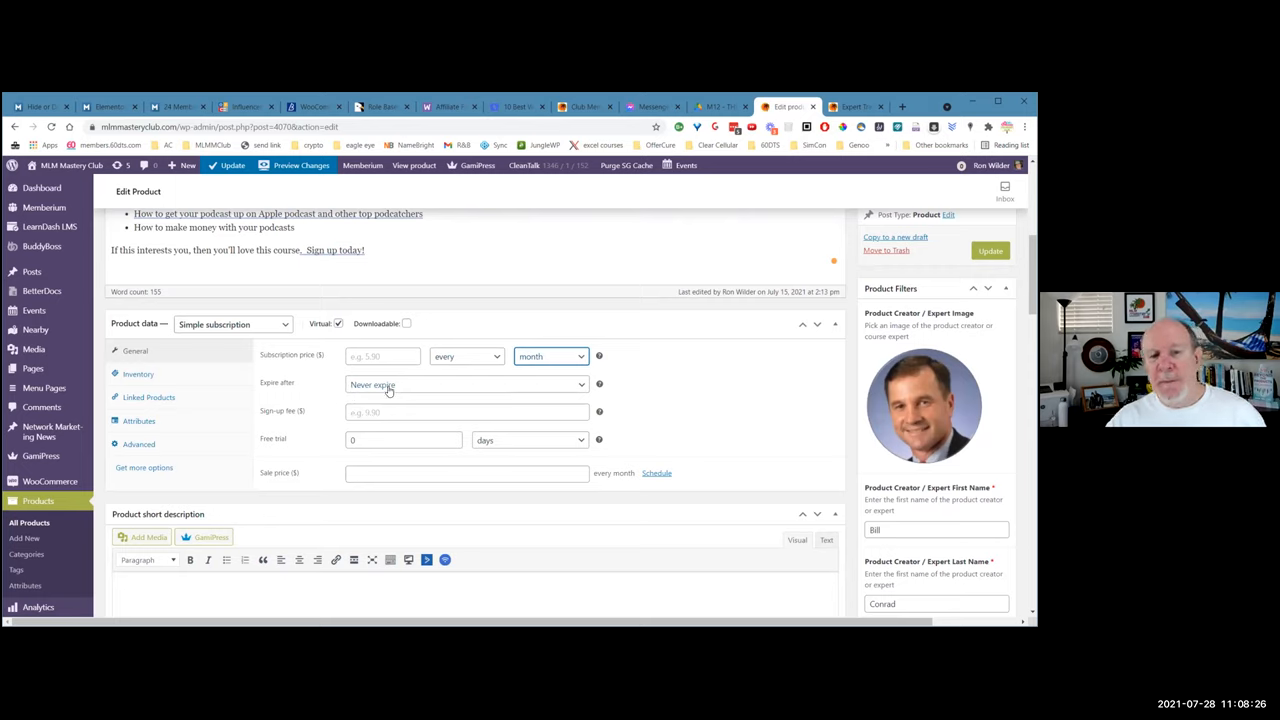
{"action": "left_click", "coordinate": [468, 384]}
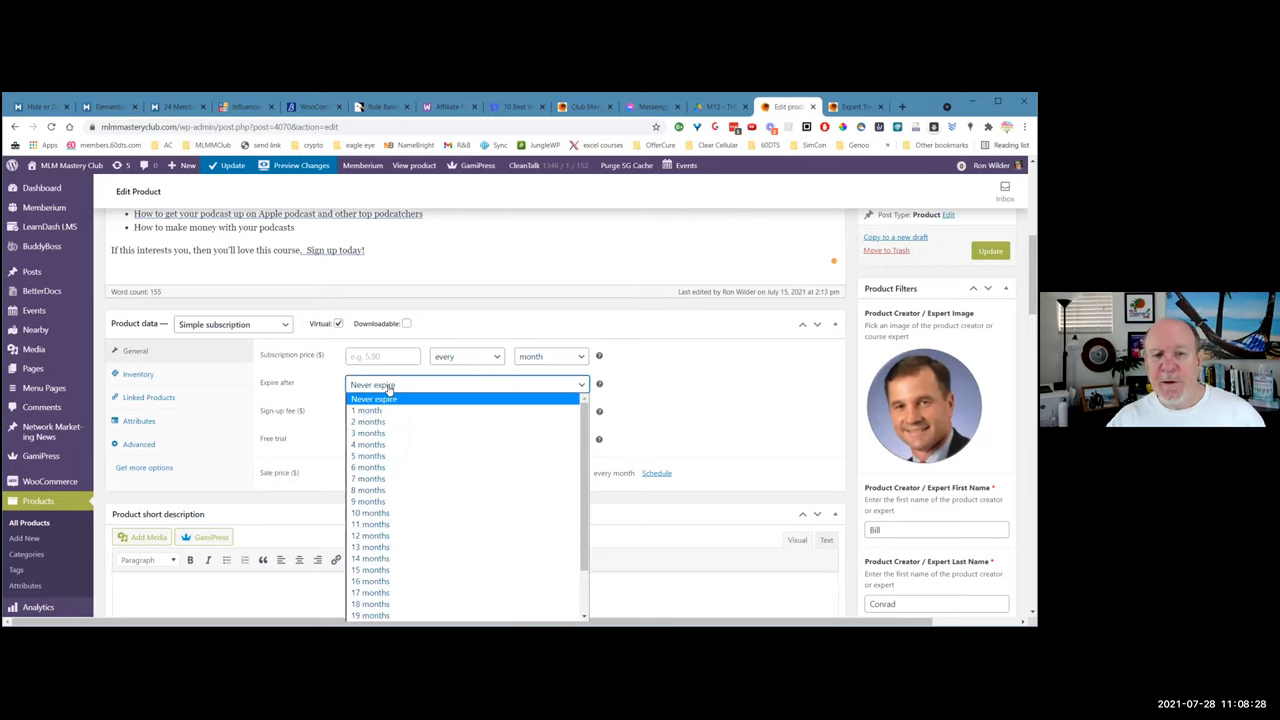
{"action": "left_click", "coordinate": [372, 398]}
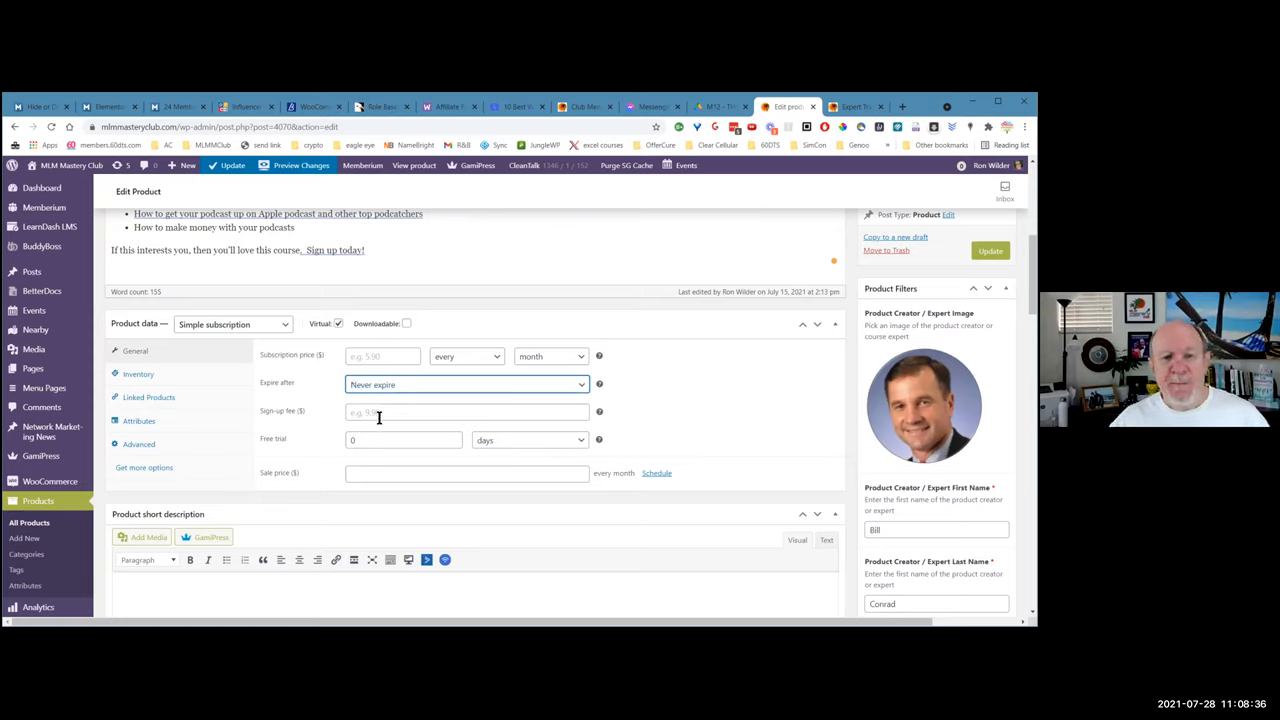
{"action": "mouse_move", "coordinate": [408, 482]}
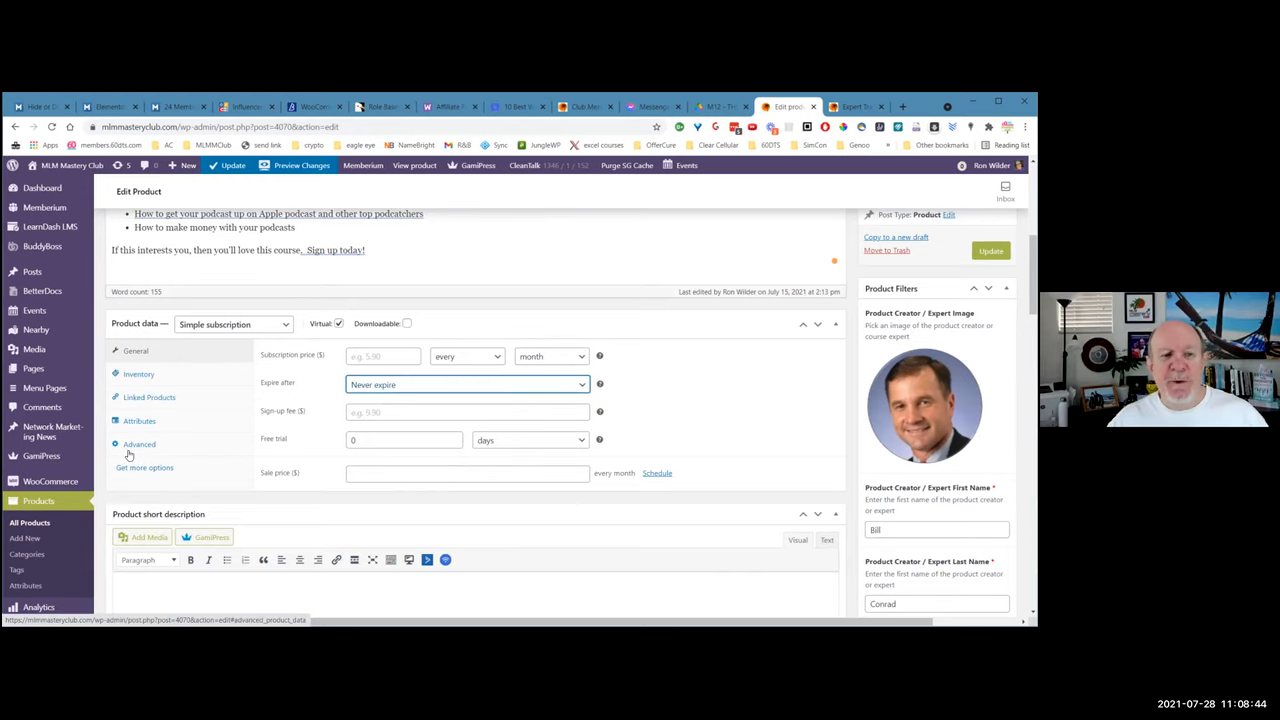
Set the product type back to Simple product, keeping the 97 regular price
{"action": "left_click", "coordinate": [232, 324]}
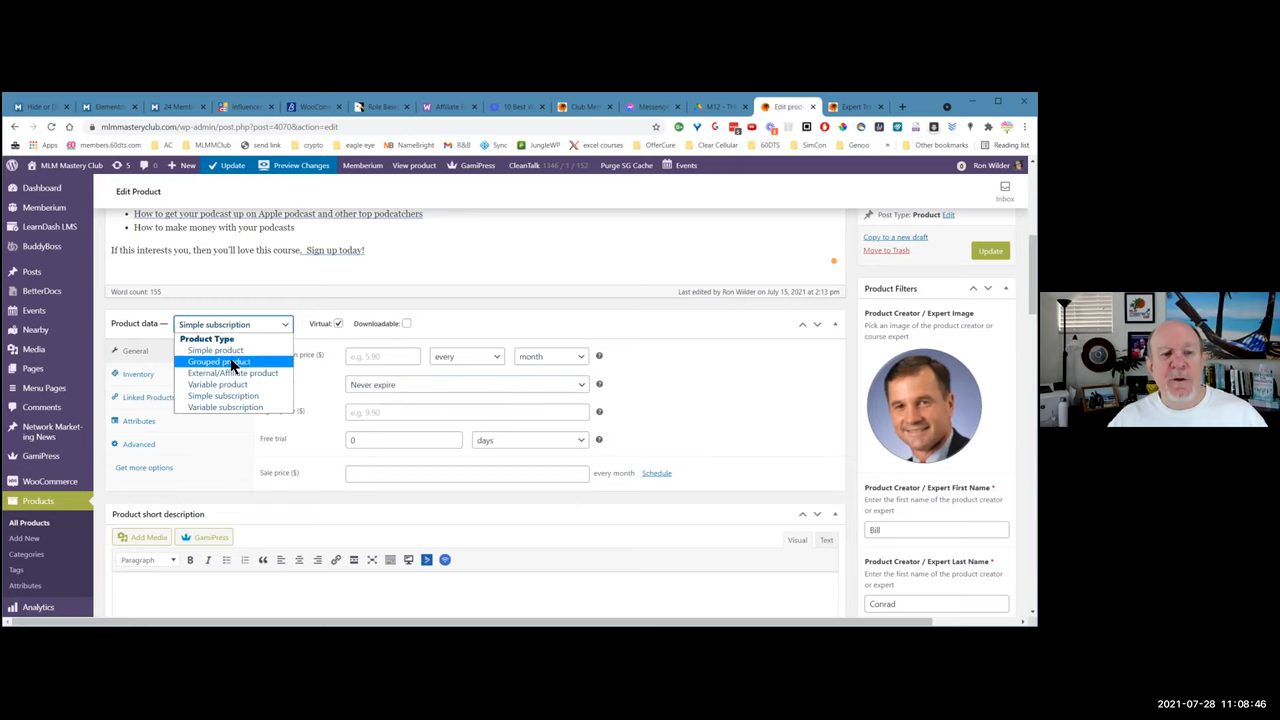
{"action": "left_click", "coordinate": [216, 350]}
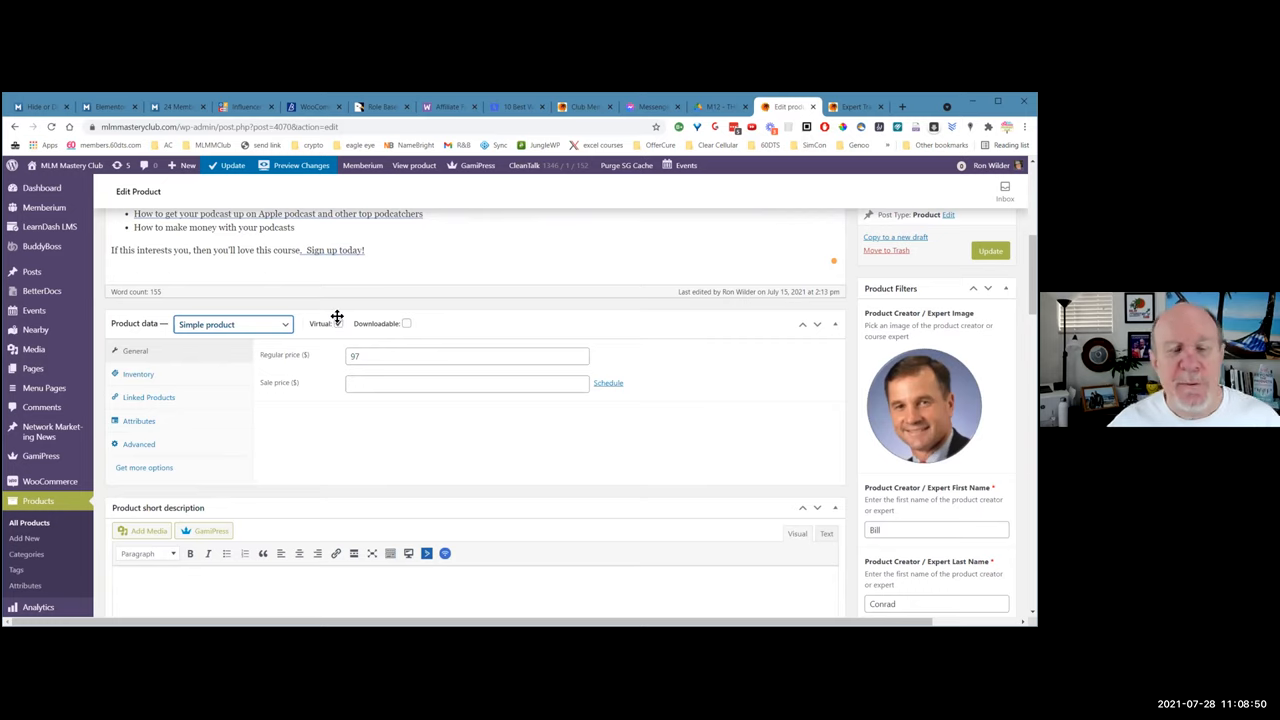
{"action": "left_click", "coordinate": [340, 324]}
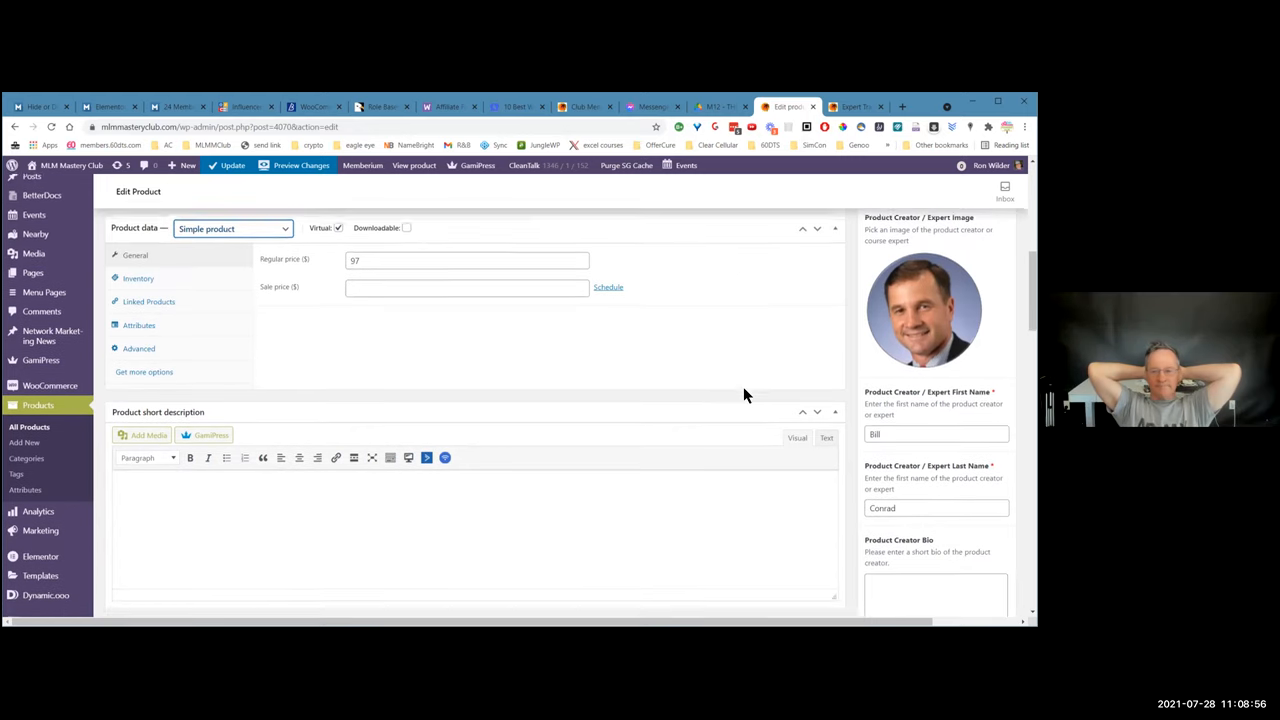
{"action": "scroll", "scroll_direction": "down", "scroll_amount": 3}
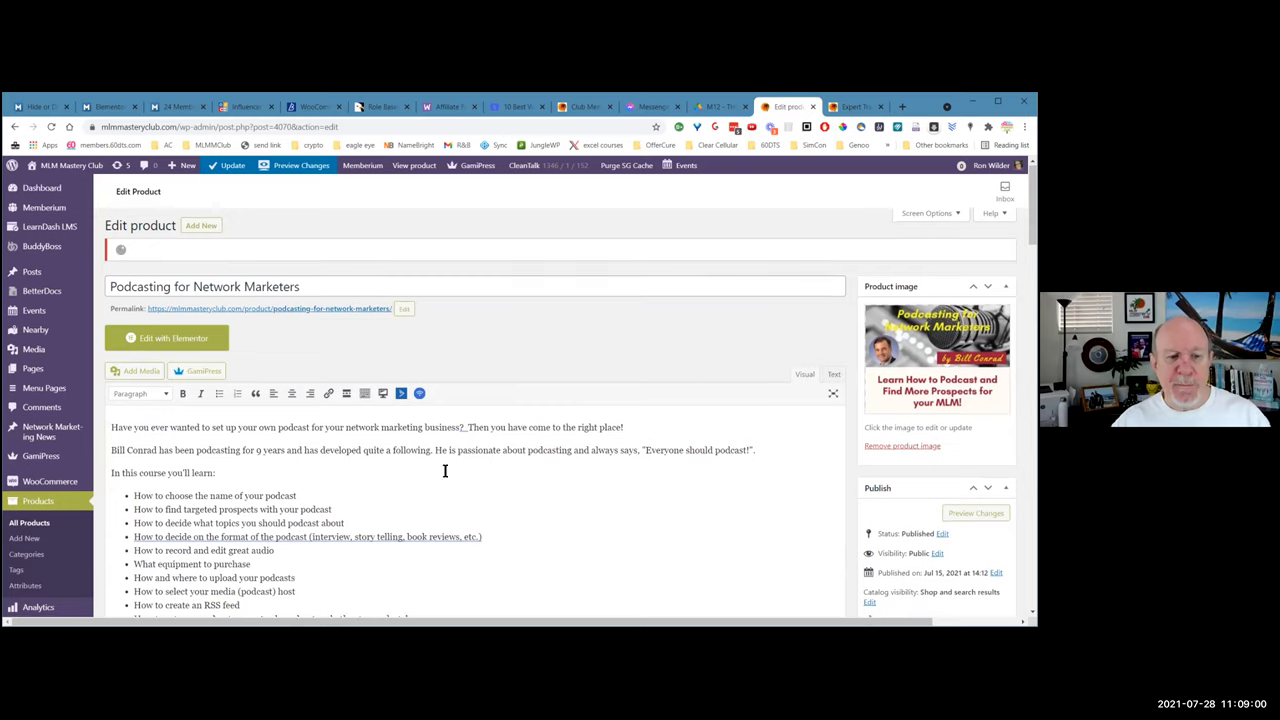
Scroll the sidebar past categories and tags to the Memberium WooCommerce box
{"action": "scroll", "scroll_direction": "down", "scroll_amount": 3}
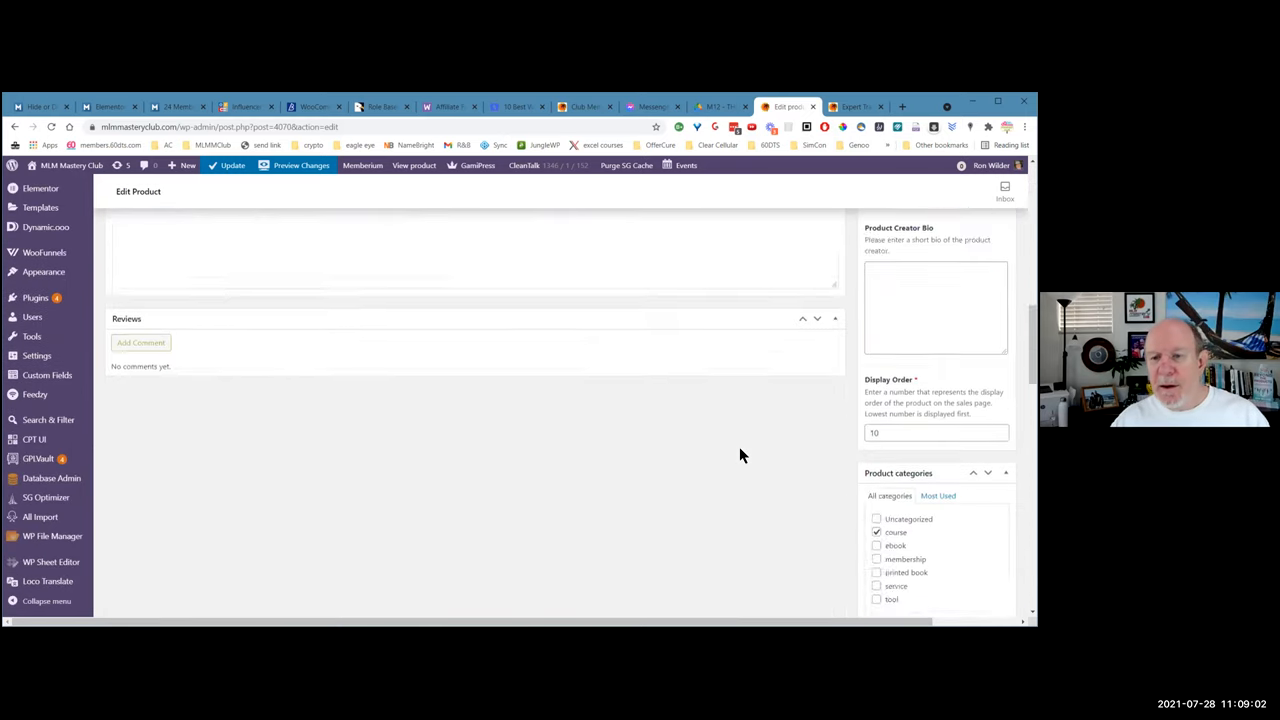
{"action": "scroll", "scroll_direction": "down", "scroll_amount": 3}
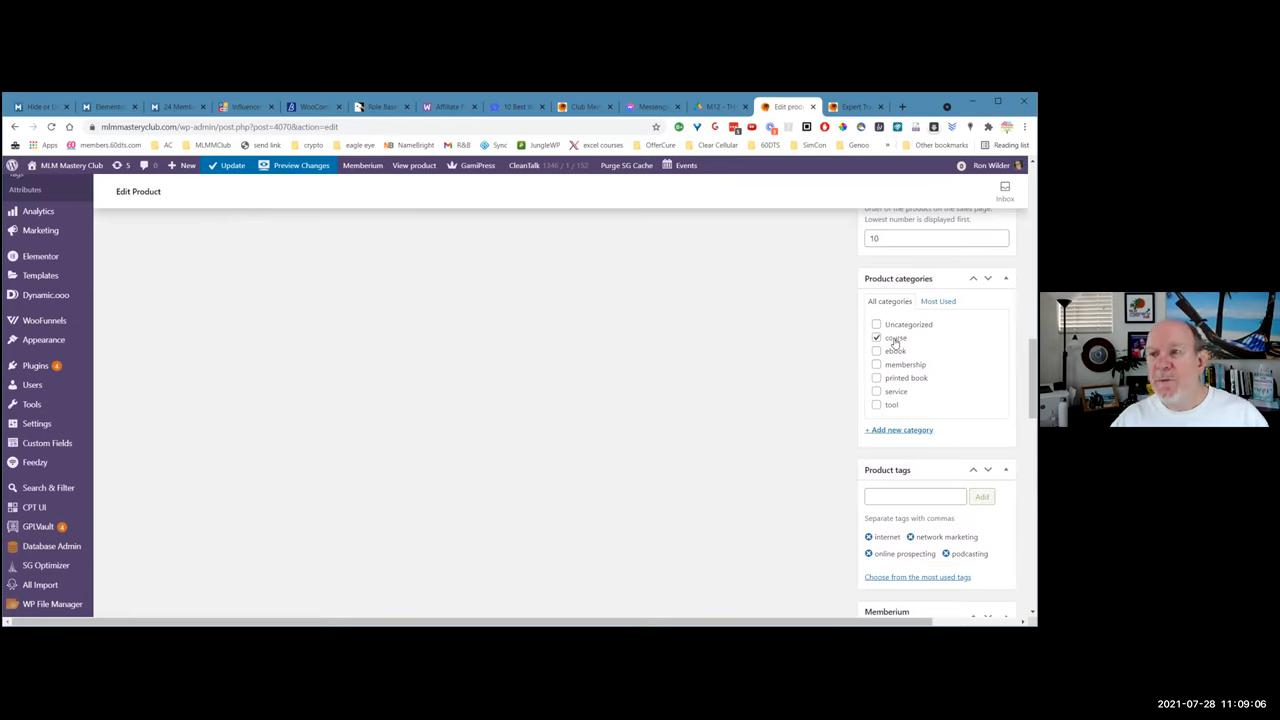
{"action": "scroll", "scroll_direction": "down", "scroll_amount": 3}
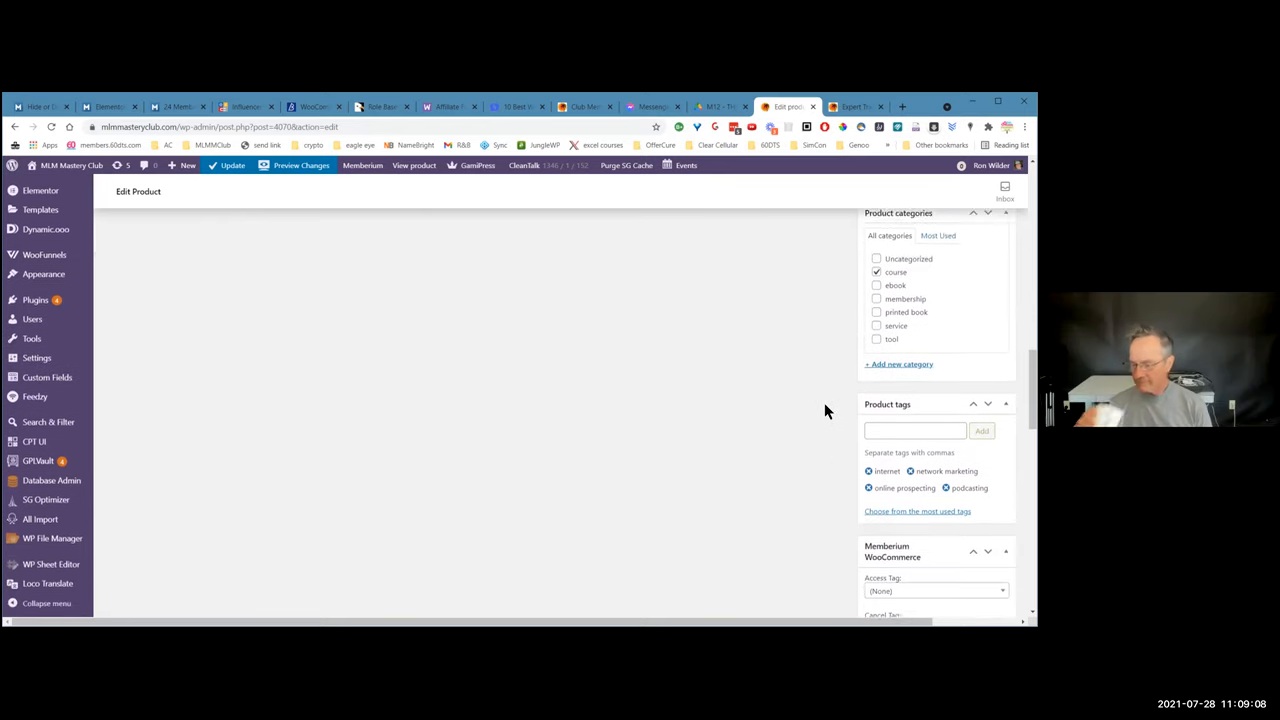
{"action": "scroll", "scroll_direction": "down", "scroll_amount": 3}
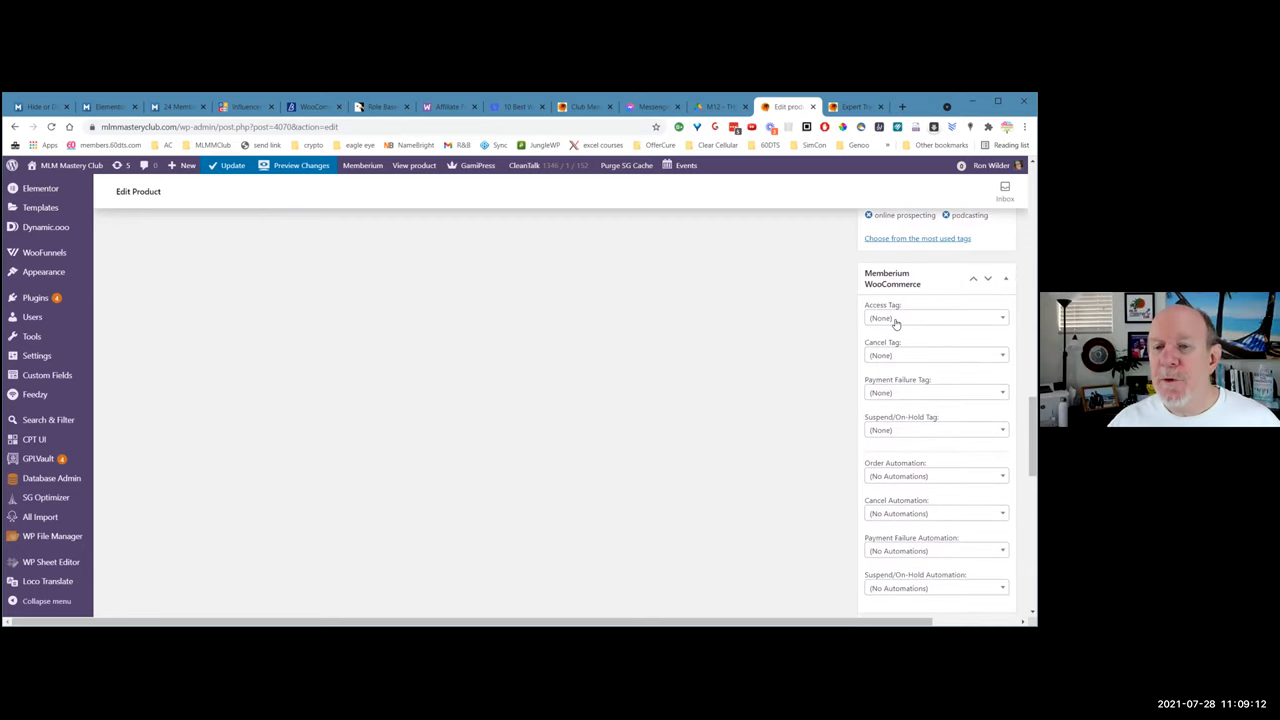
{"action": "left_click", "coordinate": [936, 316]}
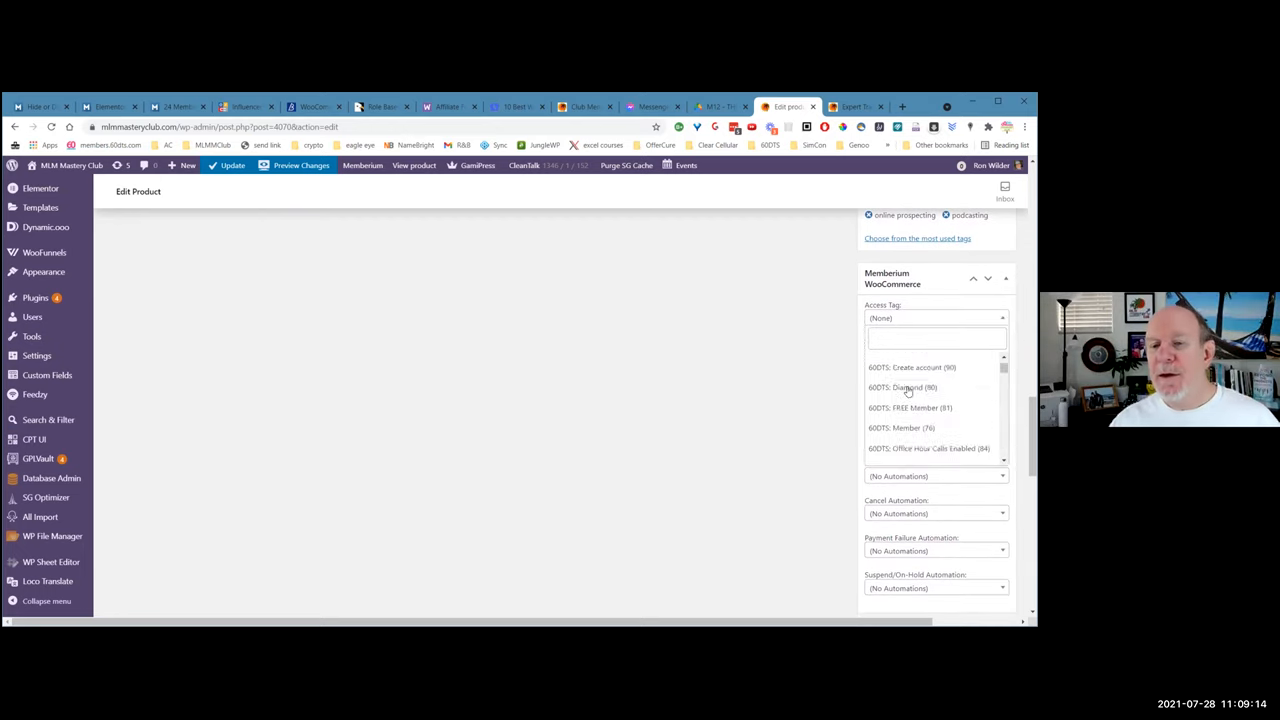
{"action": "scroll", "scroll_direction": "down", "scroll_amount": 3}
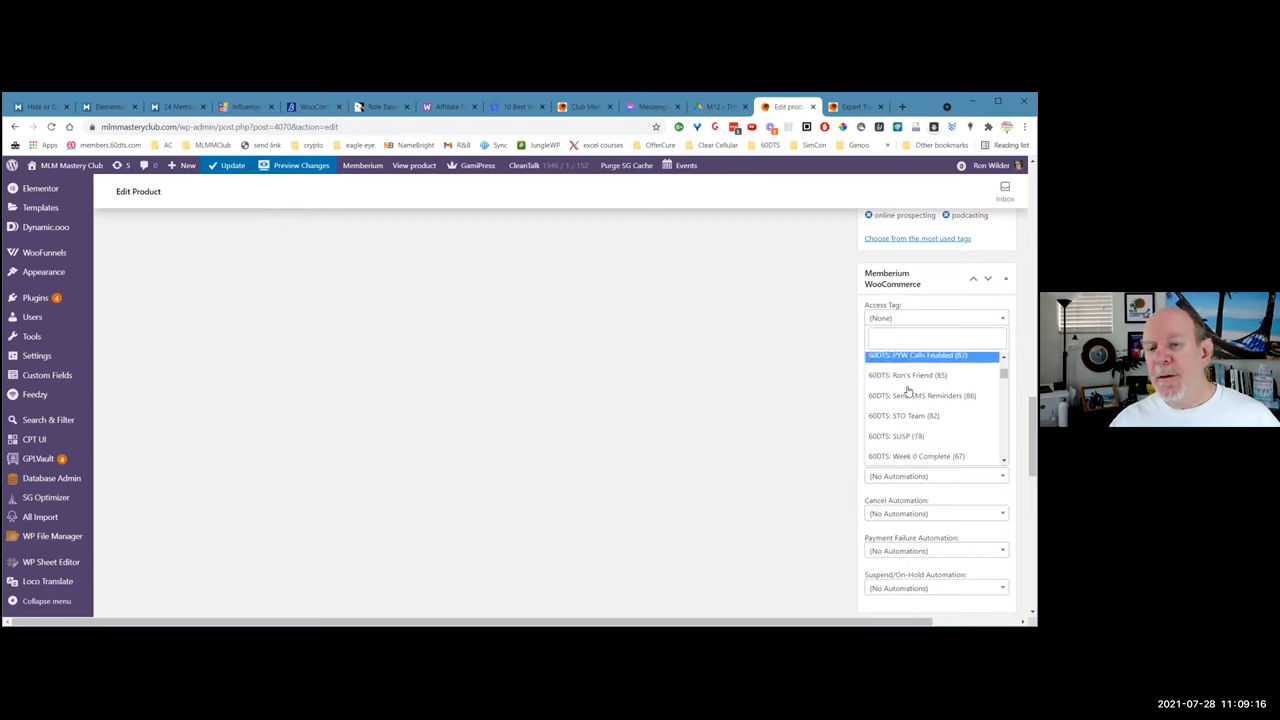
{"action": "scroll", "scroll_direction": "down", "scroll_amount": 3}
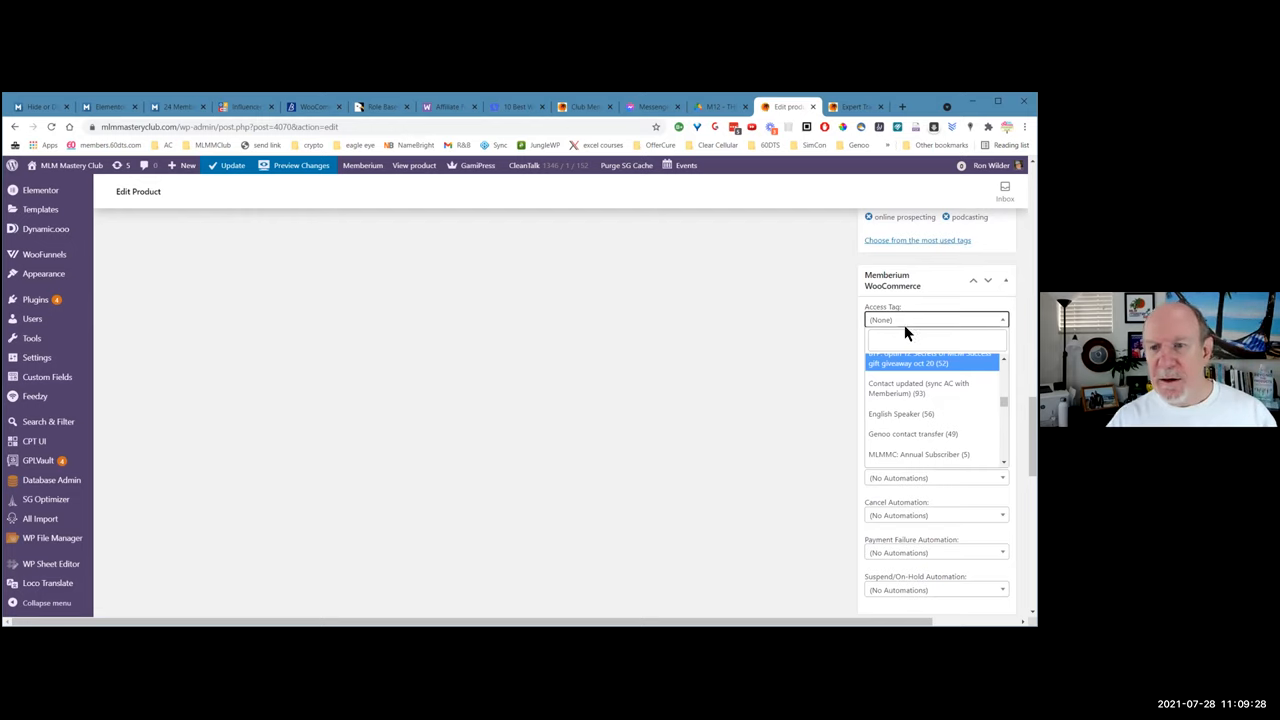
{"action": "left_click", "coordinate": [936, 320]}
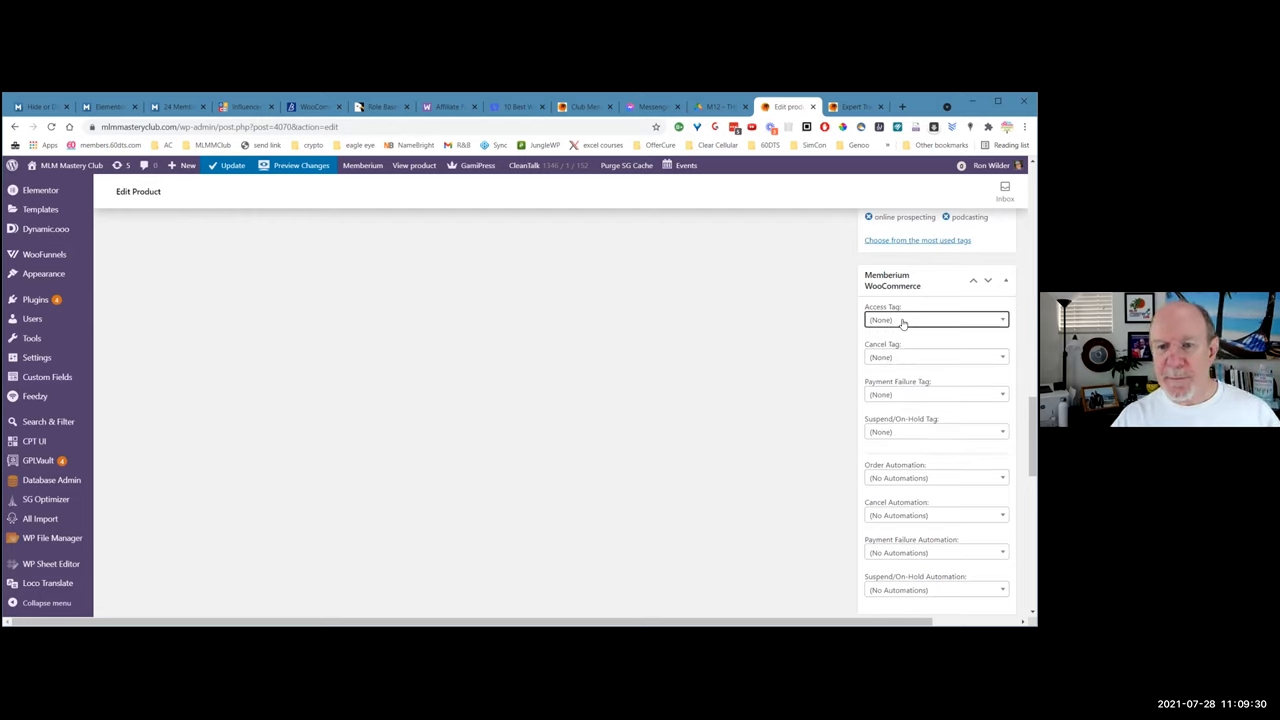
{"action": "left_click", "coordinate": [936, 320]}
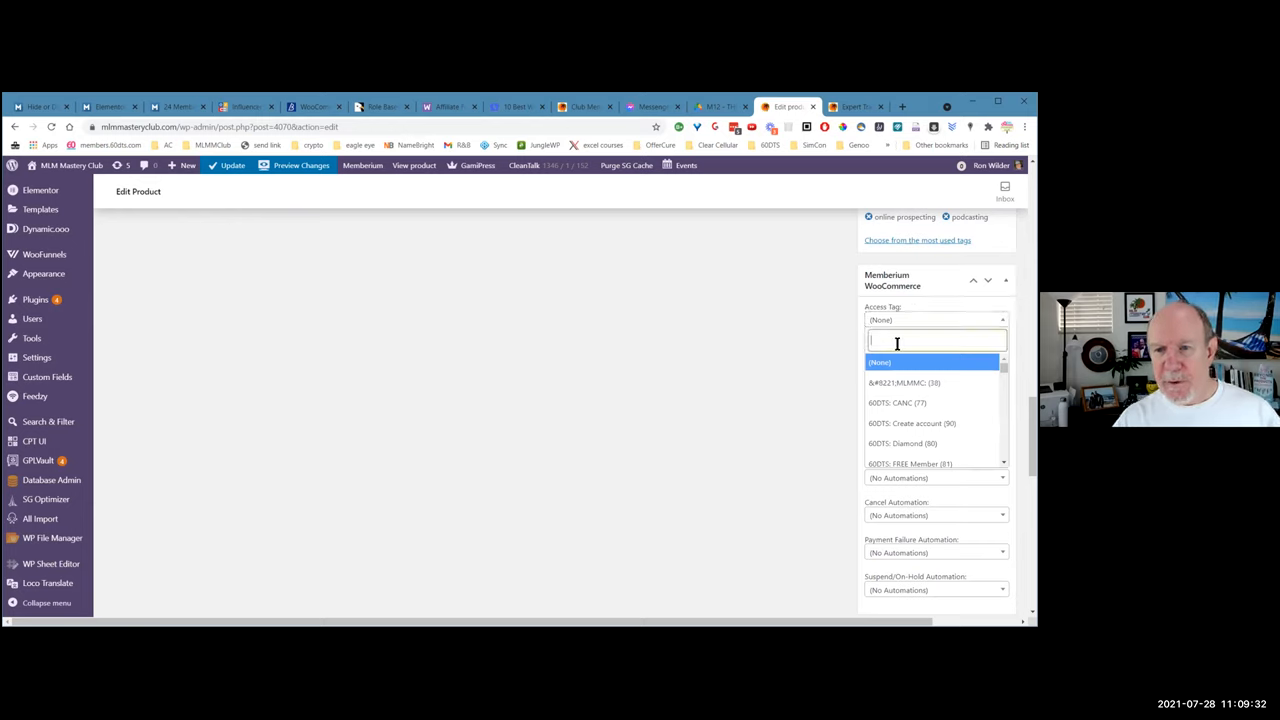
{"action": "type", "text": "60dts"}
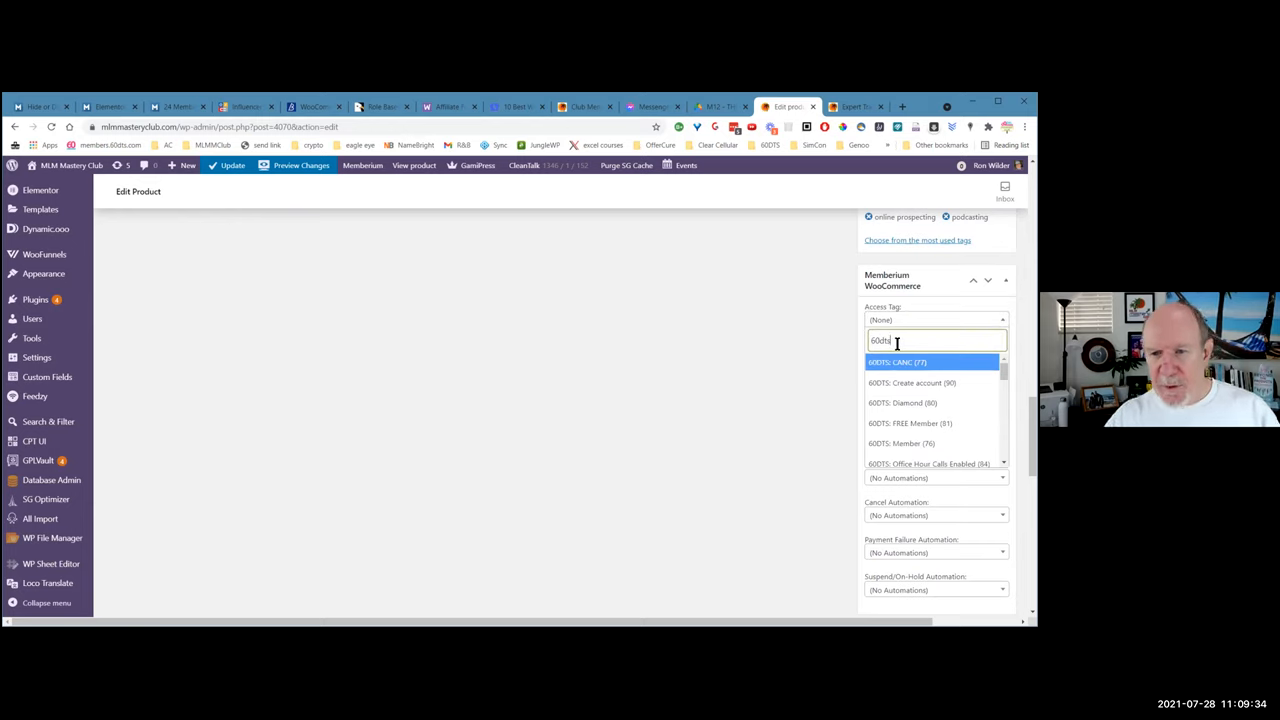
{"action": "mouse_move", "coordinate": [906, 402]}
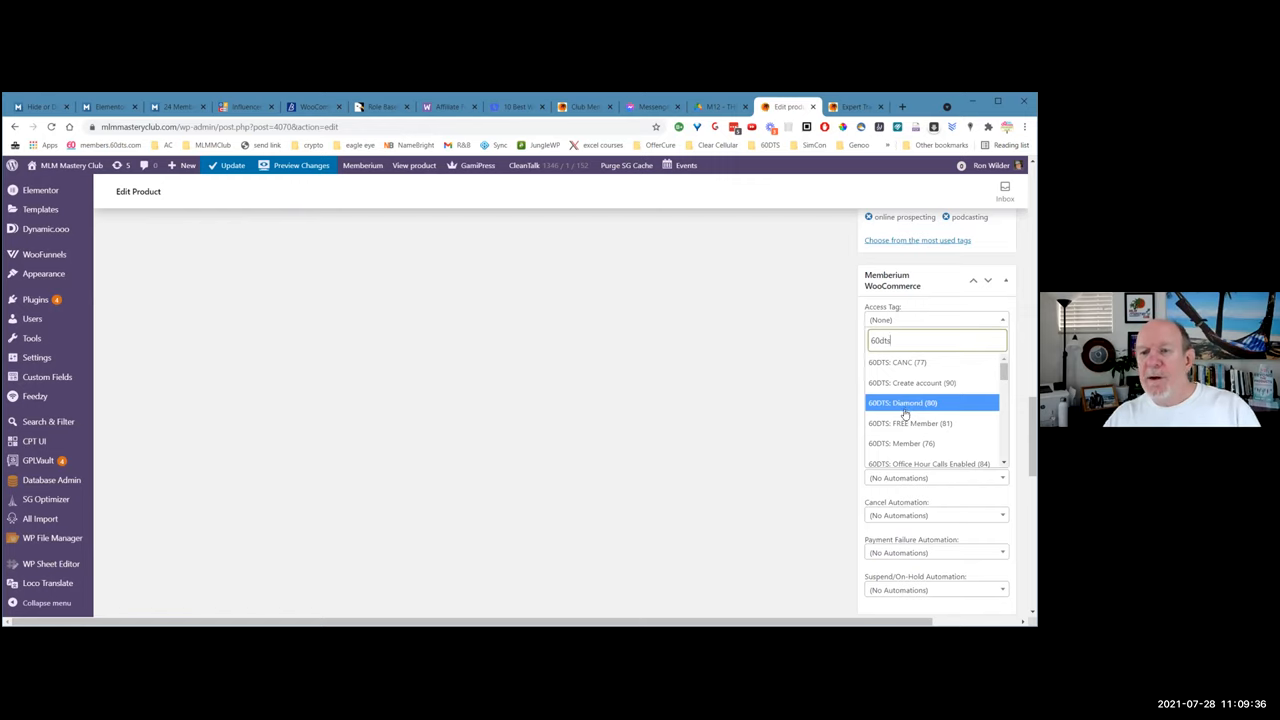
{"action": "scroll", "scroll_direction": "down", "scroll_amount": 3}
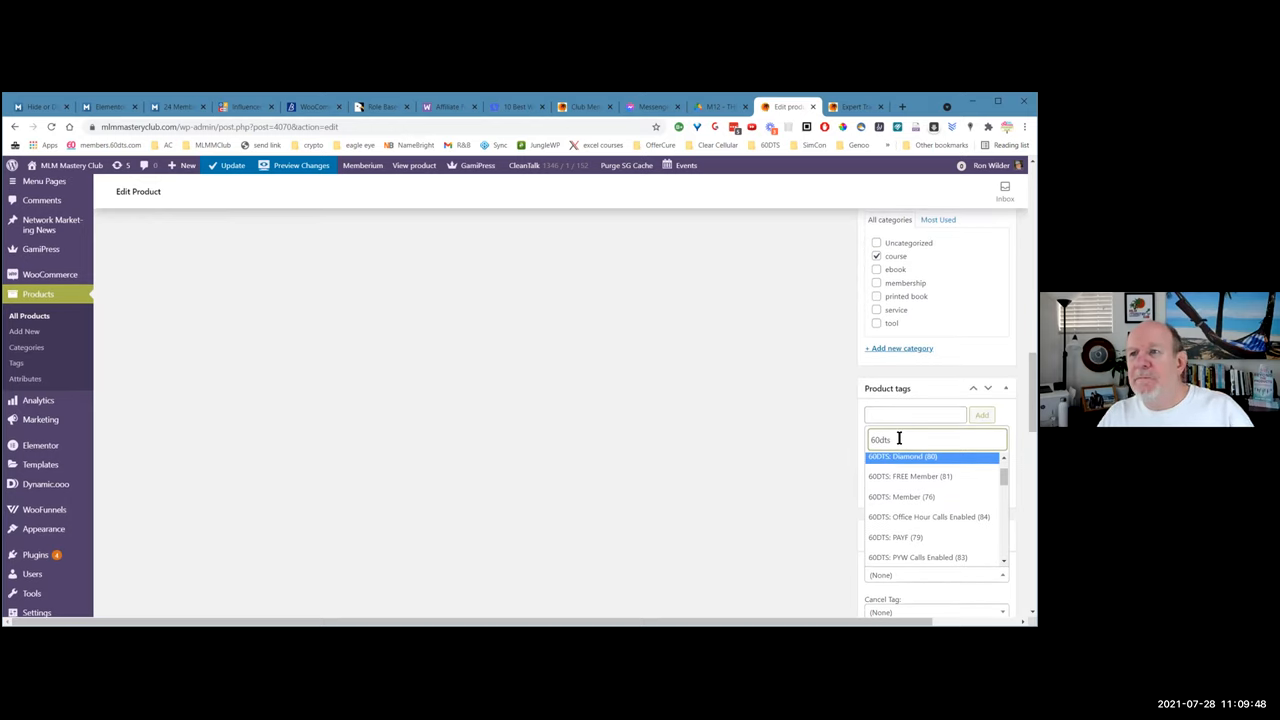
{"action": "mouse_move", "coordinate": [850, 440]}
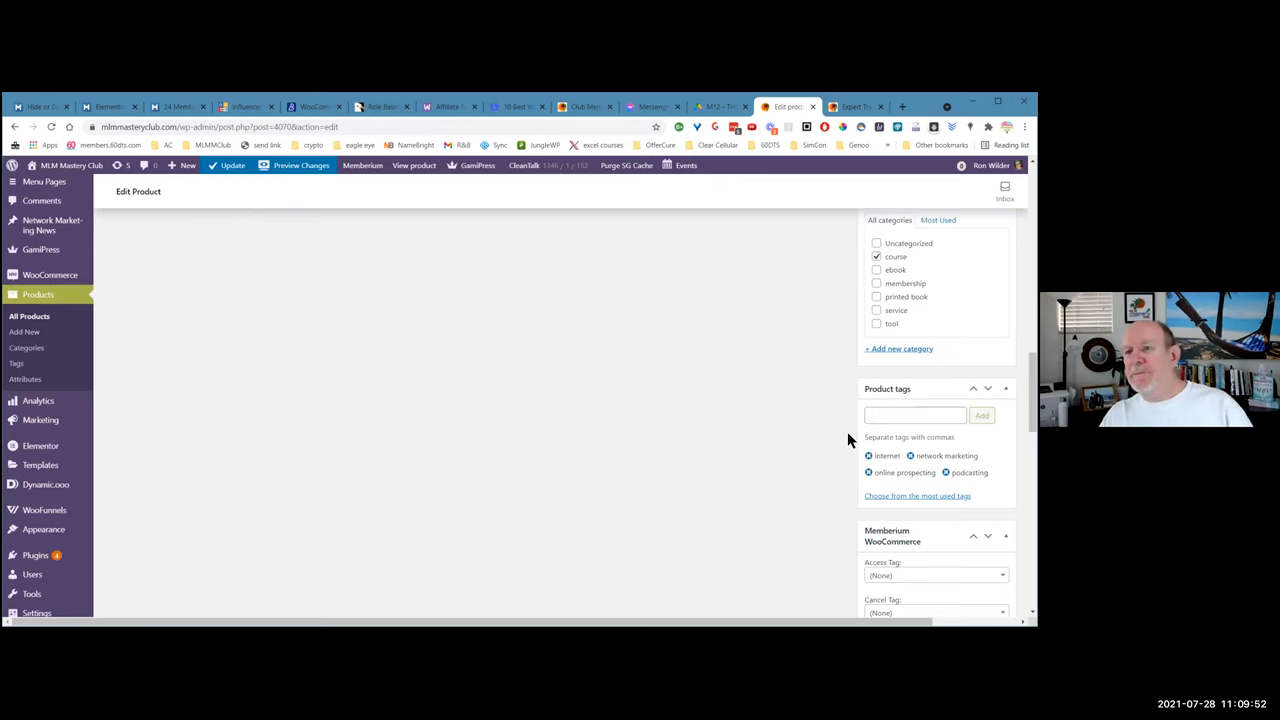
{"action": "mouse_move", "coordinate": [860, 428]}
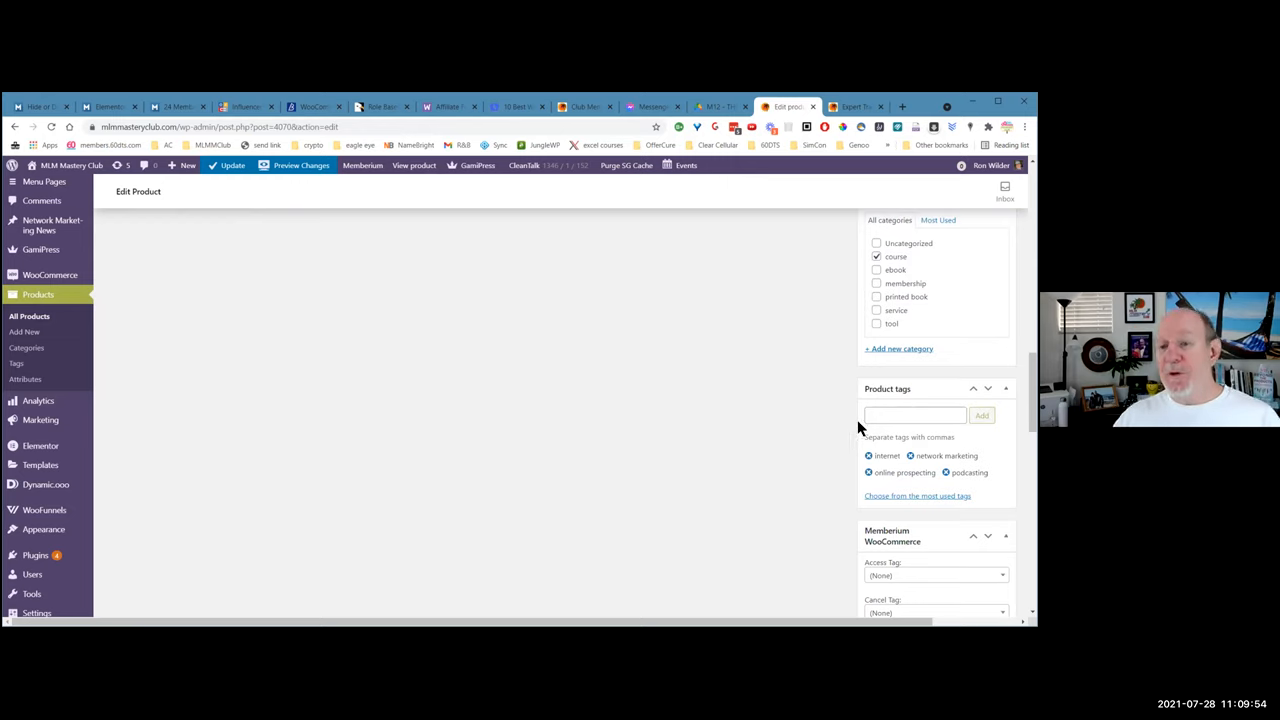
{"action": "scroll", "scroll_direction": "down", "scroll_amount": 3}
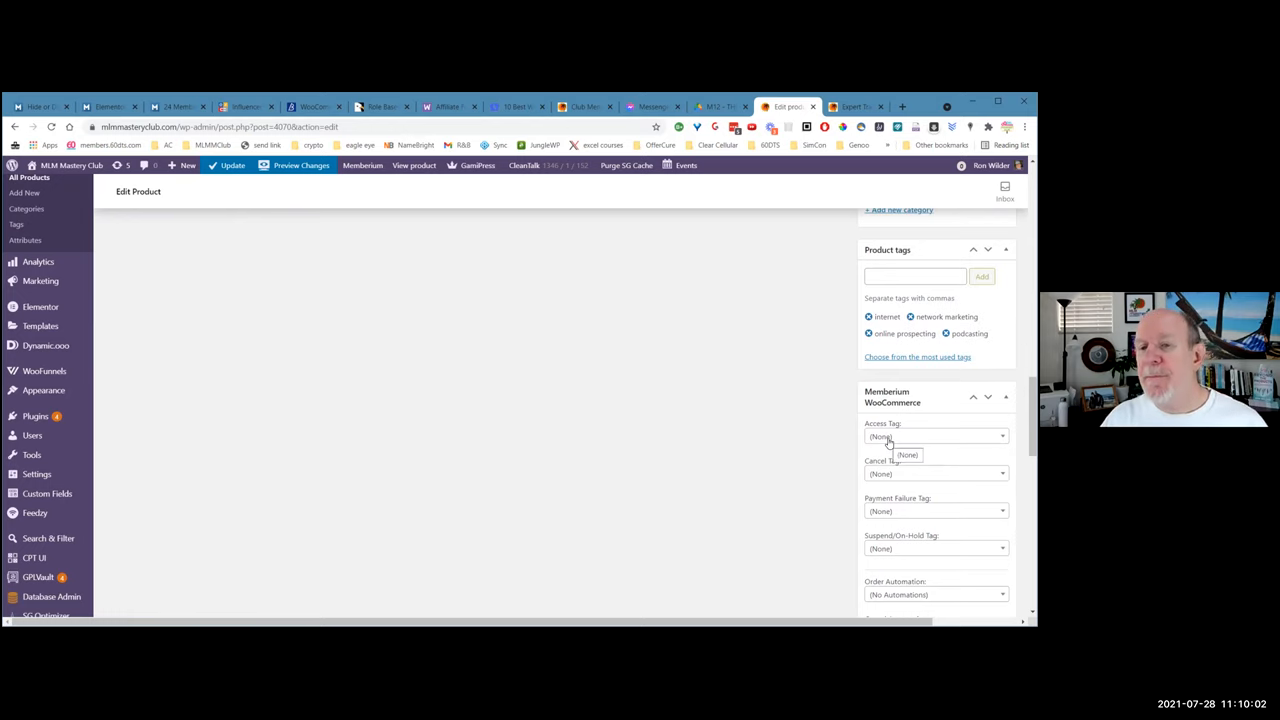
{"action": "mouse_move", "coordinate": [822, 444]}
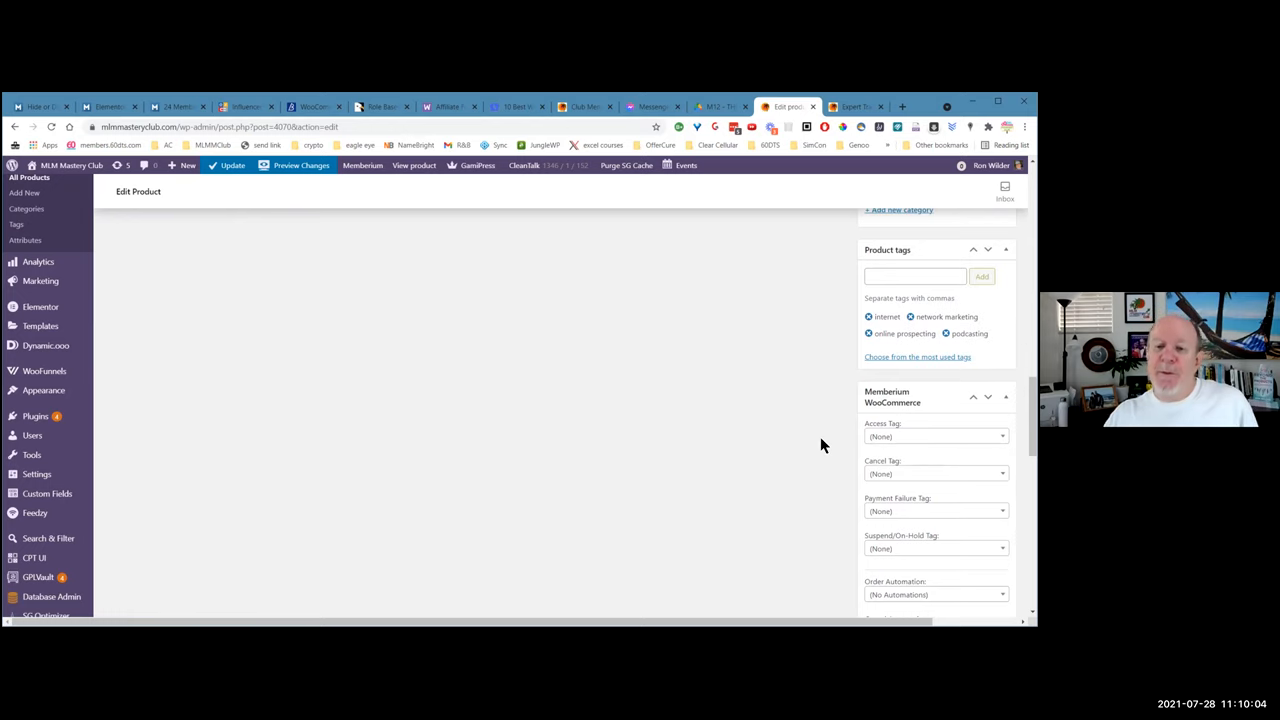
{"action": "scroll", "scroll_direction": "down", "scroll_amount": 3}
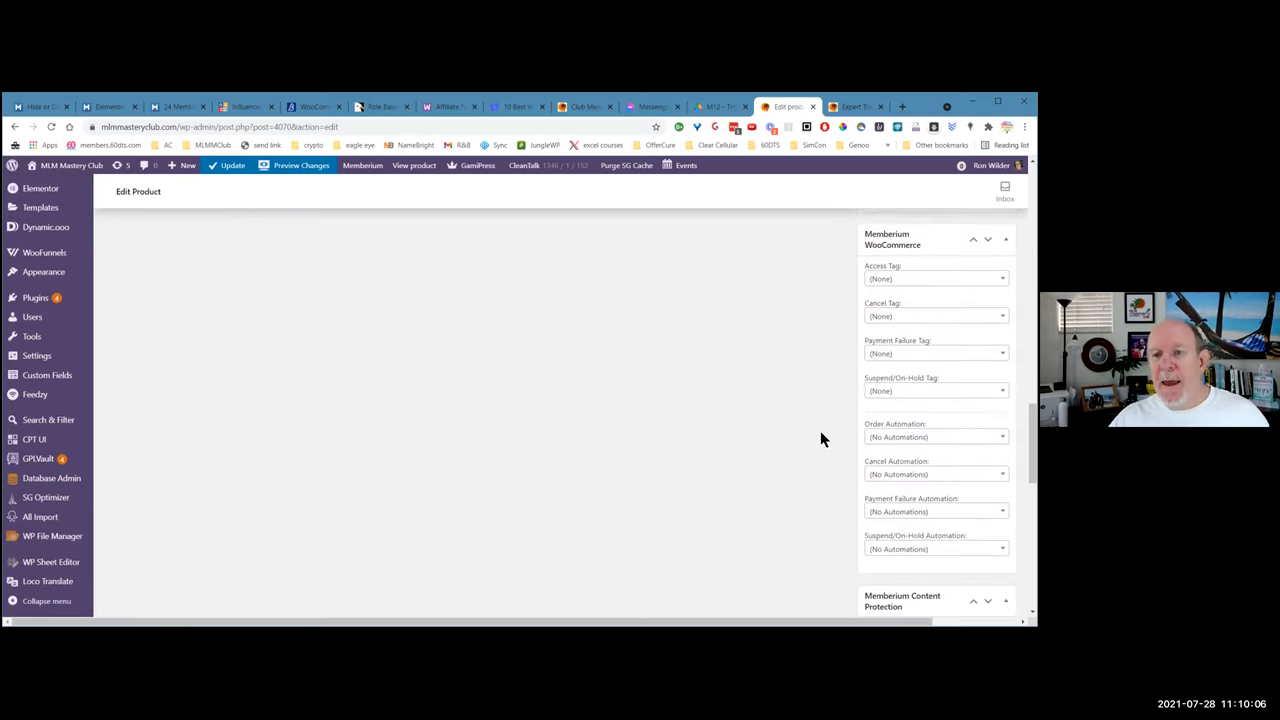
{"action": "mouse_move", "coordinate": [824, 308]}
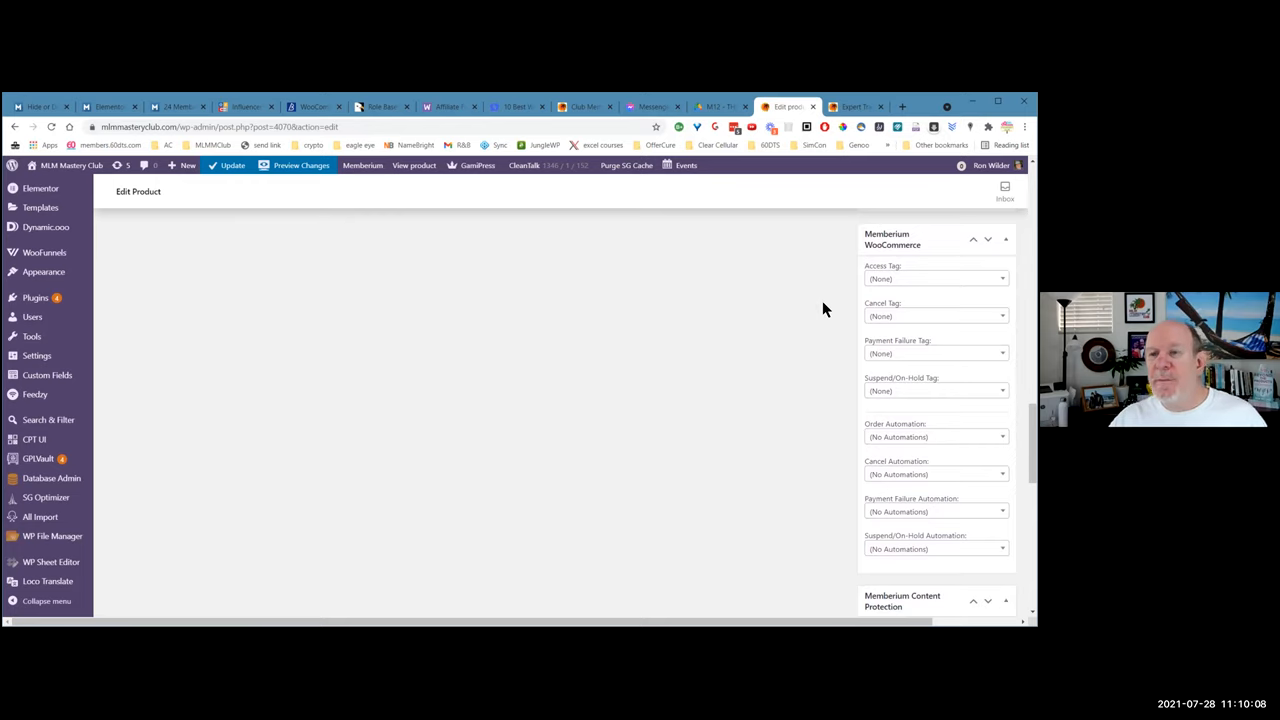
{"action": "scroll", "scroll_direction": "down", "scroll_amount": 3}
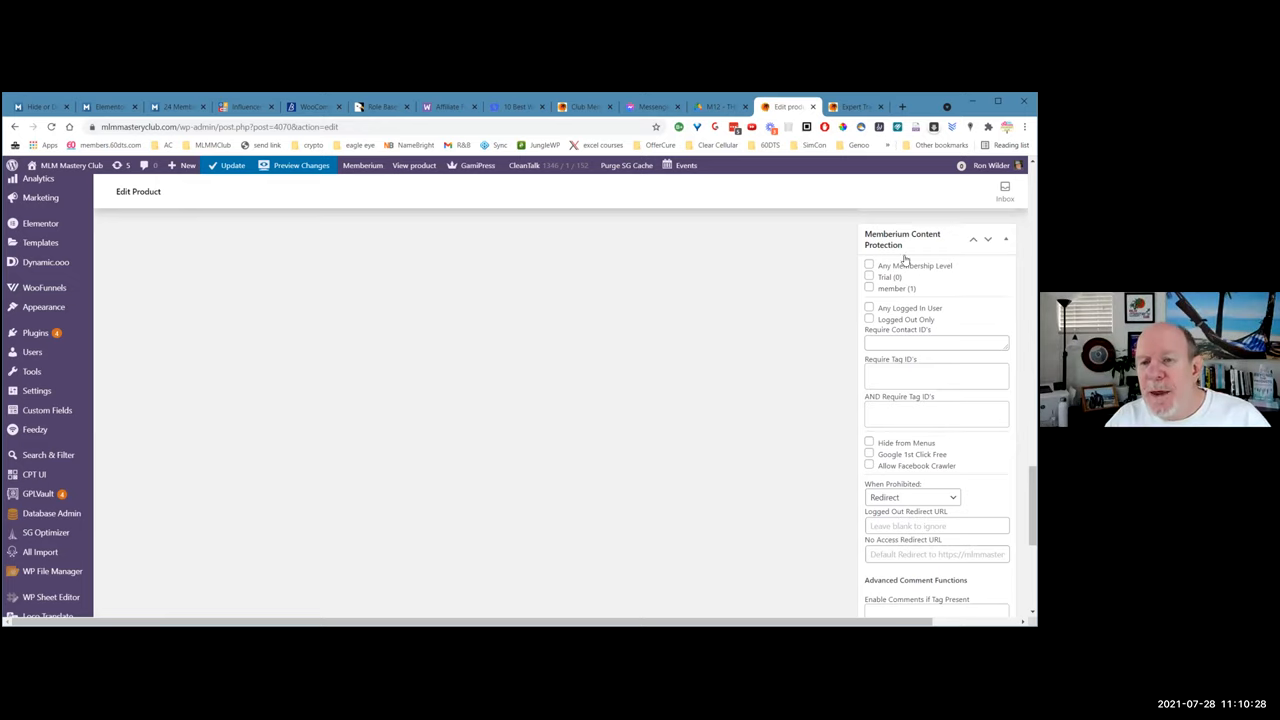
{"action": "mouse_move", "coordinate": [920, 302]}
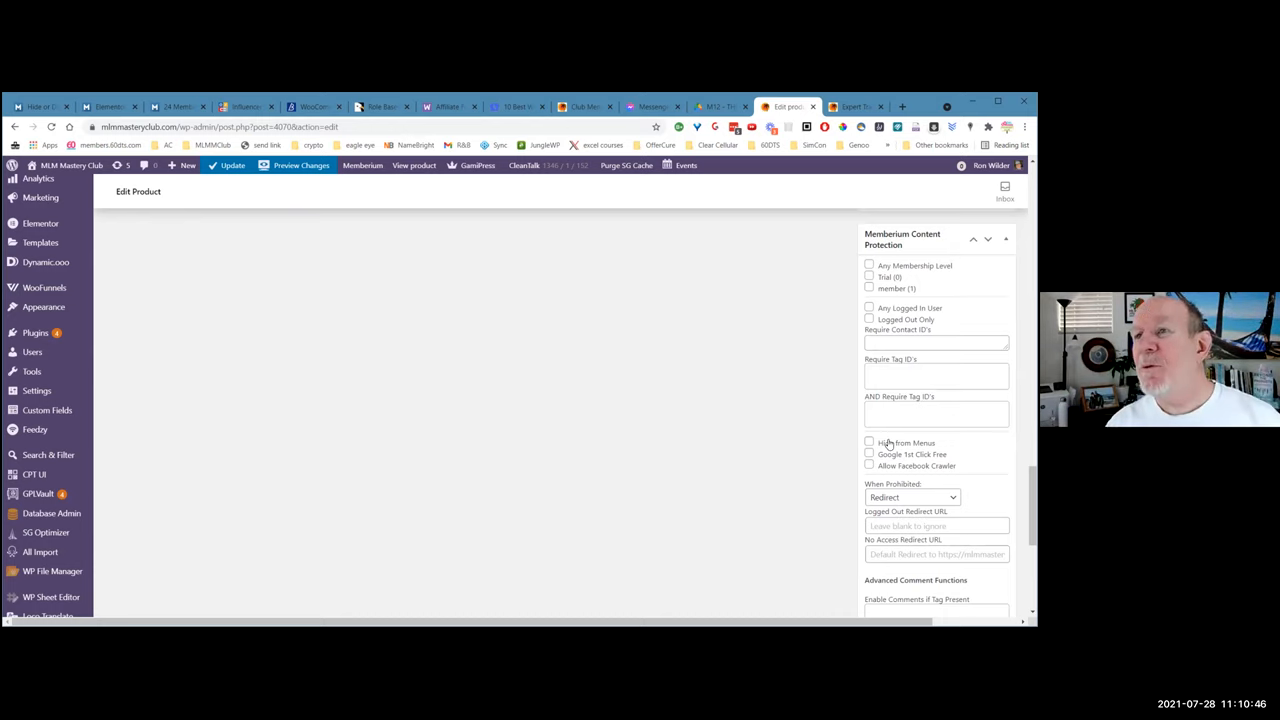
{"action": "mouse_move", "coordinate": [792, 368]}
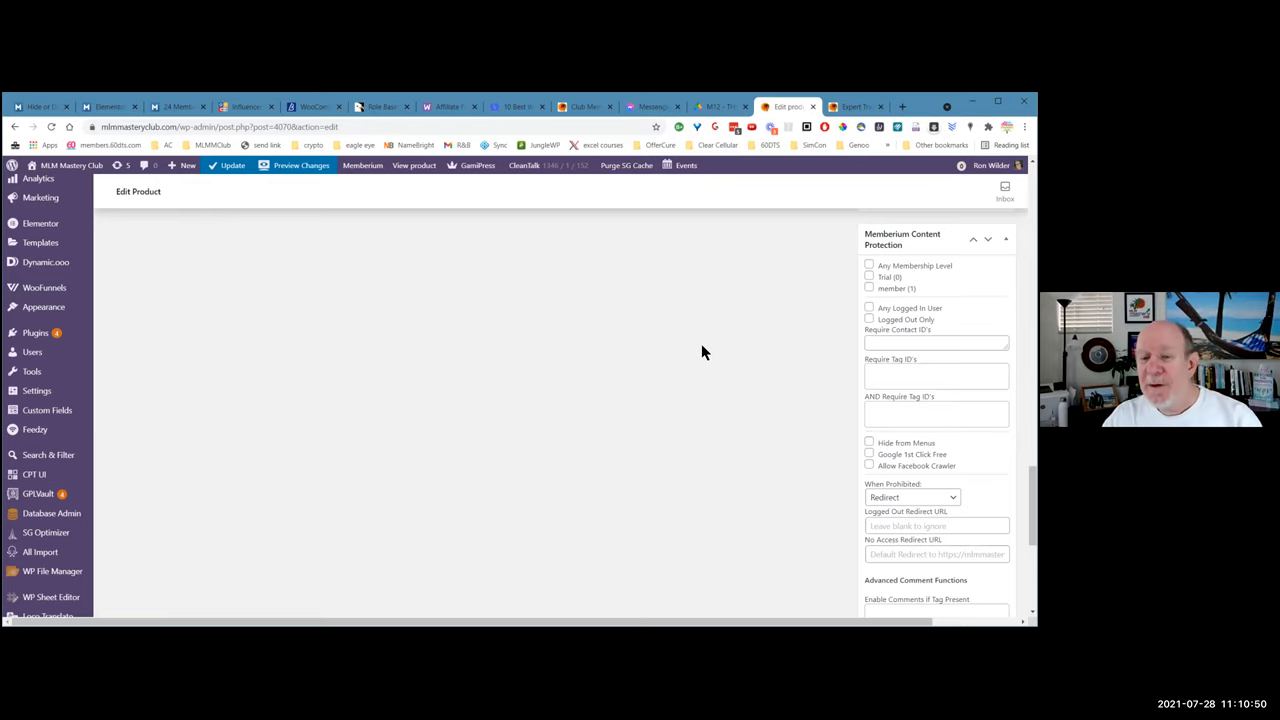
{"action": "scroll", "scroll_direction": "down", "scroll_amount": 3}
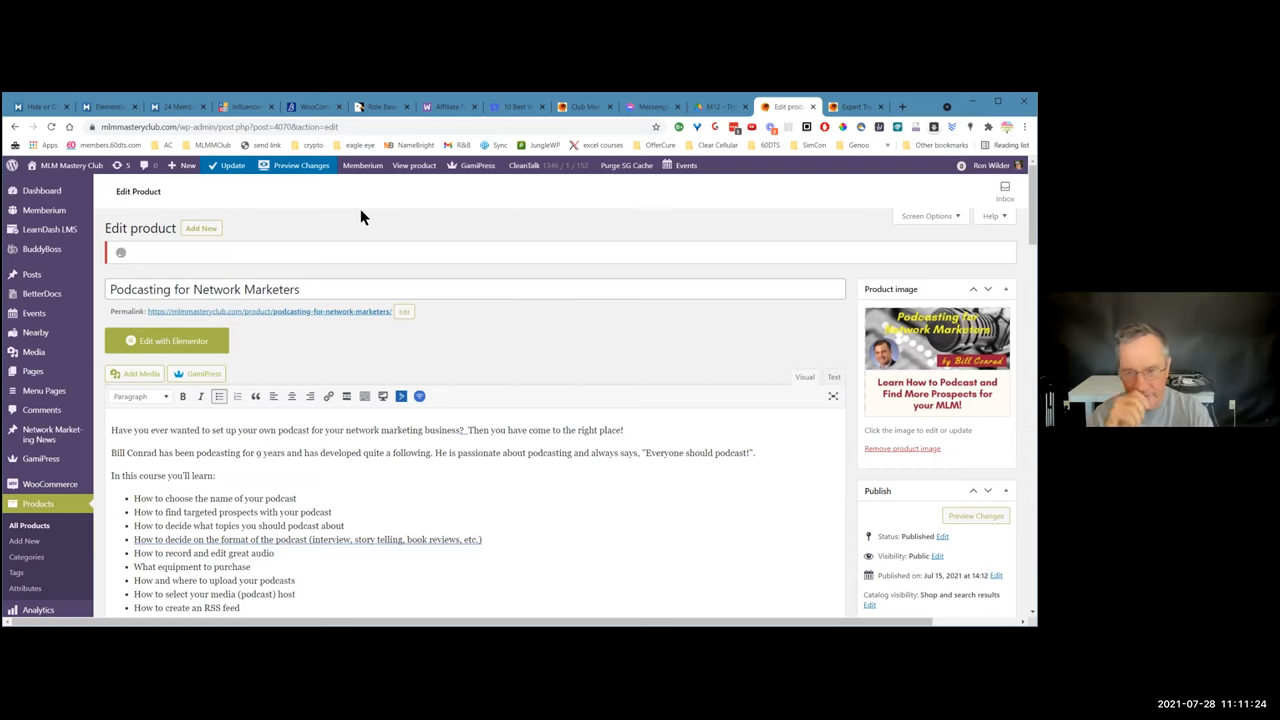
{"action": "scroll", "scroll_direction": "down", "scroll_amount": 3}
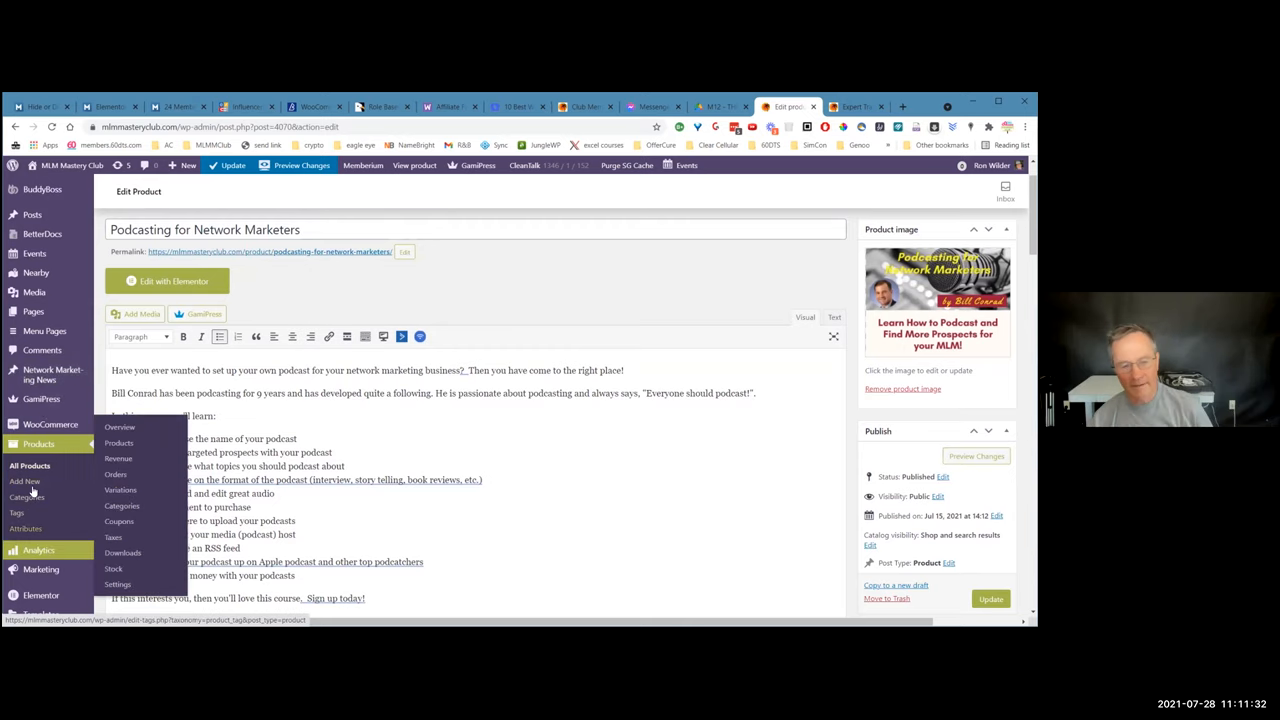
{"action": "left_click", "coordinate": [416, 458]}
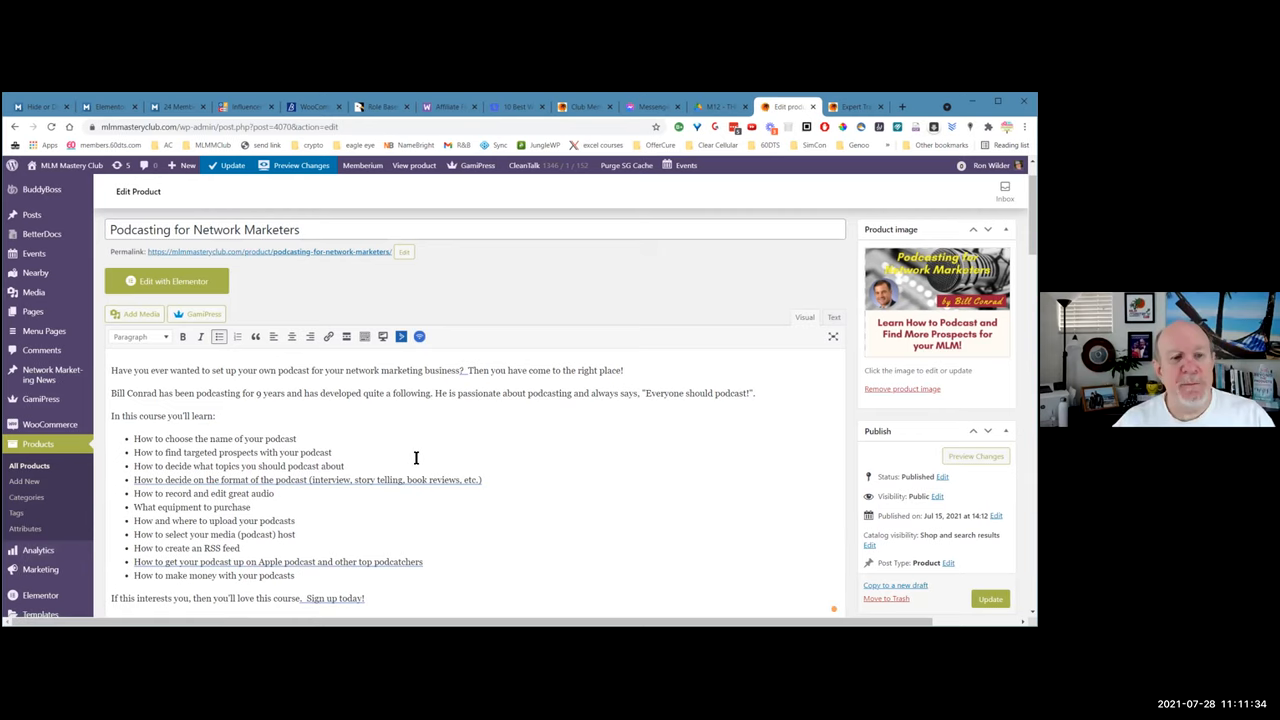
{"action": "scroll", "scroll_direction": "down", "scroll_amount": 3}
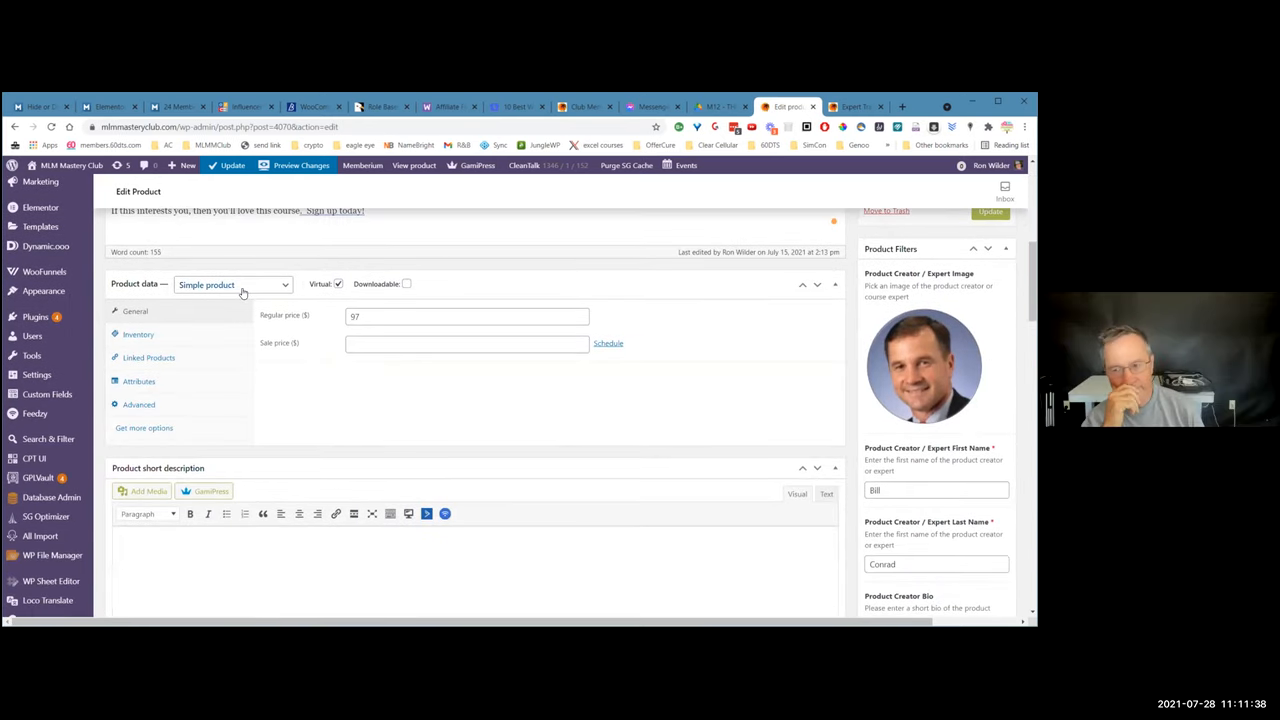
{"action": "left_click", "coordinate": [232, 284]}
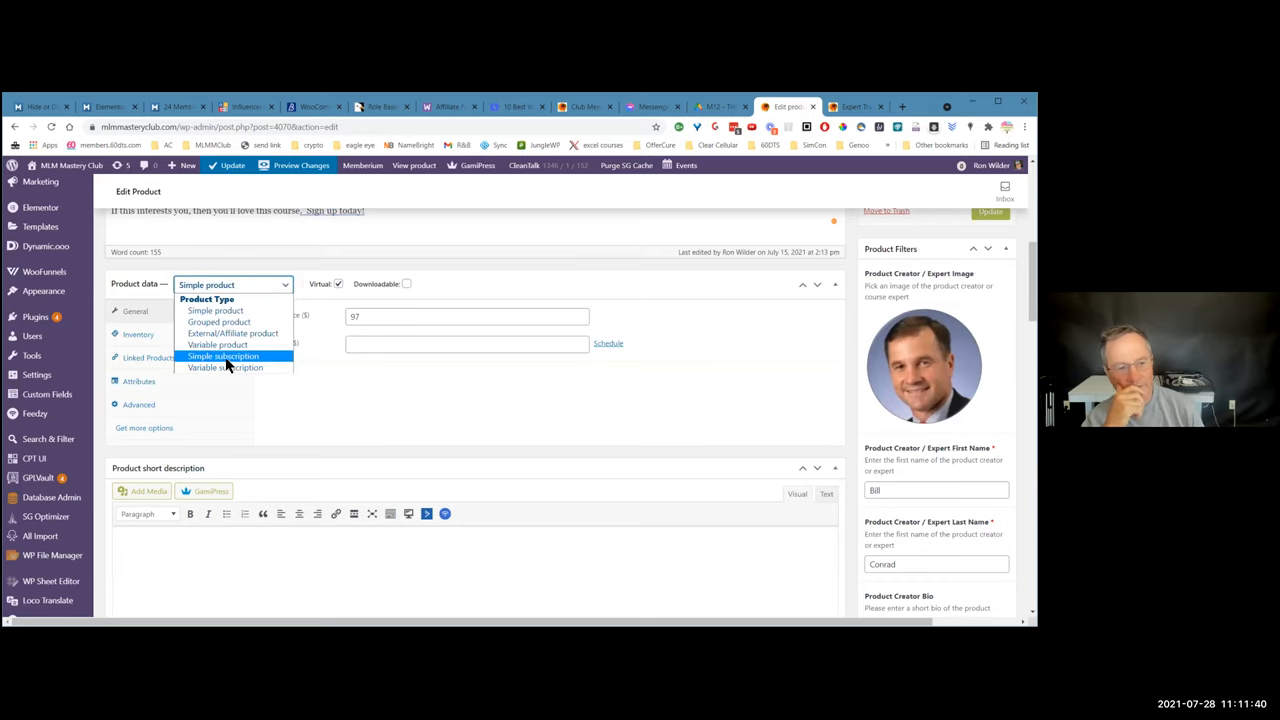
{"action": "mouse_move", "coordinate": [208, 358]}
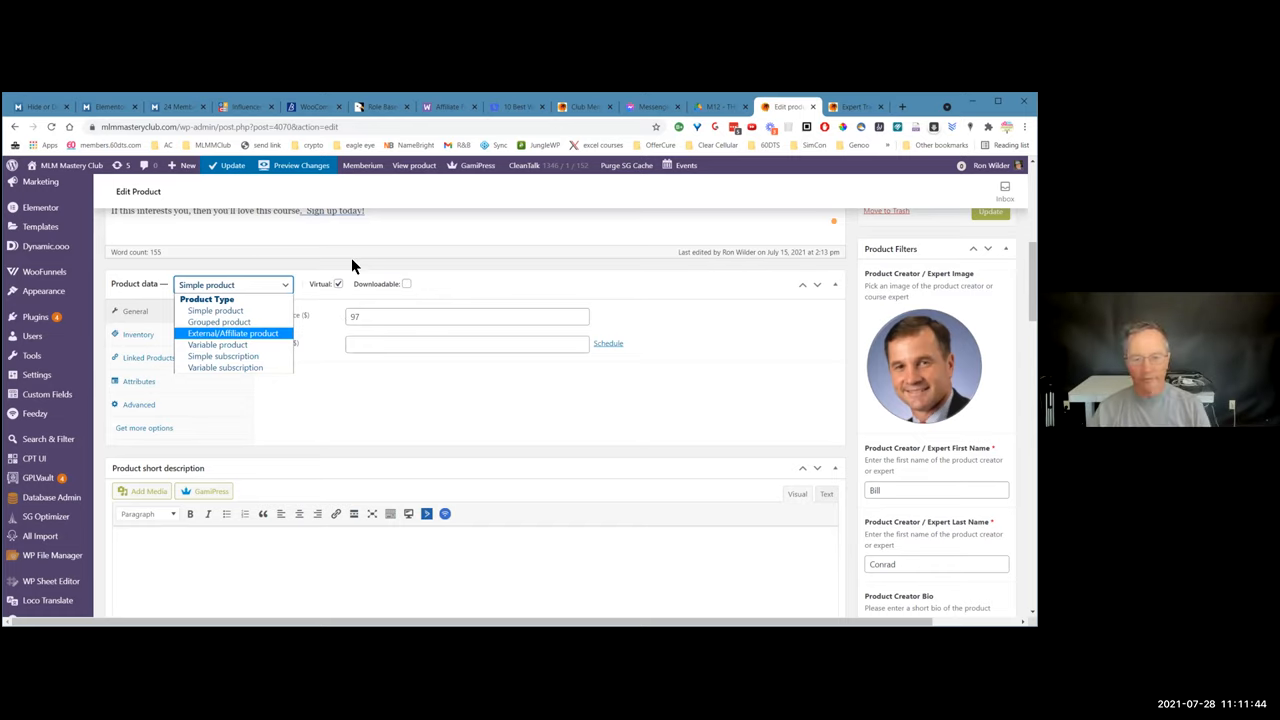
{"action": "left_click", "coordinate": [216, 310]}
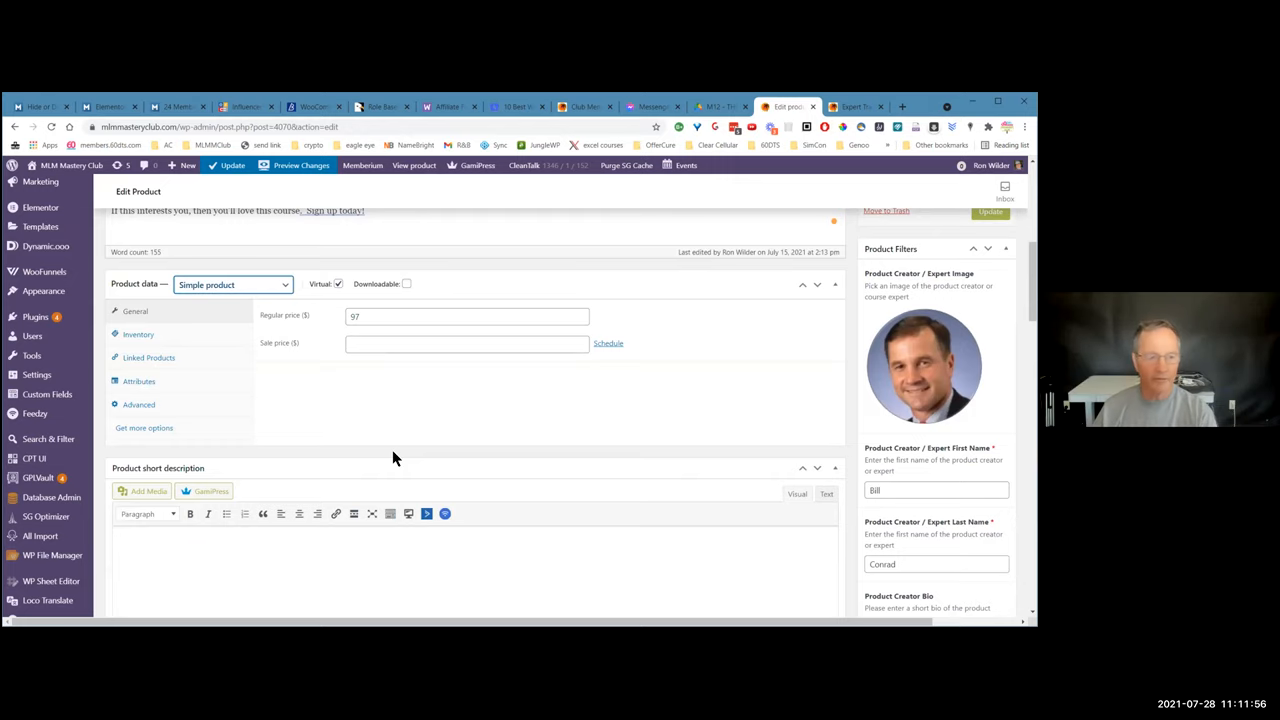
{"action": "mouse_move", "coordinate": [620, 494]}
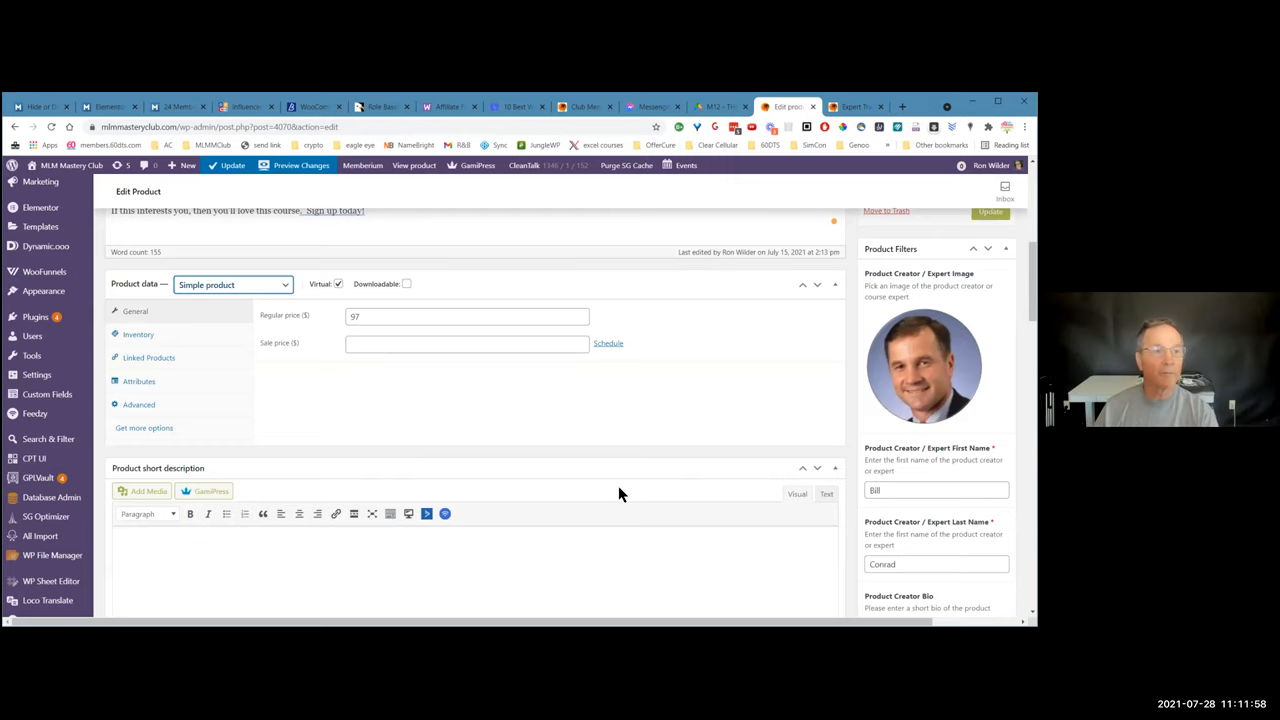